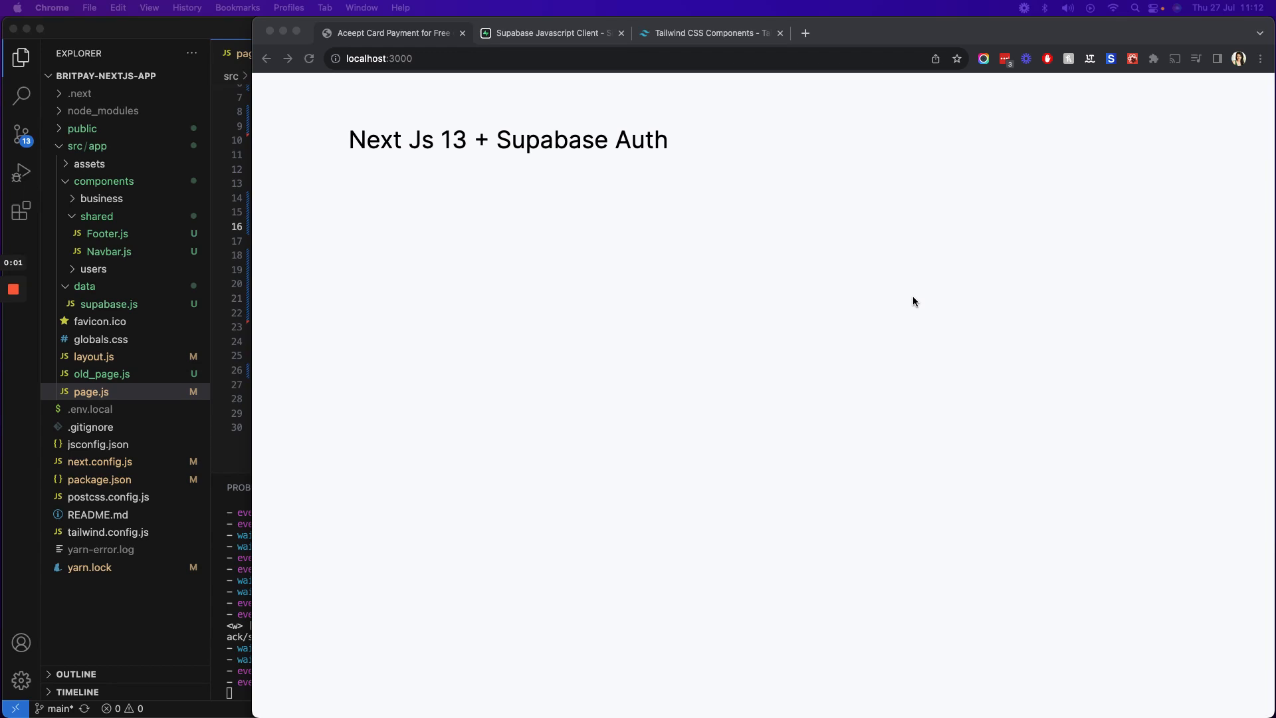
{"action": "mouse_move", "coordinate": [833, 298]}
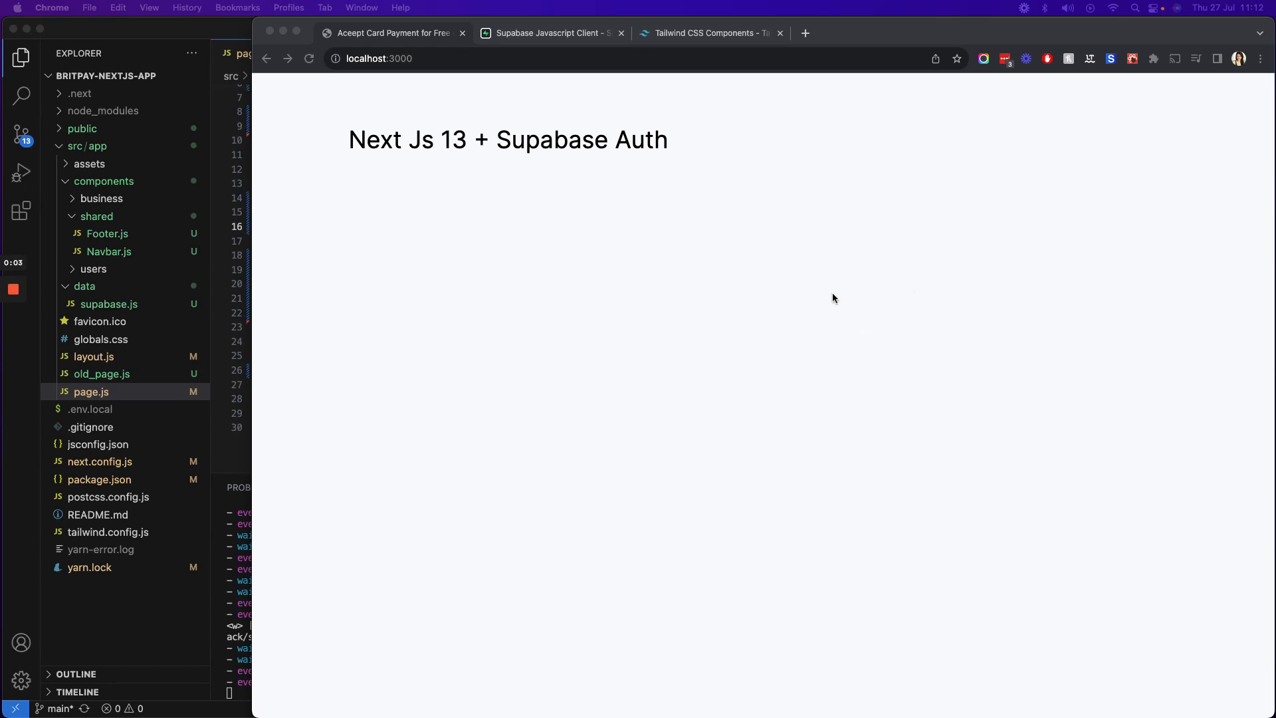
{"action": "mouse_move", "coordinate": [824, 288]}
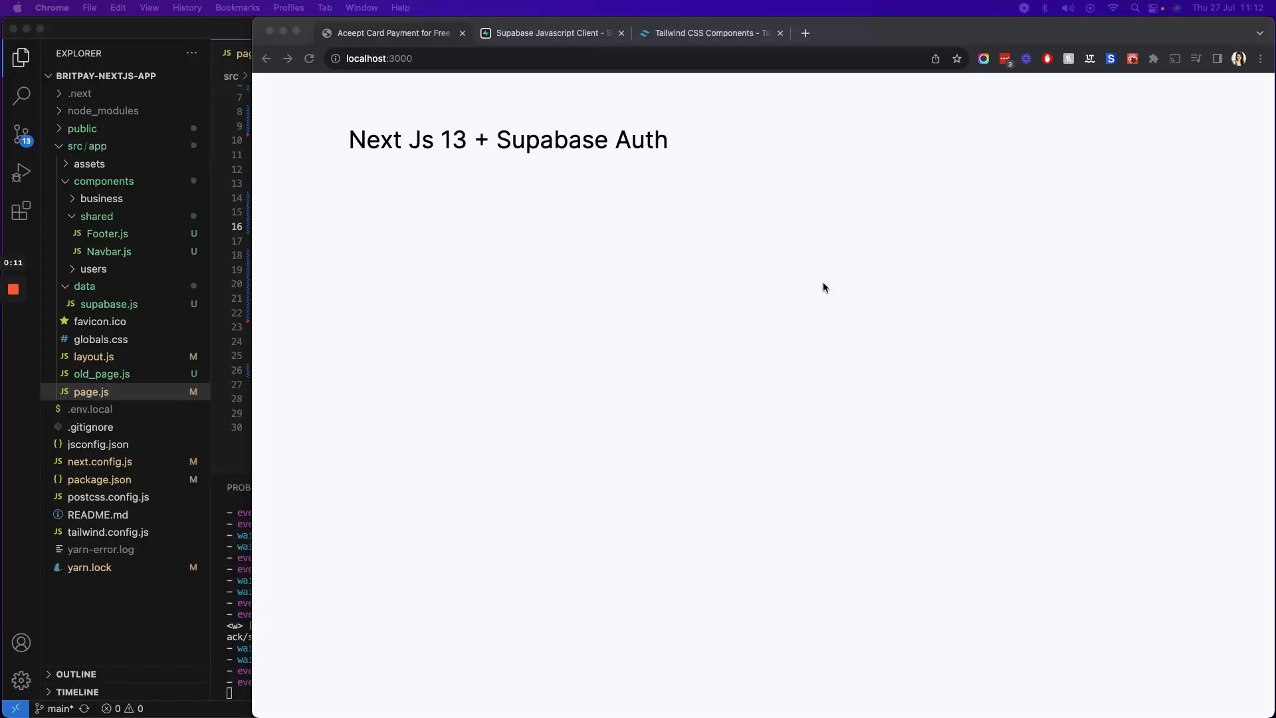
{"action": "mouse_move", "coordinate": [804, 338]}
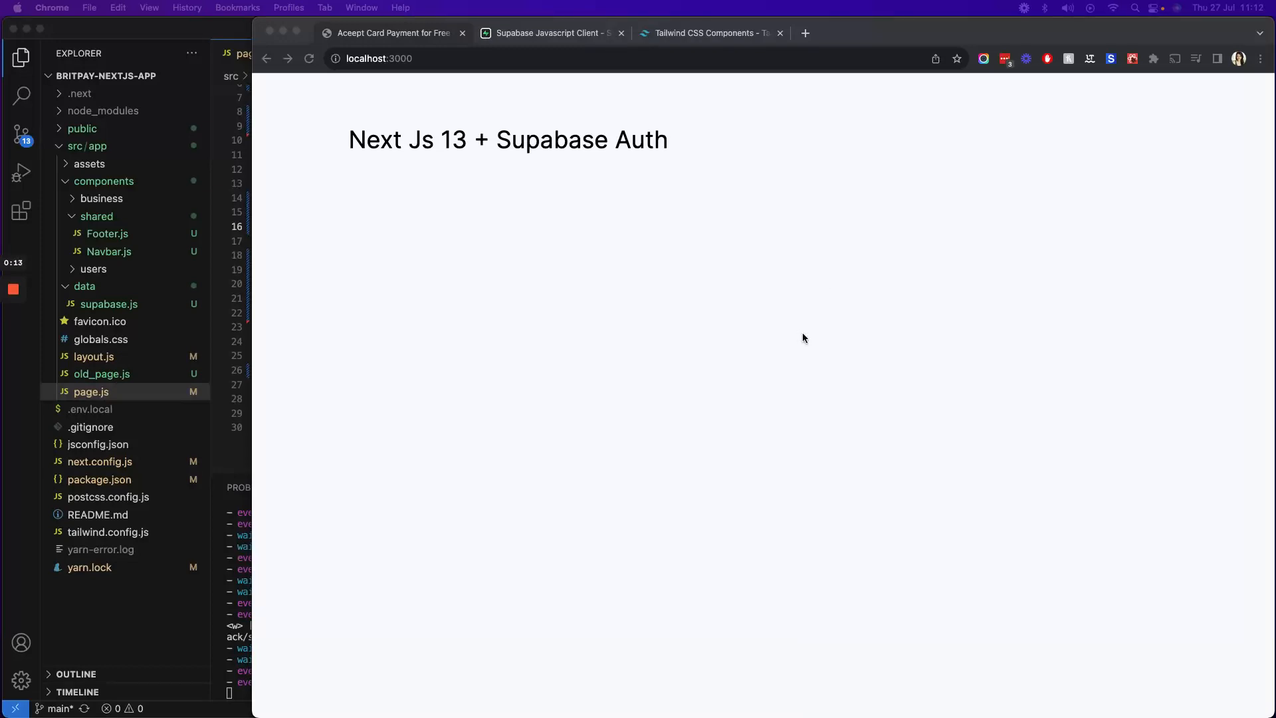
{"action": "mouse_move", "coordinate": [725, 221]}
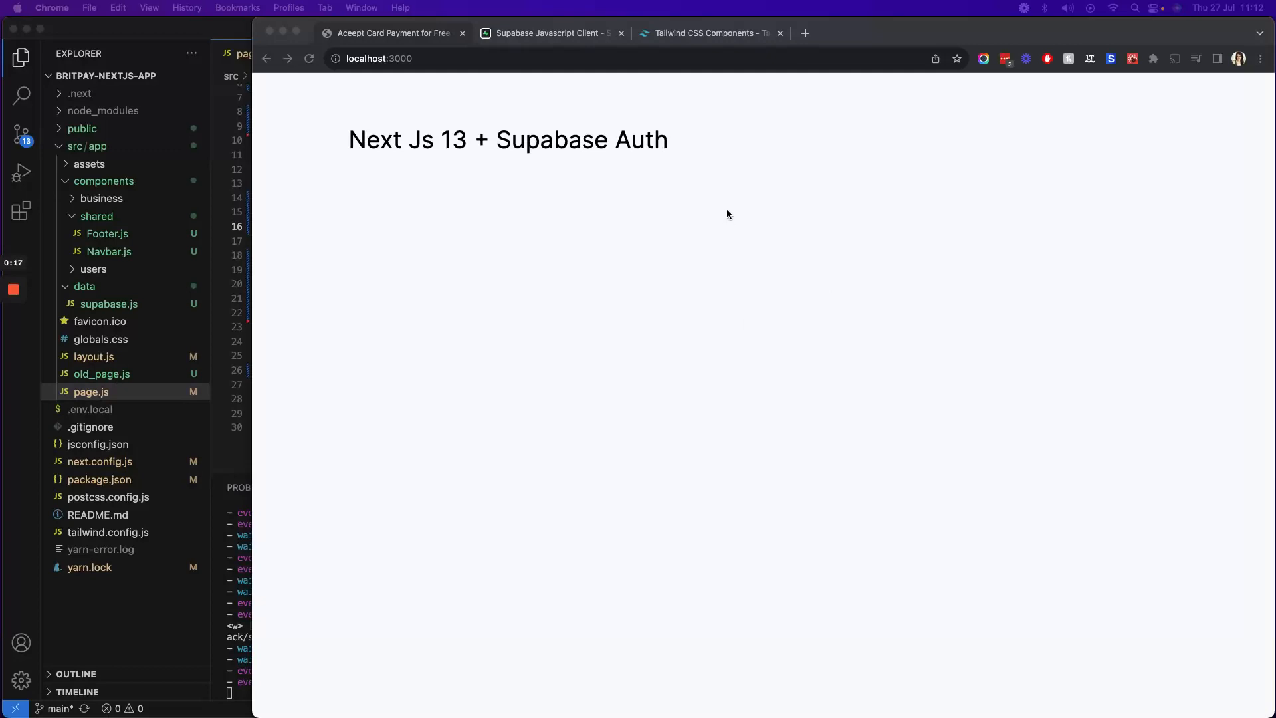
{"action": "mouse_move", "coordinate": [620, 156]}
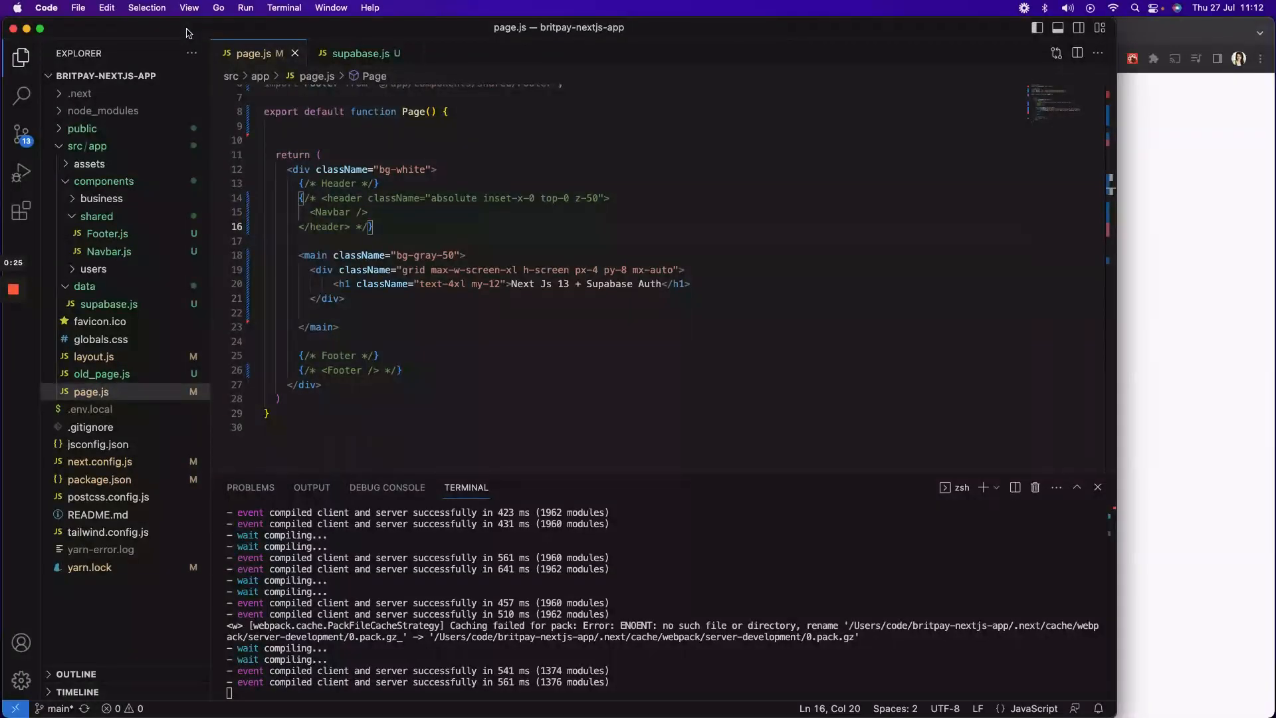
{"action": "mouse_move", "coordinate": [101, 198]}
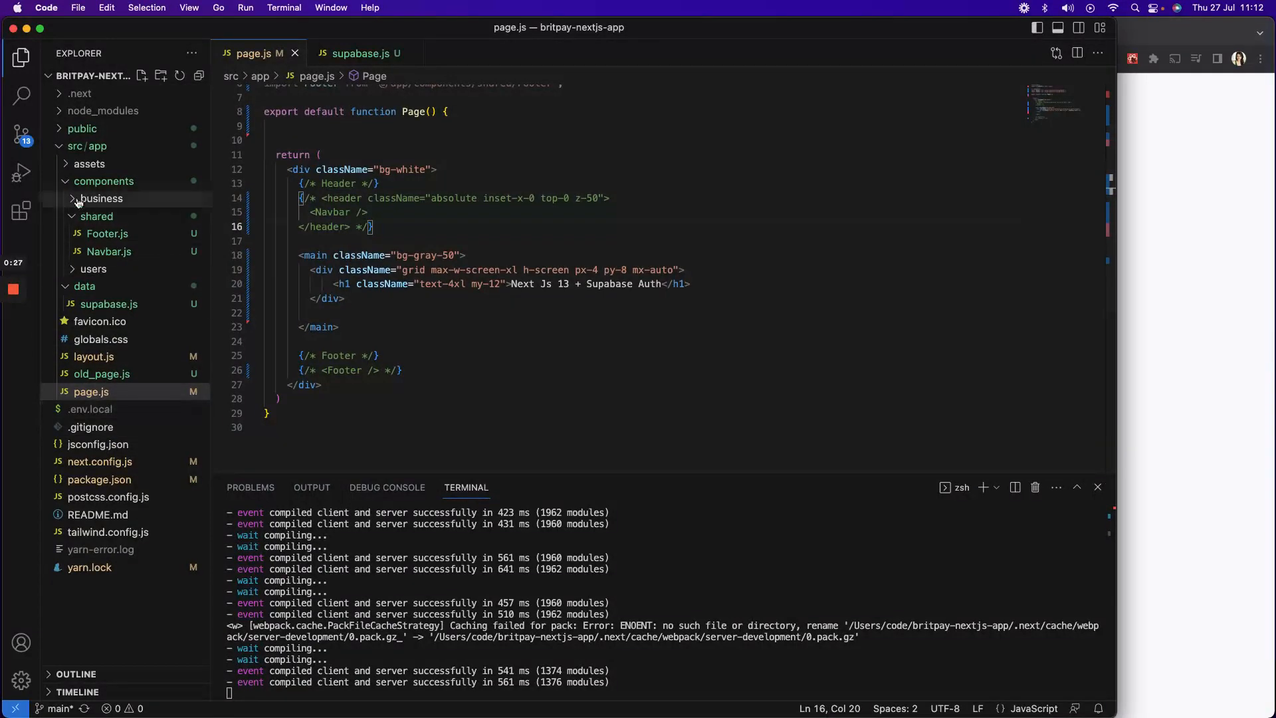
- Collapse the components folder and return to page.js after reviewing the supabase.js client options
{"action": "left_click", "coordinate": [104, 181]}
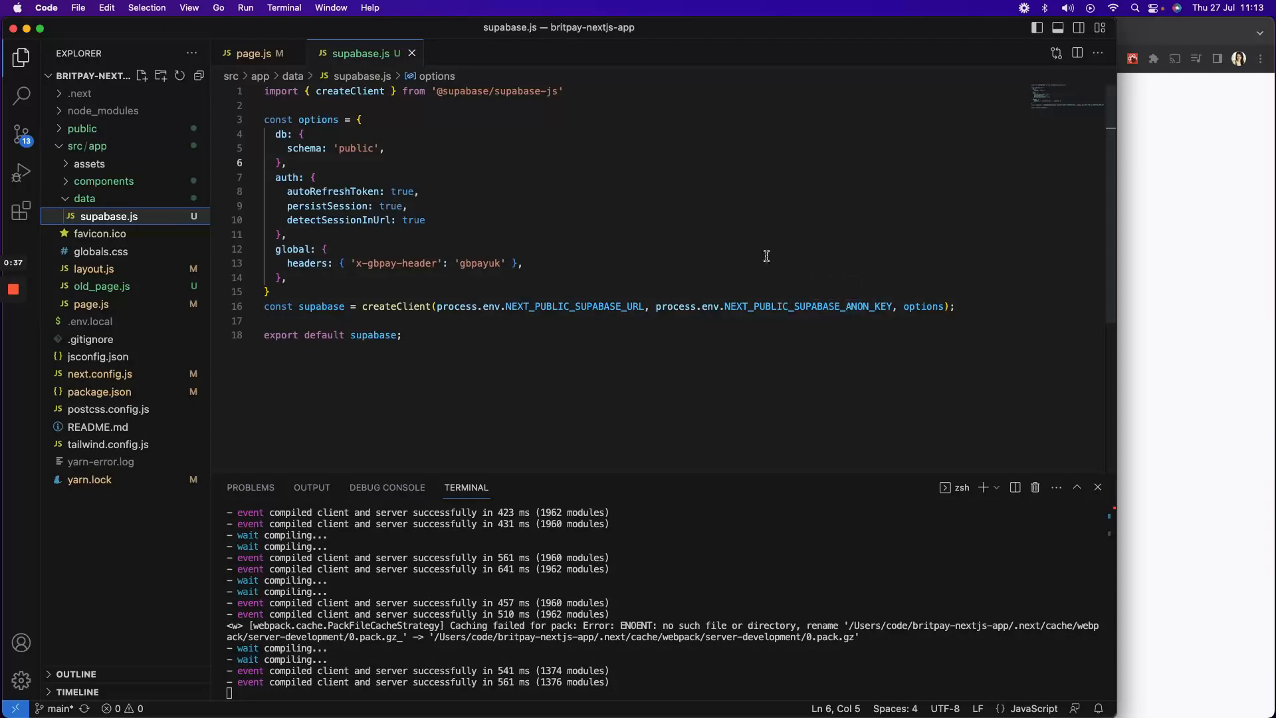
{"action": "mouse_move", "coordinate": [741, 227]}
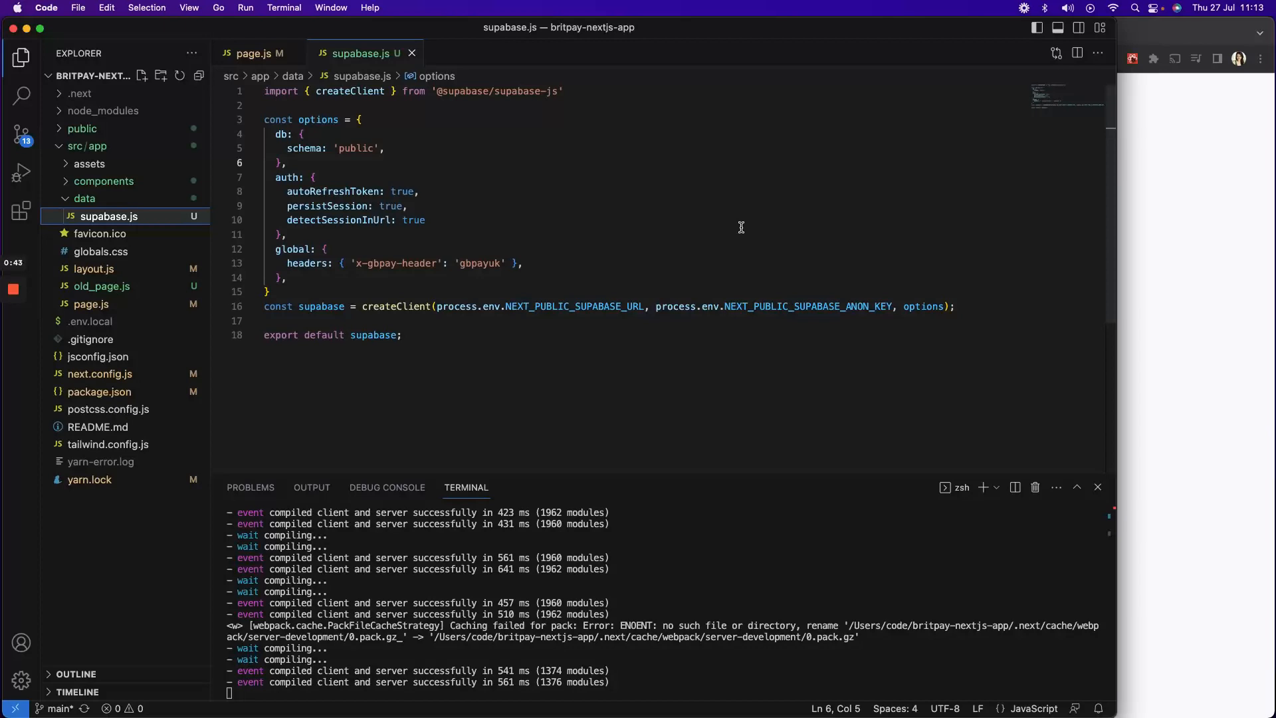
{"action": "mouse_move", "coordinate": [102, 286]}
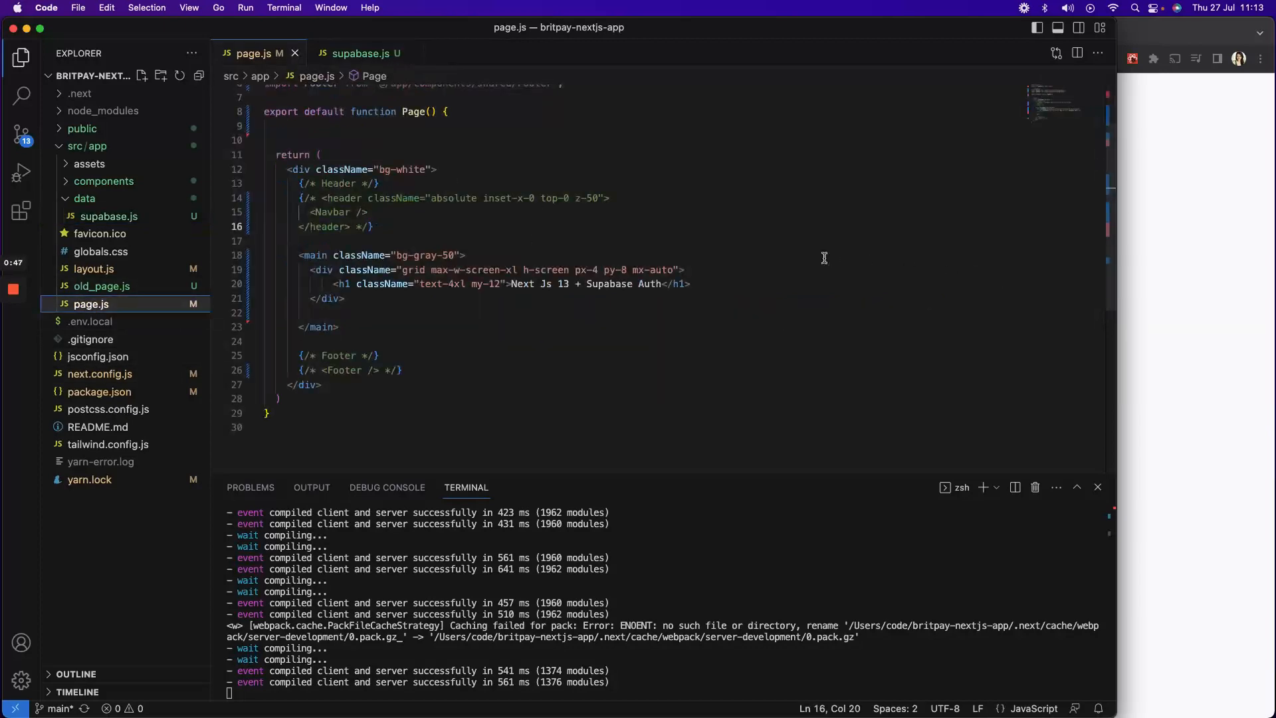
{"action": "left_click", "coordinate": [464, 254]}
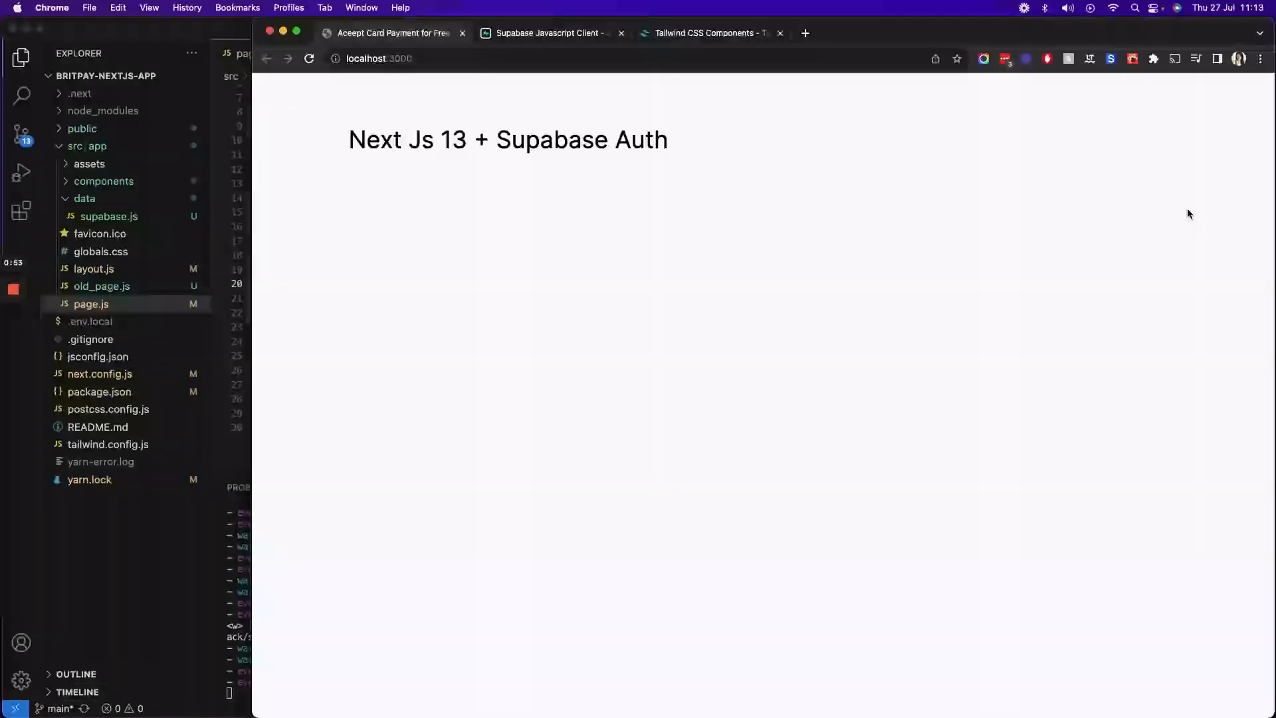
- Select the app heading, then browse Tailwind UI's Marketing page sections
{"action": "double_click", "coordinate": [508, 141]}
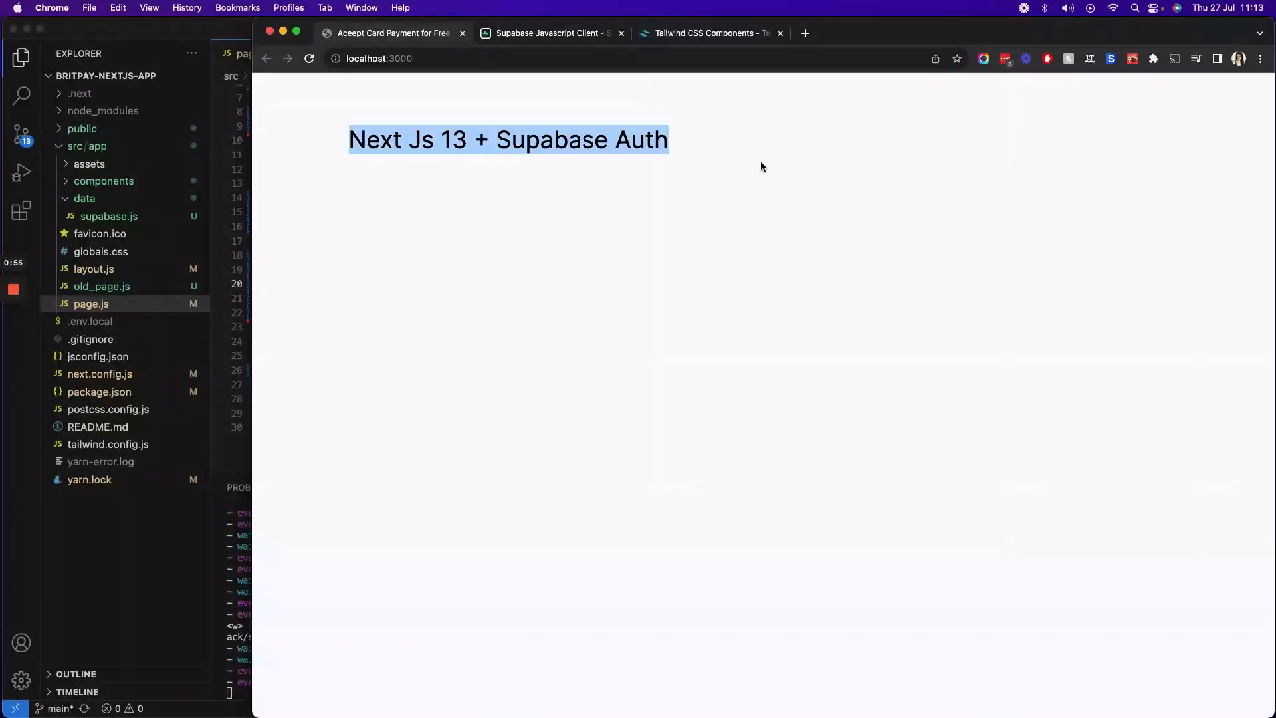
{"action": "left_click", "coordinate": [569, 228]}
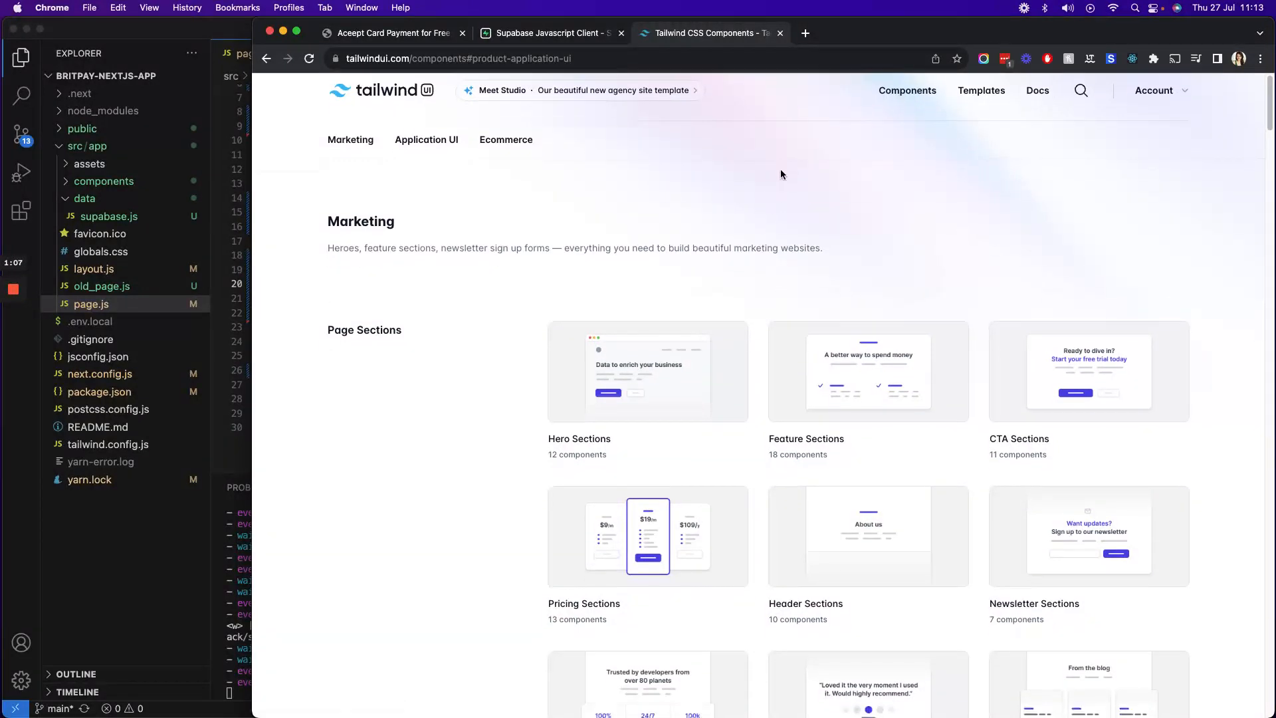
{"action": "scroll", "scroll_direction": "down", "scroll_amount": 3}
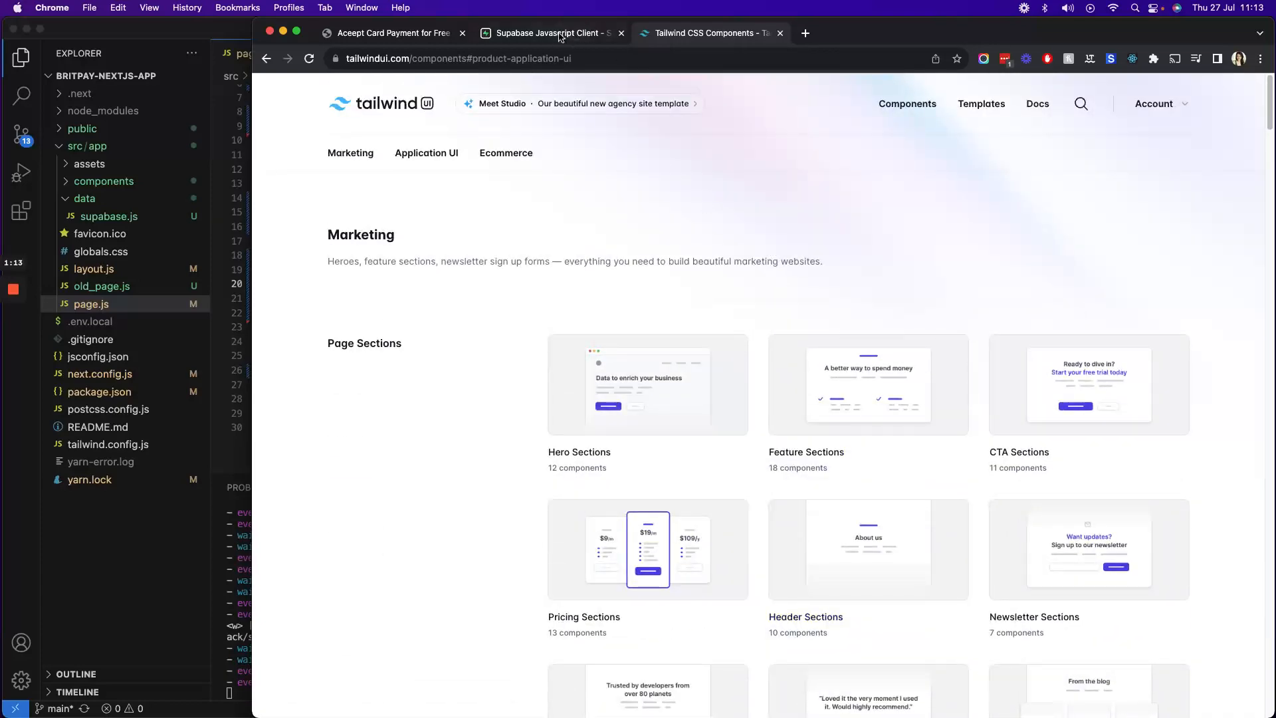
- Read the Supabase JavaScript reference for signing in a user through OTP
{"action": "left_click", "coordinate": [552, 32]}
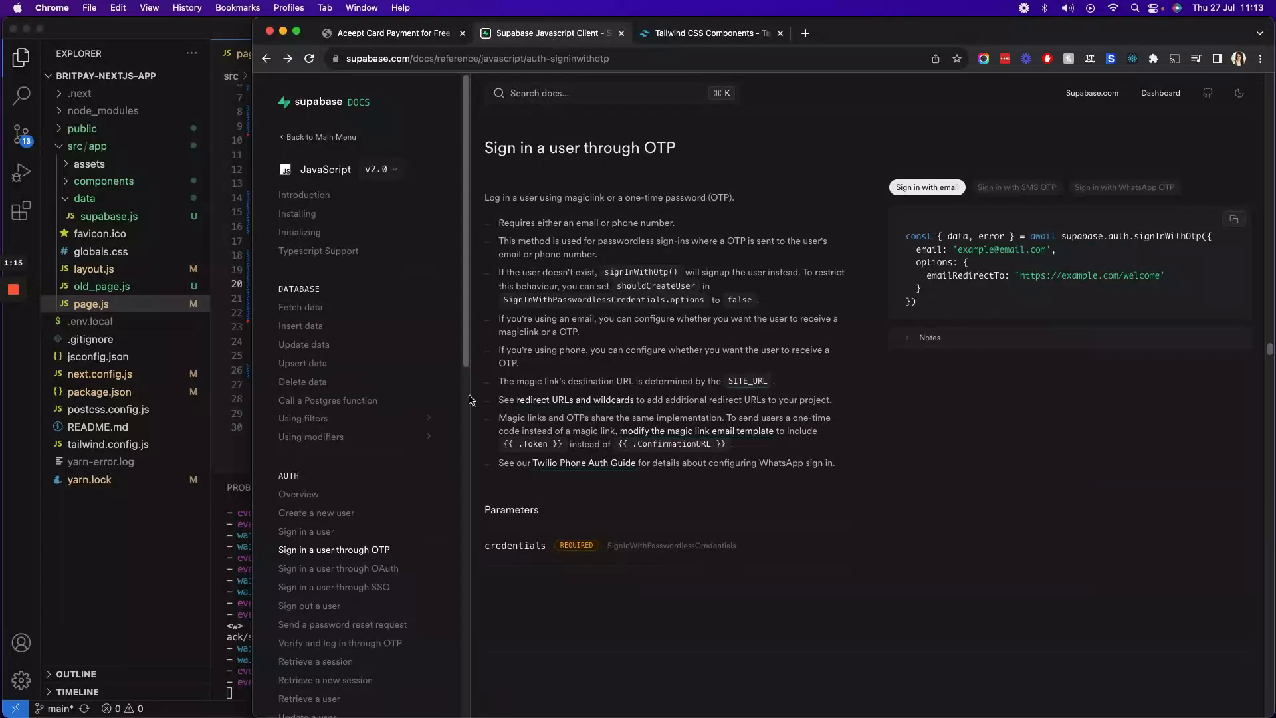
{"action": "mouse_move", "coordinate": [346, 366]}
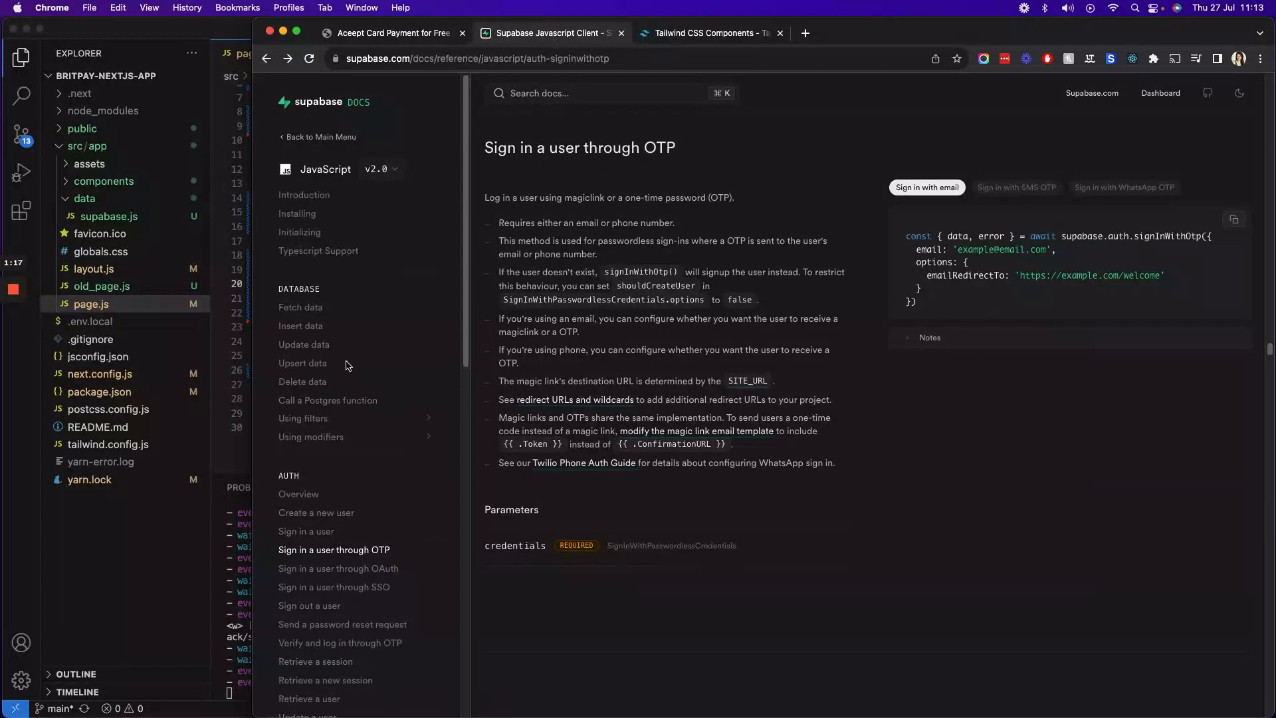
{"action": "scroll", "scroll_direction": "down", "scroll_amount": 3}
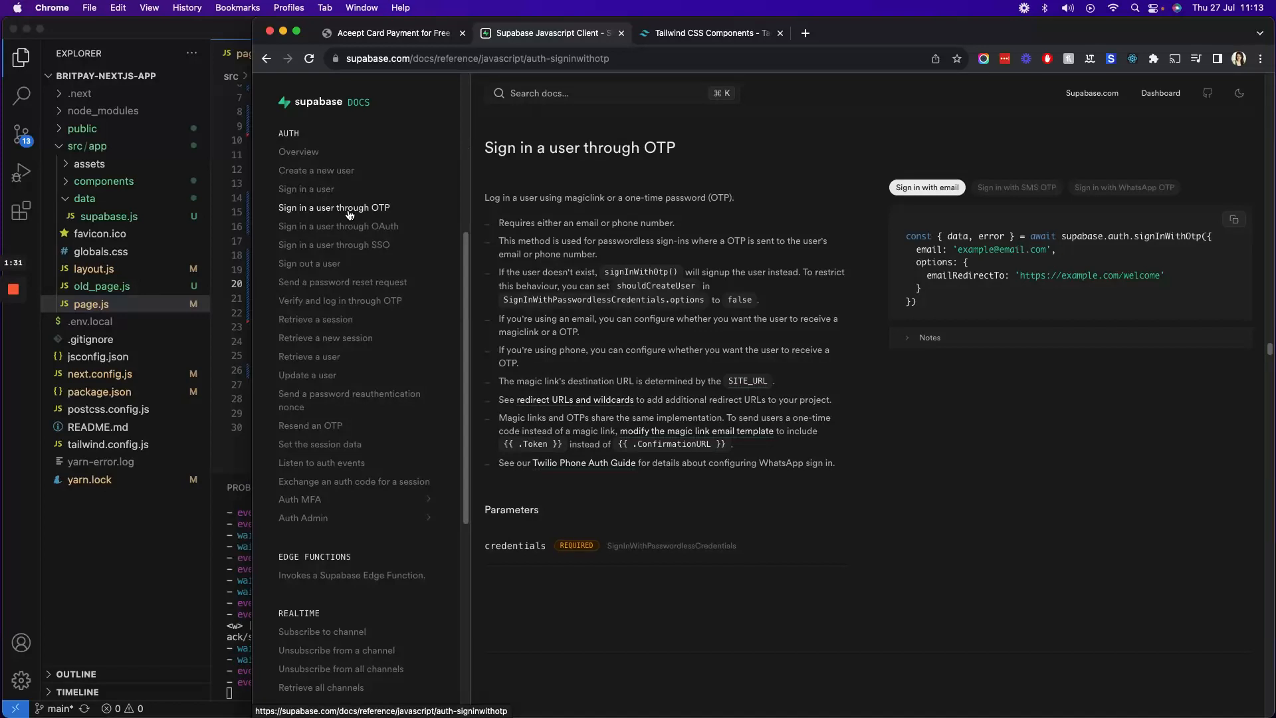
{"action": "mouse_move", "coordinate": [787, 212]}
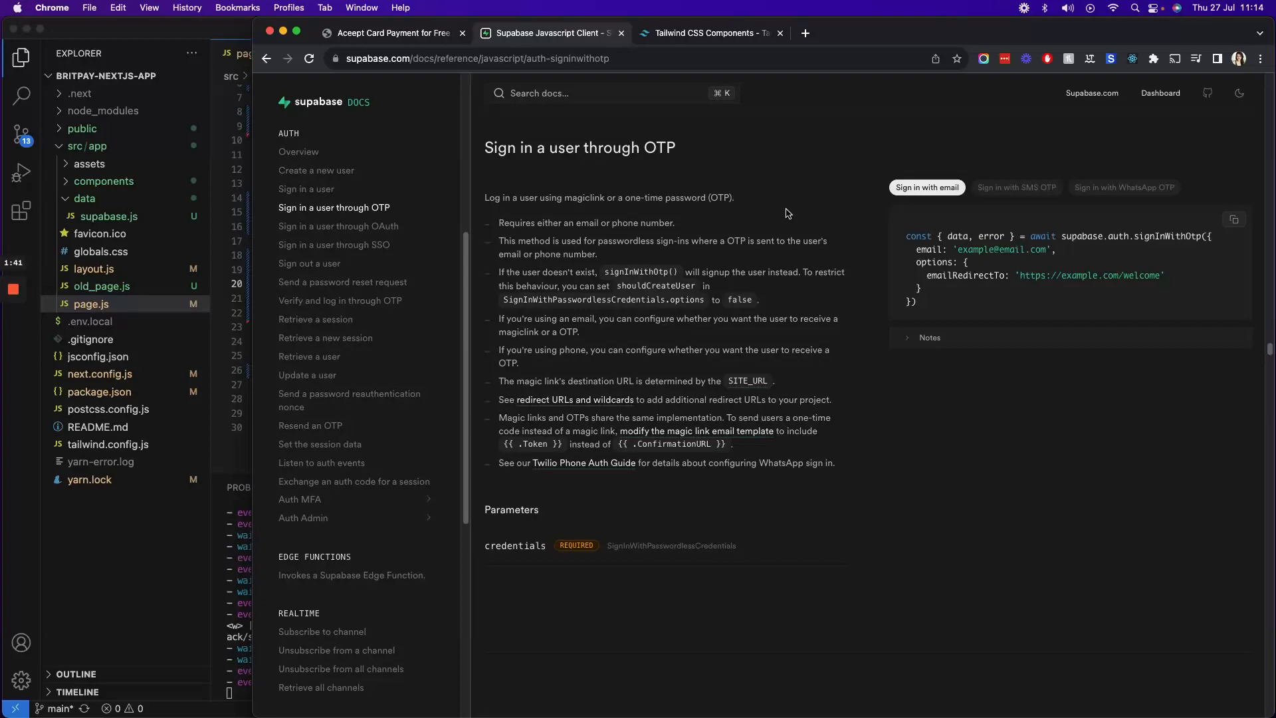
{"action": "mouse_move", "coordinate": [788, 231]}
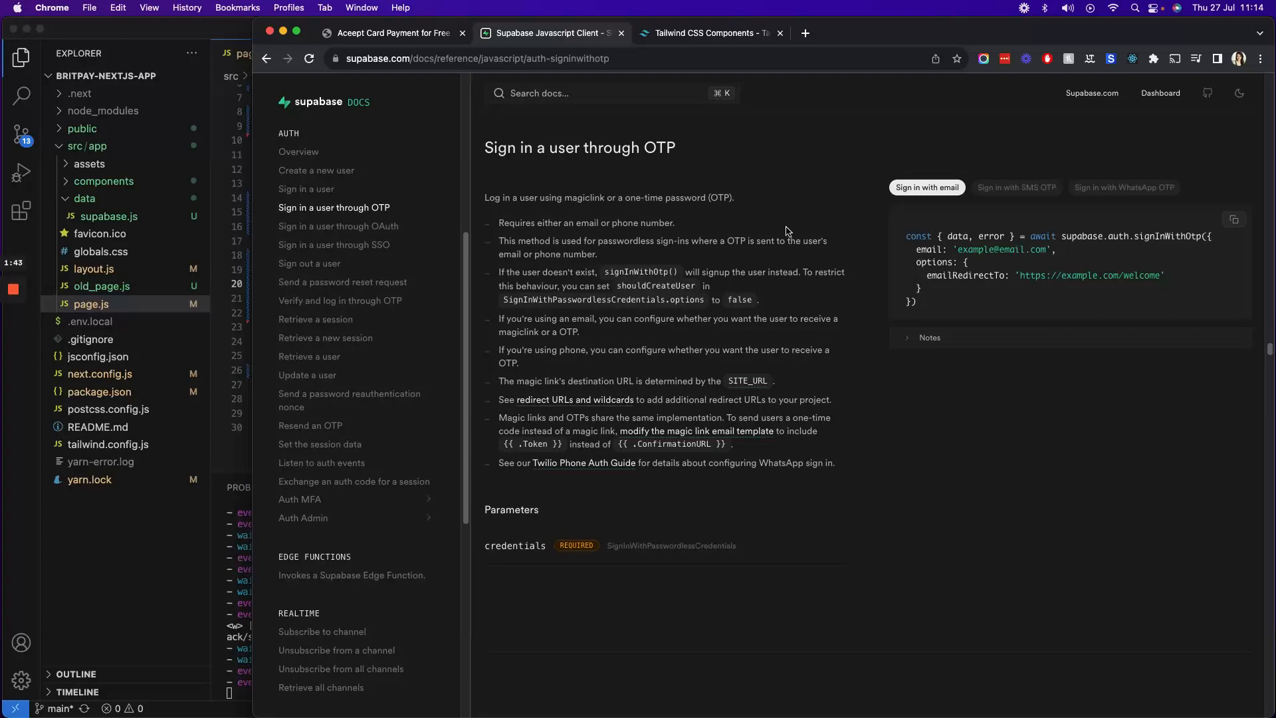
{"action": "mouse_move", "coordinate": [817, 305]}
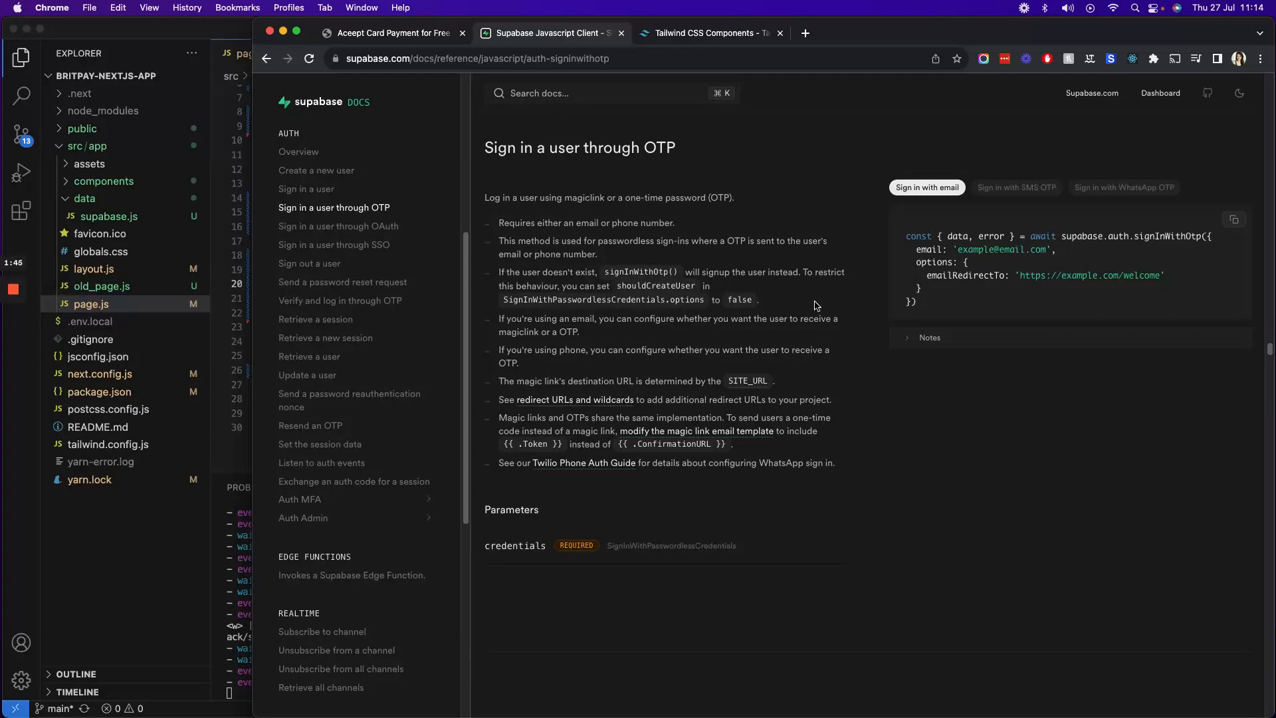
{"action": "mouse_move", "coordinate": [659, 309]}
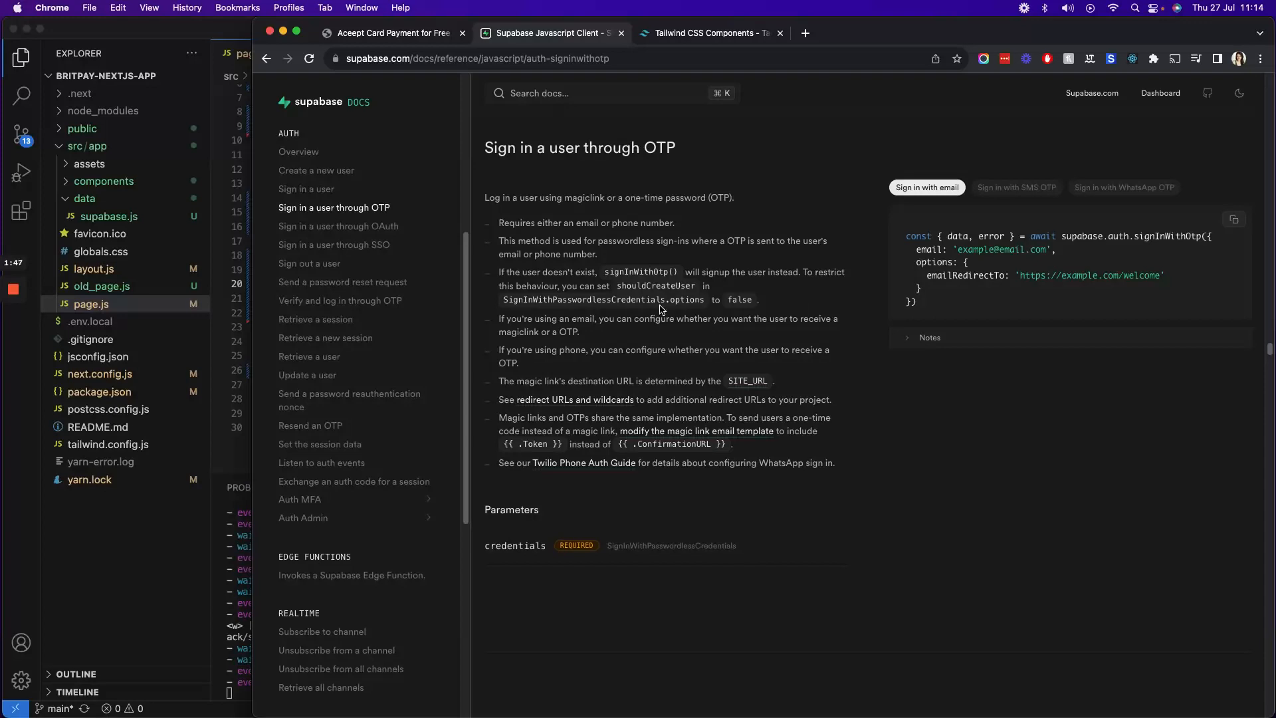
{"action": "mouse_move", "coordinate": [540, 365]}
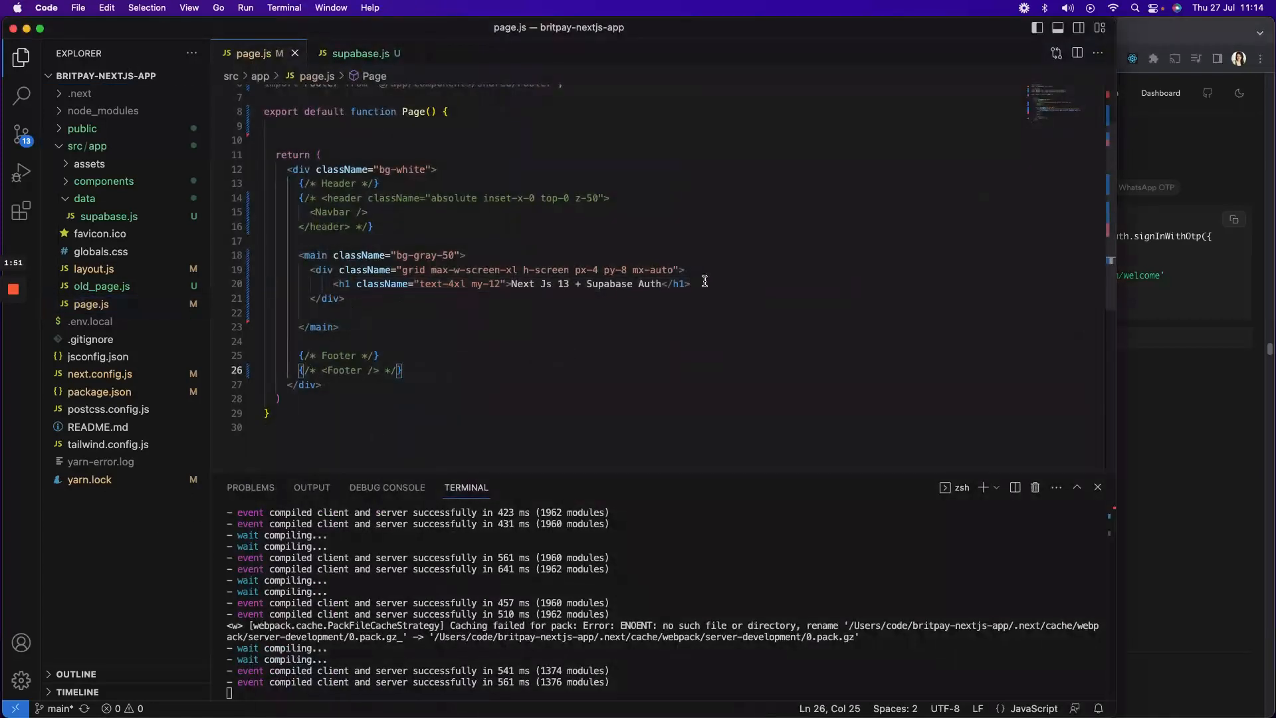
- Browse Tailwind UI's sign-in form examples and show the Simple card's React code
{"action": "left_click_drag", "start_coordinate": [334, 283], "coordinate": [690, 283]}
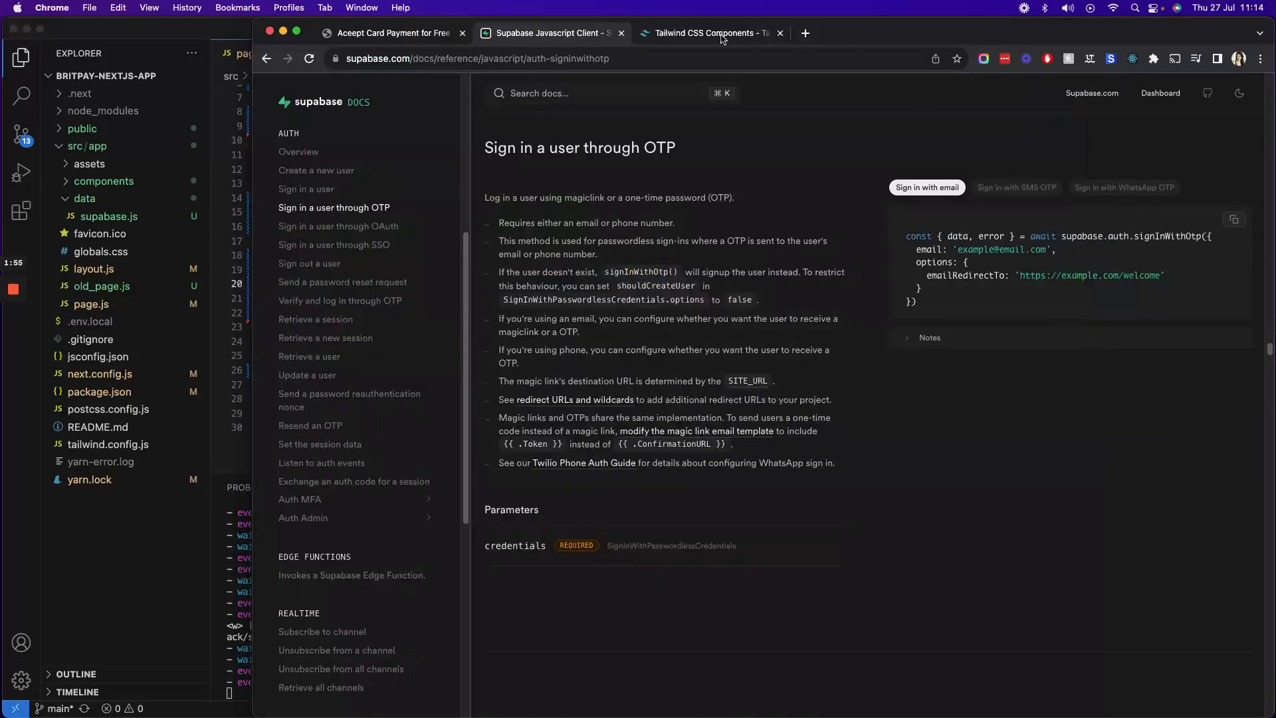
{"action": "left_click", "coordinate": [708, 33]}
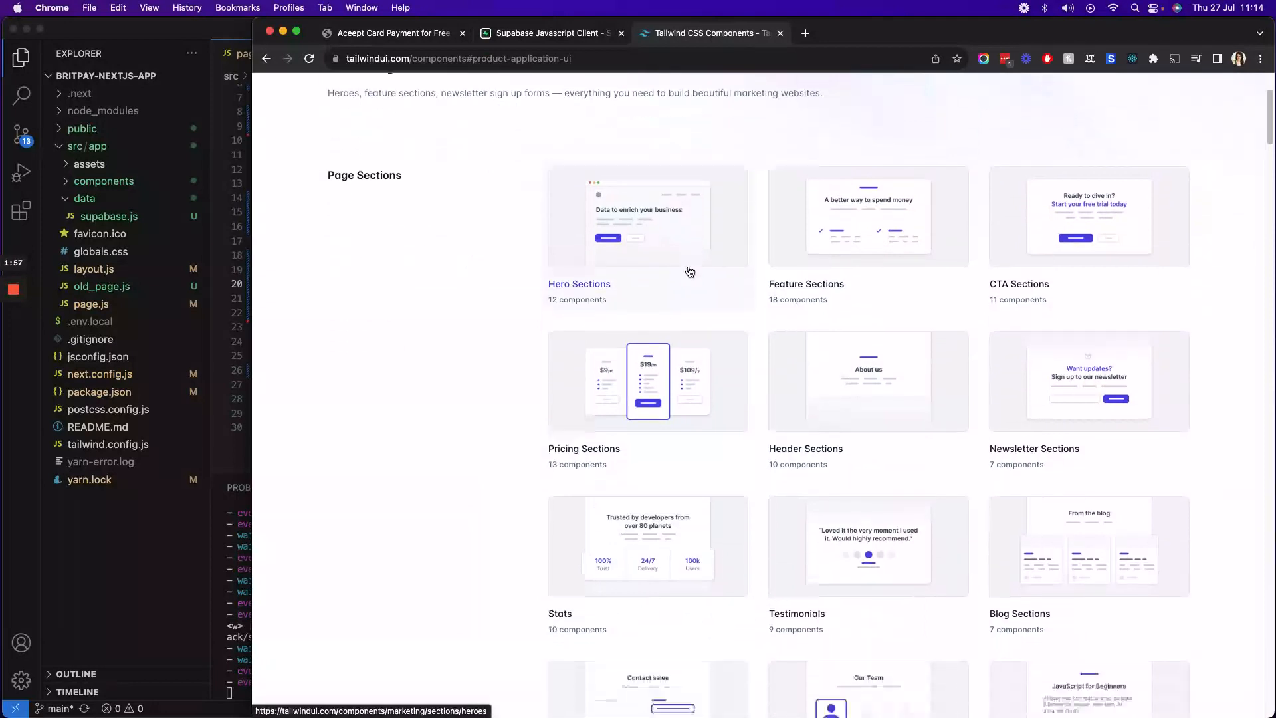
{"action": "scroll", "scroll_direction": "down", "scroll_amount": 3}
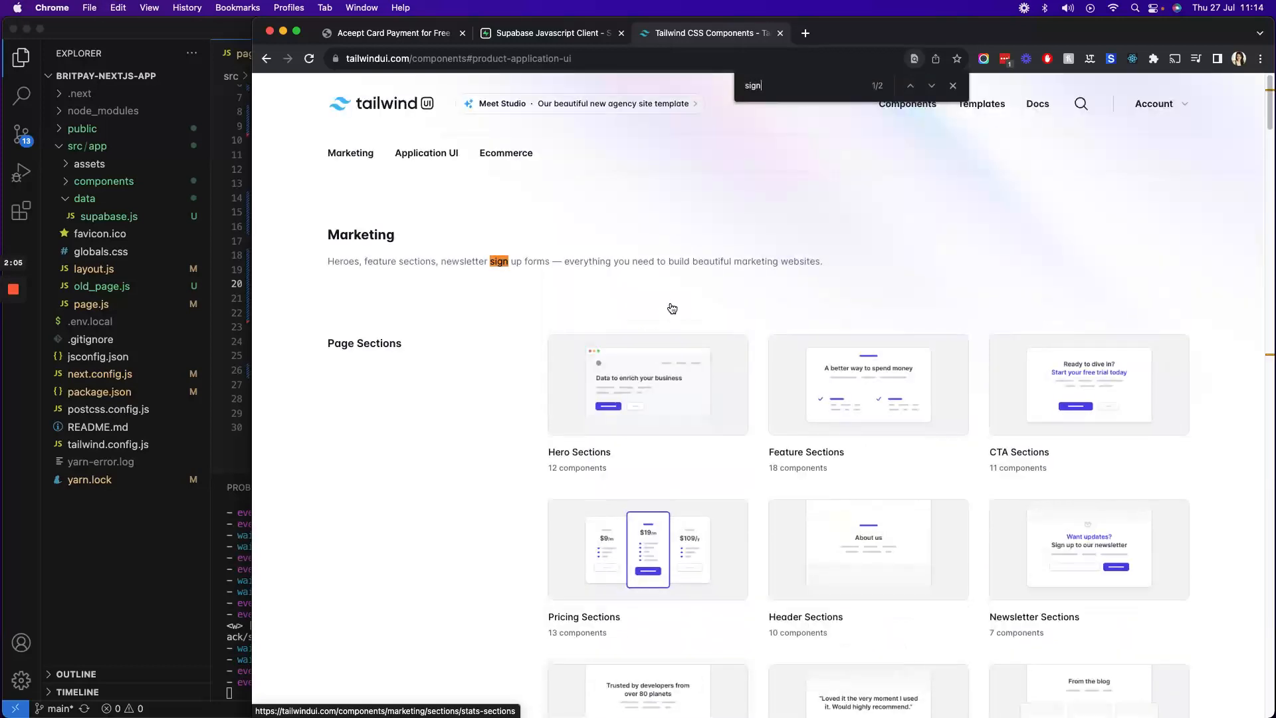
{"action": "left_click", "coordinate": [931, 86]}
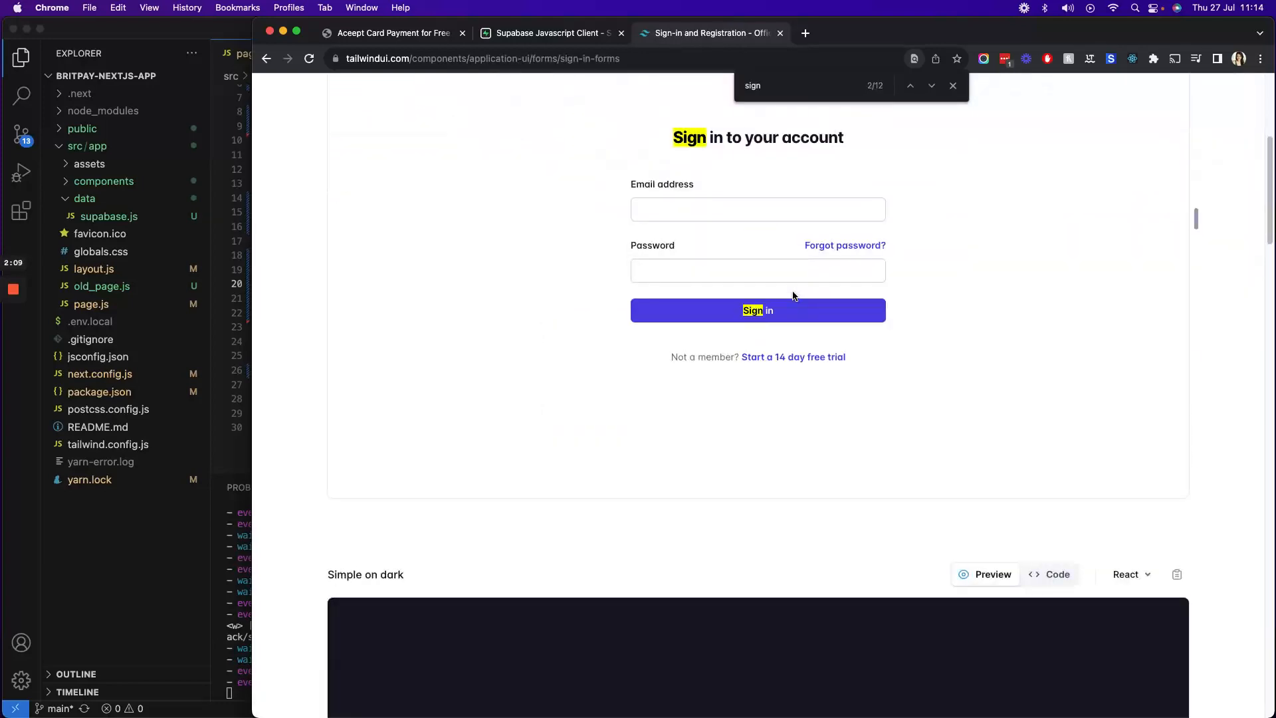
{"action": "scroll", "scroll_direction": "down", "scroll_amount": 3}
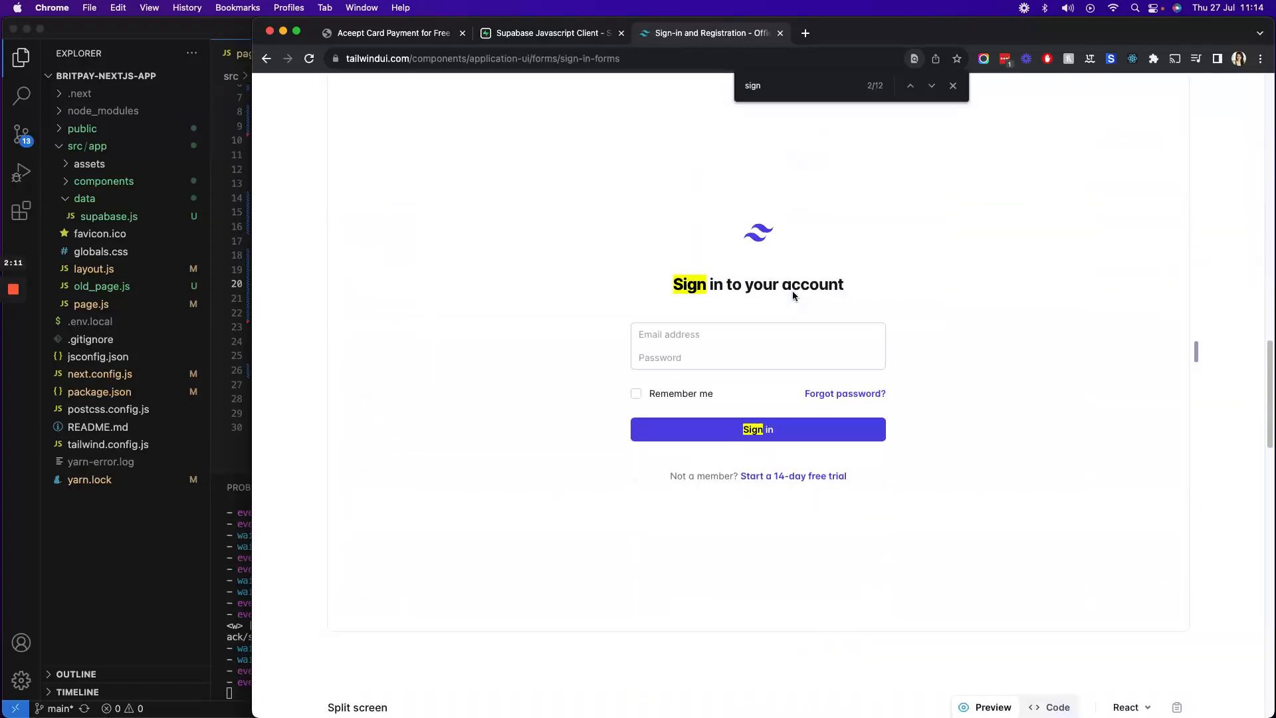
{"action": "scroll", "scroll_direction": "down", "scroll_amount": 3}
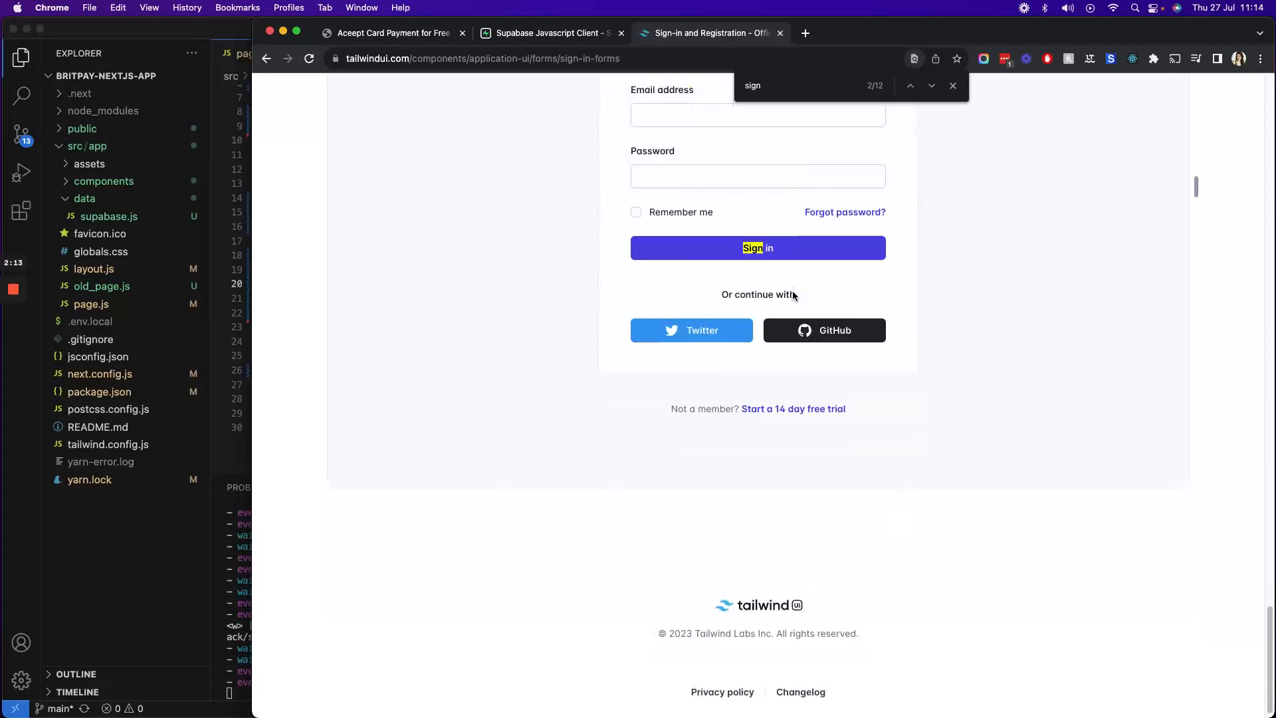
{"action": "scroll", "scroll_direction": "down", "scroll_amount": 3}
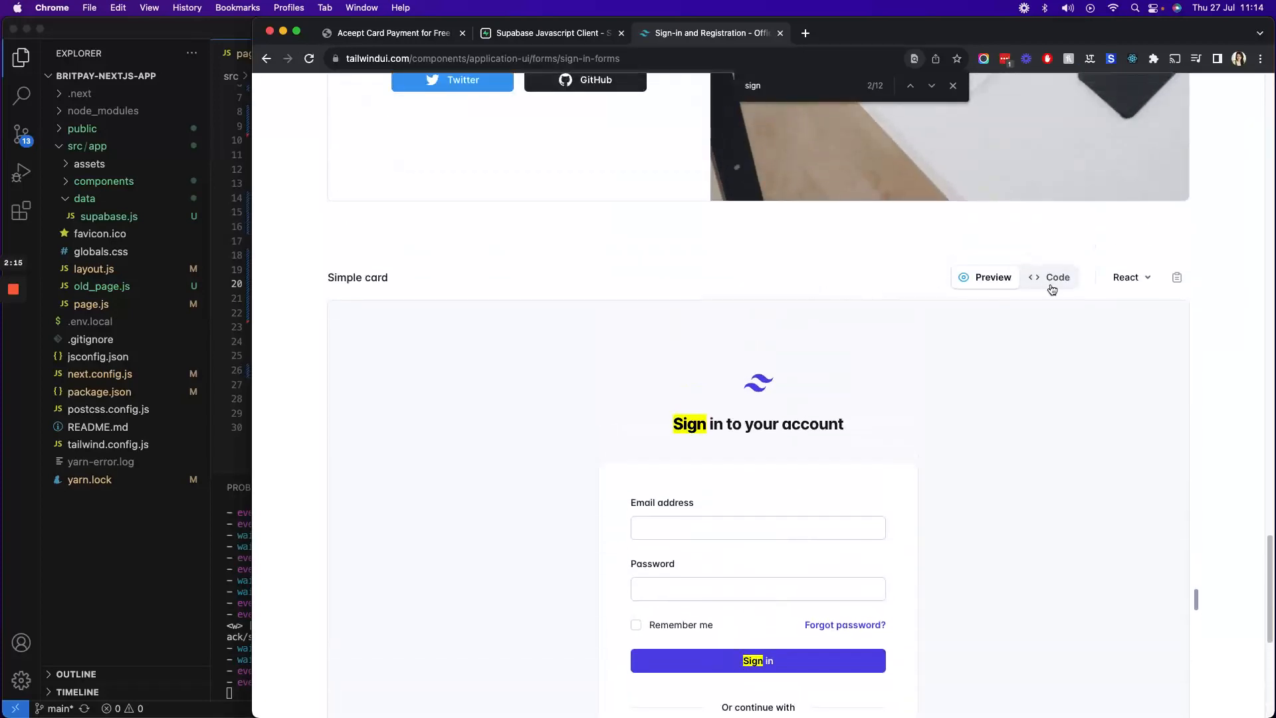
{"action": "left_click", "coordinate": [1058, 276]}
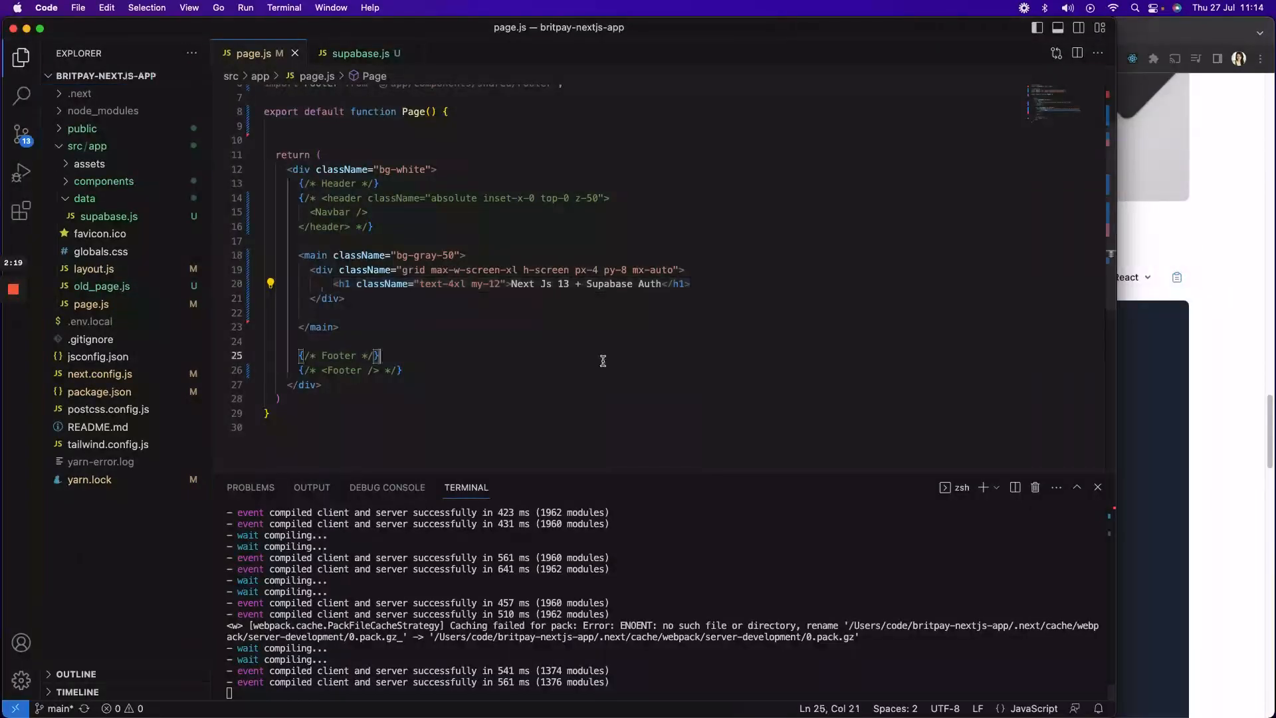
{"action": "scroll", "scroll_direction": "down", "scroll_amount": 3}
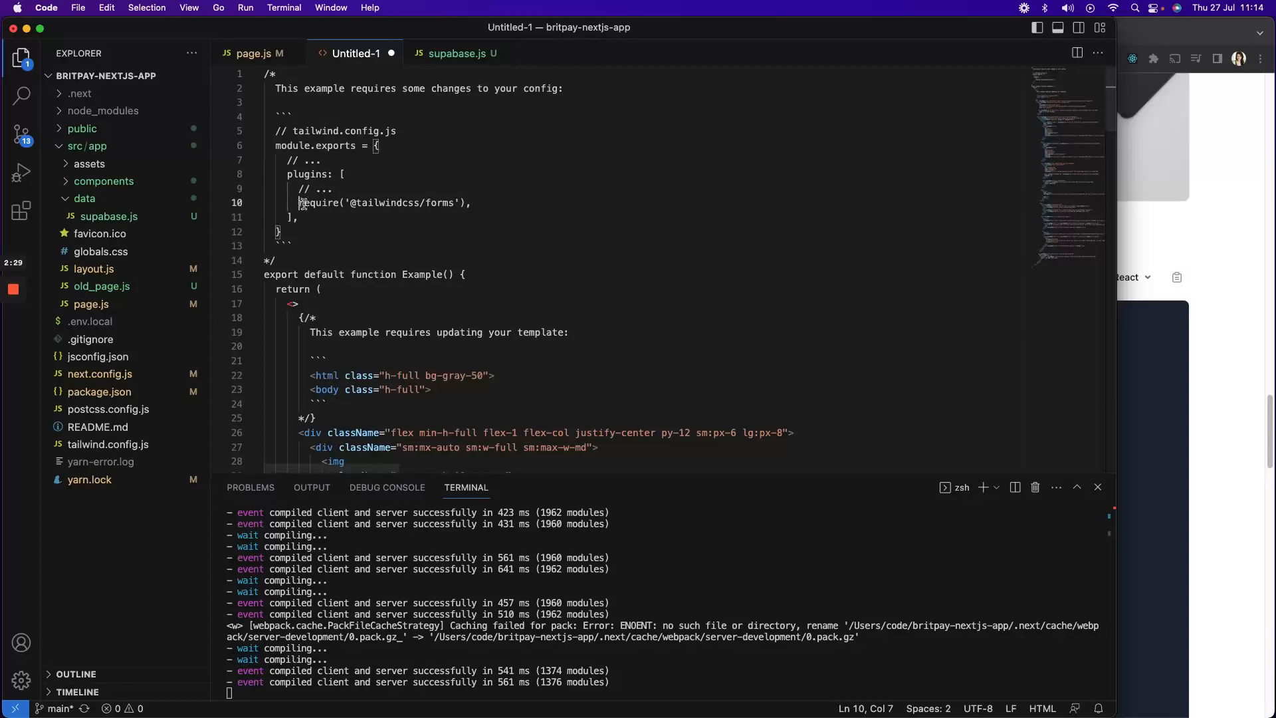
{"action": "left_click_drag", "start_coordinate": [298, 202], "coordinate": [471, 203]}
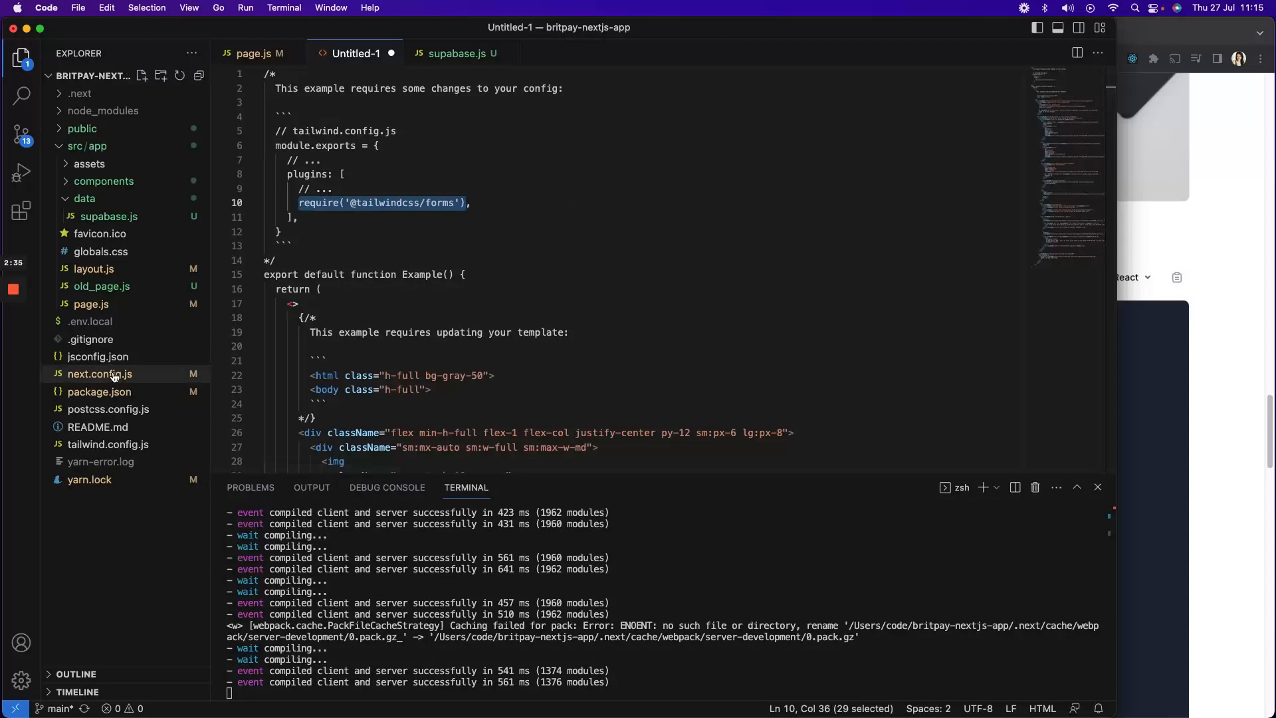
{"action": "left_click", "coordinate": [106, 444]}
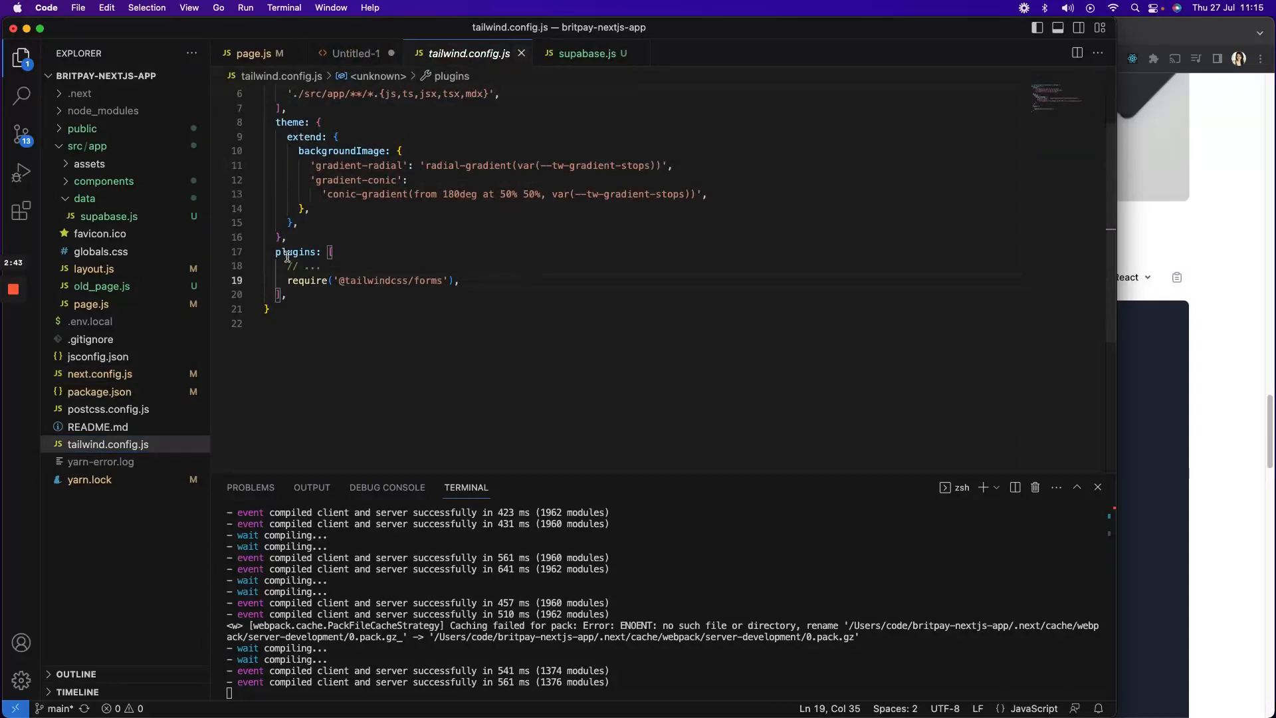
{"action": "mouse_move", "coordinate": [490, 276]}
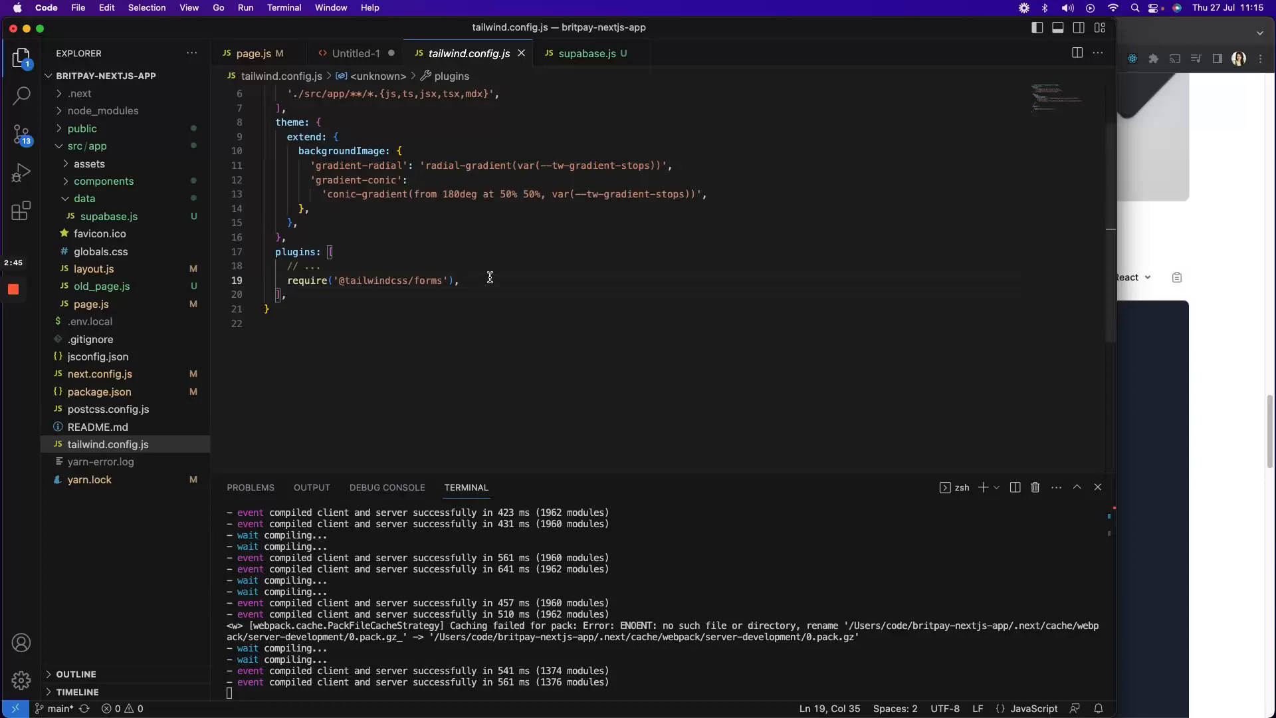
{"action": "double_click", "coordinate": [390, 280]}
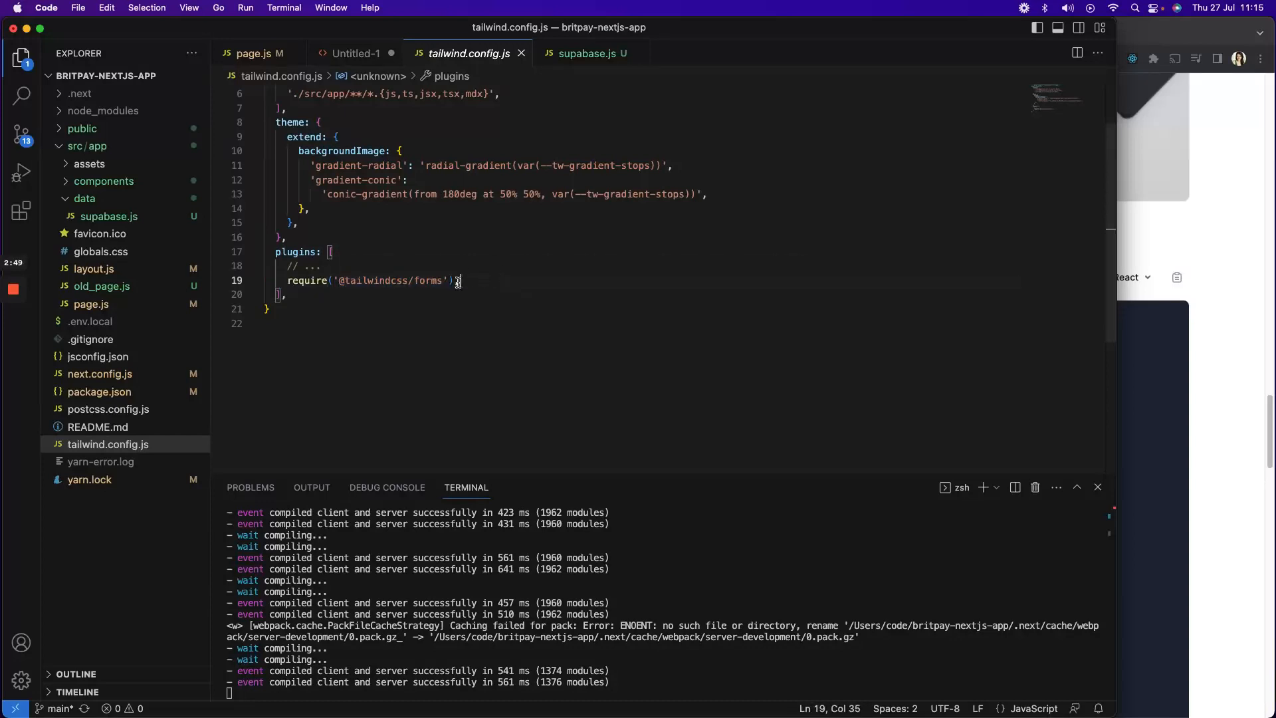
{"action": "left_click", "coordinate": [353, 53]}
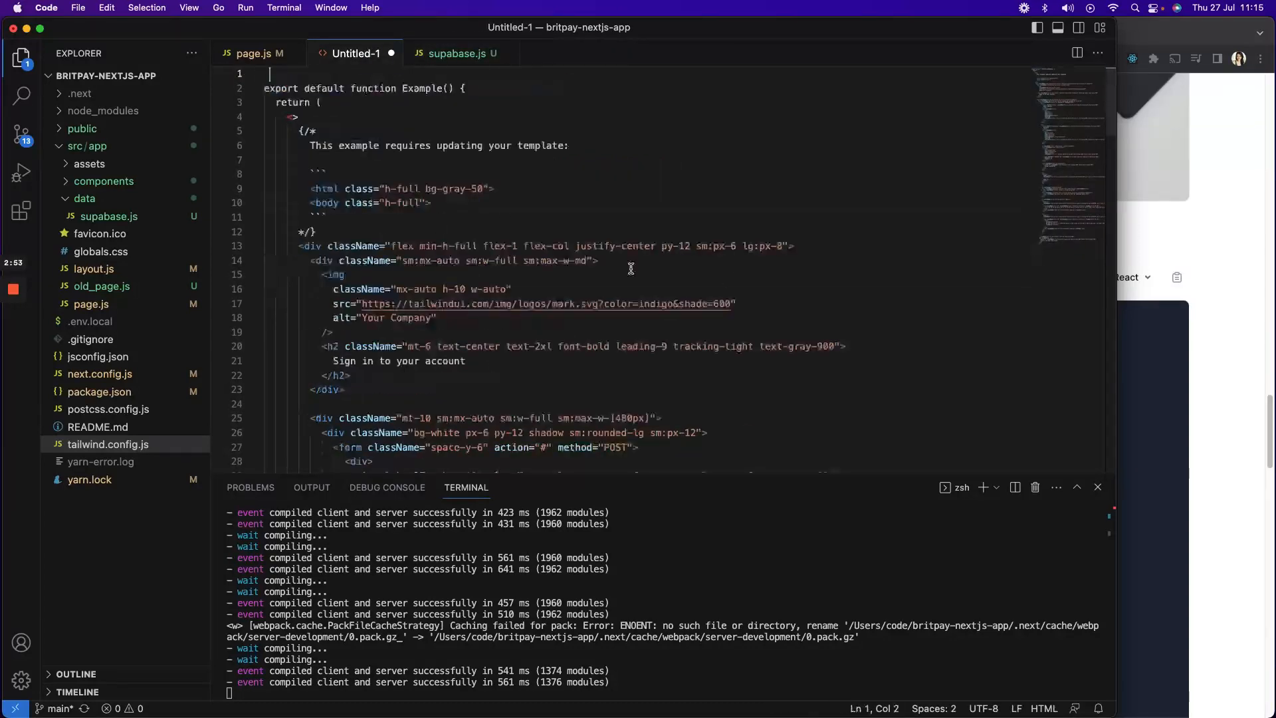
- Copy the form div from Untitled-1 and paste it inside main in page.js
{"action": "scroll", "scroll_direction": "down", "scroll_amount": 3}
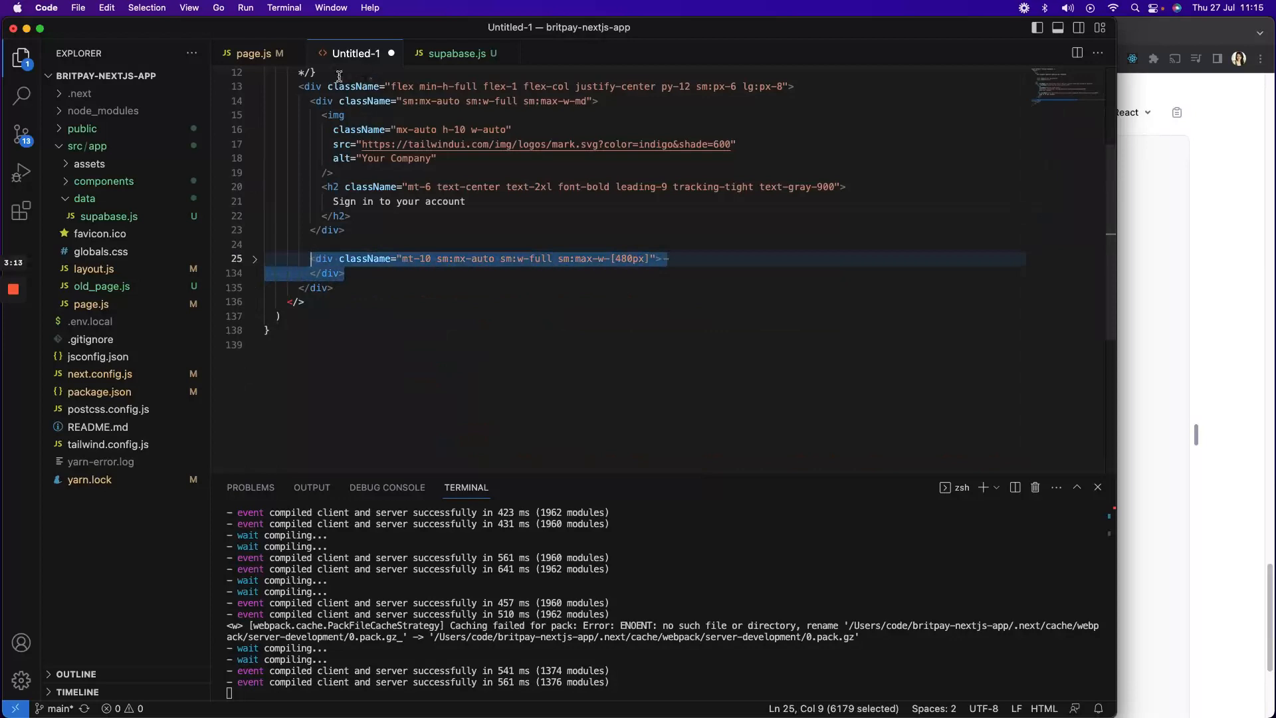
{"action": "left_click", "coordinate": [253, 53]}
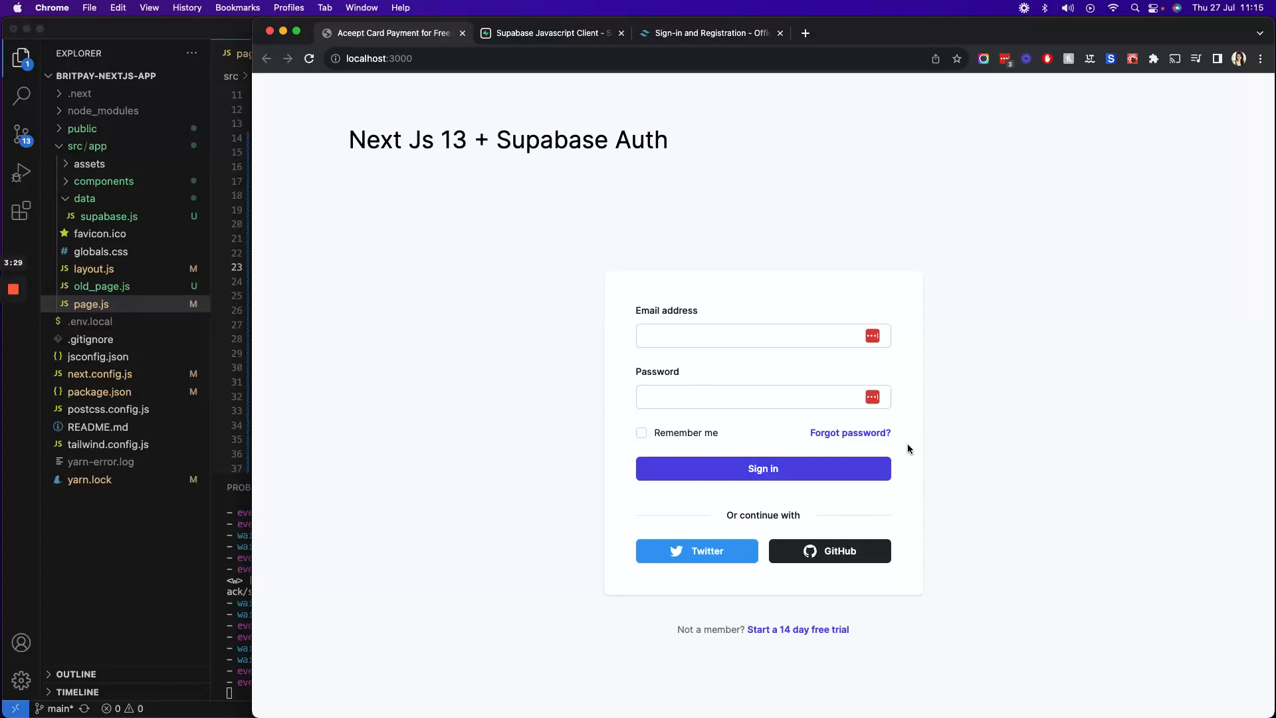
{"action": "mouse_move", "coordinate": [898, 540]}
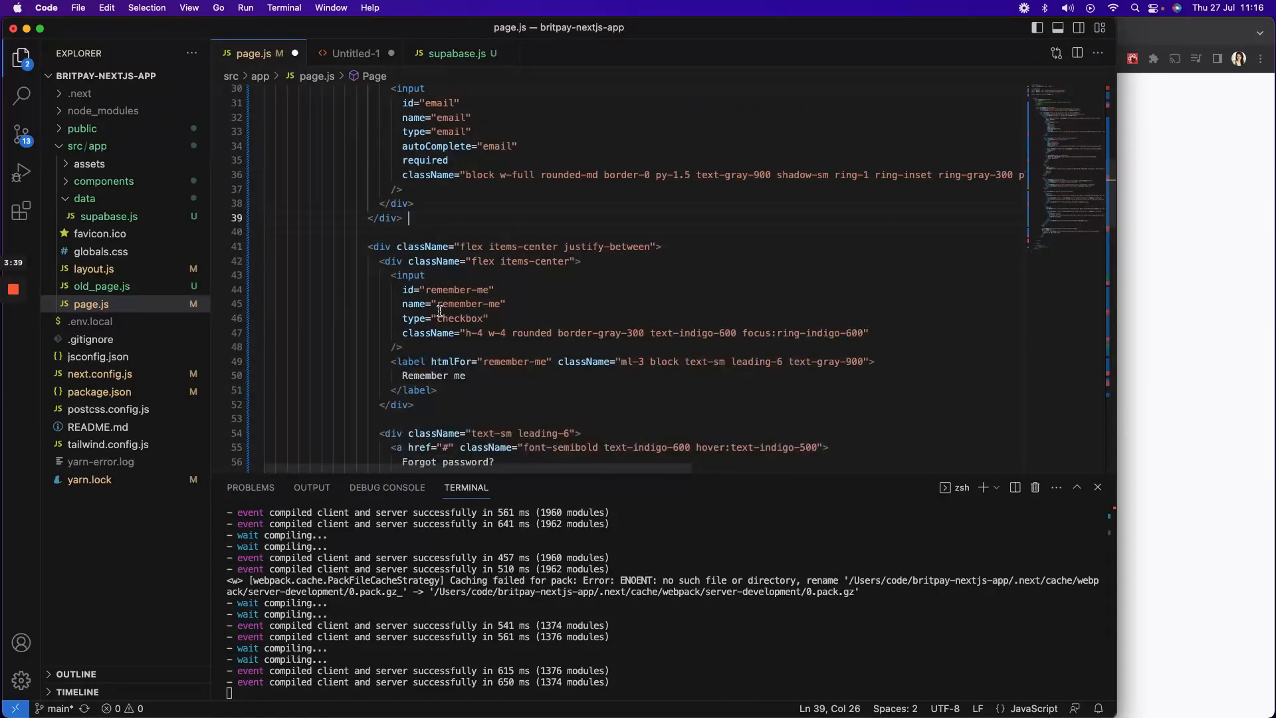
- Remove the remember-me and continue-with blocks from the page.js form
{"action": "left_click", "coordinate": [255, 247]}
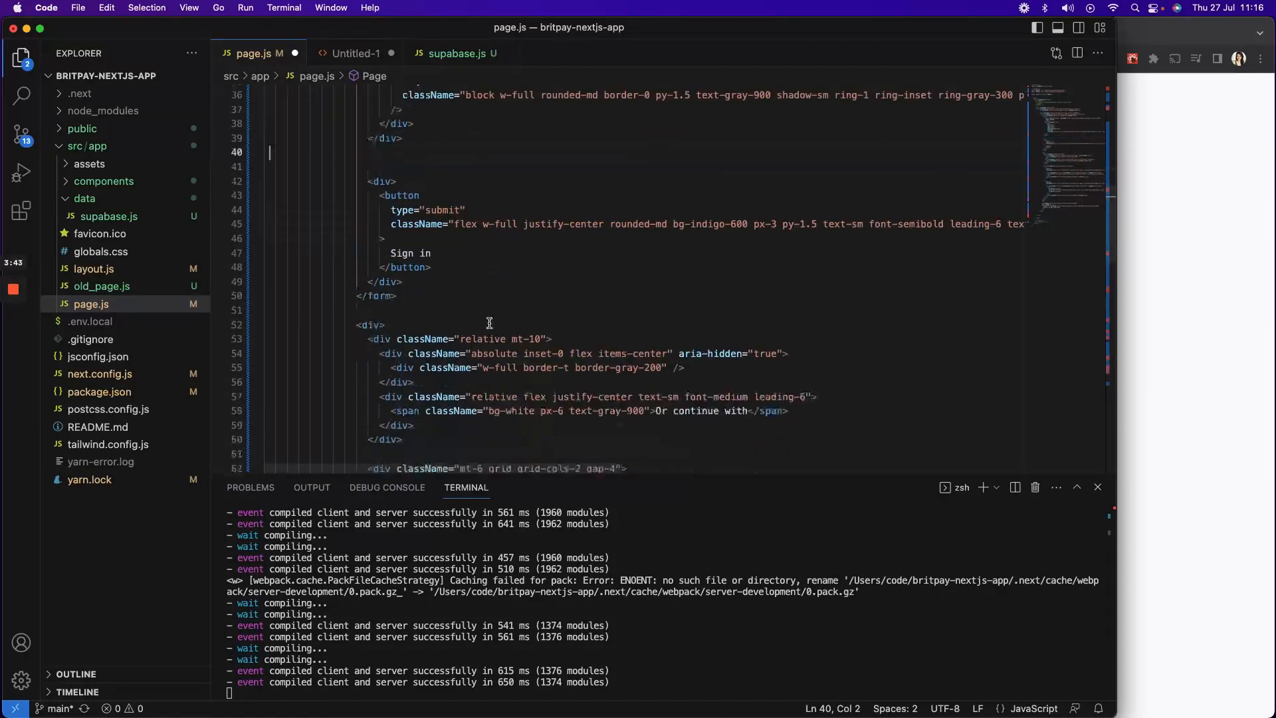
{"action": "left_click", "coordinate": [254, 246]}
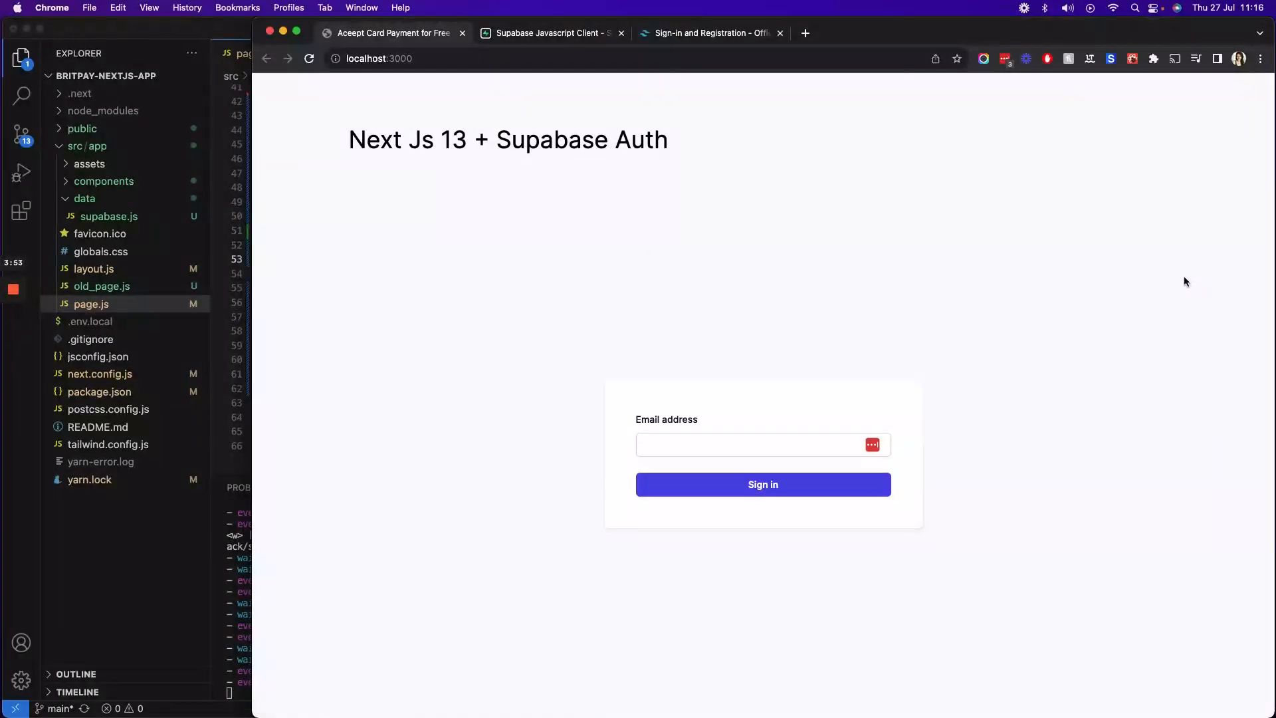
- Open Chrome DevTools on the sign-in page and view the Console's hydration errors
{"action": "left_click", "coordinate": [749, 445]}
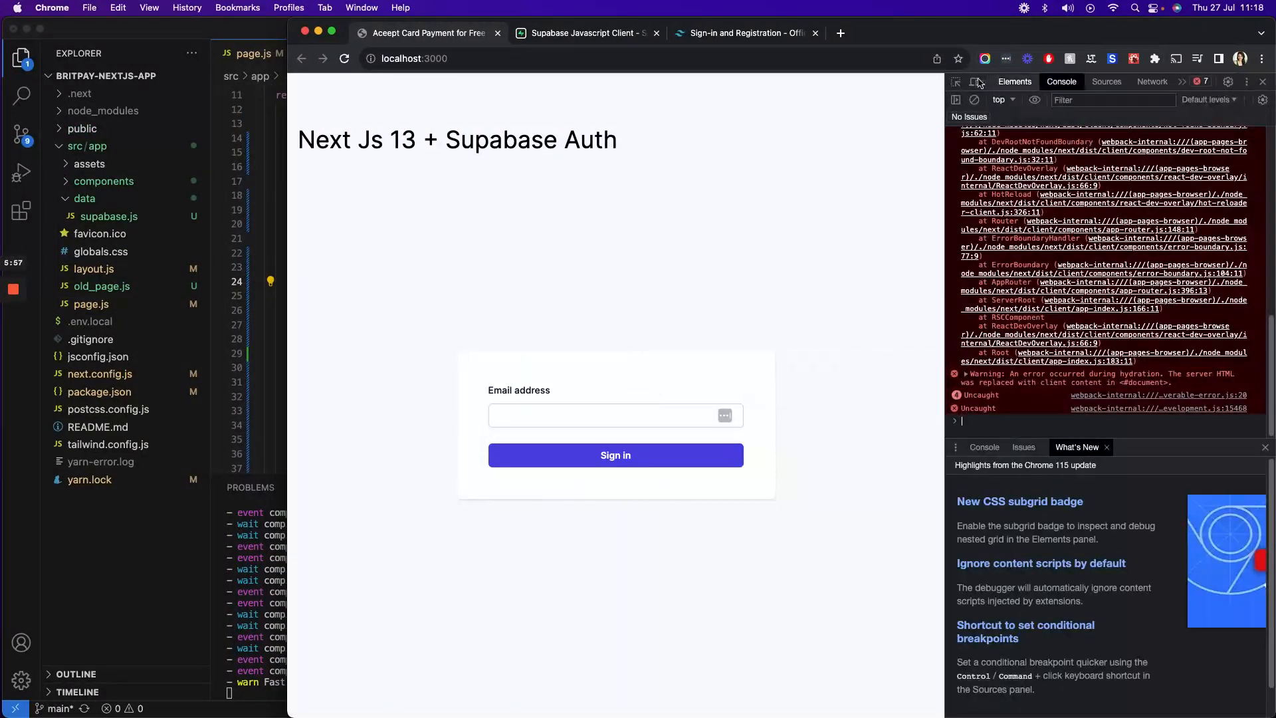
{"action": "left_click", "coordinate": [1015, 81]}
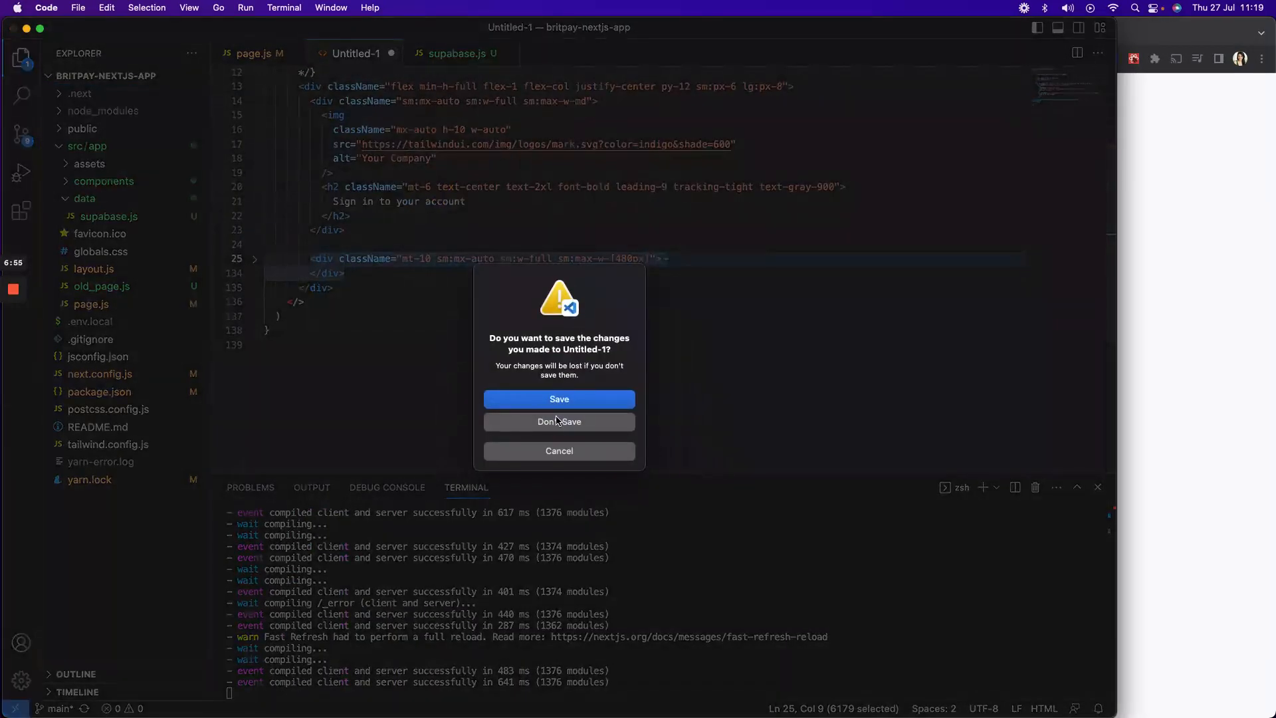
- Close Untitled-1 without saving its changes
{"action": "left_click", "coordinate": [559, 422]}
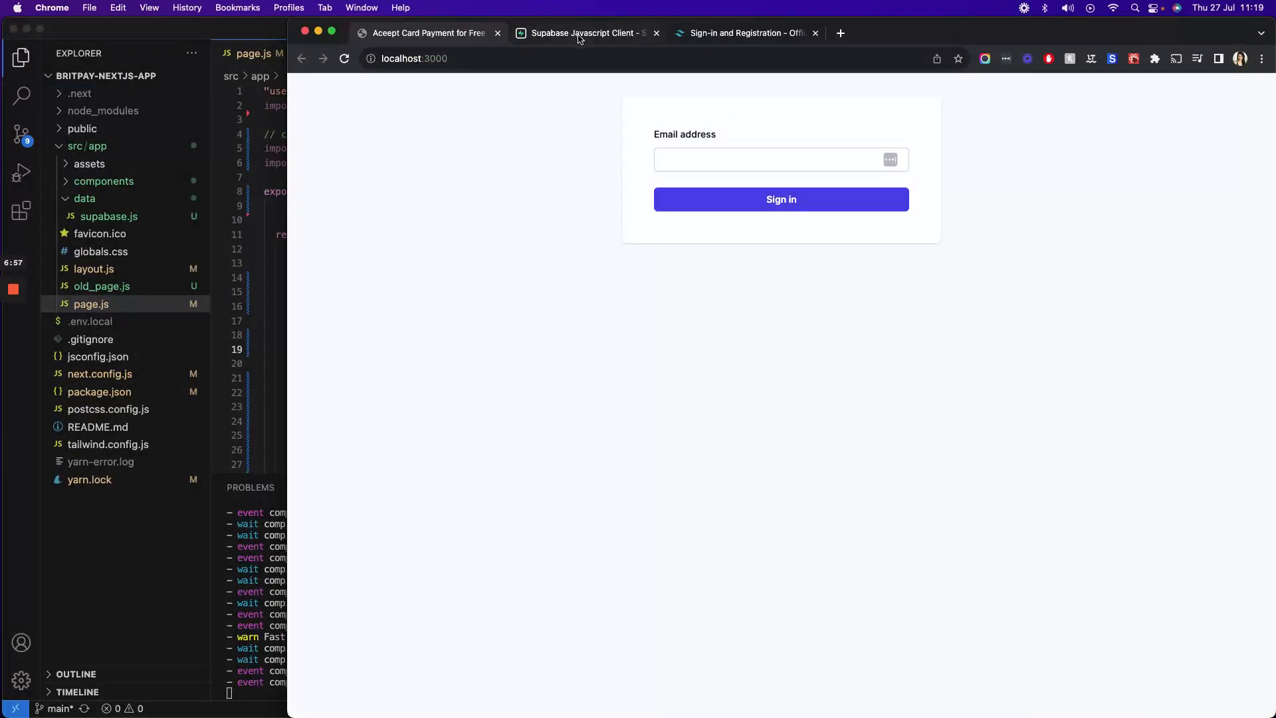
- Add const [email, setEmail] = useState(); above the return in Page()
{"action": "left_click", "coordinate": [583, 33]}
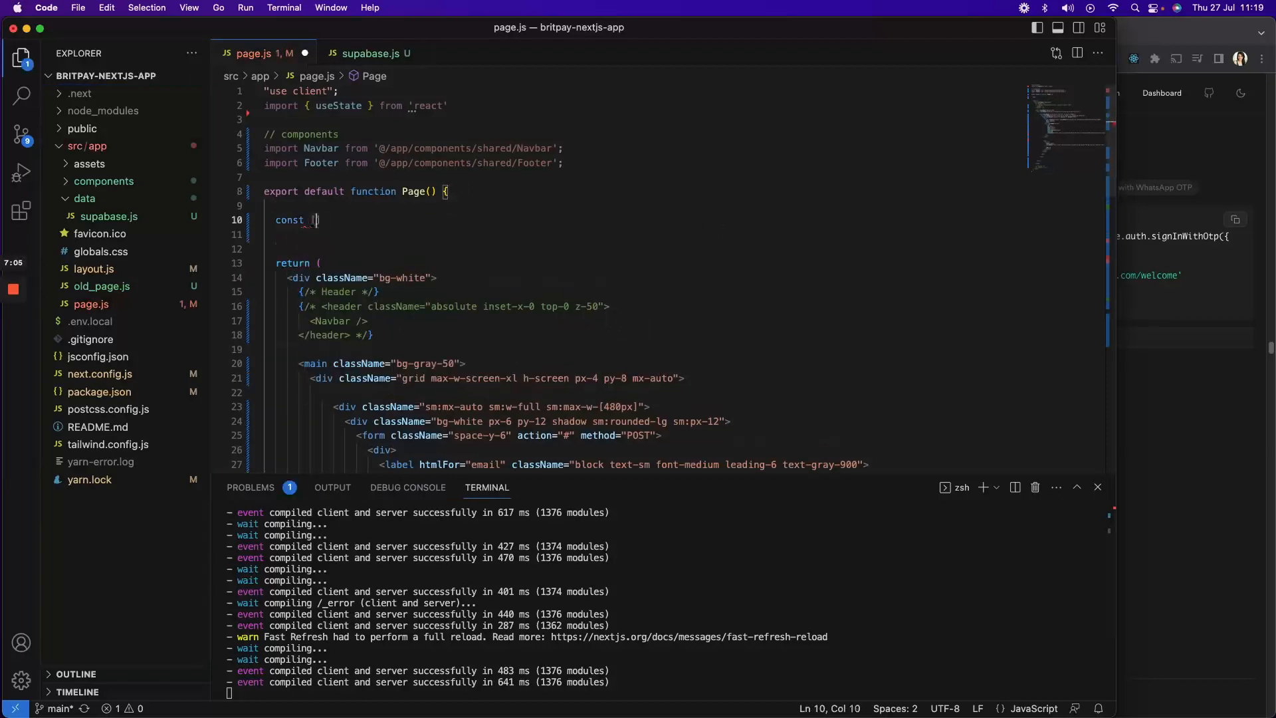
{"action": "type", "text": "email"}
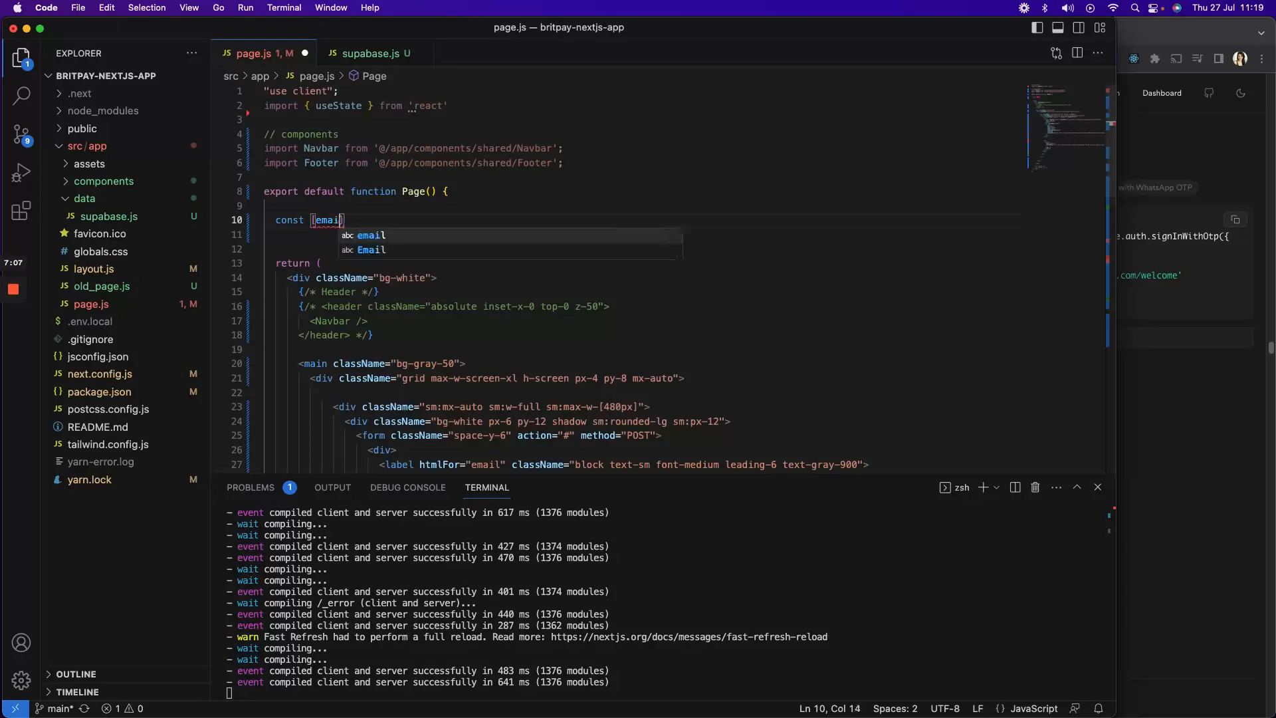
{"action": "type", "text": ", setEm"}
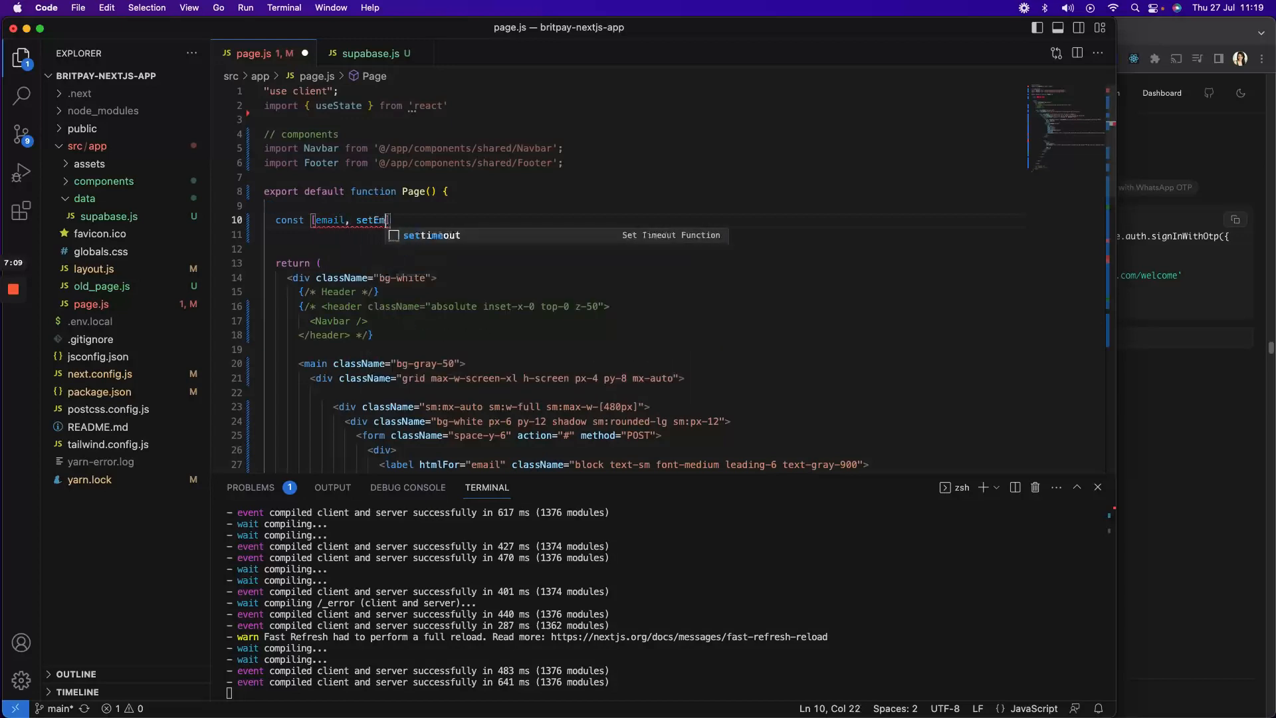
{"action": "type", "text": "ail"}
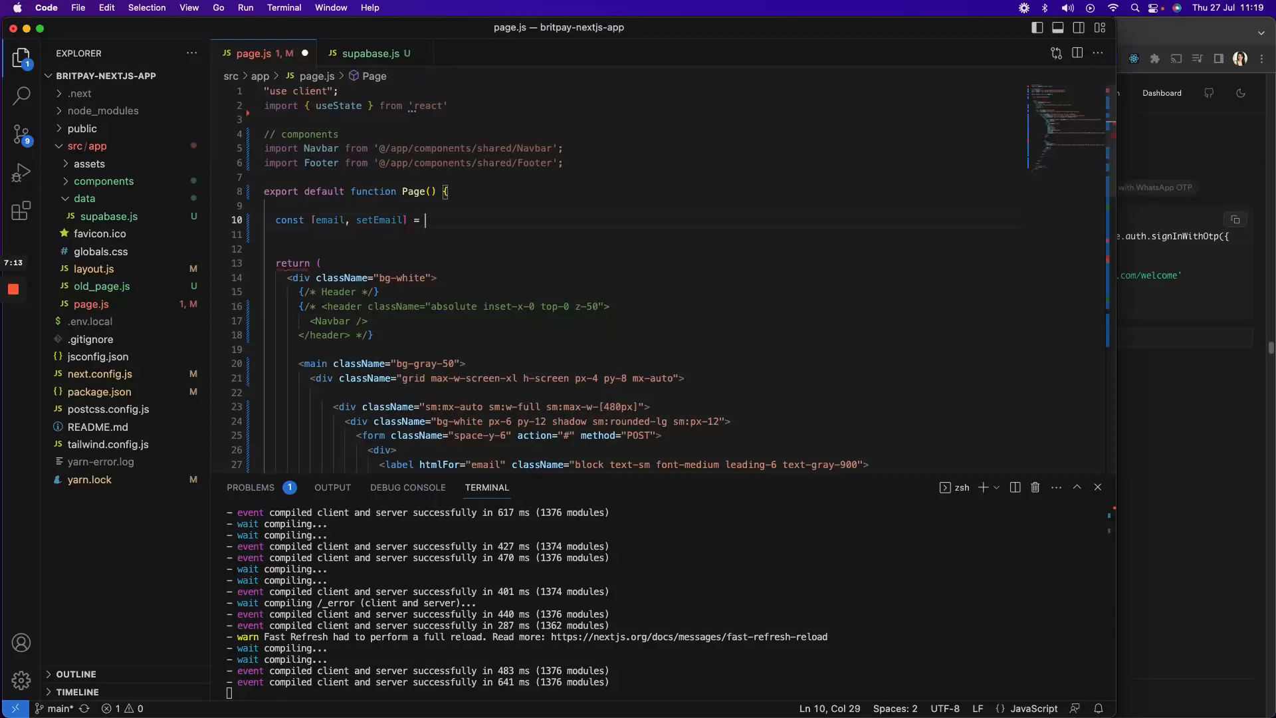
{"action": "type", "text": "useState();"}
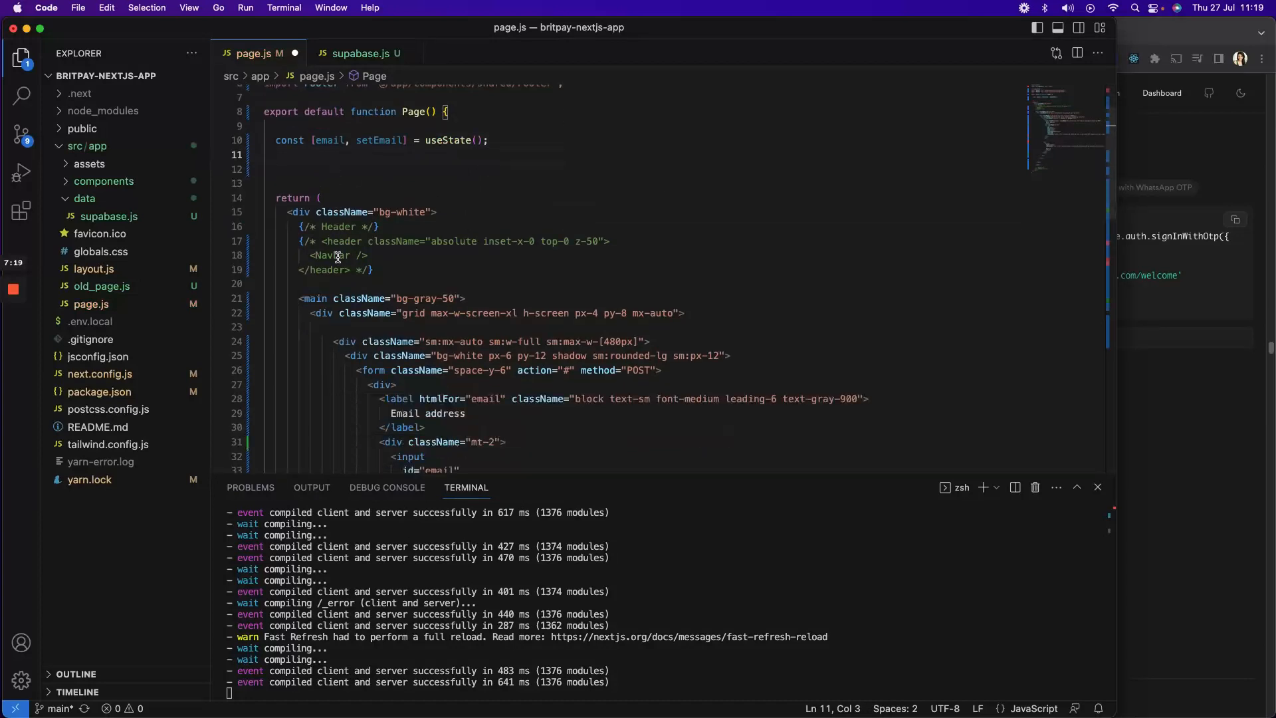
- Give the email input onChange={(text) => setEmail(text.target.value)} in page.js
{"action": "scroll", "scroll_direction": "down", "scroll_amount": 3}
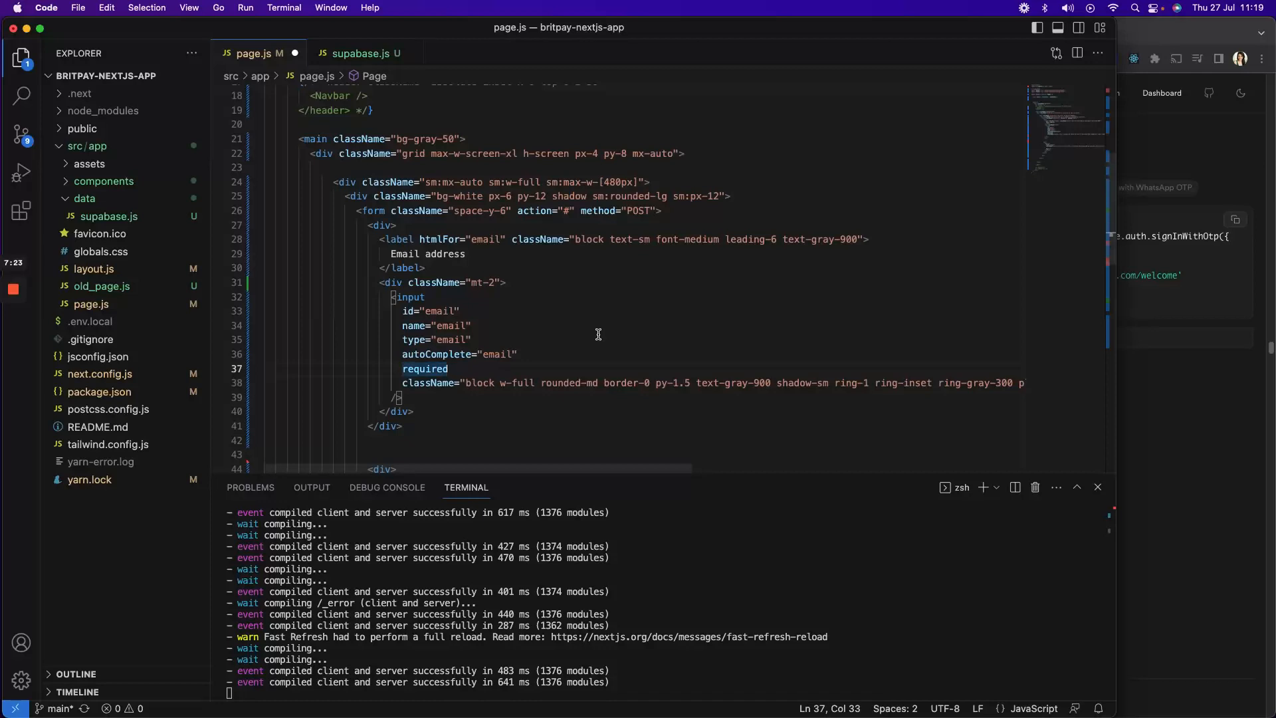
{"action": "type", "text": "onChange"}
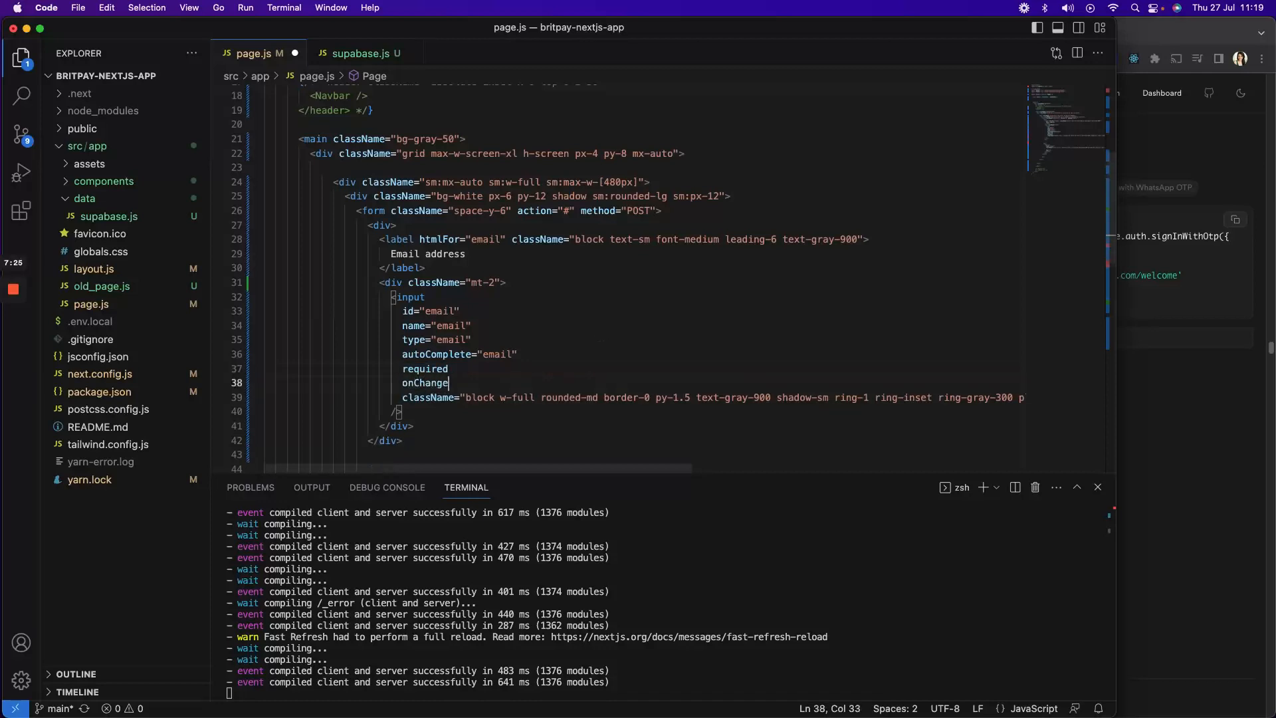
{"action": "type", "text": "{}"}
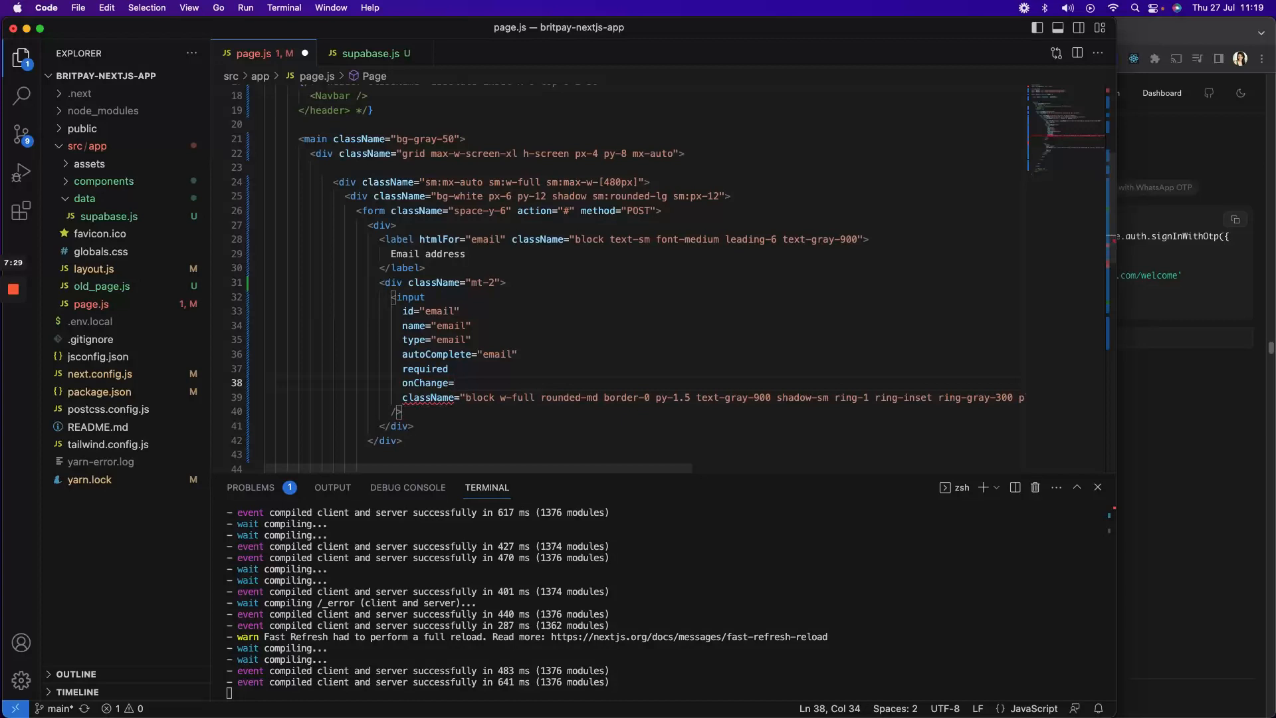
{"action": "type", "text": "{}"}
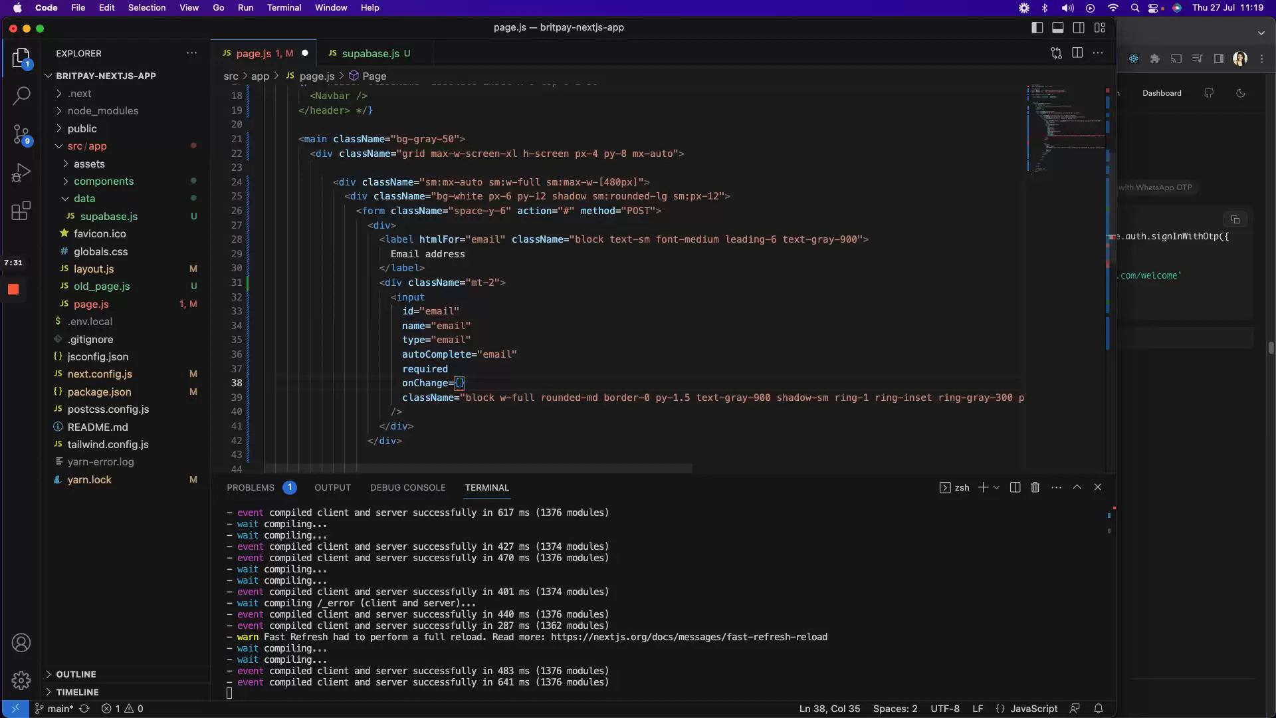
{"action": "type", "text": "text) => setEmail"}
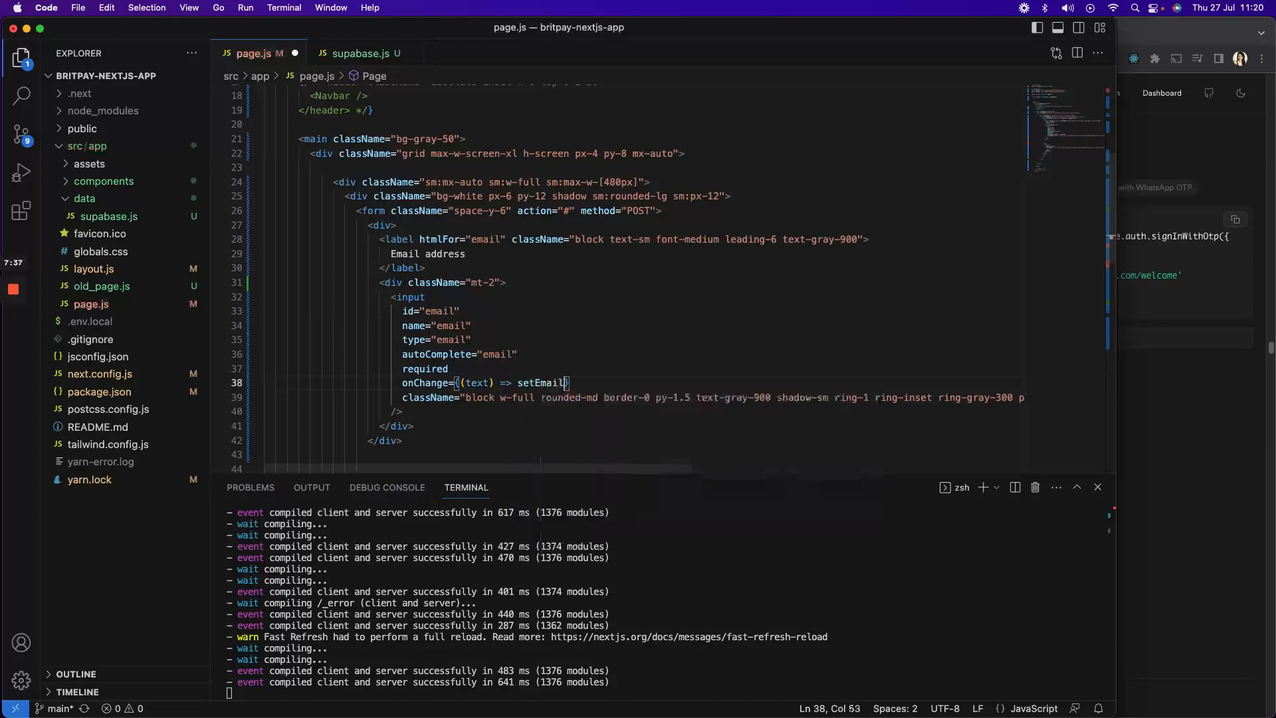
{"action": "type", "text": "()"}
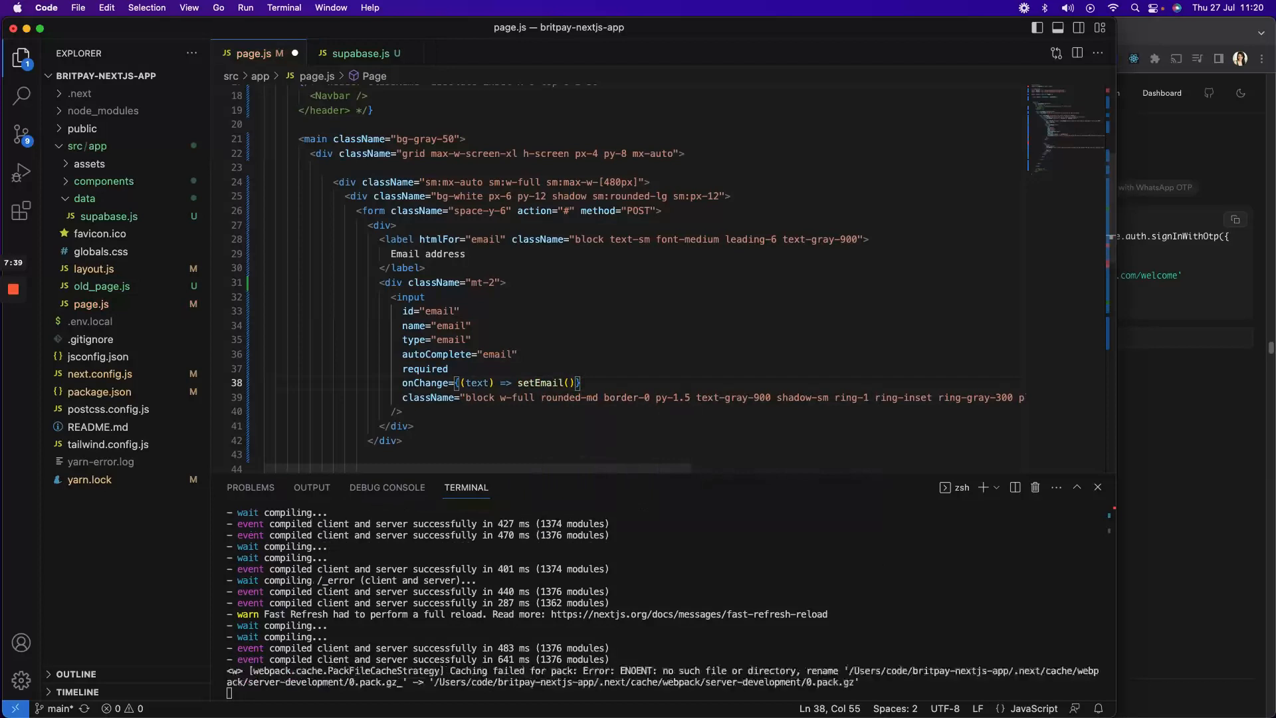
{"action": "type", "text": "text"}
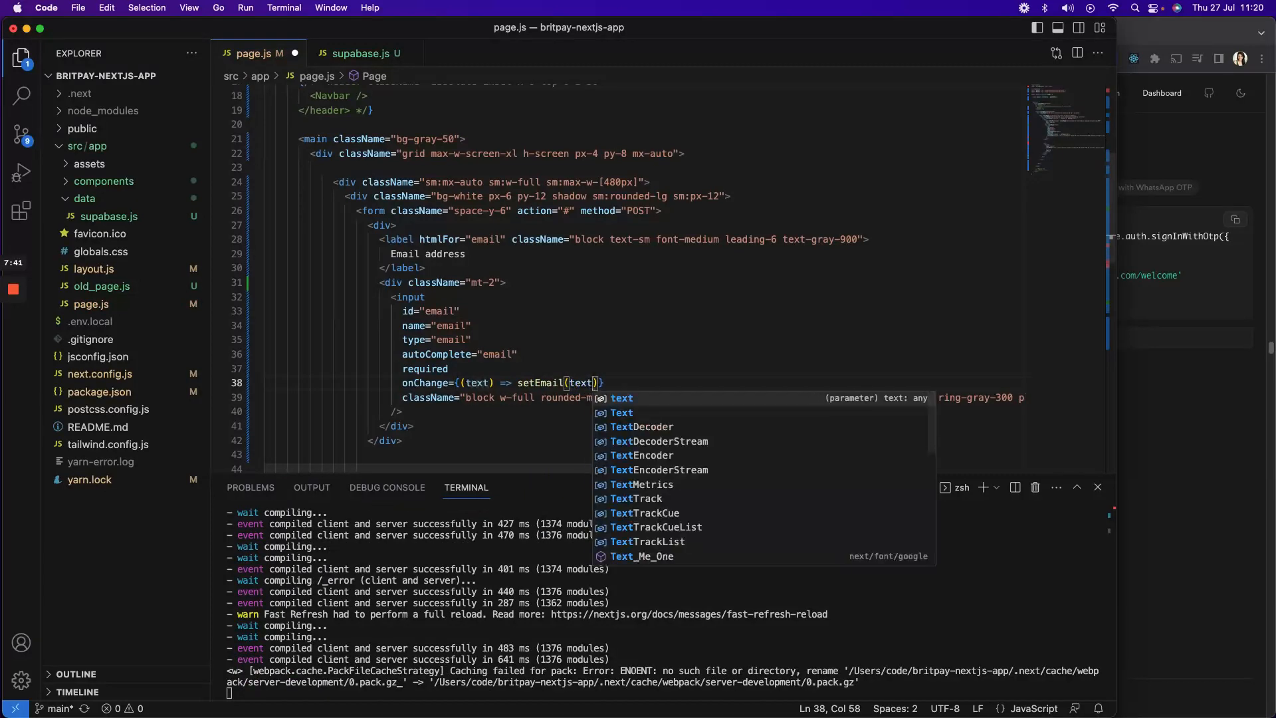
{"action": "type", "text": ".target"}
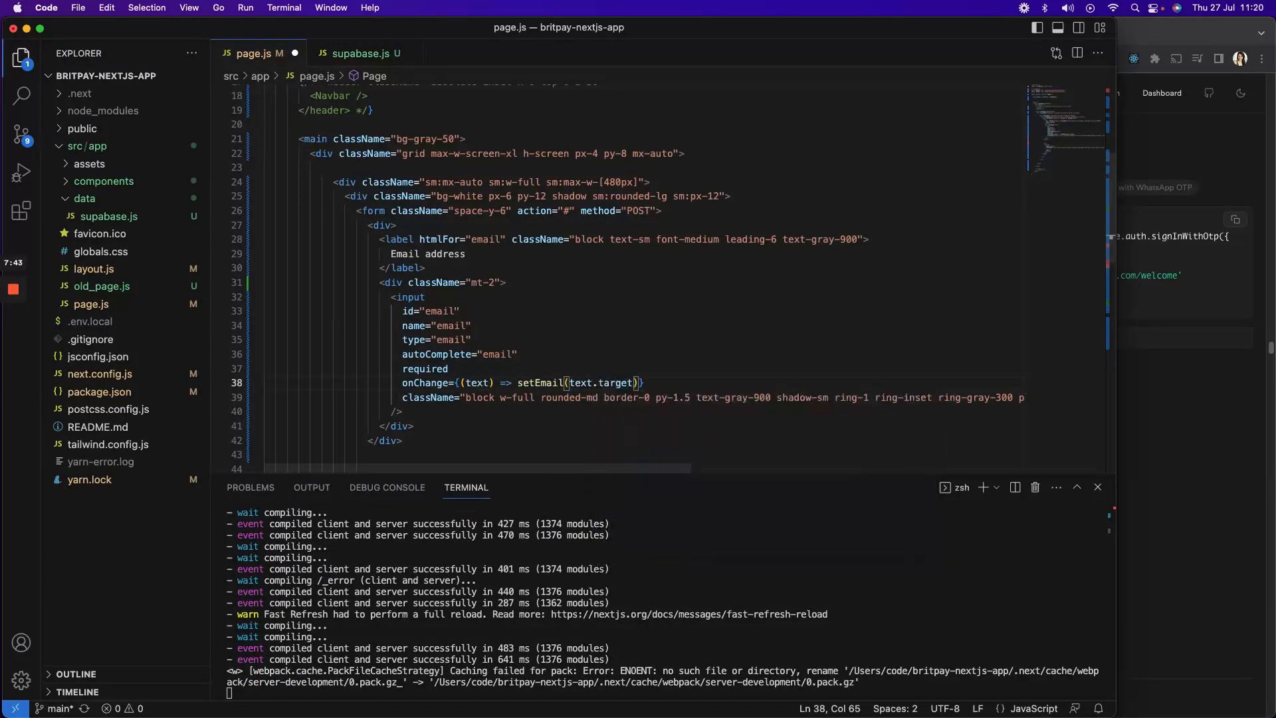
{"action": "type", "text": "."}
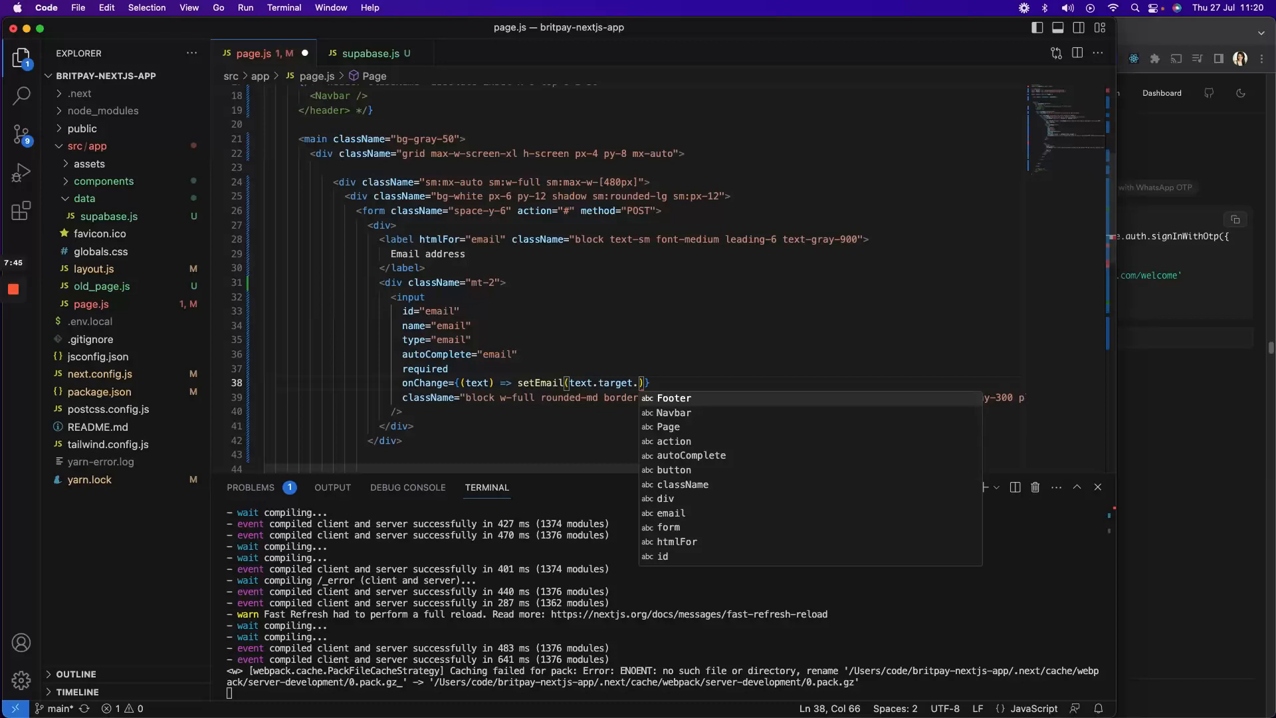
{"action": "type", "text": "value"}
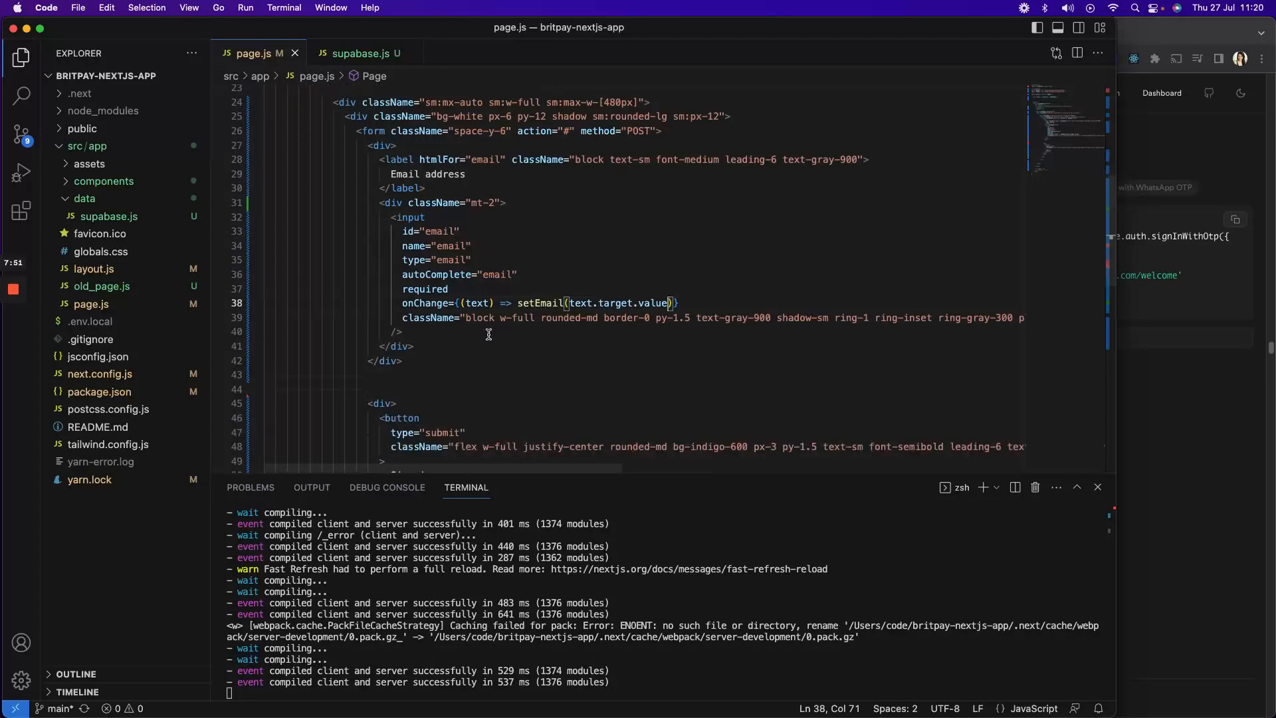
{"action": "scroll", "scroll_direction": "down", "scroll_amount": 3}
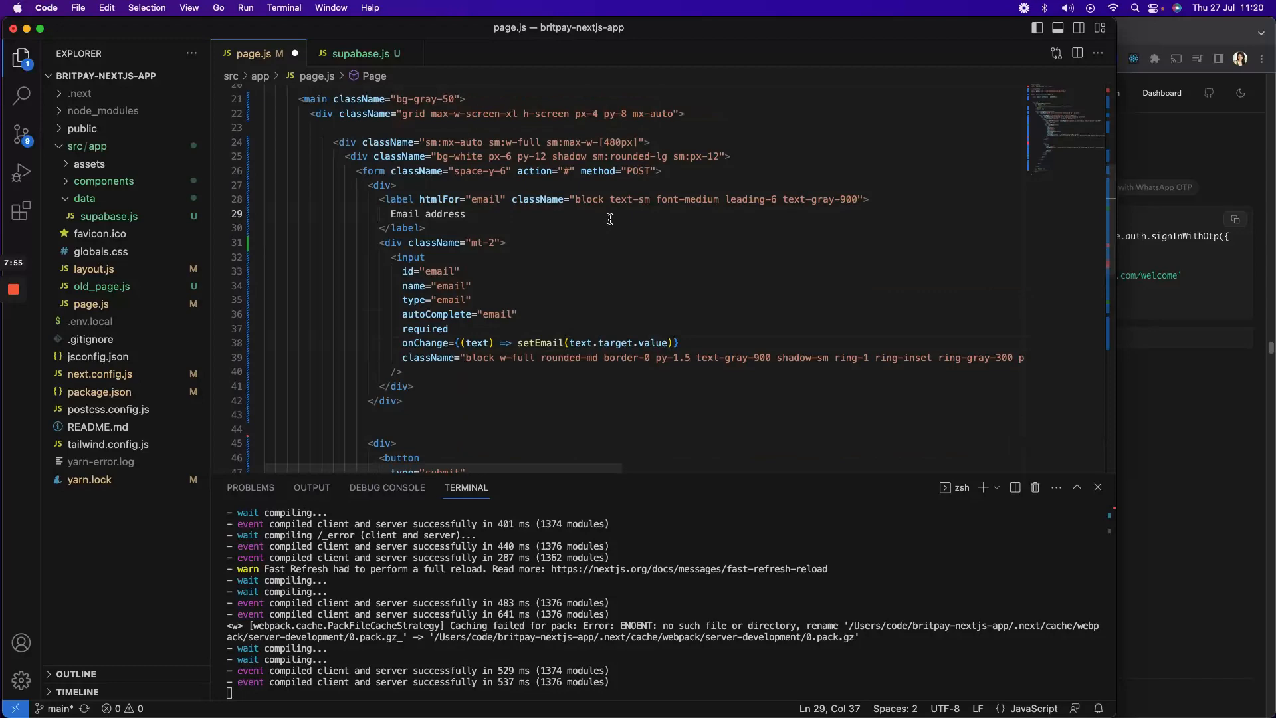
{"action": "type", "text": "{e"}
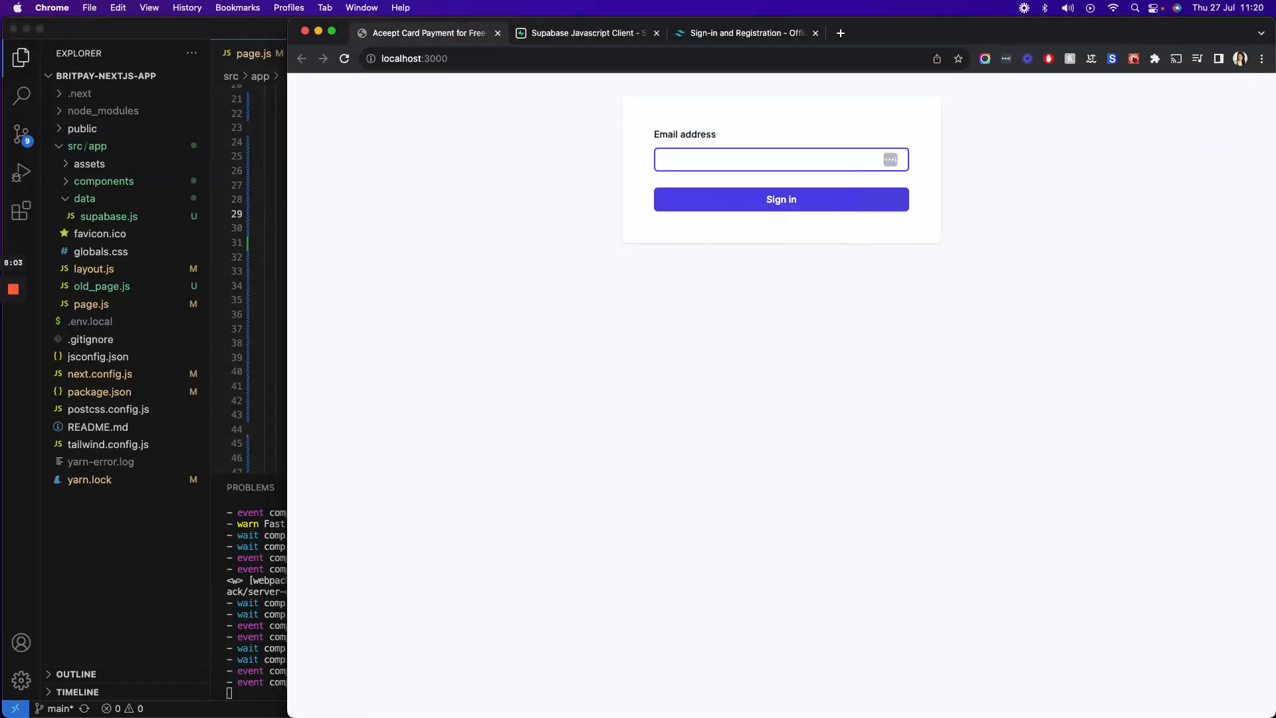
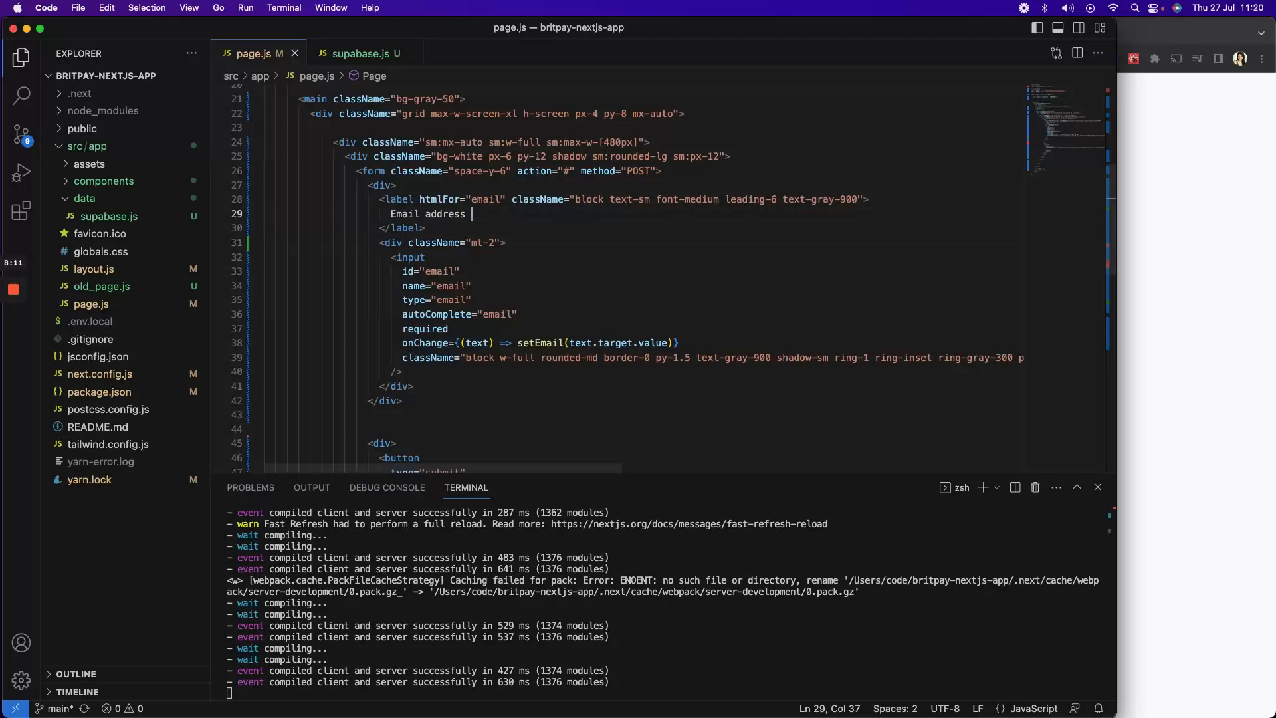
{"action": "scroll", "scroll_direction": "down", "scroll_amount": 3}
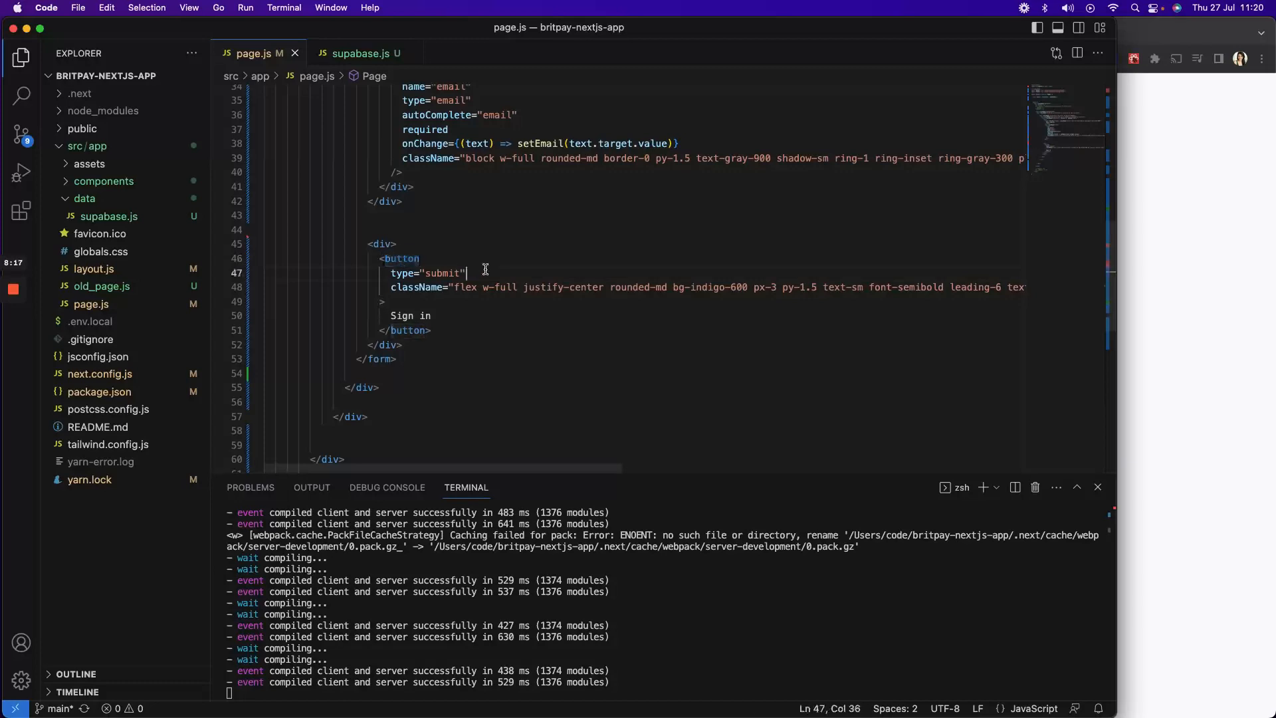
- Change the Sign in button's type to button and add onClick={() => SignIn()}
{"action": "double_click", "coordinate": [442, 272]}
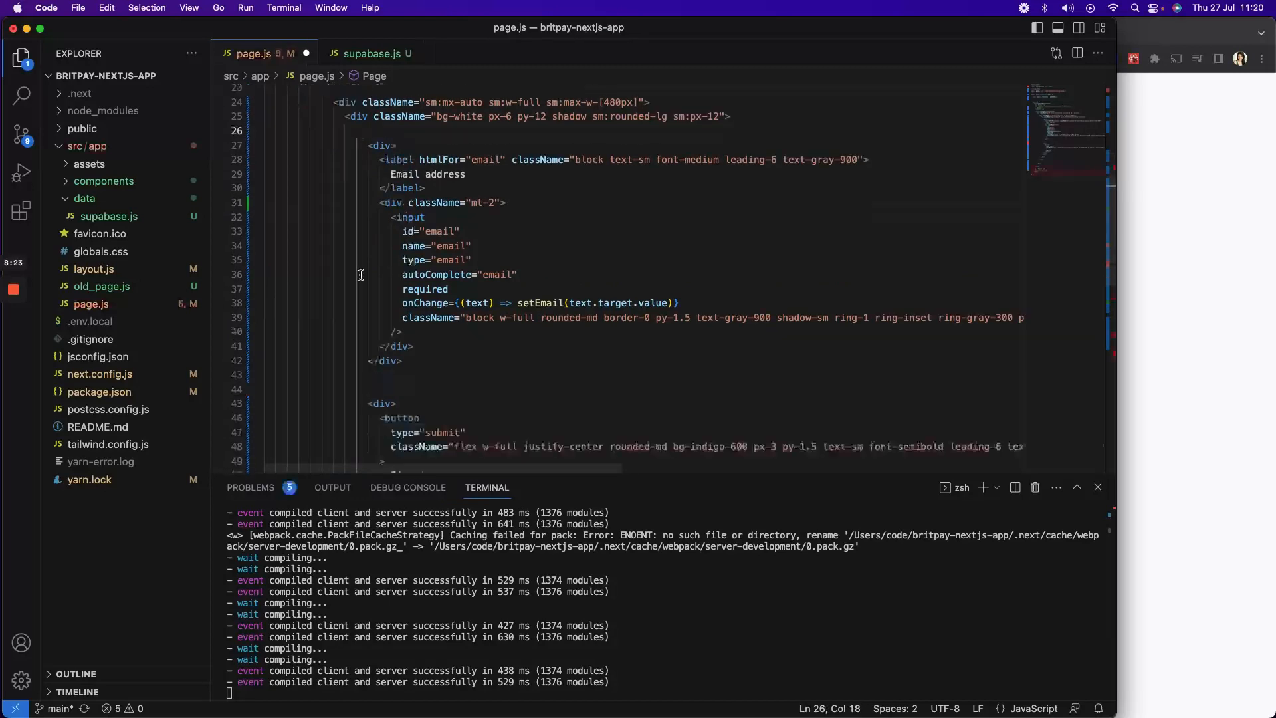
{"action": "scroll", "scroll_direction": "down", "scroll_amount": 3}
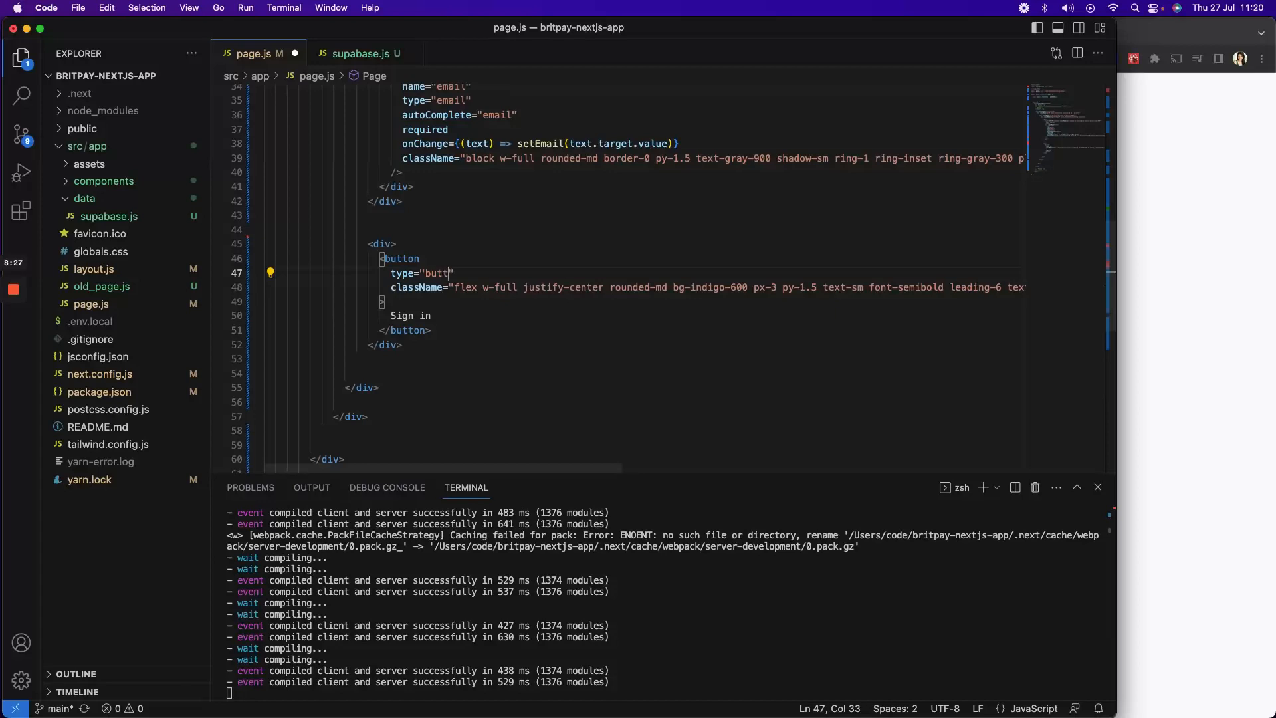
{"action": "key", "text": "Enter"}
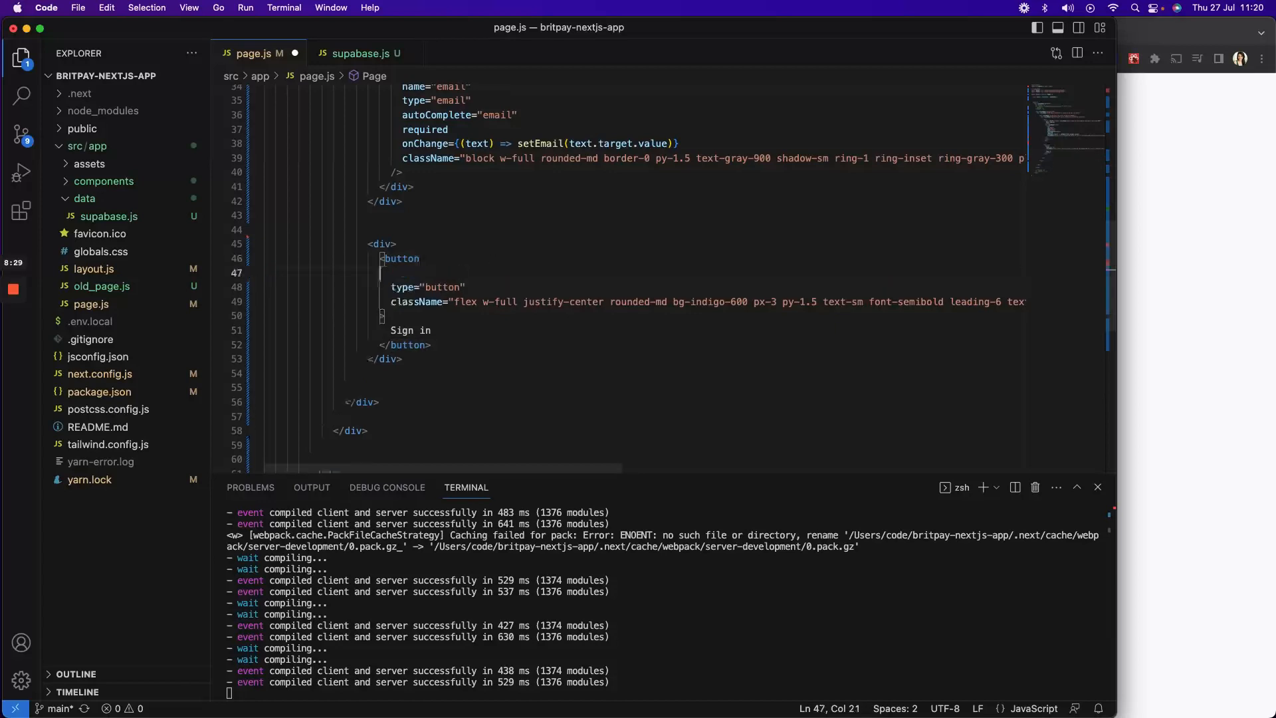
{"action": "type", "text": "onClick={"}
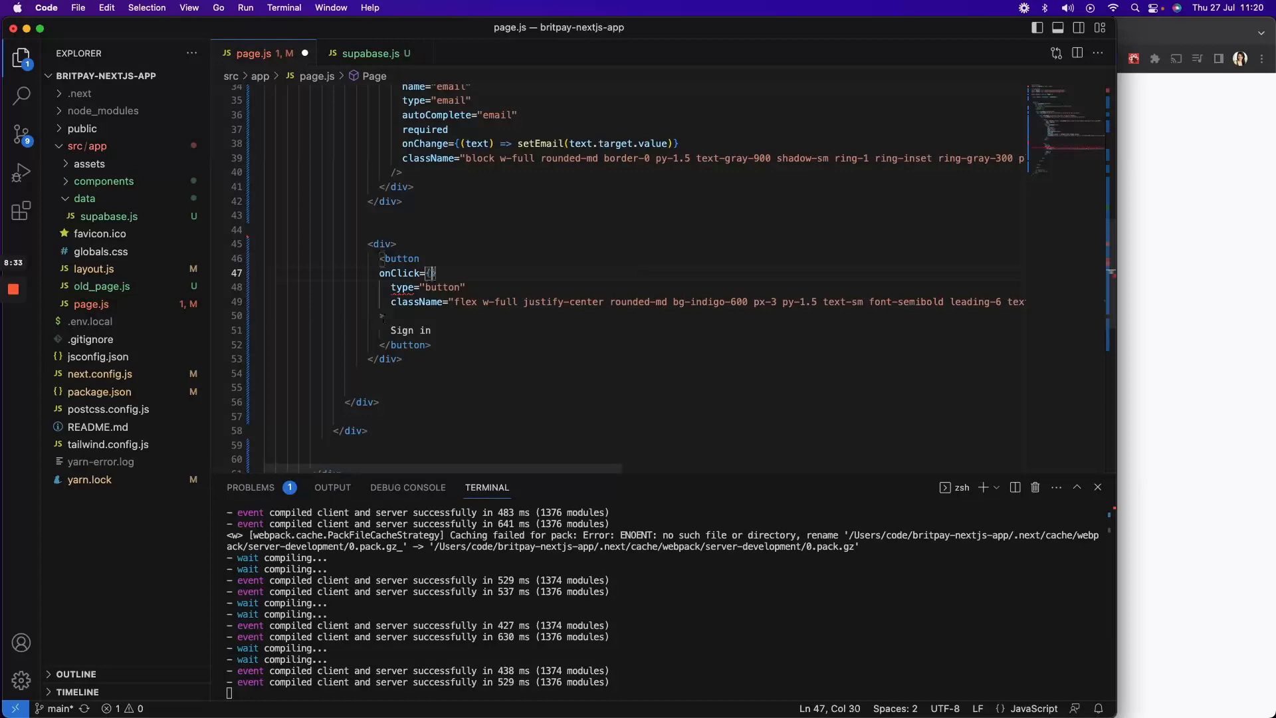
{"action": "type", "text": "()"}
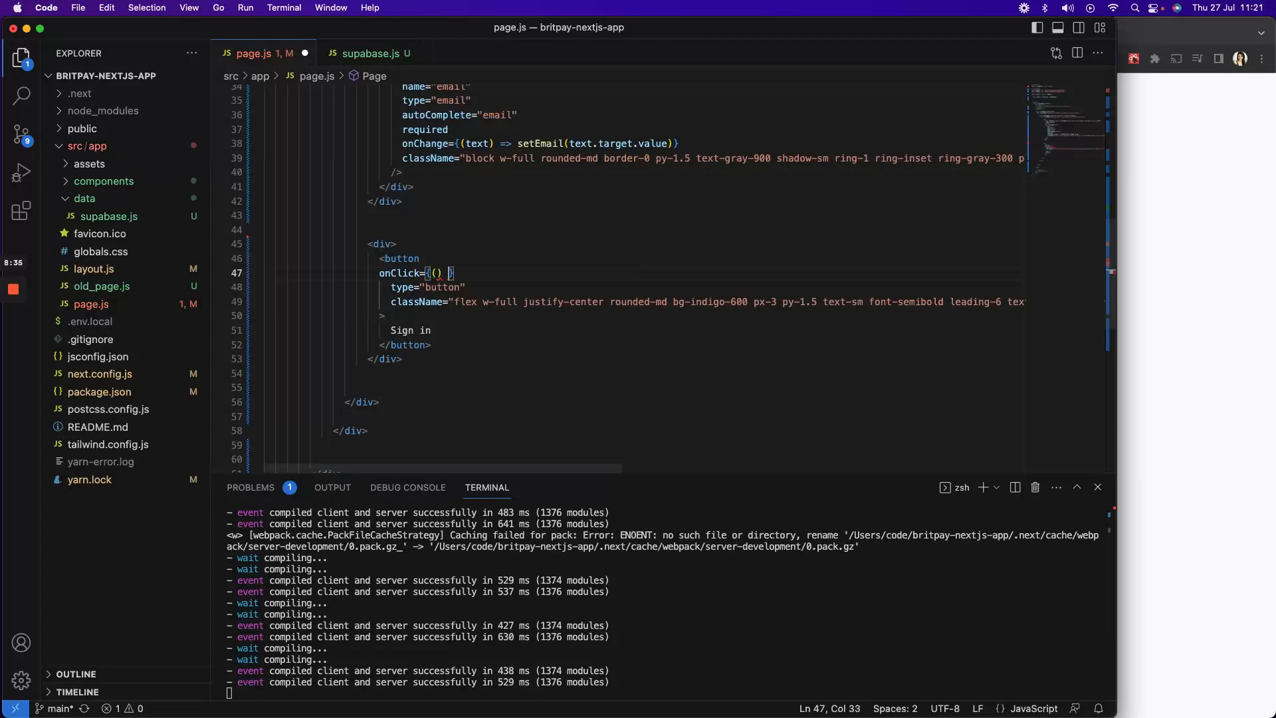
{"action": "type", "text": "=>"}
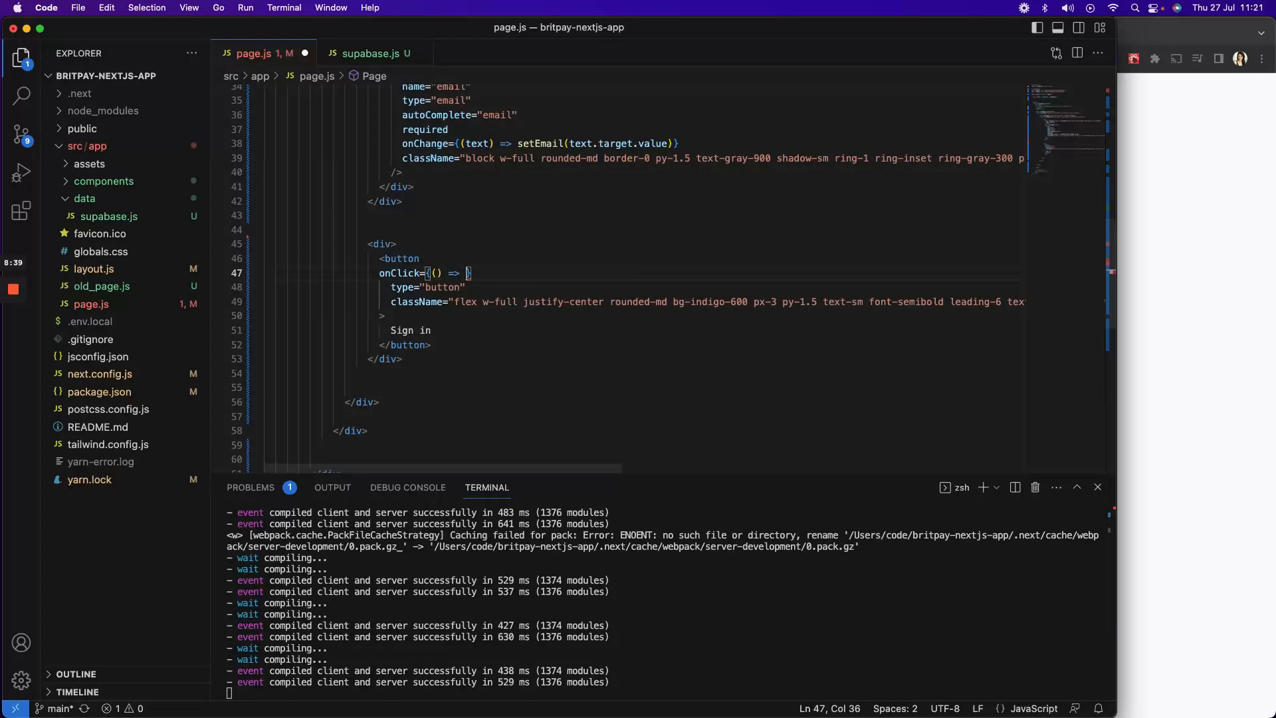
{"action": "type", "text": "sign"}
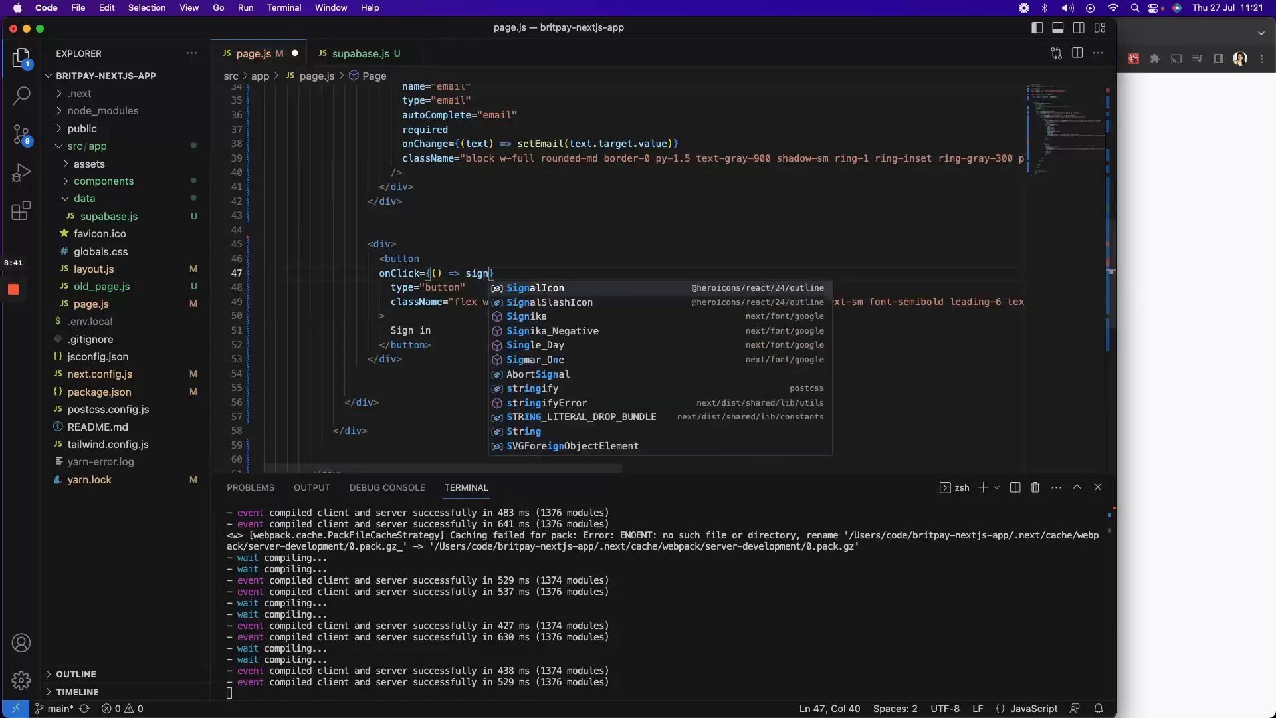
{"action": "type", "text": "In"}
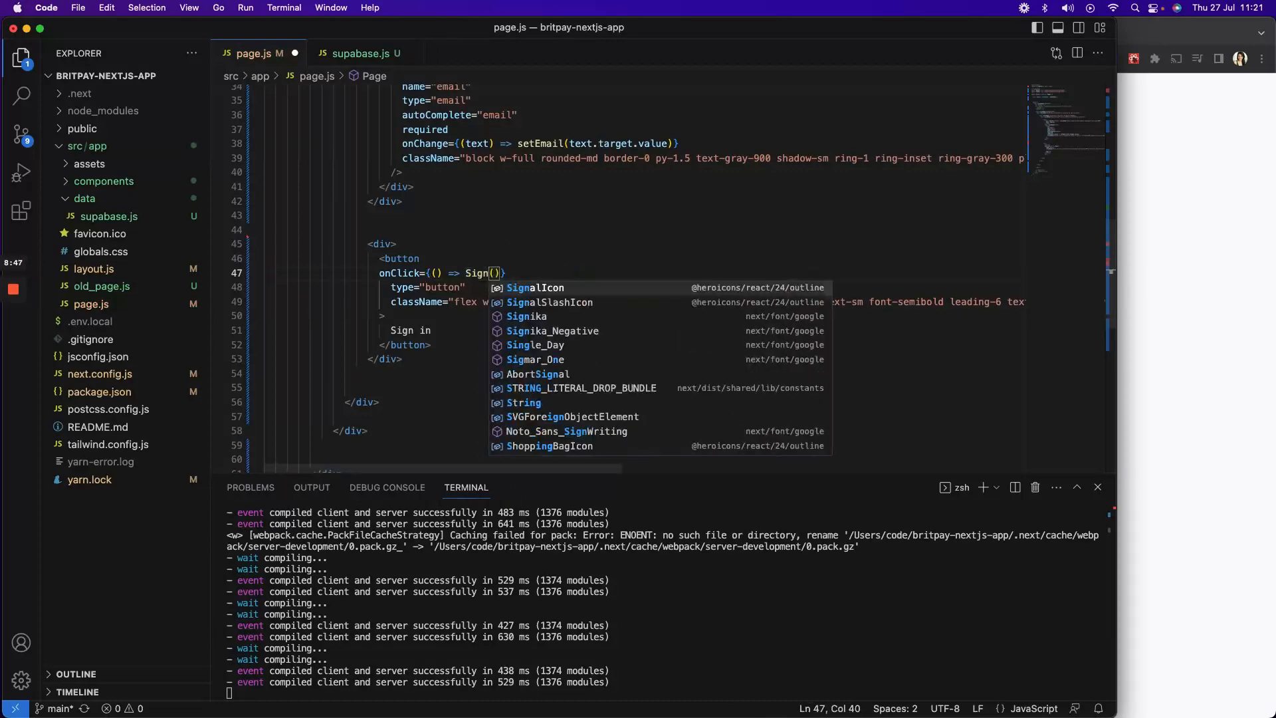
{"action": "type", "text": "In"}
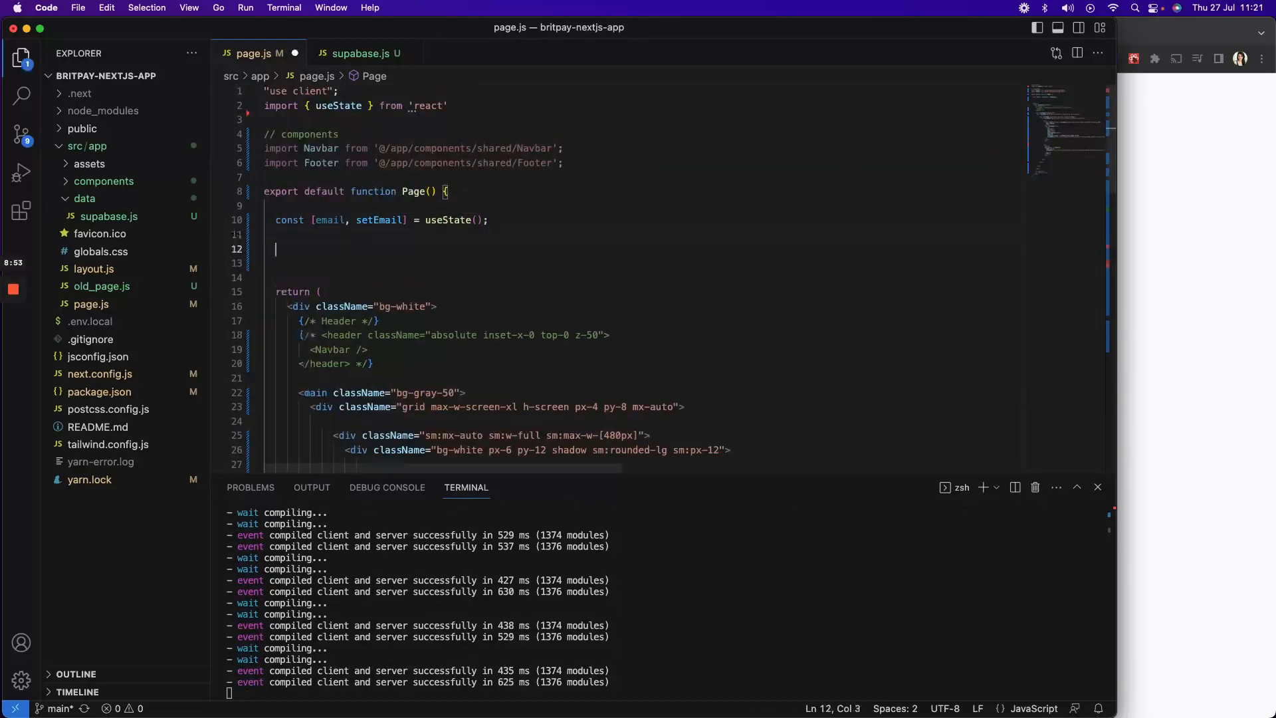
- Begin an async SignIn function declaration above the return in page.js
{"action": "type", "text": "funct"}
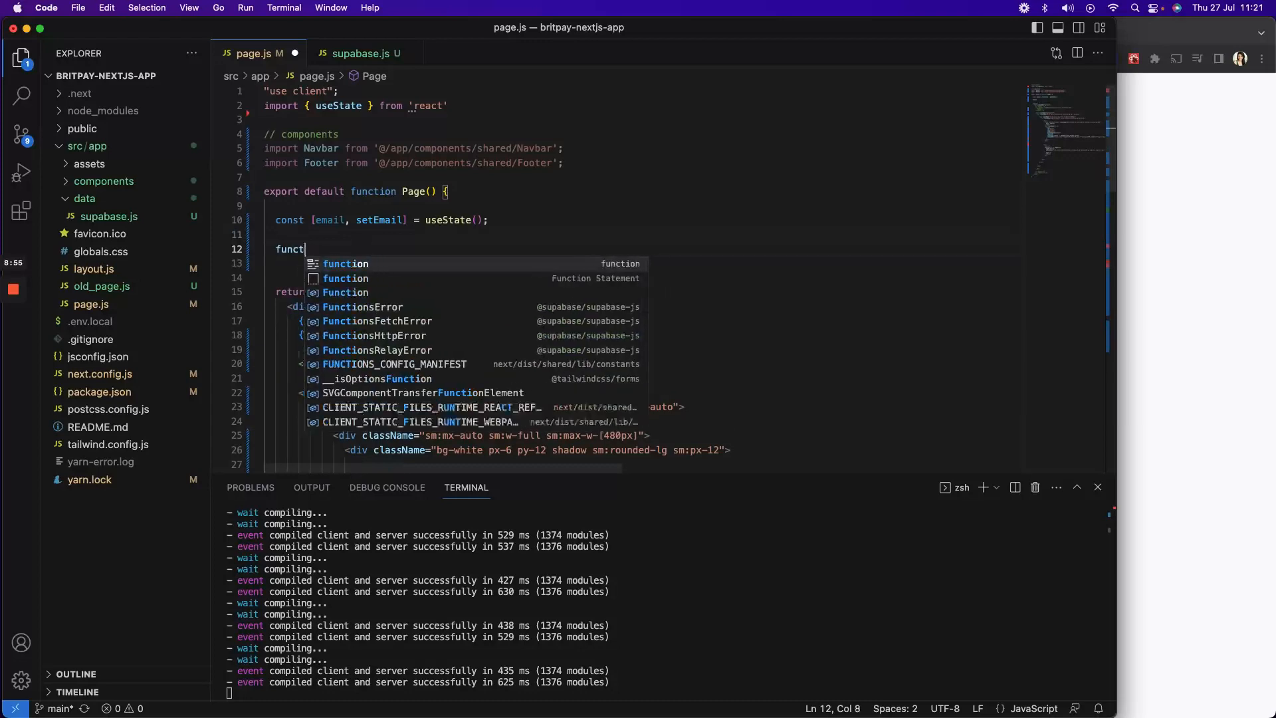
{"action": "type", "text": "async SignIn"}
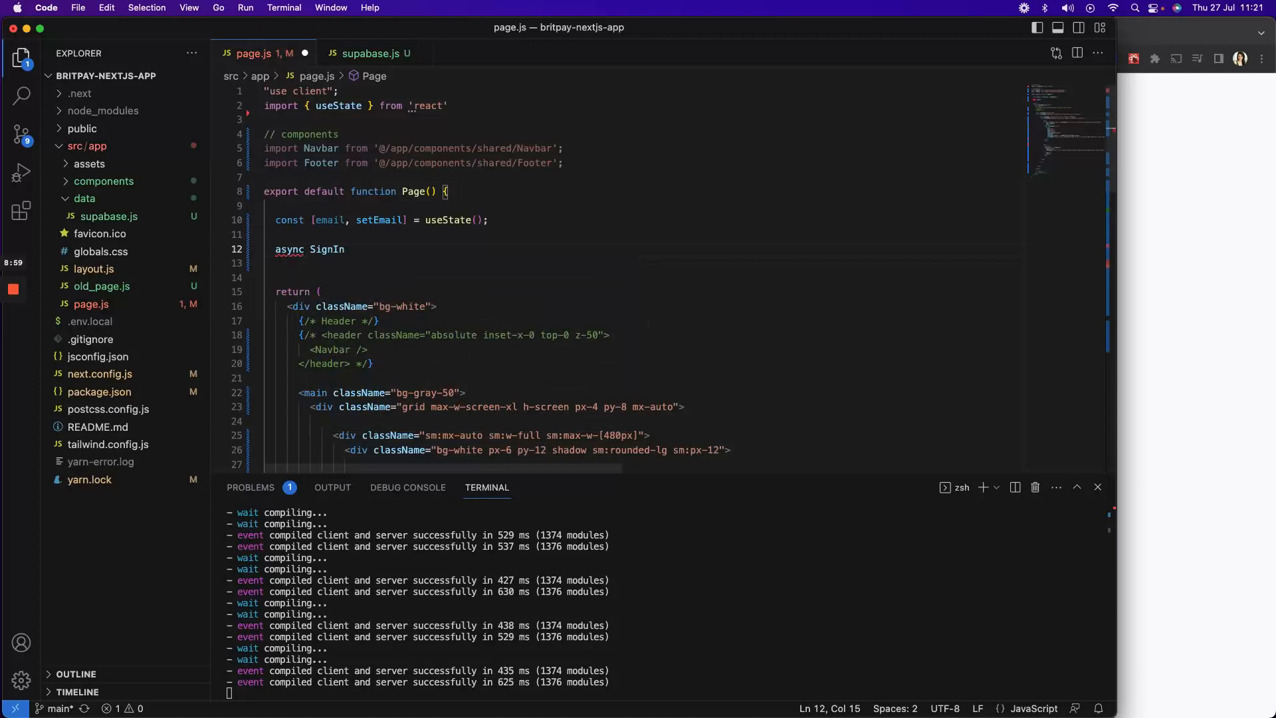
{"action": "type", "text": "functio"}
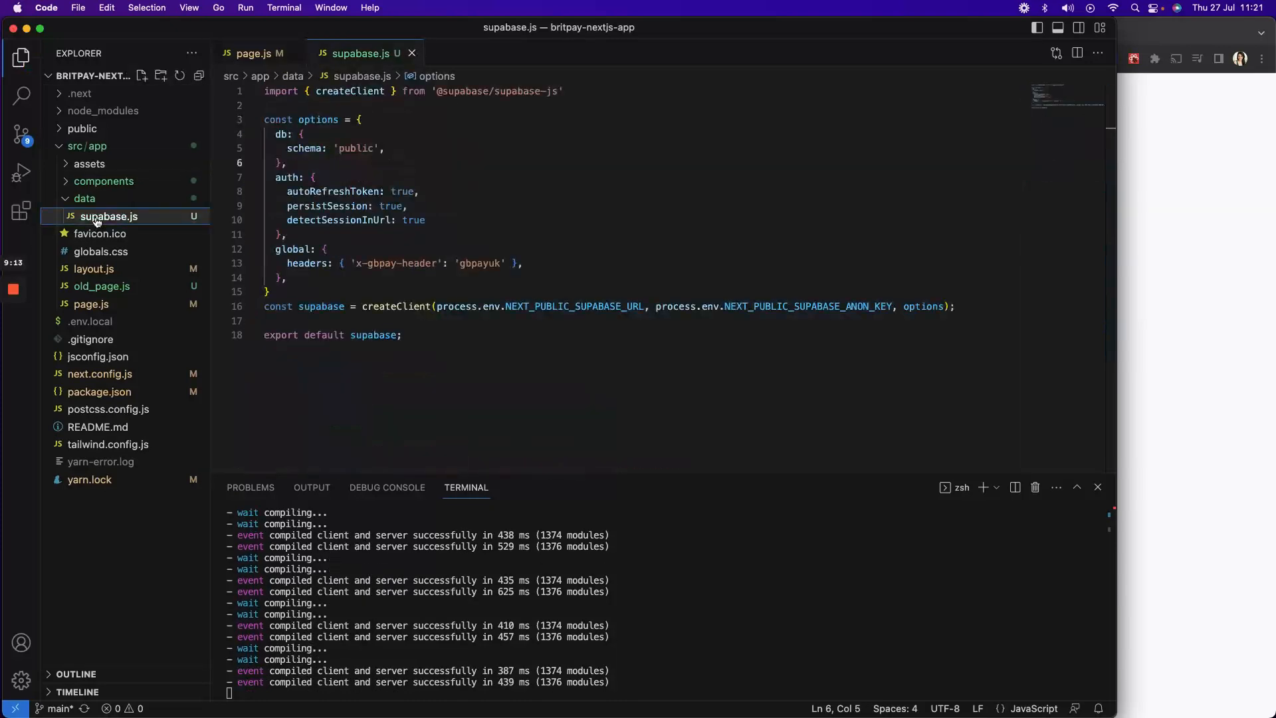
- Add import supabase from '@/app/data/supabase' below the useState import in page.js
{"action": "left_click", "coordinate": [253, 53]}
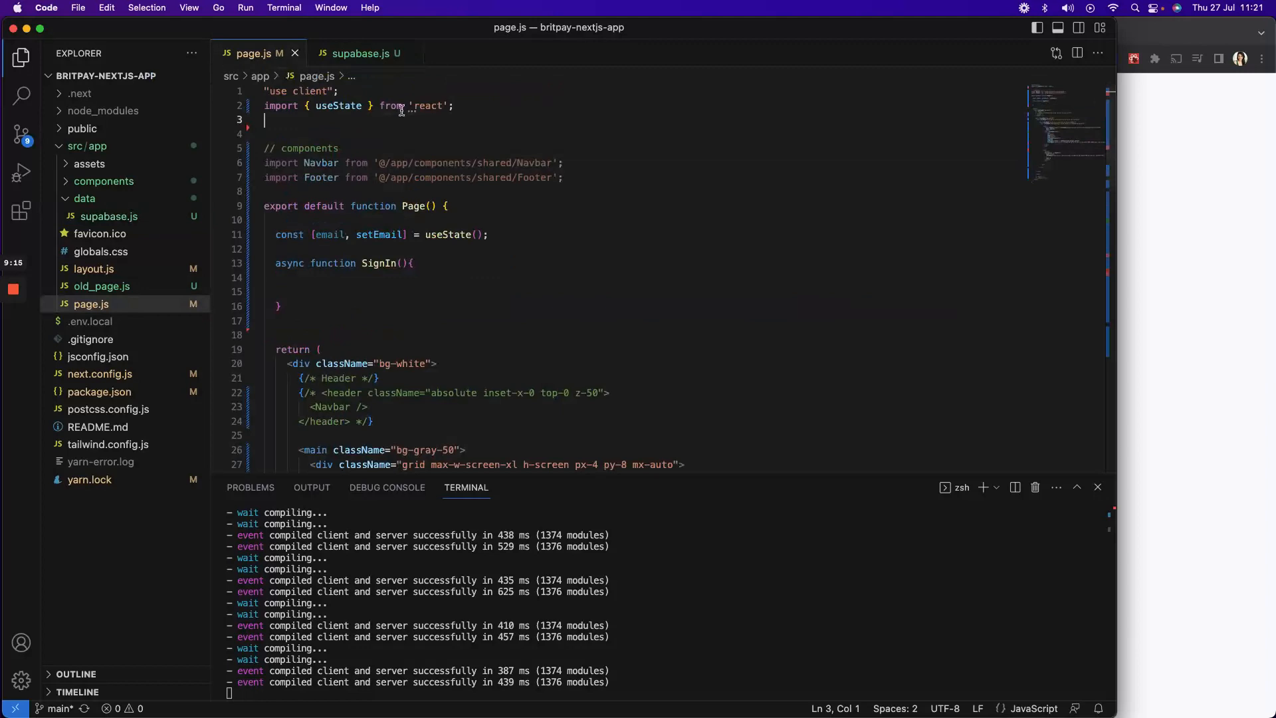
{"action": "type", "text": "import S"}
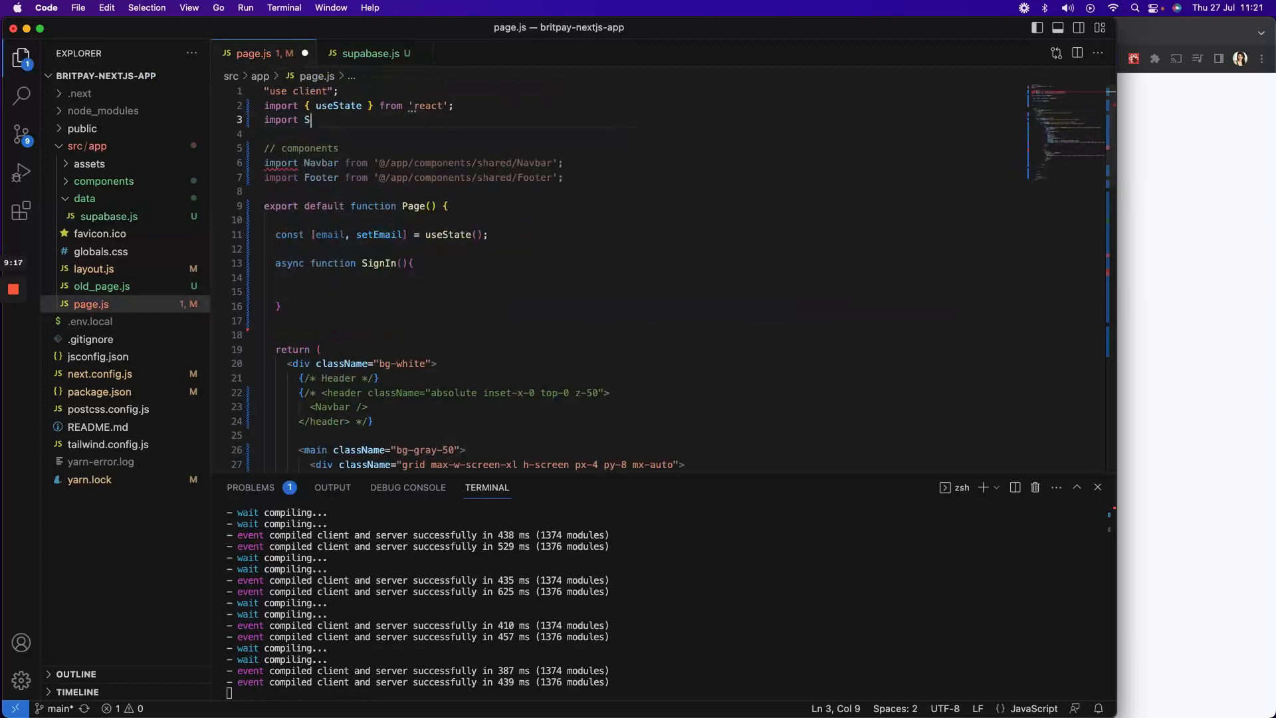
{"action": "type", "text": "upabase from './data/supabase';"}
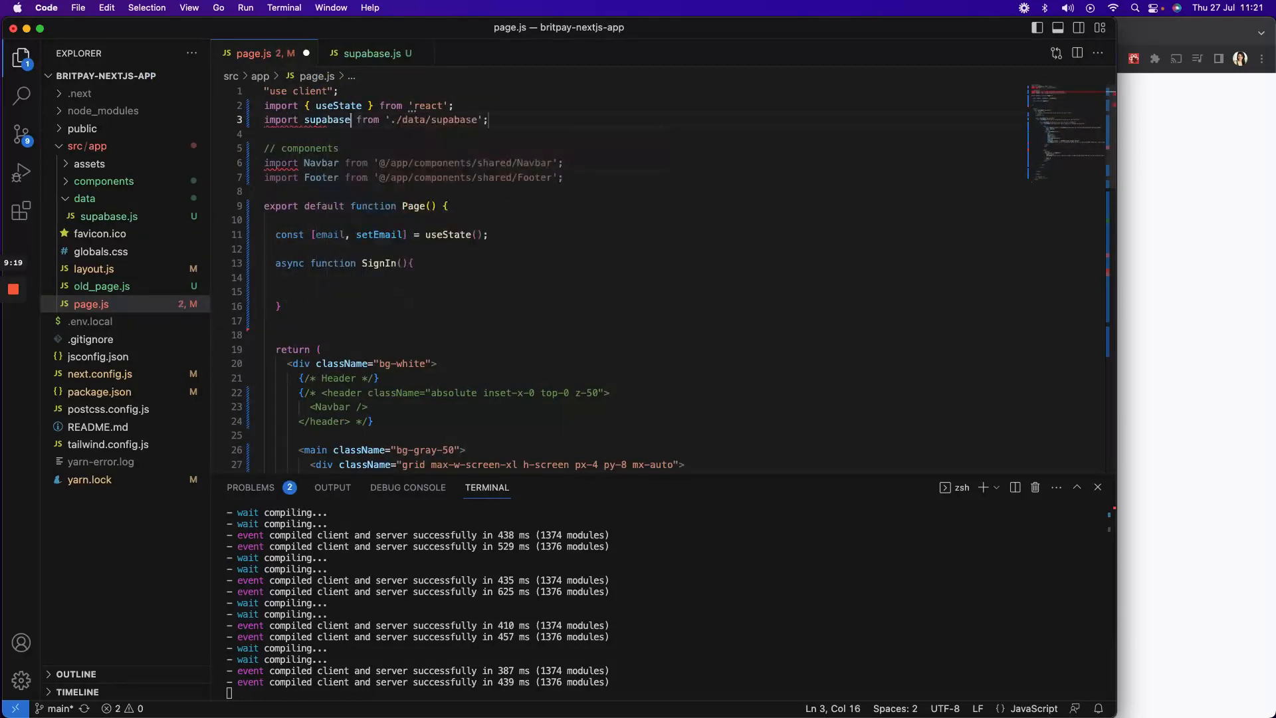
{"action": "mouse_move", "coordinate": [328, 119]}
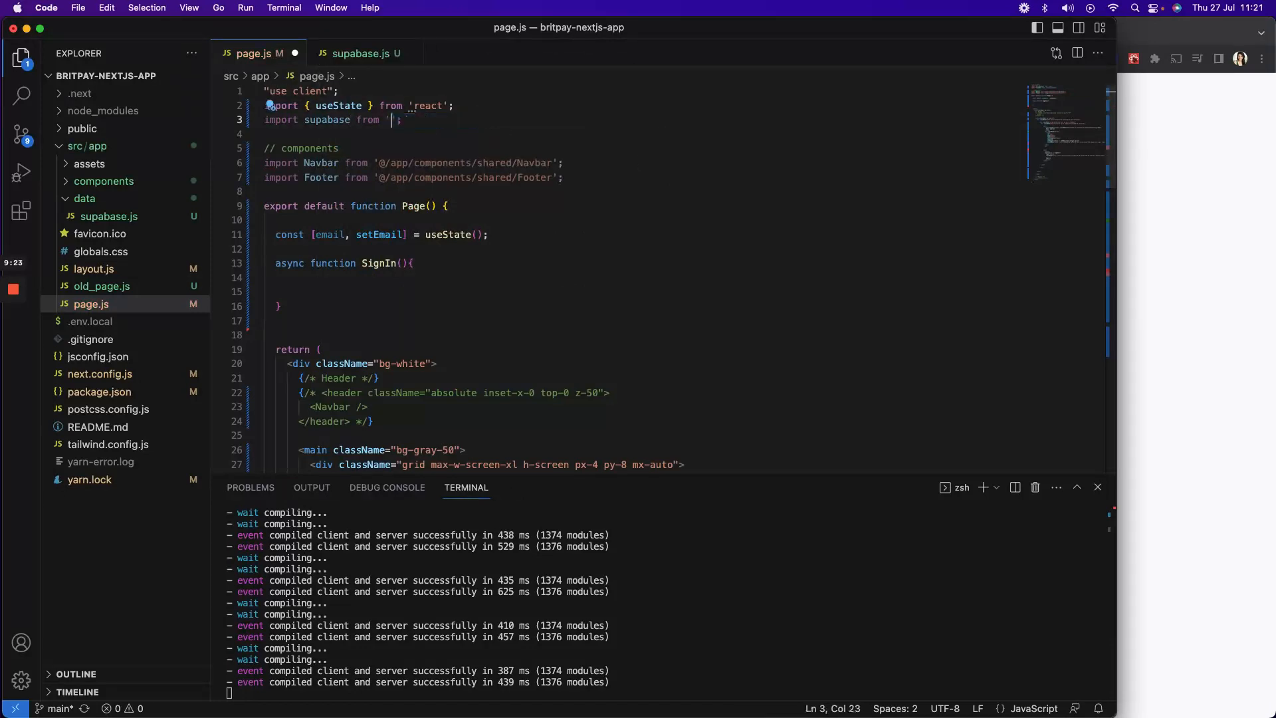
{"action": "type", "text": "@"}
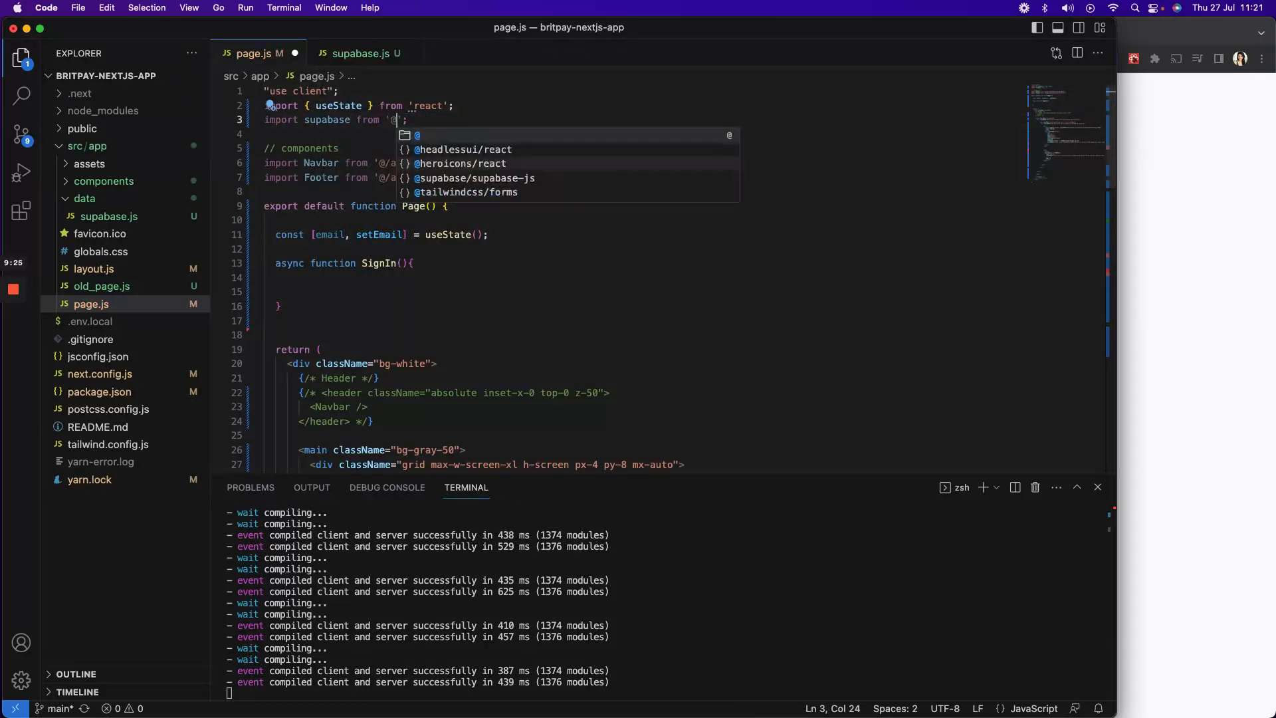
{"action": "type", "text": "app/"}
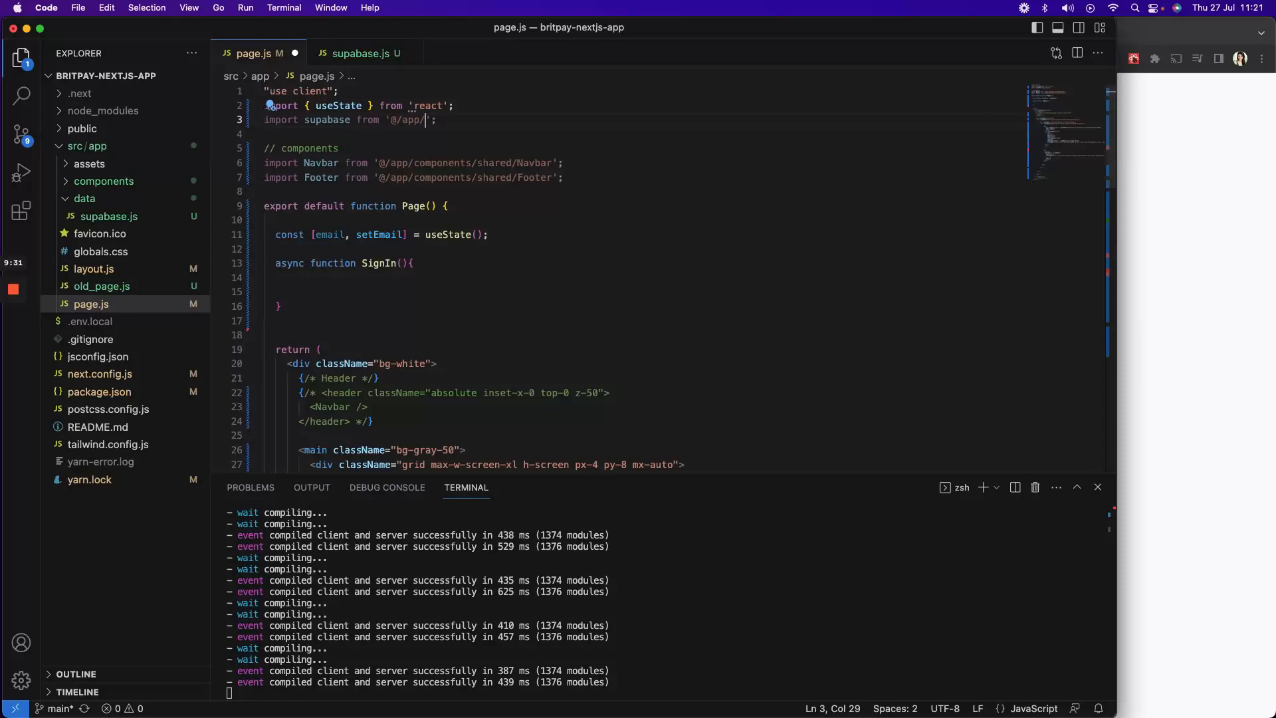
{"action": "type", "text": "data"}
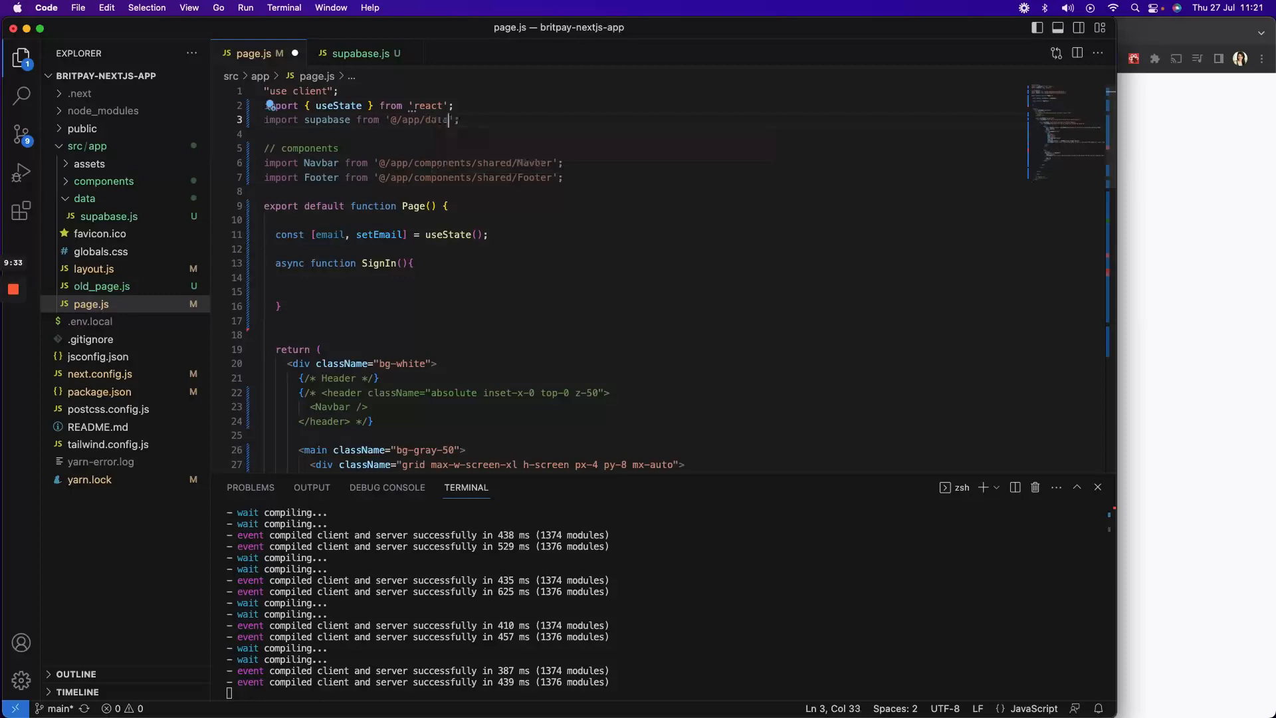
{"action": "type", "text": "/supabase"}
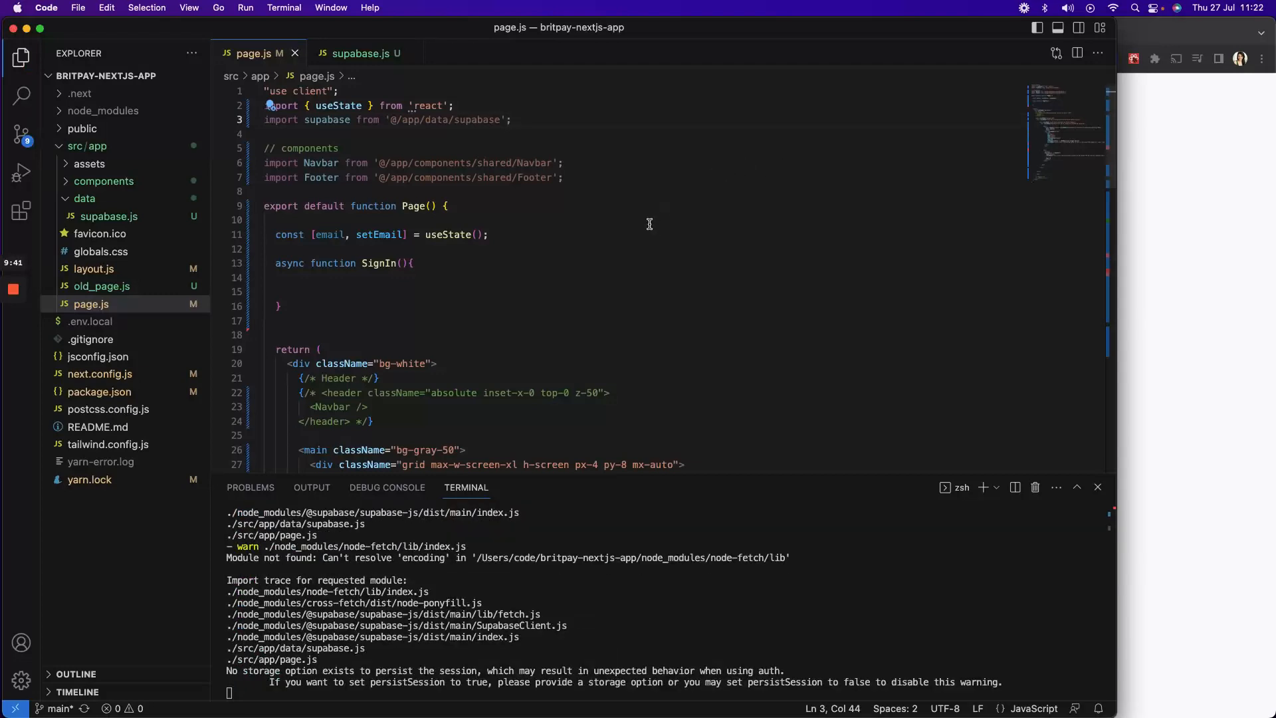
{"action": "mouse_move", "coordinate": [646, 219]}
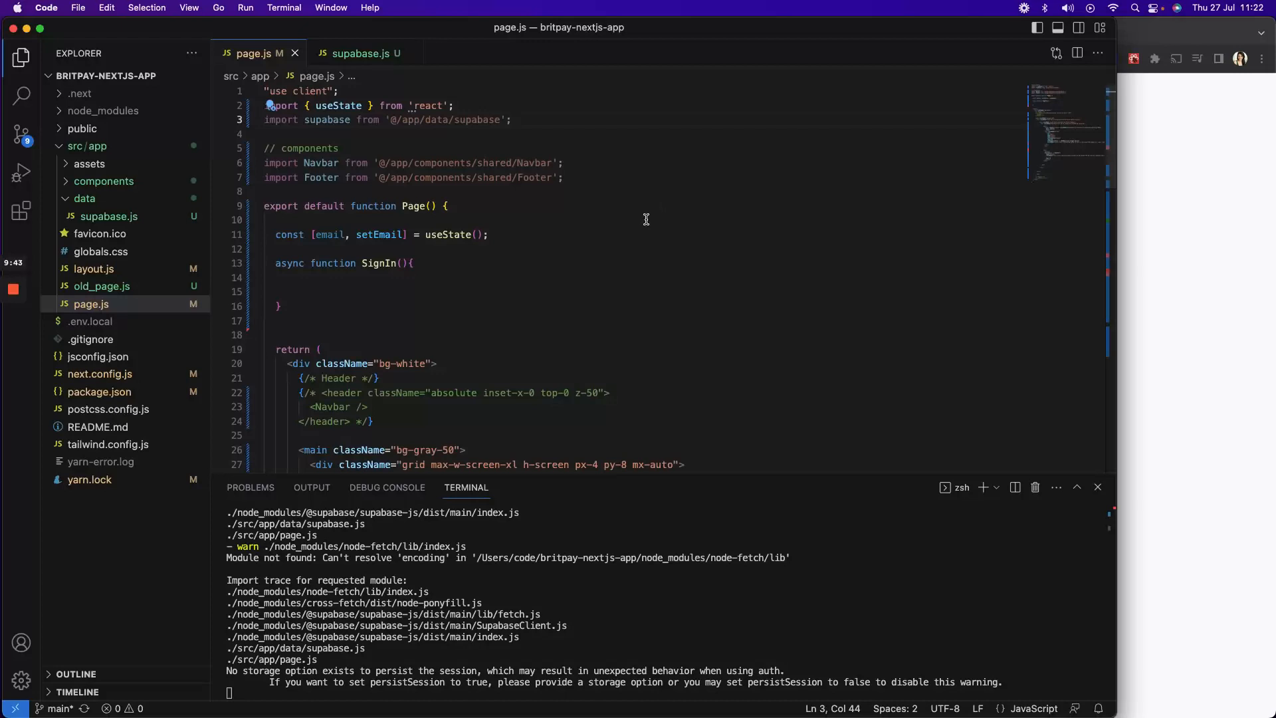
{"action": "mouse_move", "coordinate": [644, 214]}
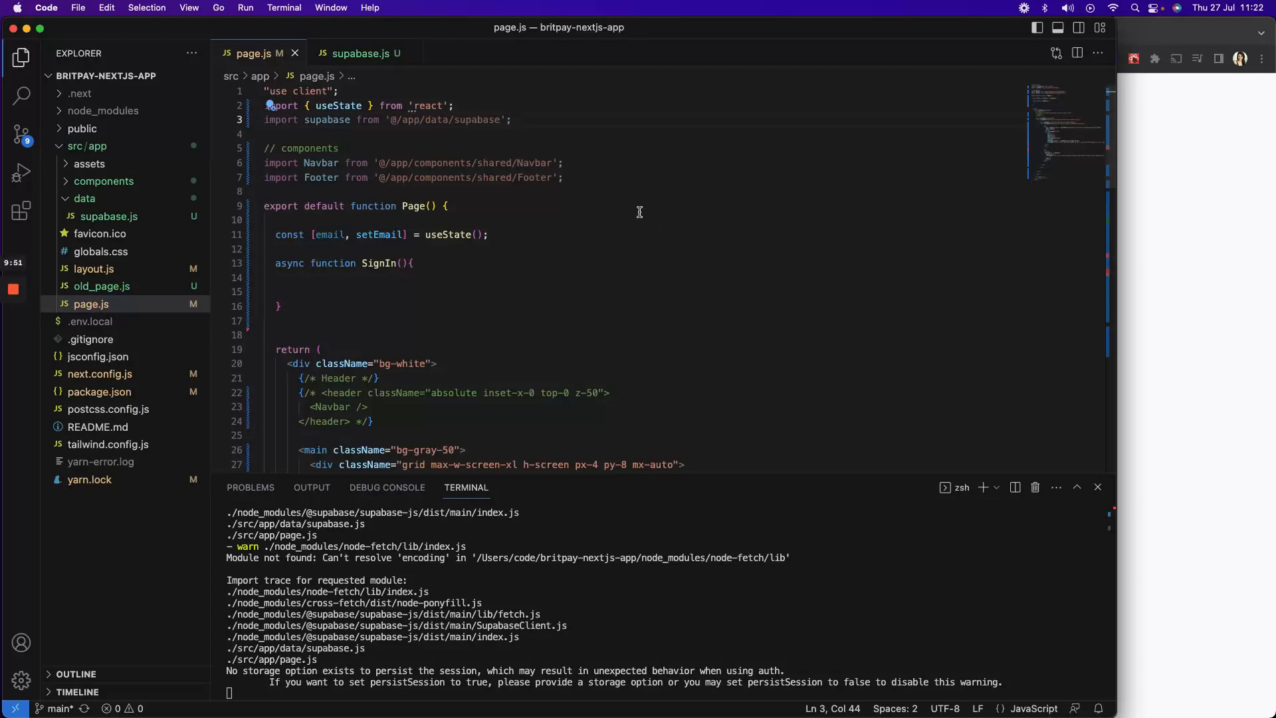
{"action": "mouse_move", "coordinate": [631, 217]}
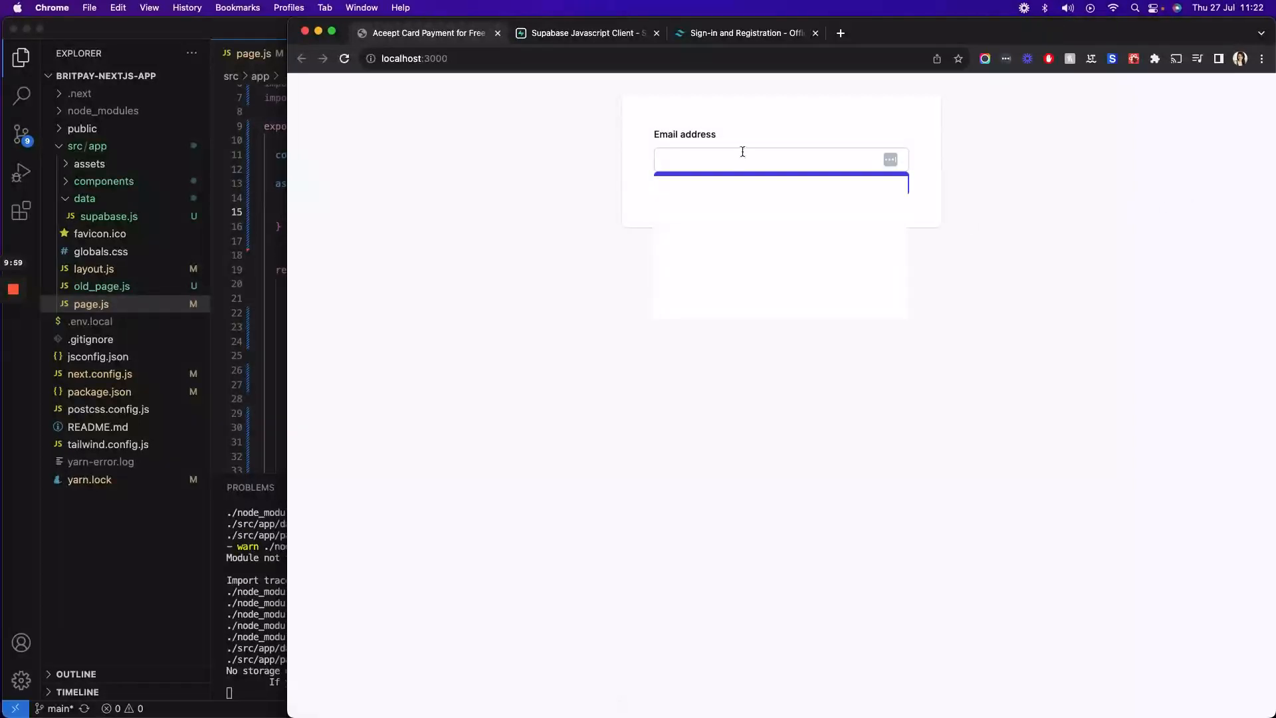
{"action": "mouse_move", "coordinate": [755, 120]}
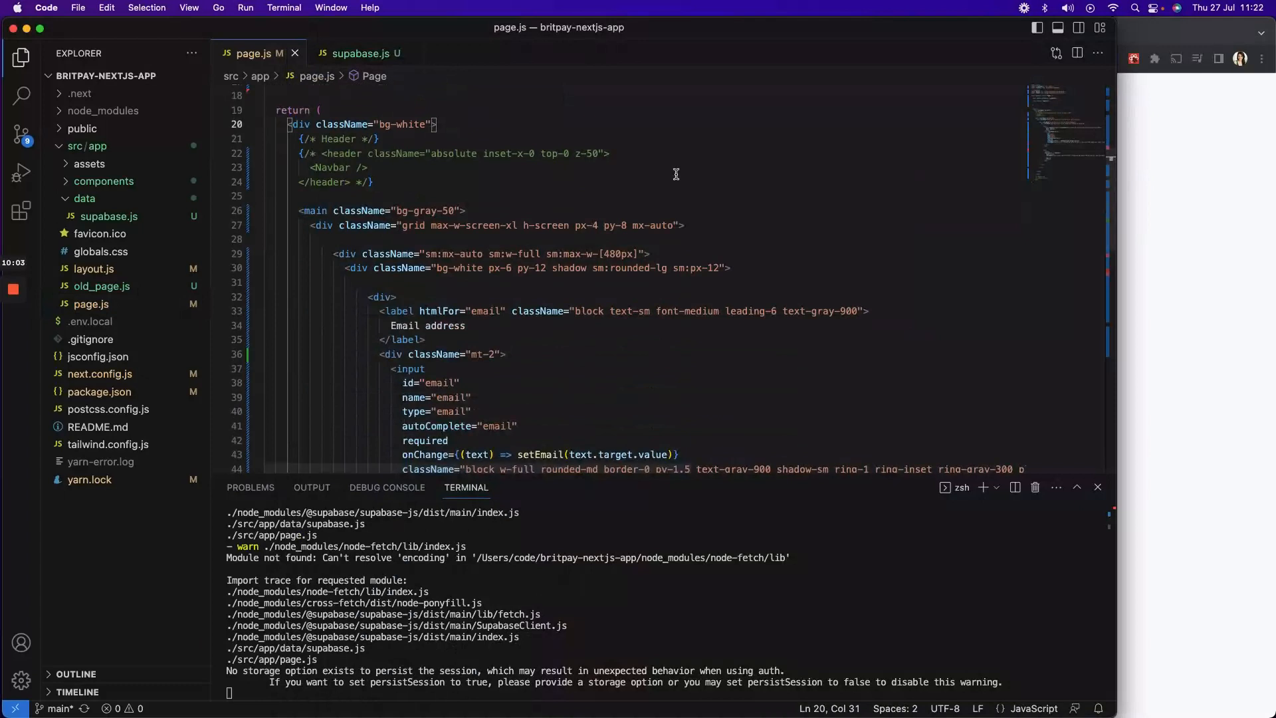
- Add mt-6 to the Sign in button wrapper's className
{"action": "scroll", "scroll_direction": "down", "scroll_amount": 3}
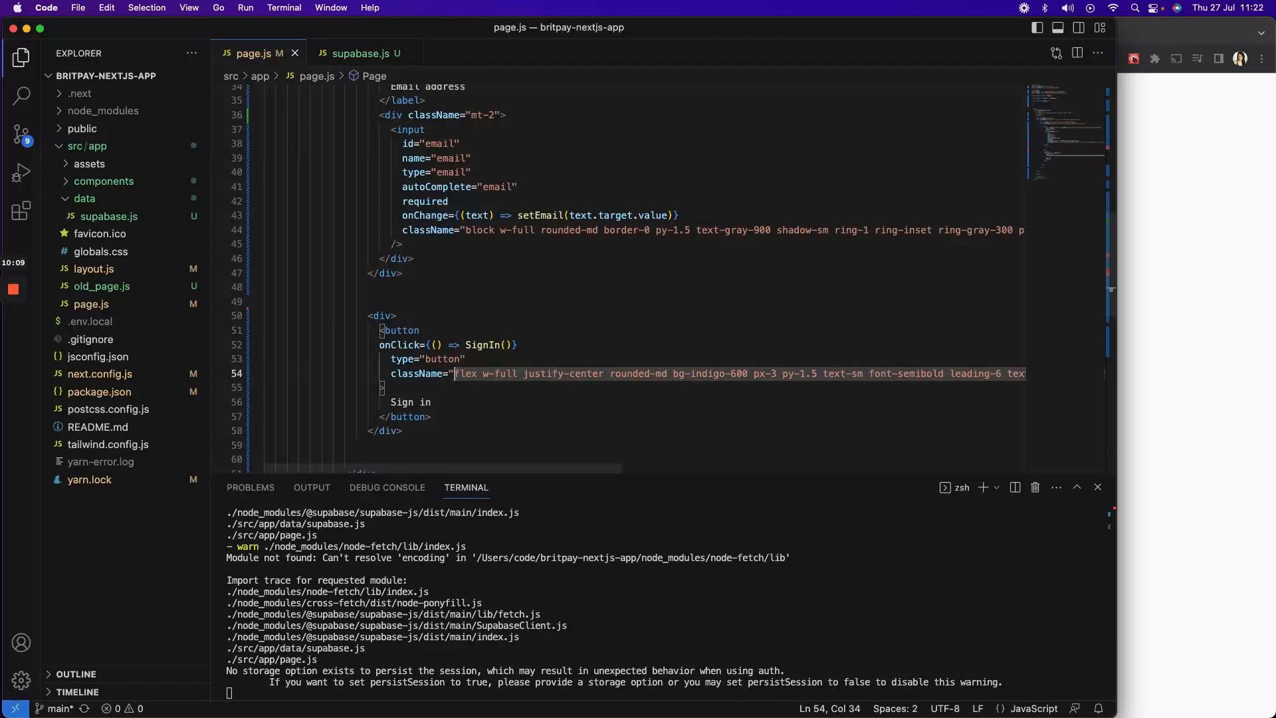
{"action": "type", "text": "mt-6"}
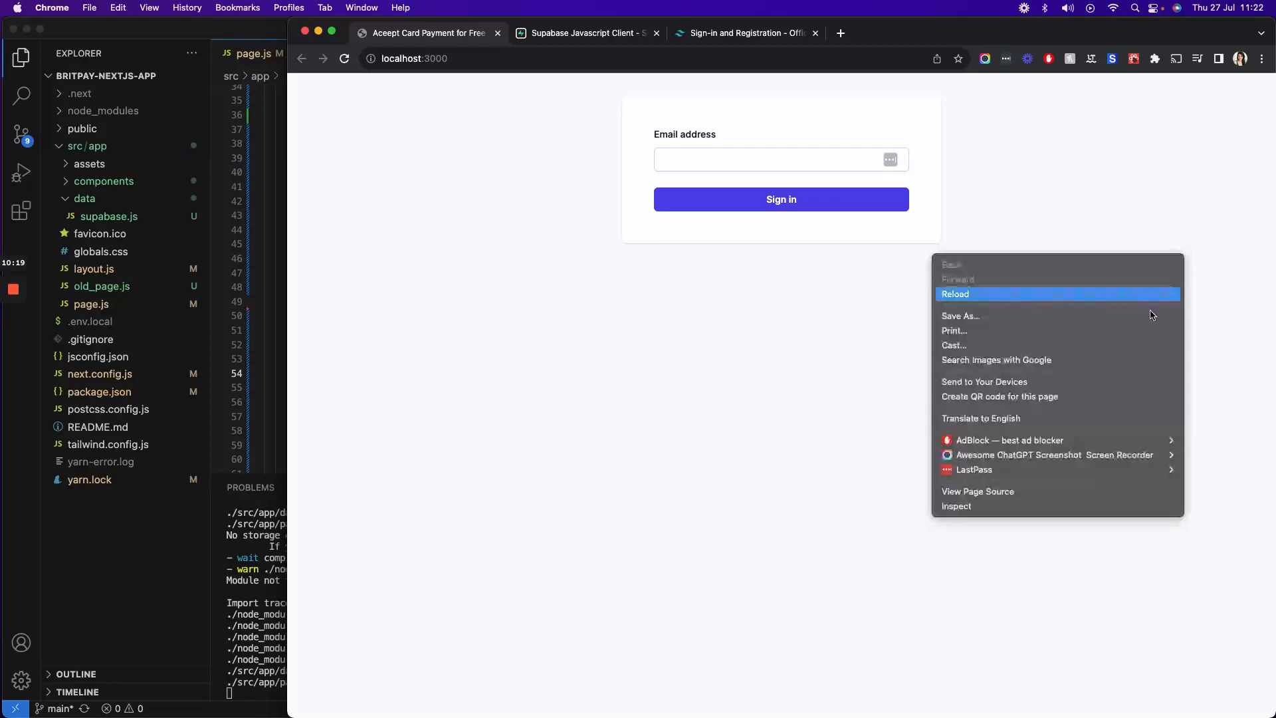
- Make SignIn log 'signin', test it with the Sign in button, then consult the Supabase docs
{"action": "left_click", "coordinate": [957, 505]}
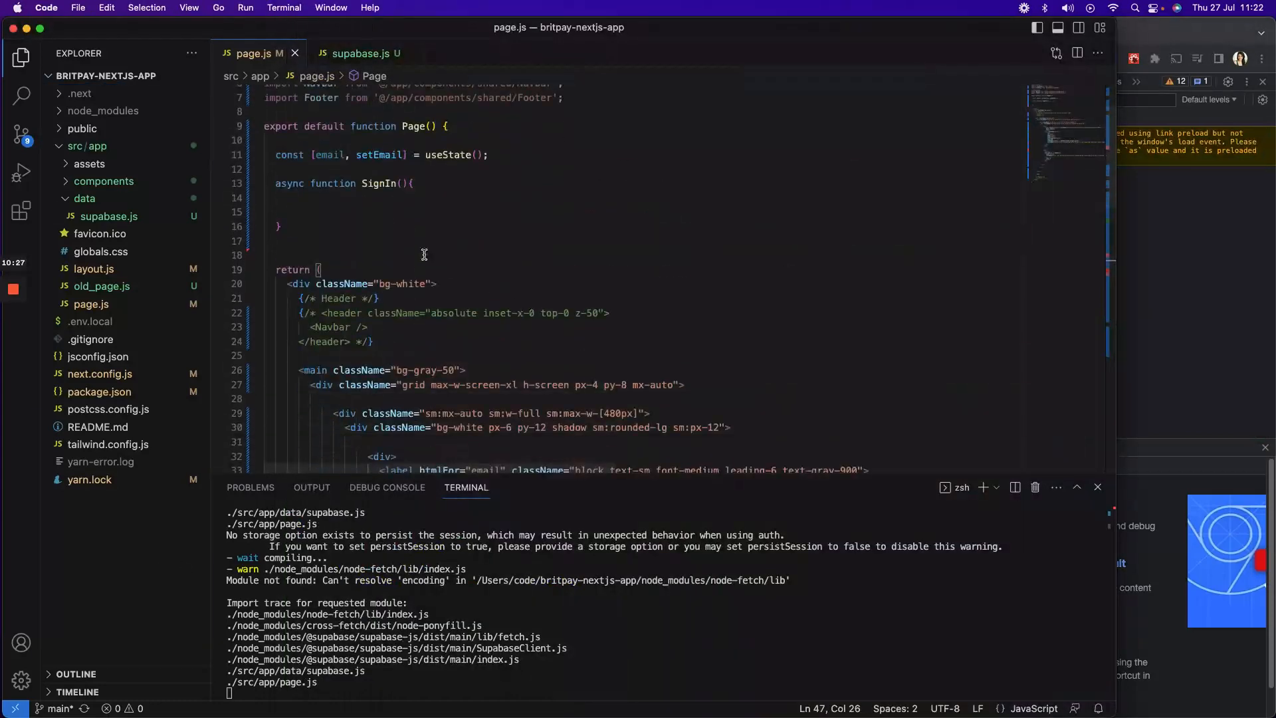
{"action": "type", "text": "con"}
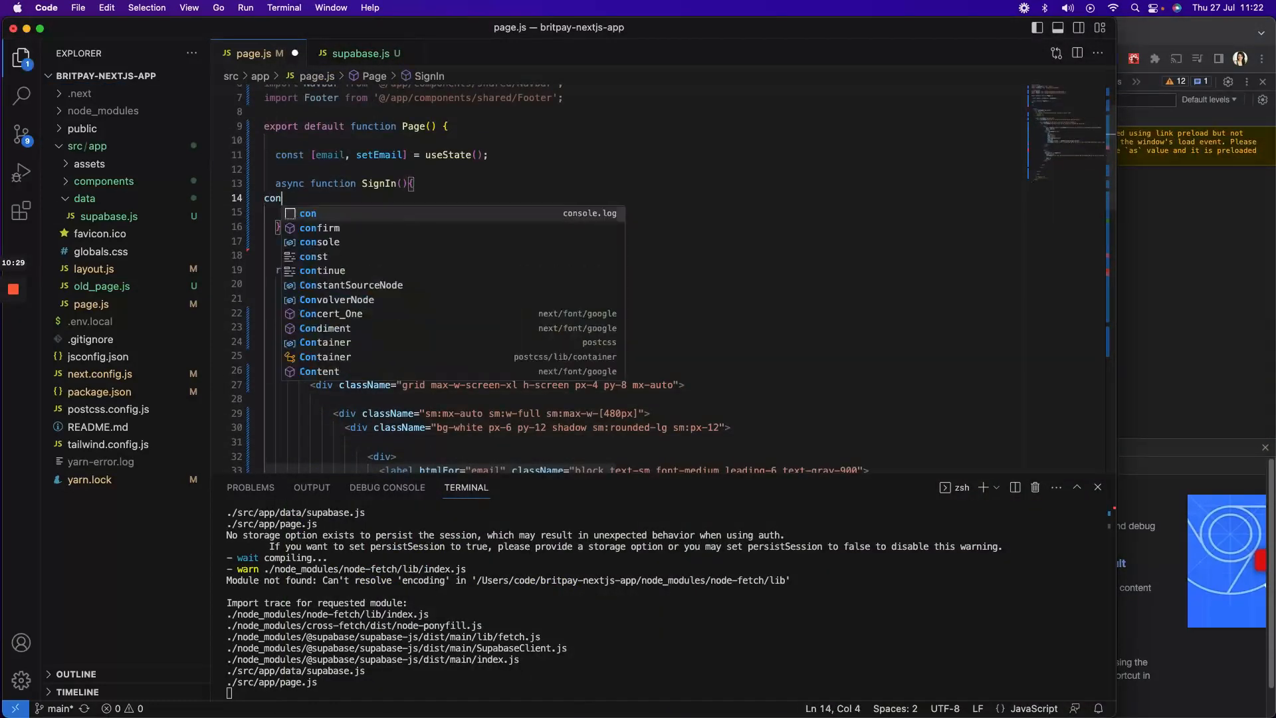
{"action": "type", "text": "console.log('here');"}
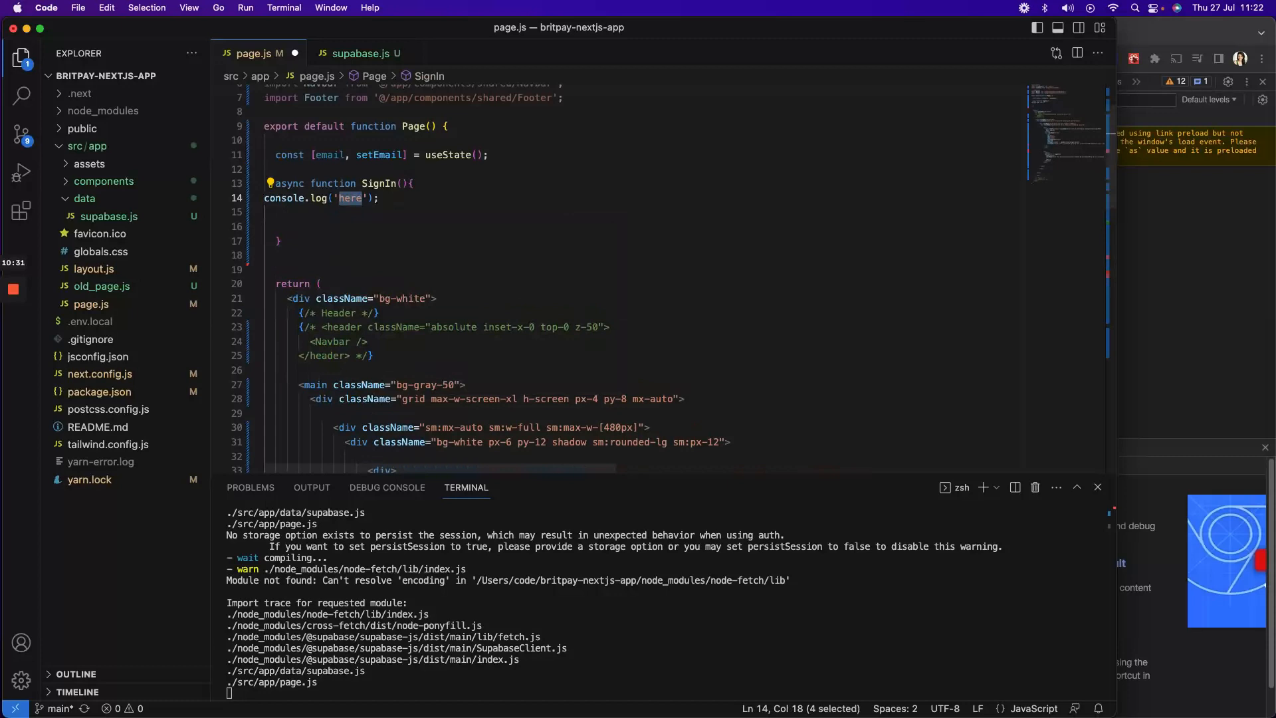
{"action": "type", "text": "signin"}
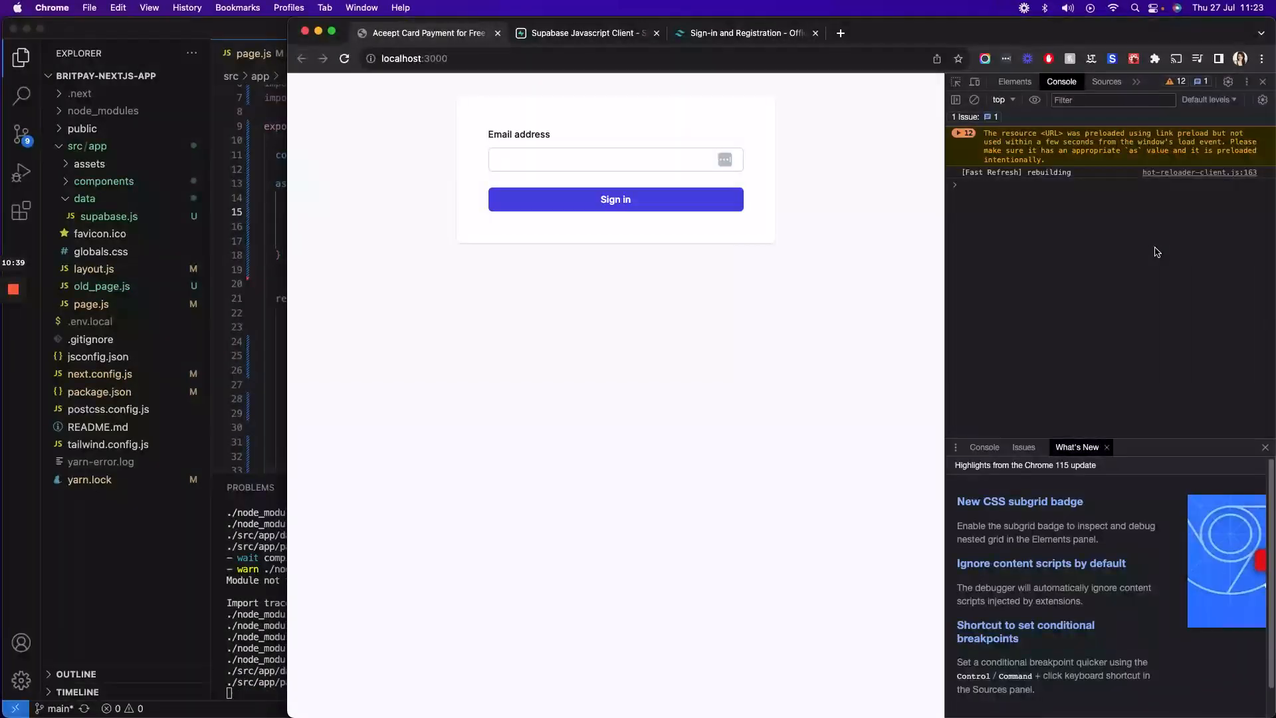
{"action": "left_click", "coordinate": [616, 200]}
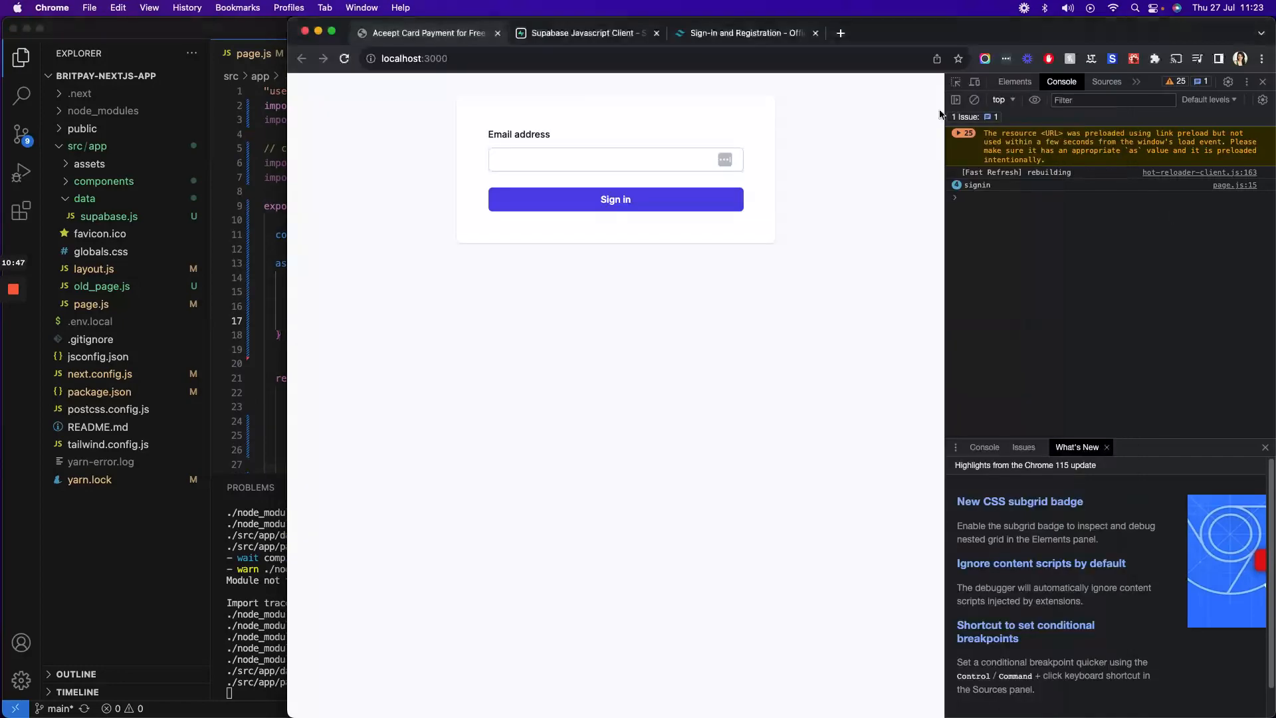
{"action": "left_click", "coordinate": [583, 33]}
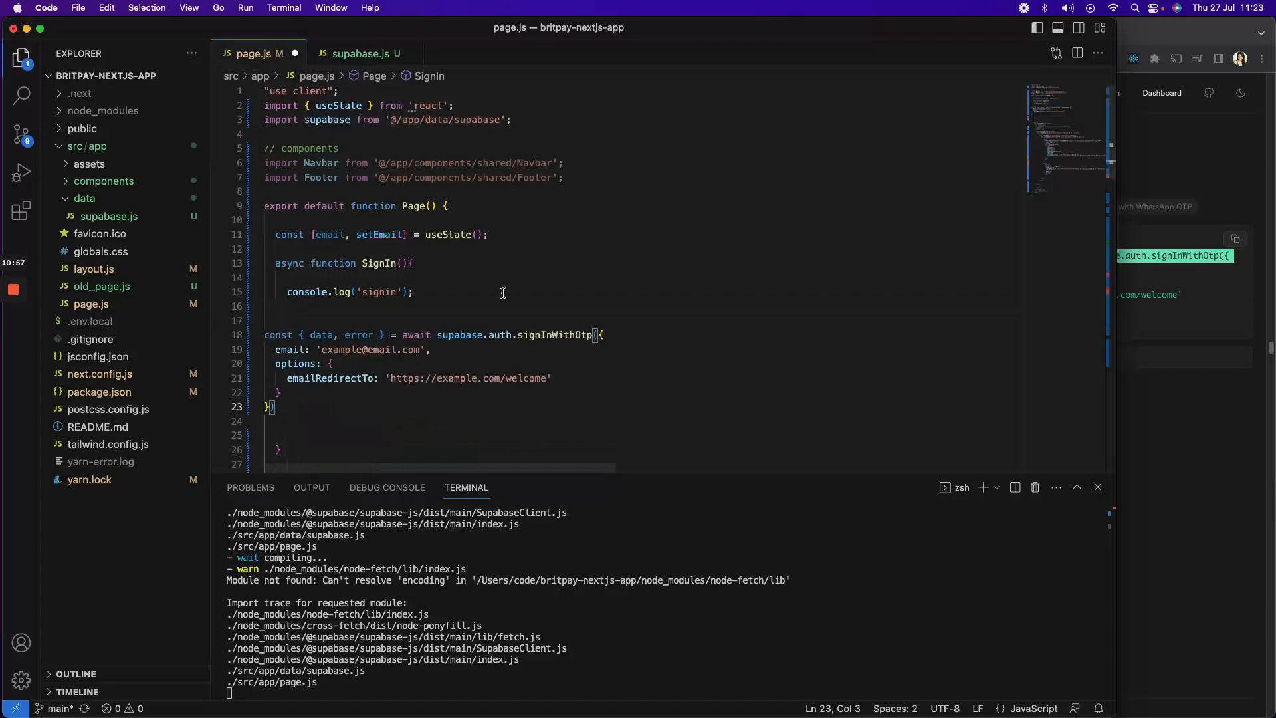
{"action": "left_click_drag", "start_coordinate": [264, 335], "coordinate": [275, 406]}
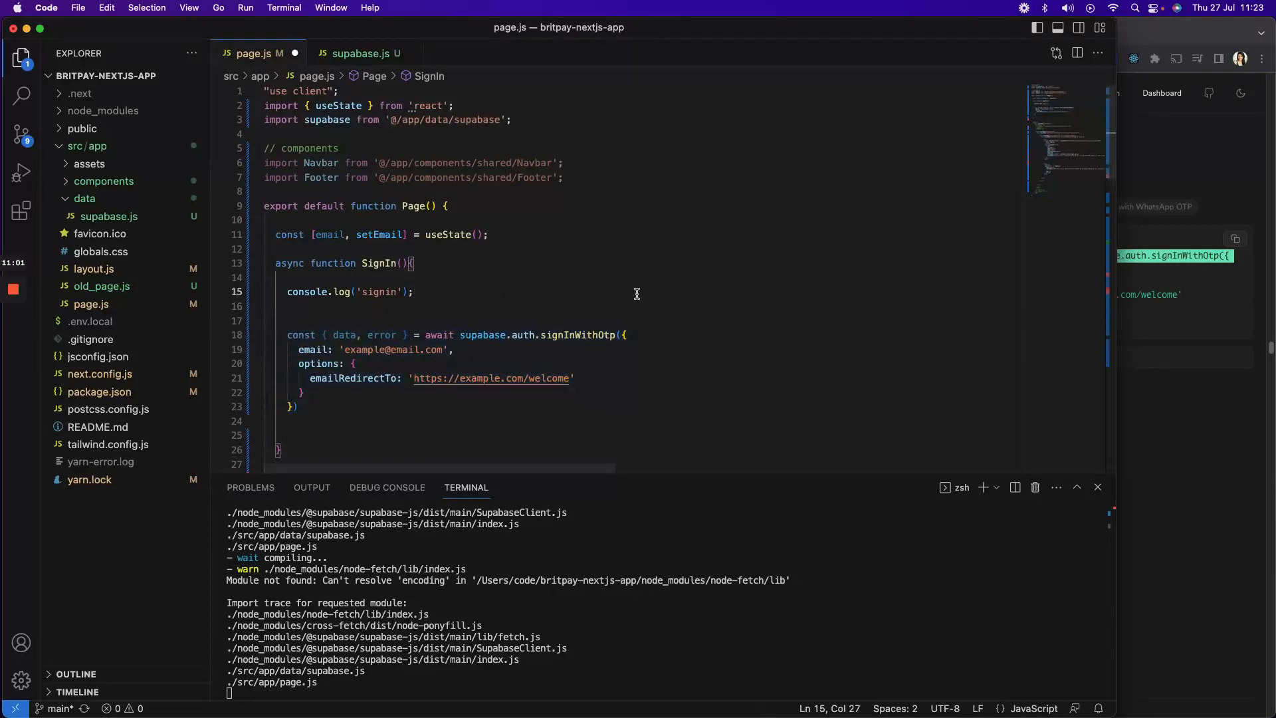
{"action": "mouse_move", "coordinate": [508, 406]}
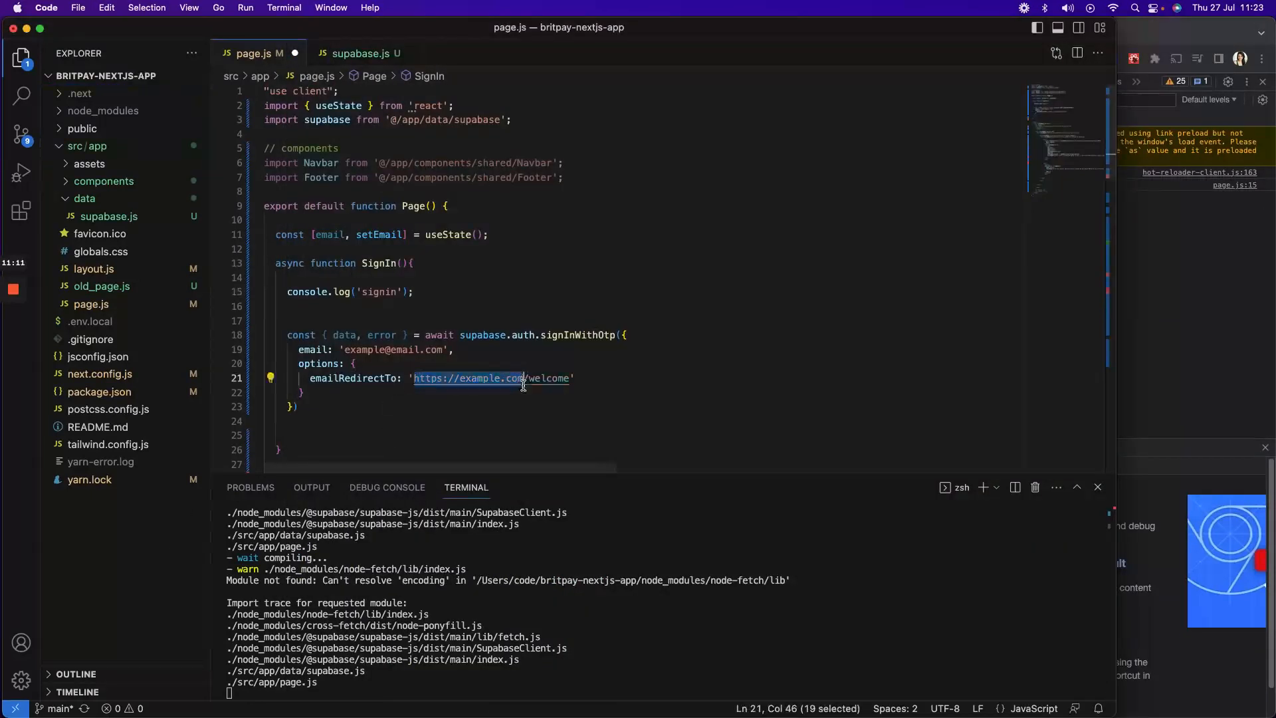
{"action": "type", "text": "http://localhost:3000/welcome"}
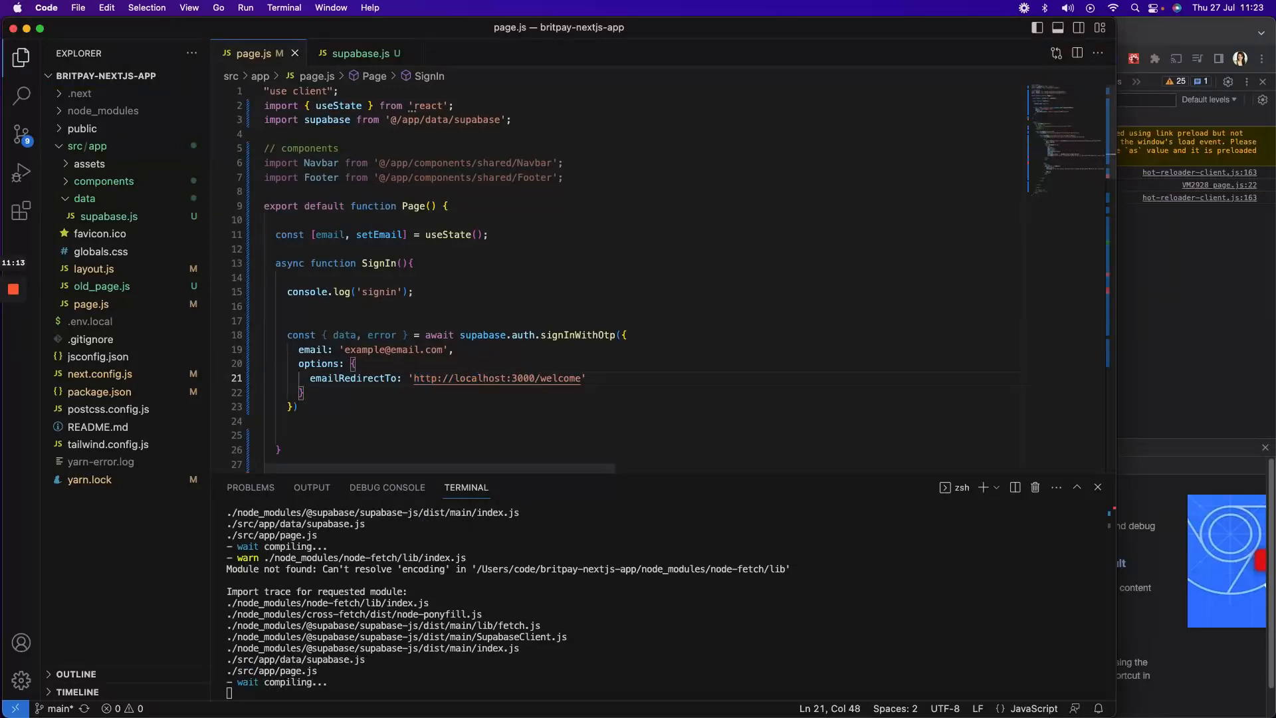
{"action": "left_click", "coordinate": [84, 198]}
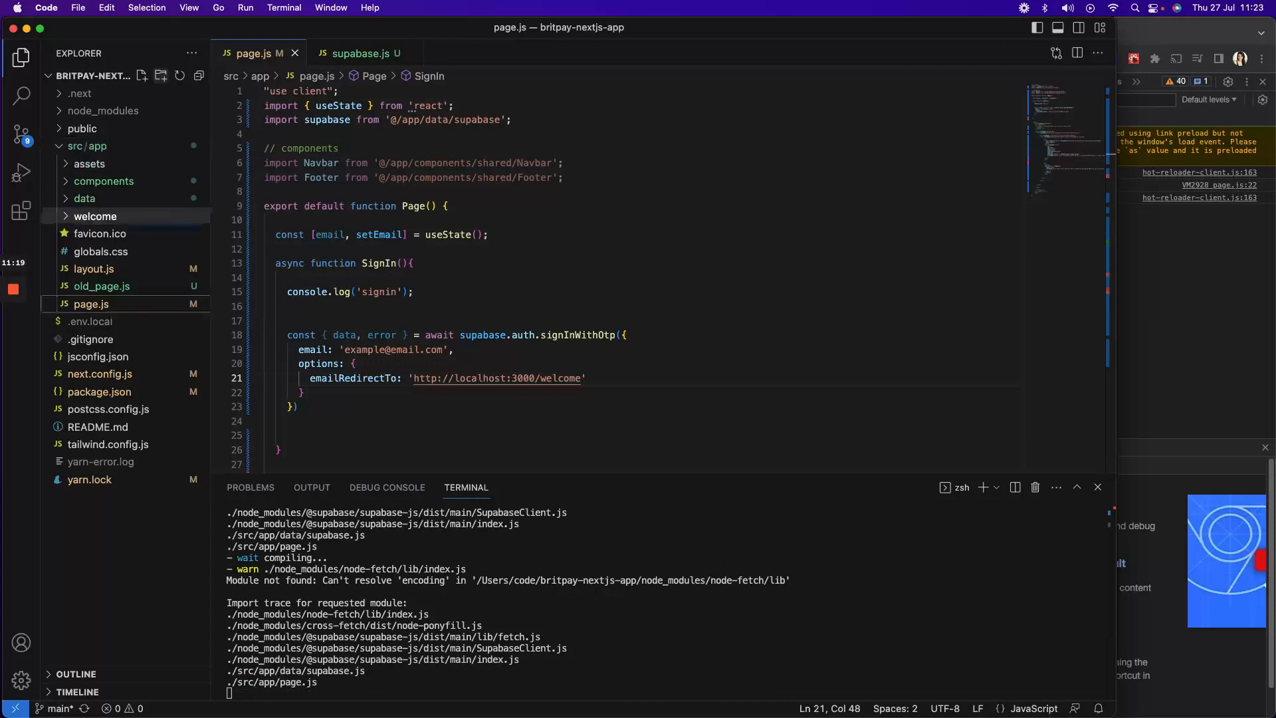
- Create welcome/page.js showing 'Welcome to the app' and view it at localhost:3000/welcome
{"action": "left_click", "coordinate": [95, 215]}
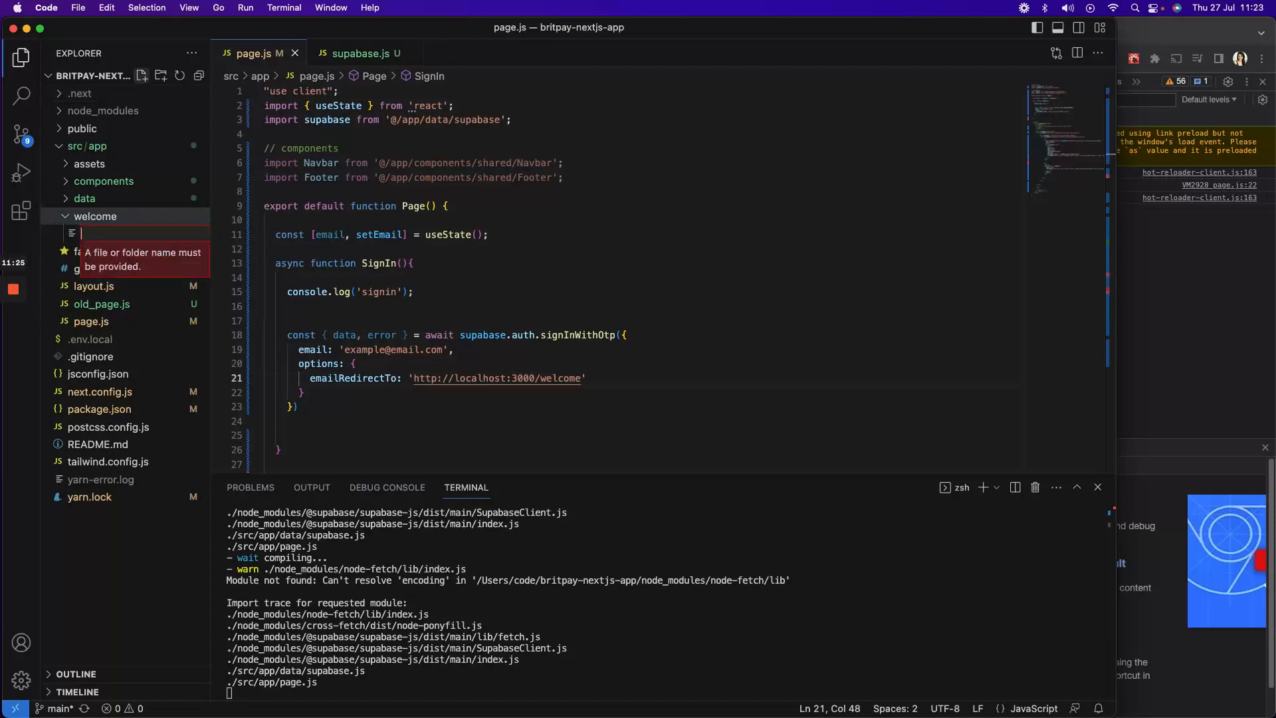
{"action": "type", "text": "page.js"}
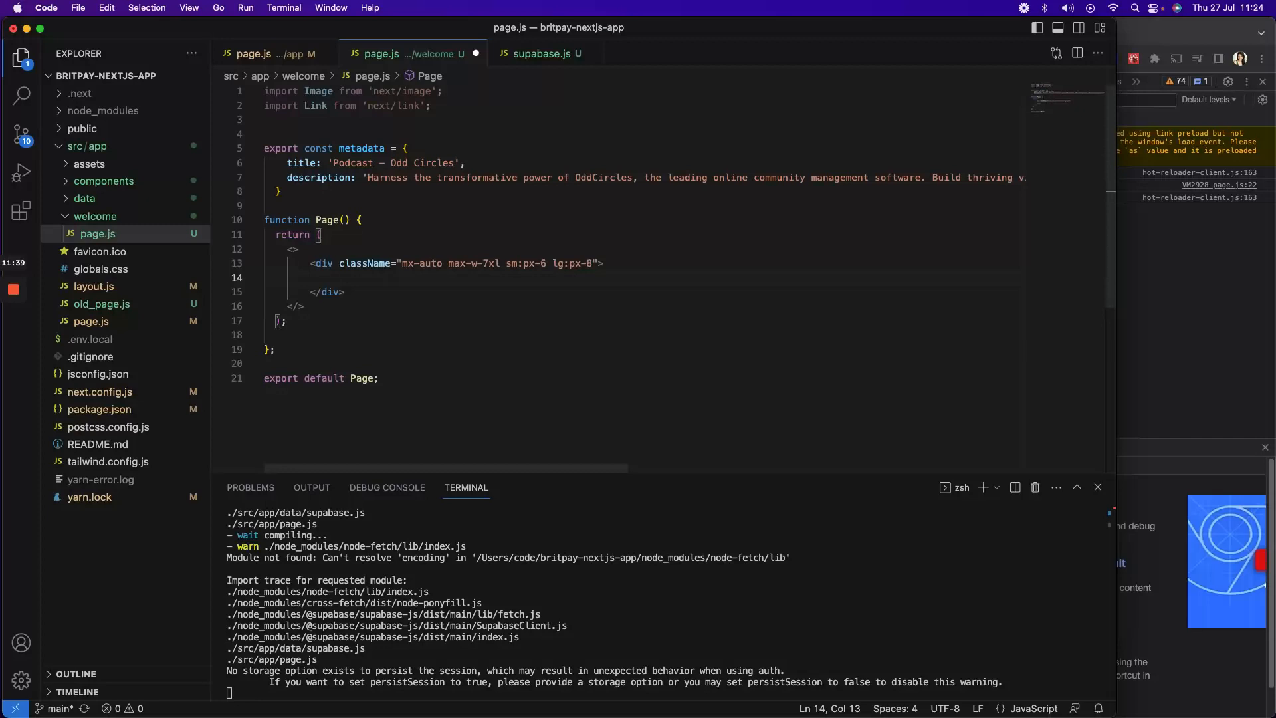
{"action": "type", "text": "Welcome to"}
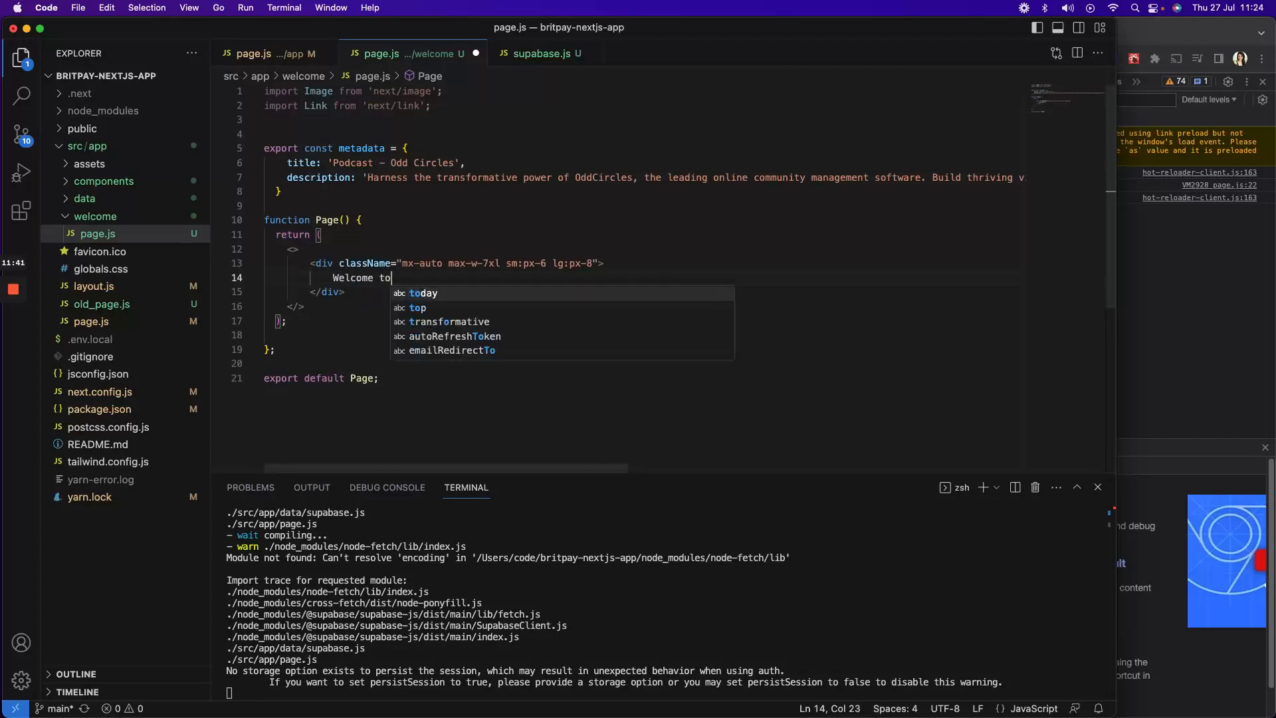
{"action": "type", "text": "the app"}
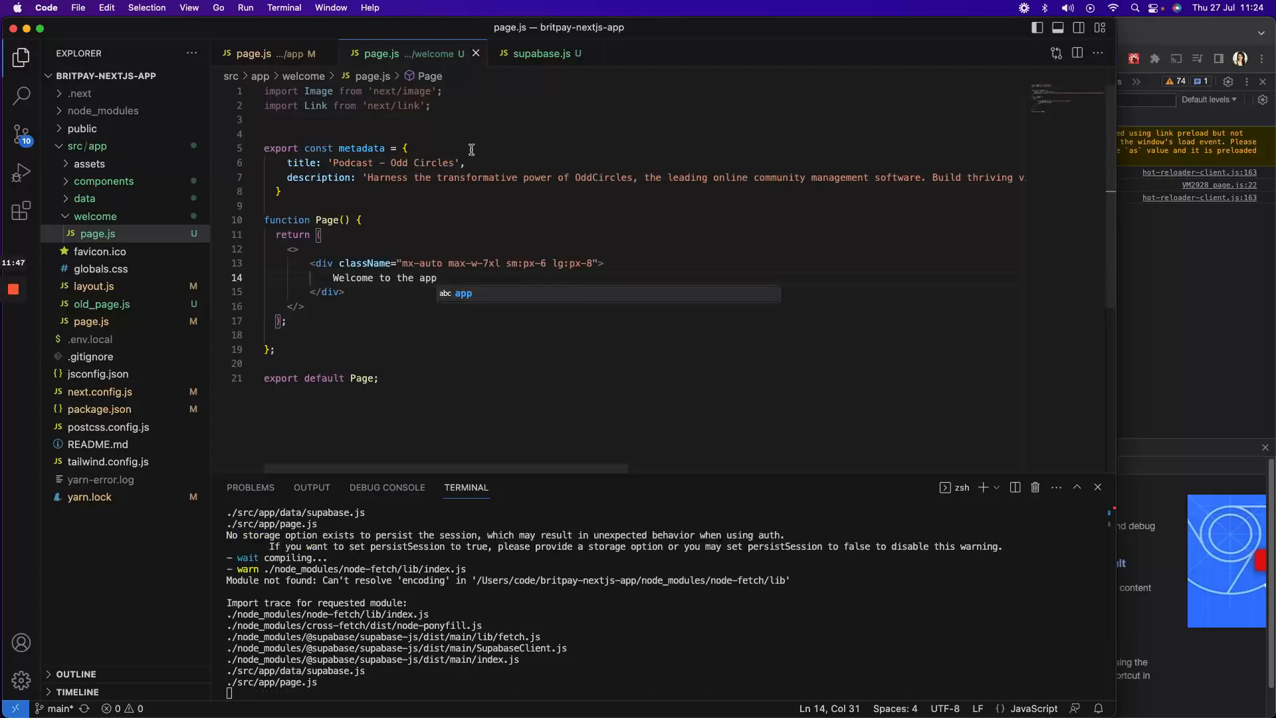
{"action": "left_click", "coordinate": [254, 54]}
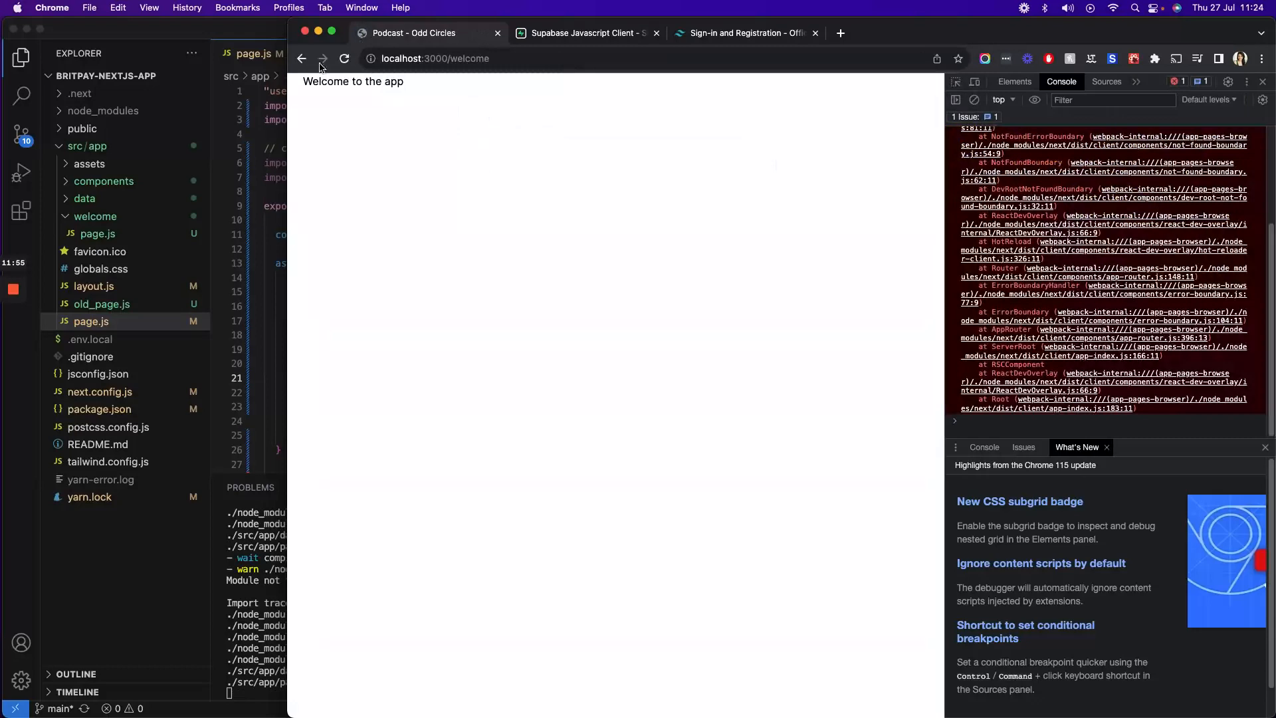
- Return to localhost:3000, fill the kansagou email from autofill, and click Sign in
{"action": "left_click", "coordinate": [323, 58]}
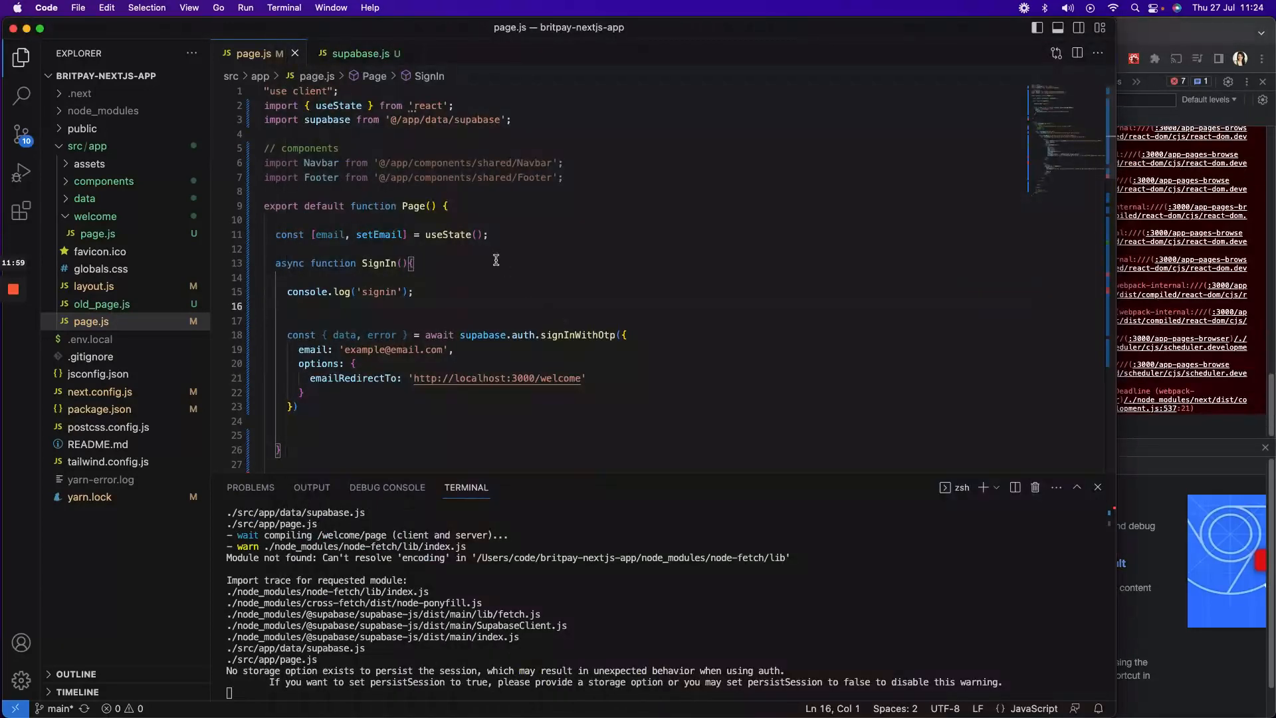
{"action": "mouse_move", "coordinate": [500, 203]}
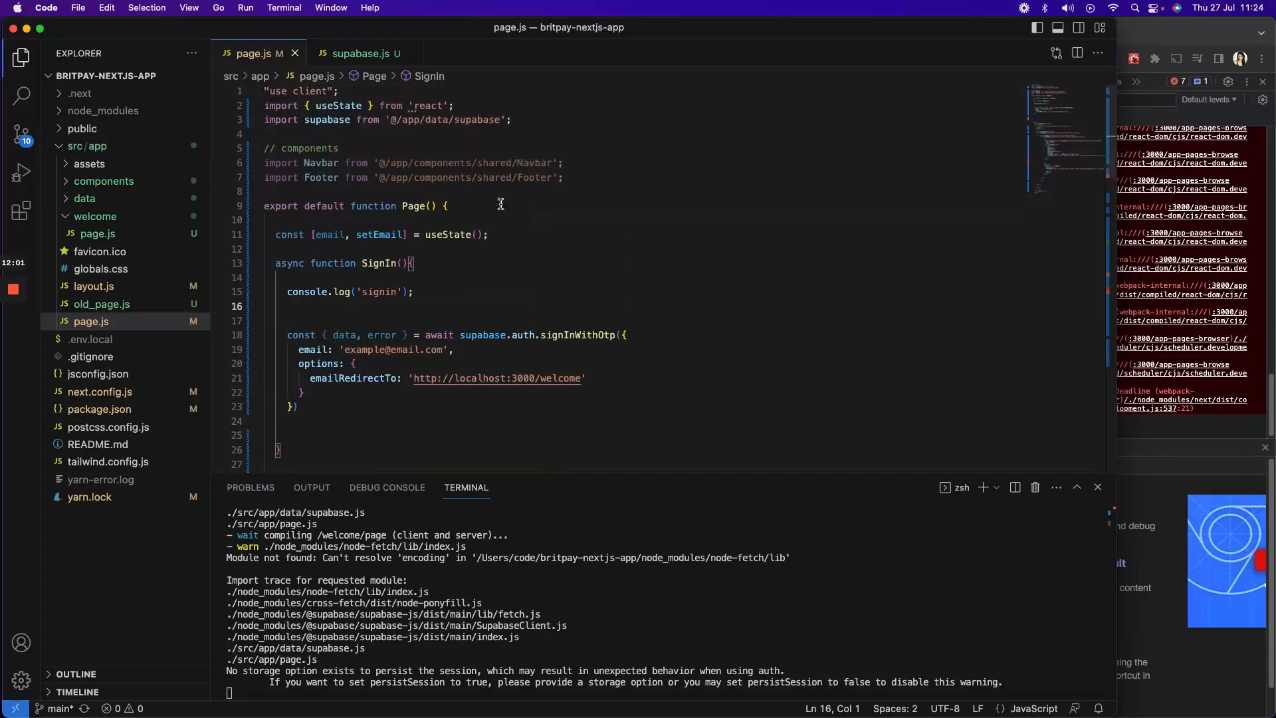
{"action": "double_click", "coordinate": [327, 235]}
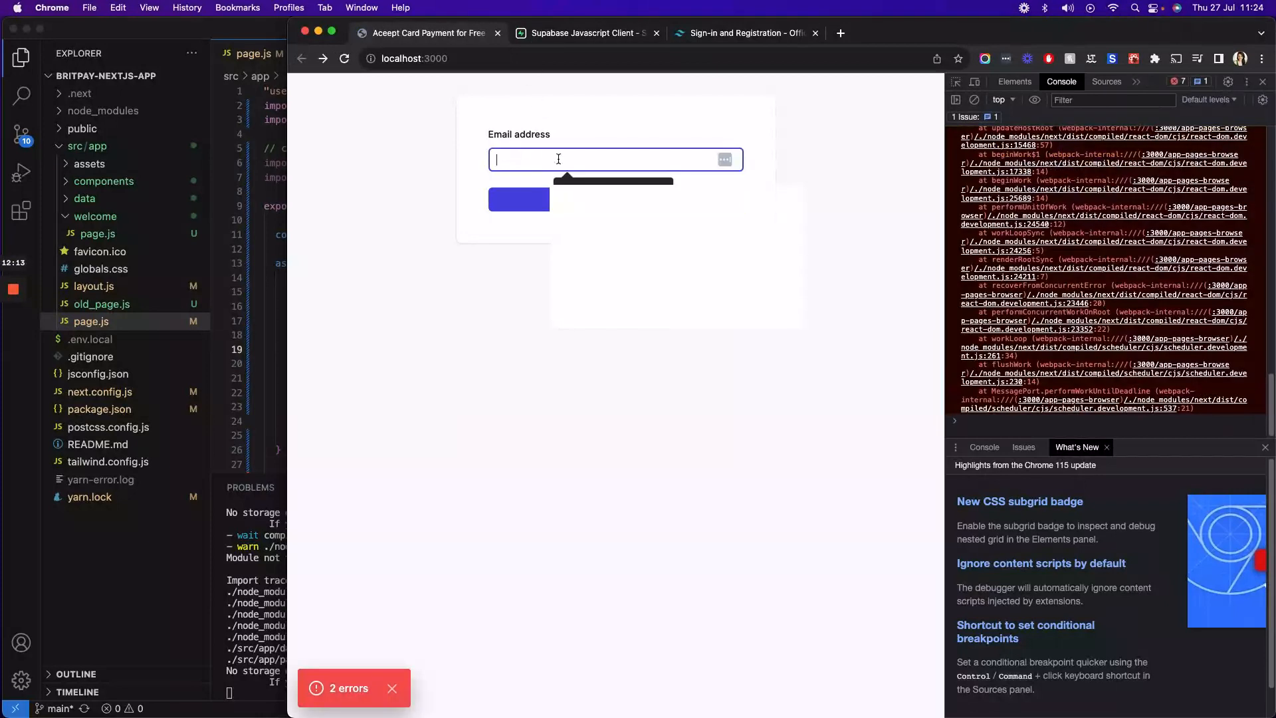
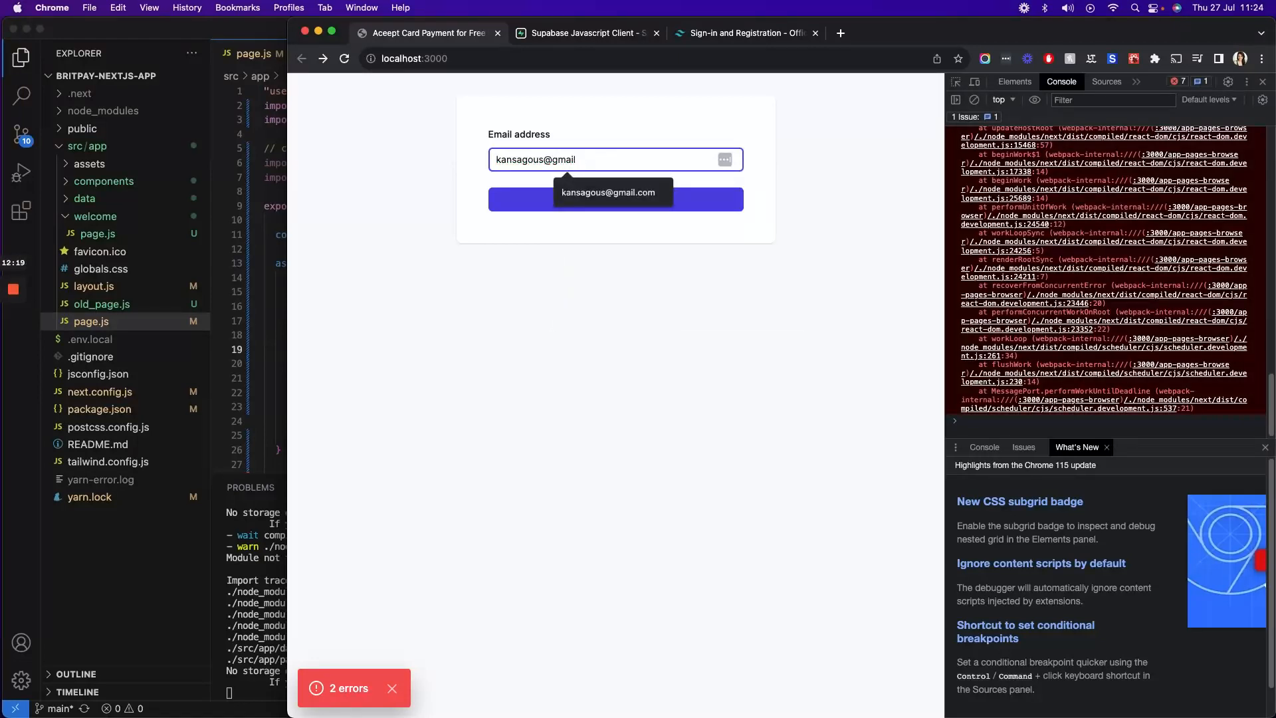
{"action": "left_click", "coordinate": [609, 192]}
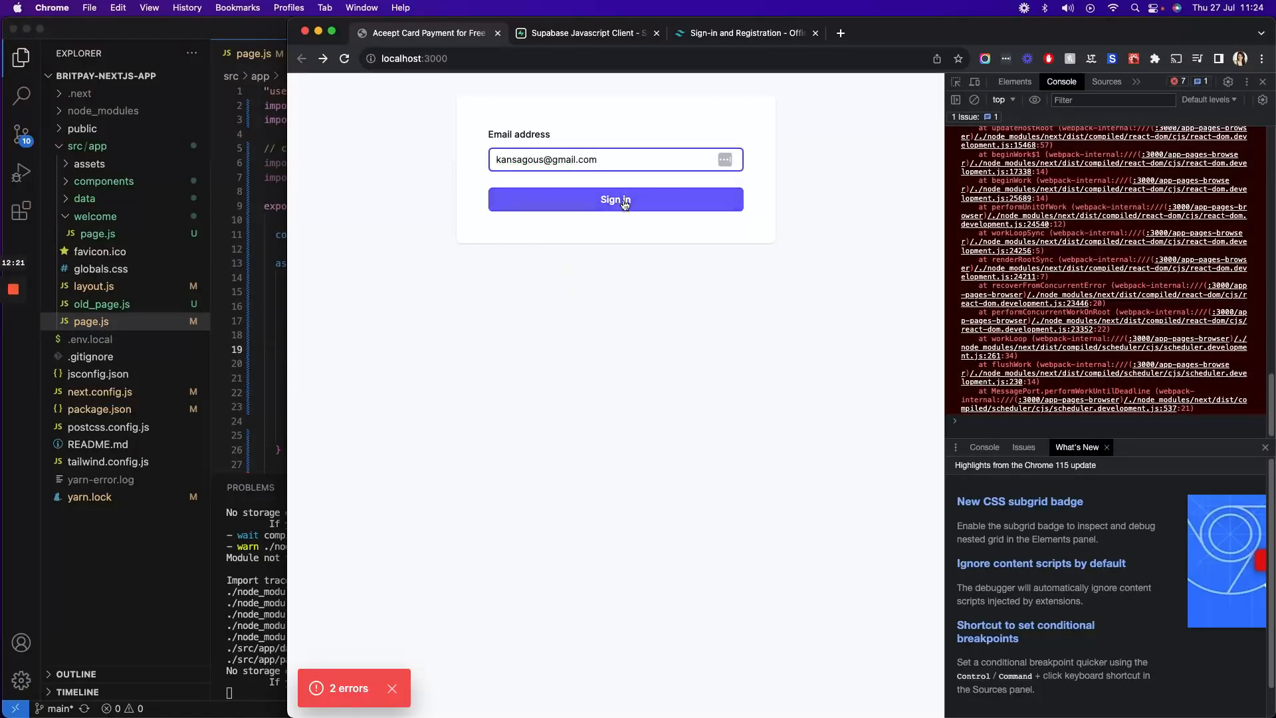
{"action": "left_click", "coordinate": [615, 199]}
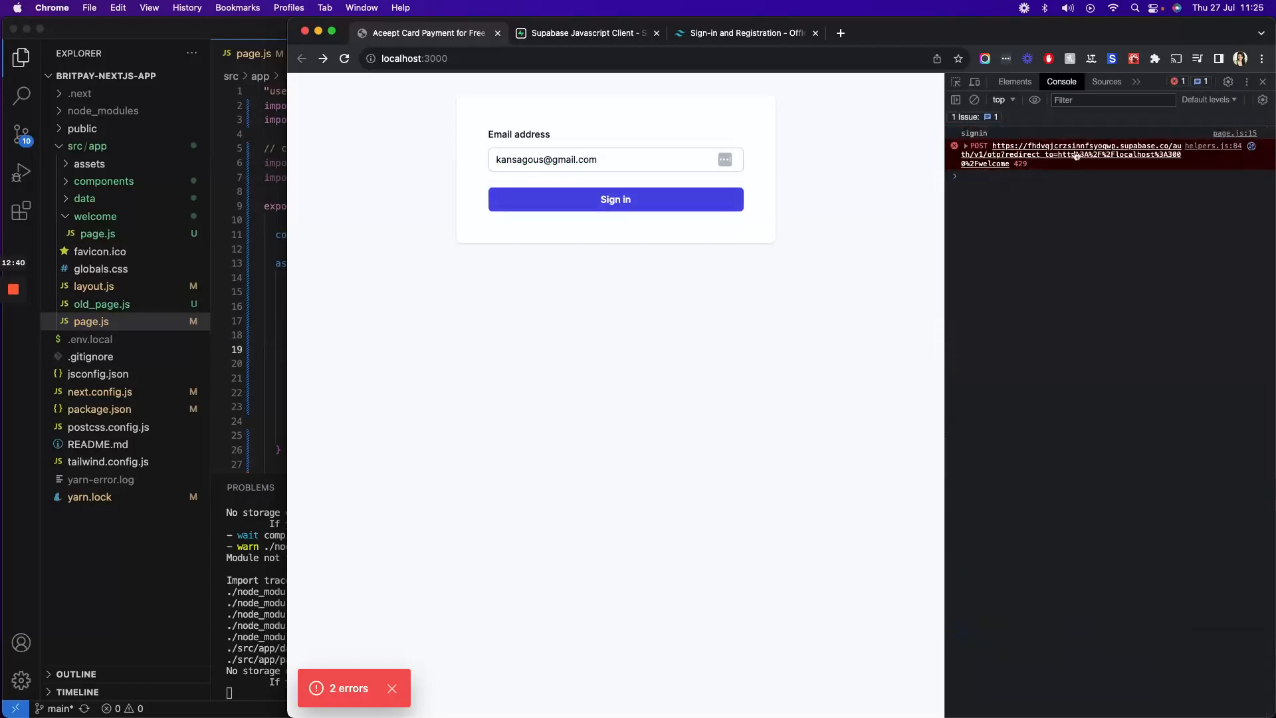
- Inspect the failed otp request's Payload and Response in the DevTools Network panel
{"action": "left_click", "coordinate": [1107, 81]}
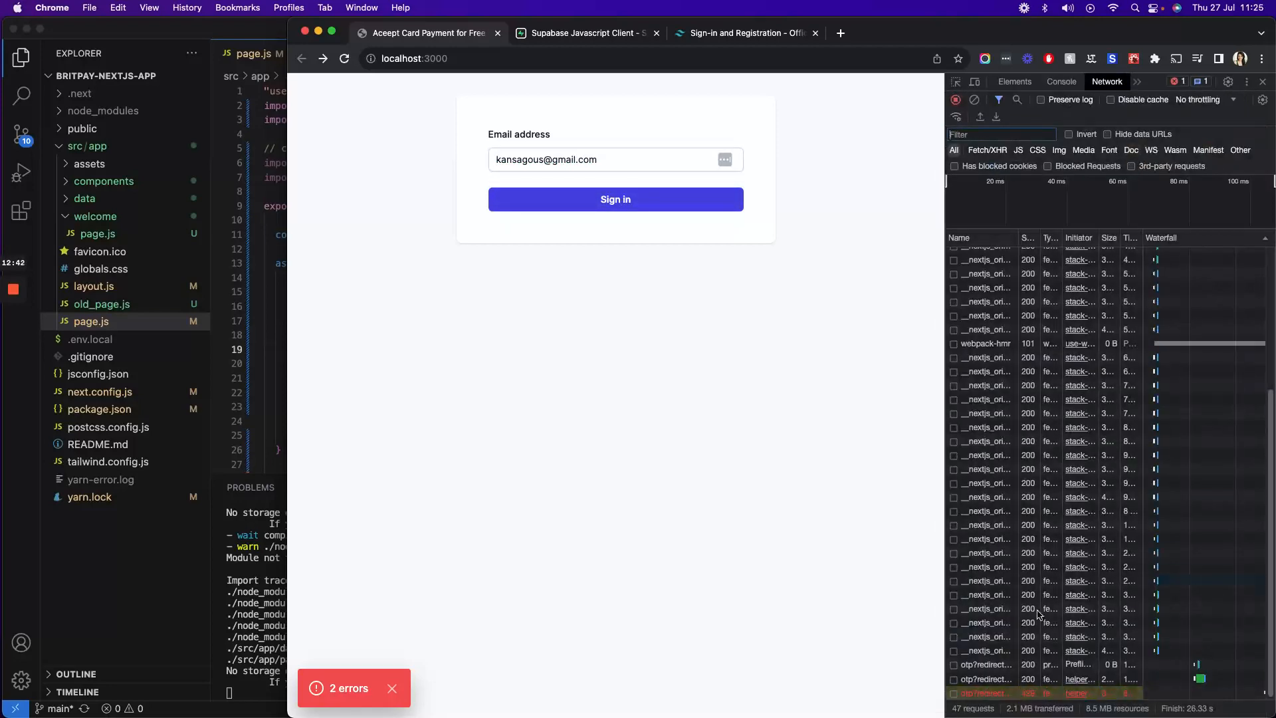
{"action": "left_click", "coordinate": [1022, 692]}
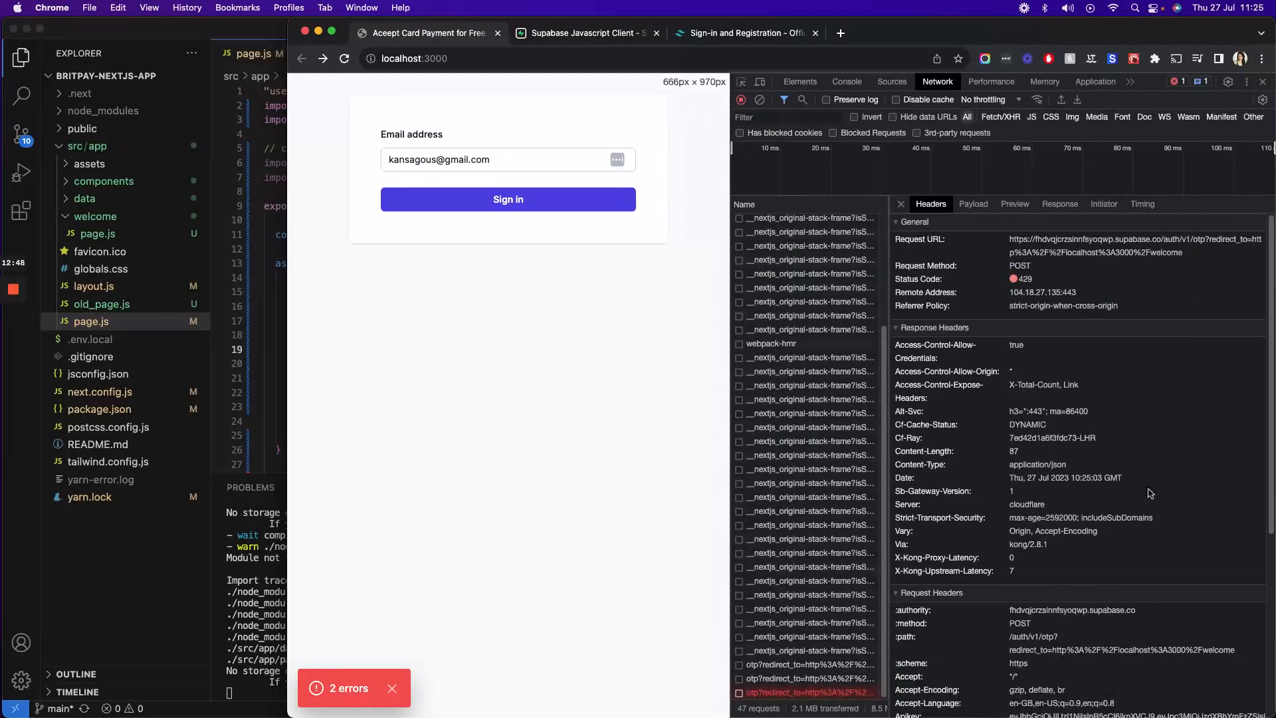
{"action": "scroll", "scroll_direction": "down", "scroll_amount": 3}
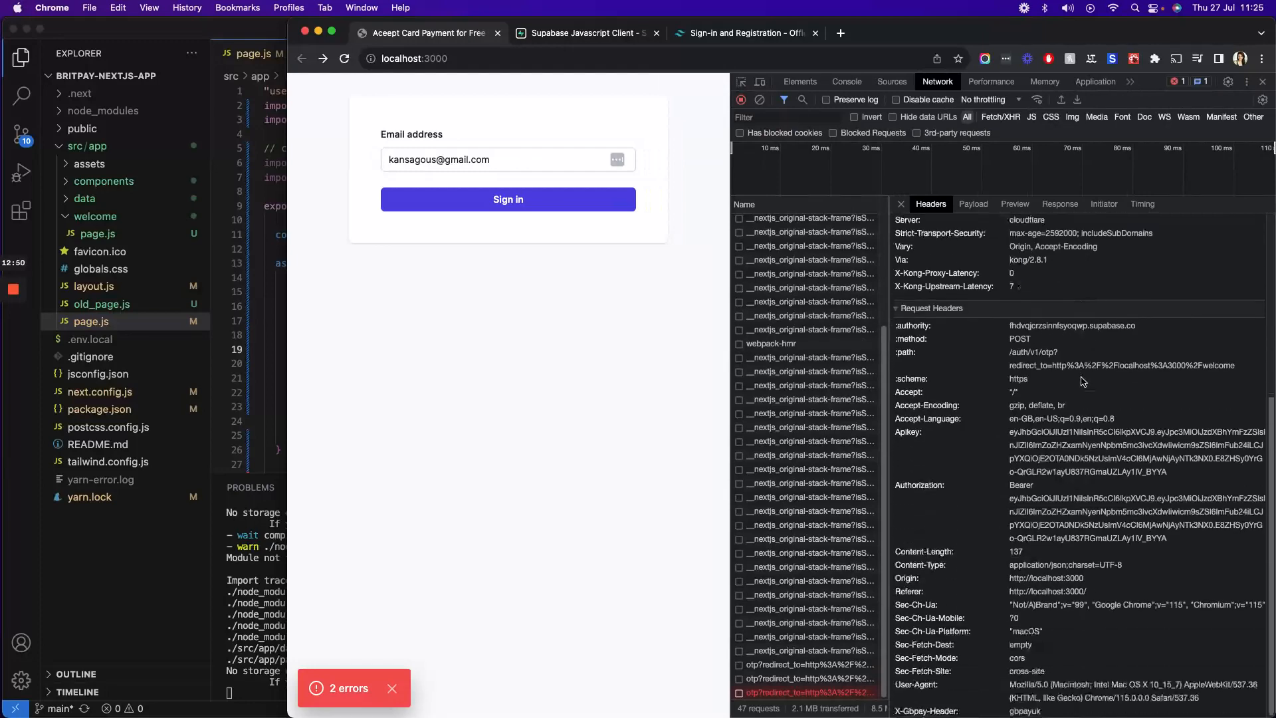
{"action": "left_click", "coordinate": [973, 203]}
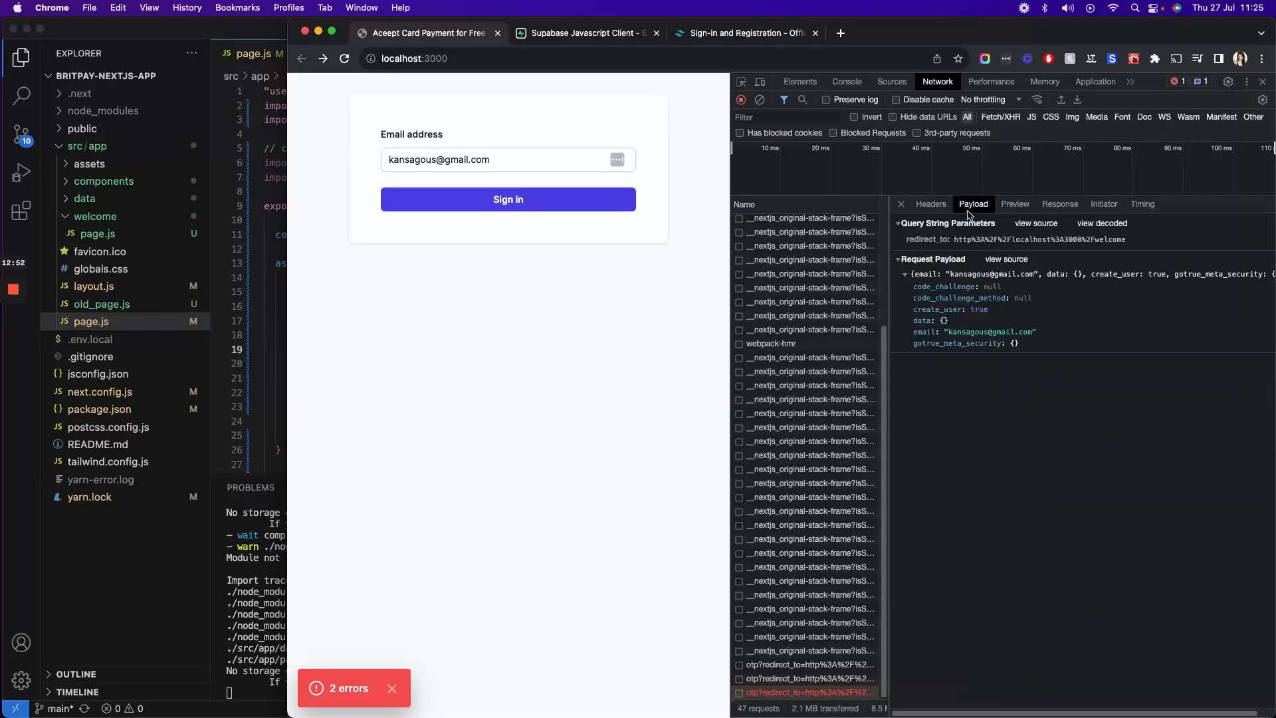
{"action": "left_click", "coordinate": [1059, 203]}
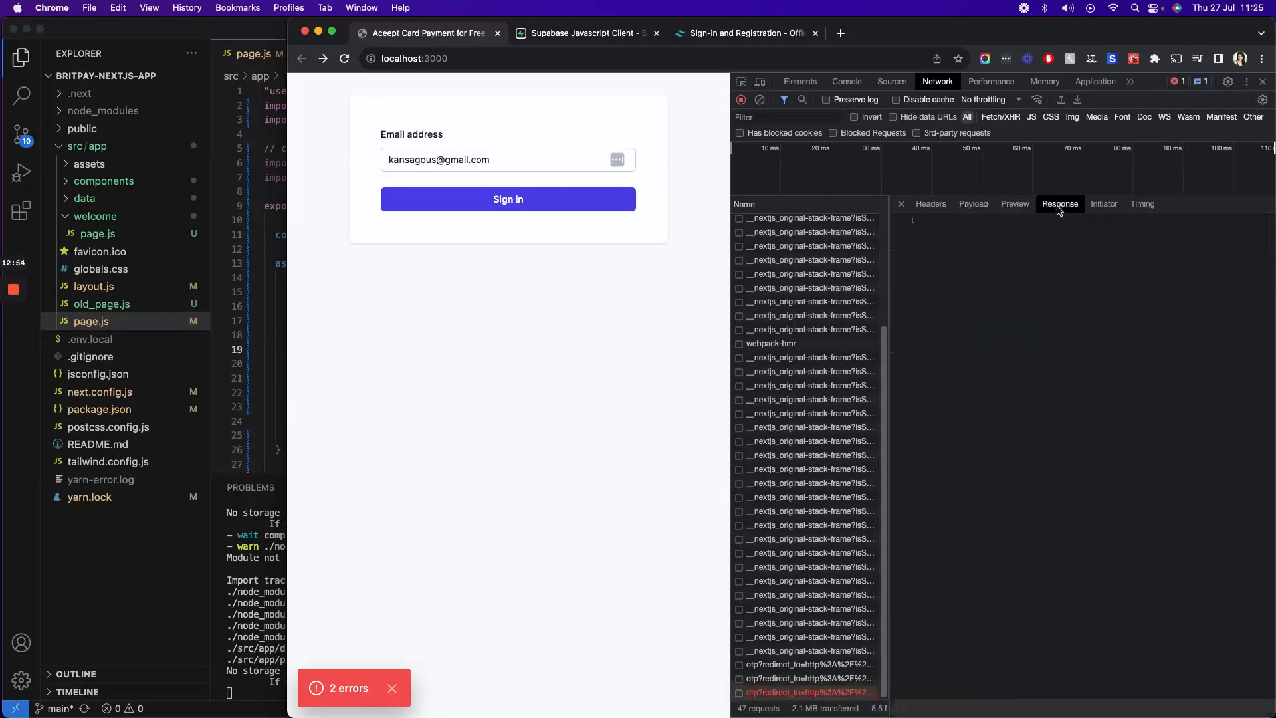
{"action": "left_click_drag", "start_coordinate": [975, 237], "coordinate": [1134, 237]}
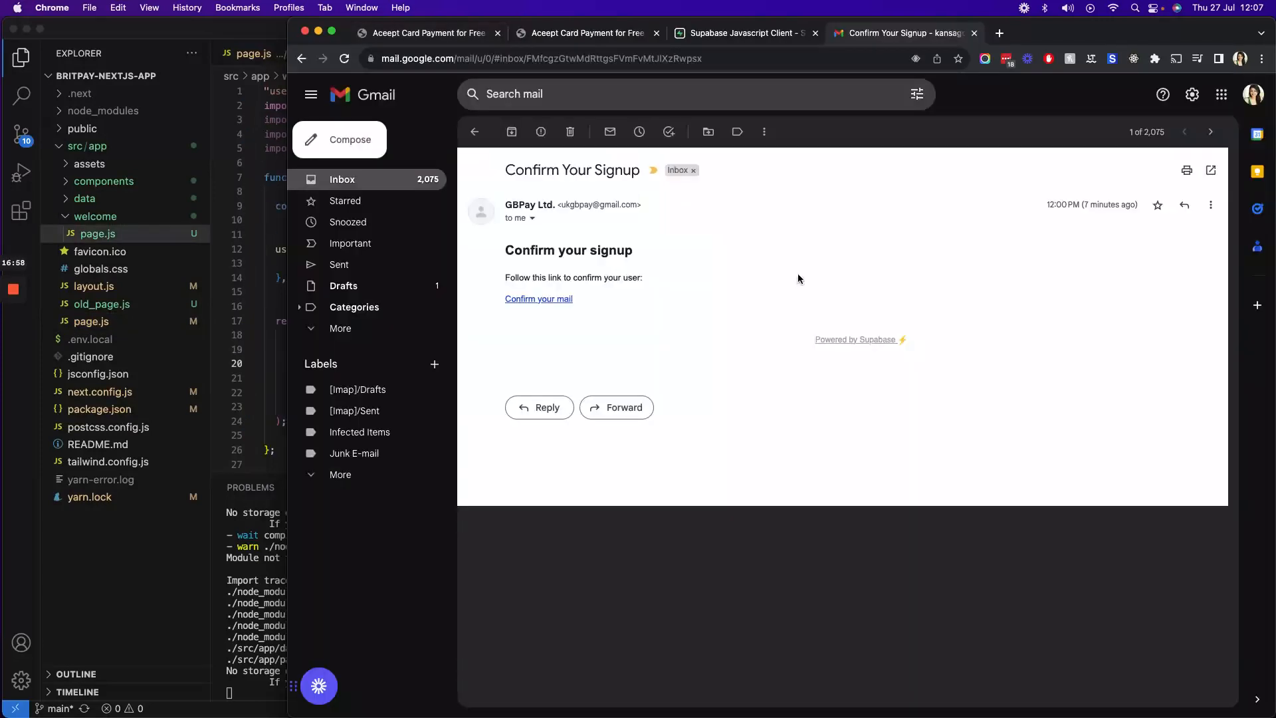
{"action": "mouse_move", "coordinate": [538, 298]}
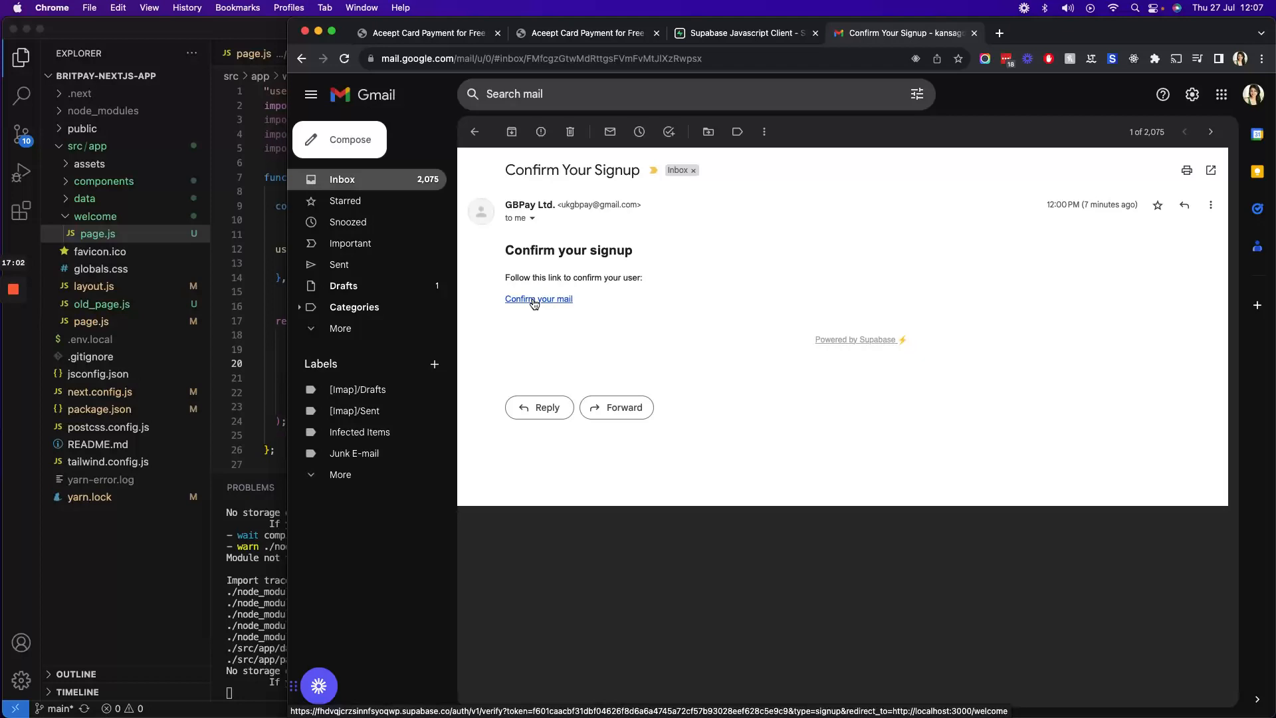
- Follow Gmail's 'Confirm your mail' link, then return to the welcome page code
{"action": "left_click", "coordinate": [539, 298]}
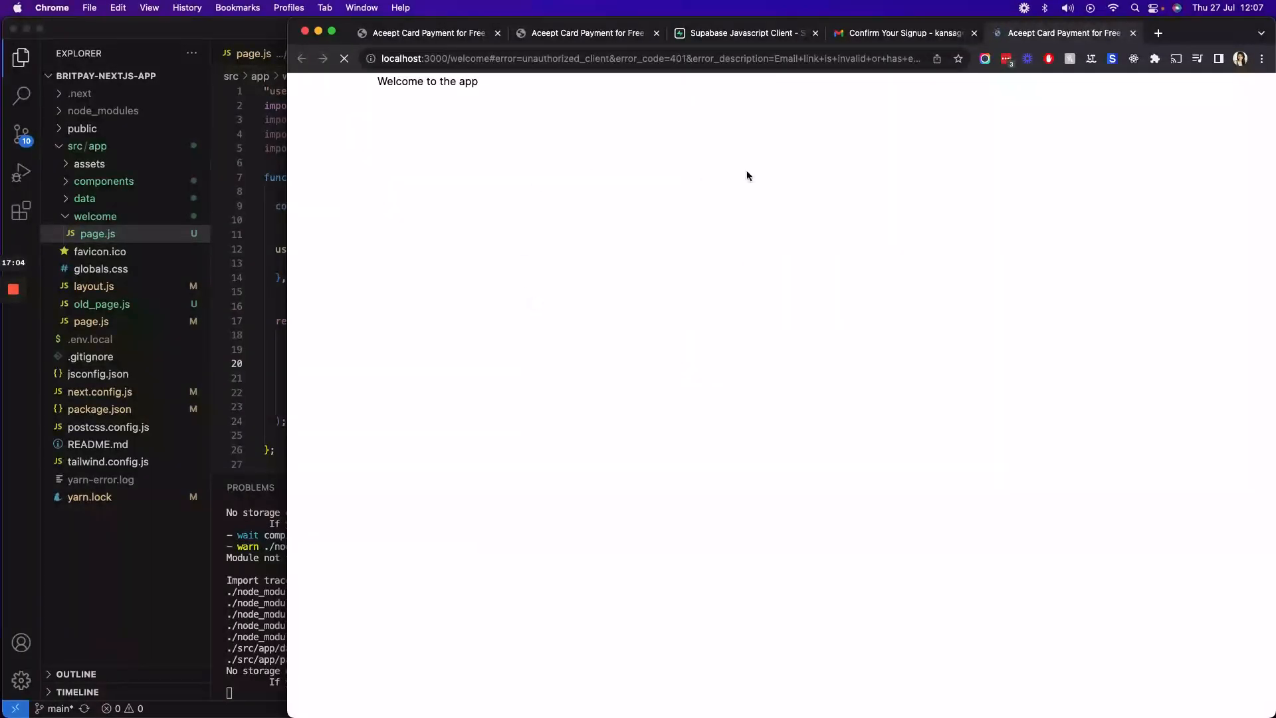
{"action": "left_click", "coordinate": [497, 32]}
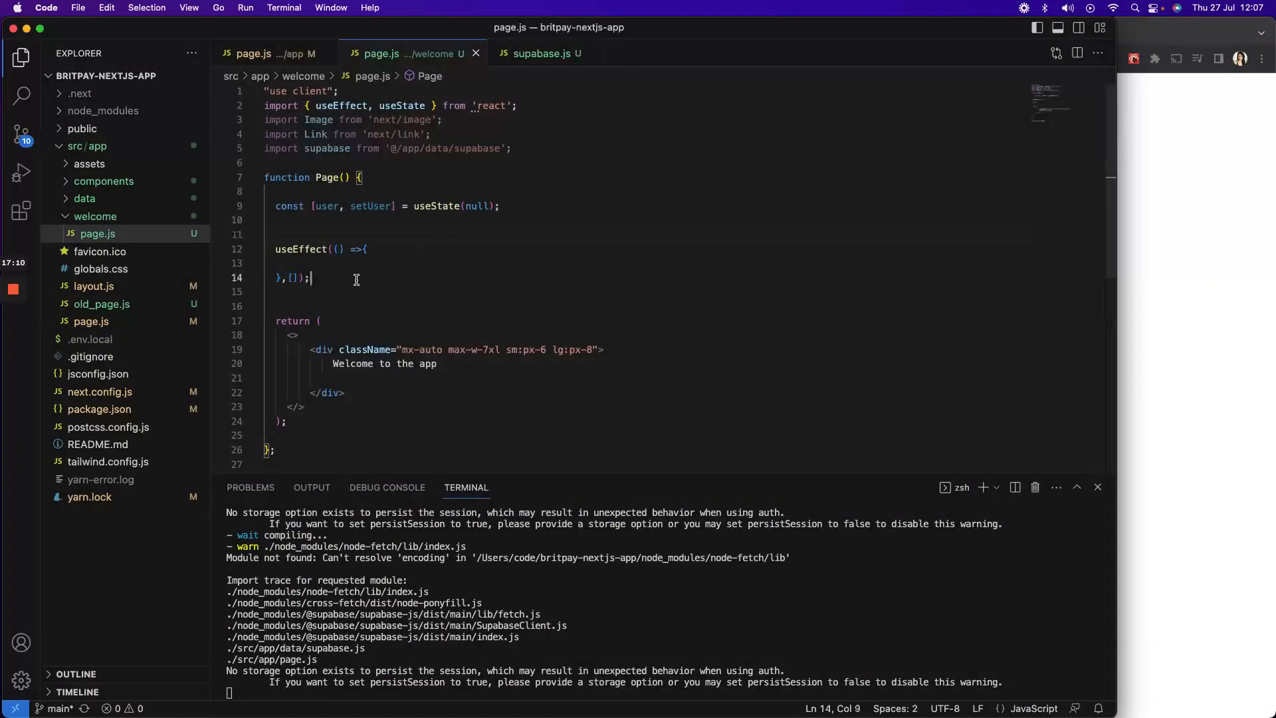
- Declare an async get_user_from_session function and call it inside useEffect
{"action": "type", "text": "async function get_"}
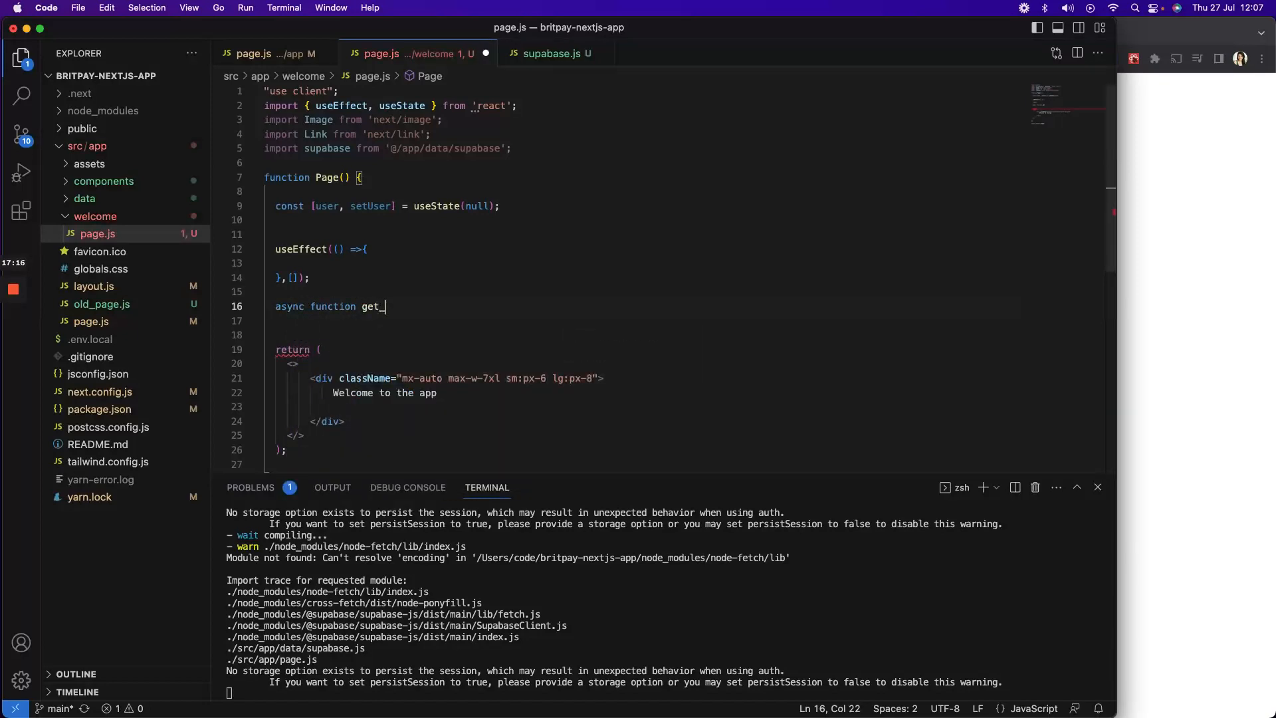
{"action": "type", "text": "user"}
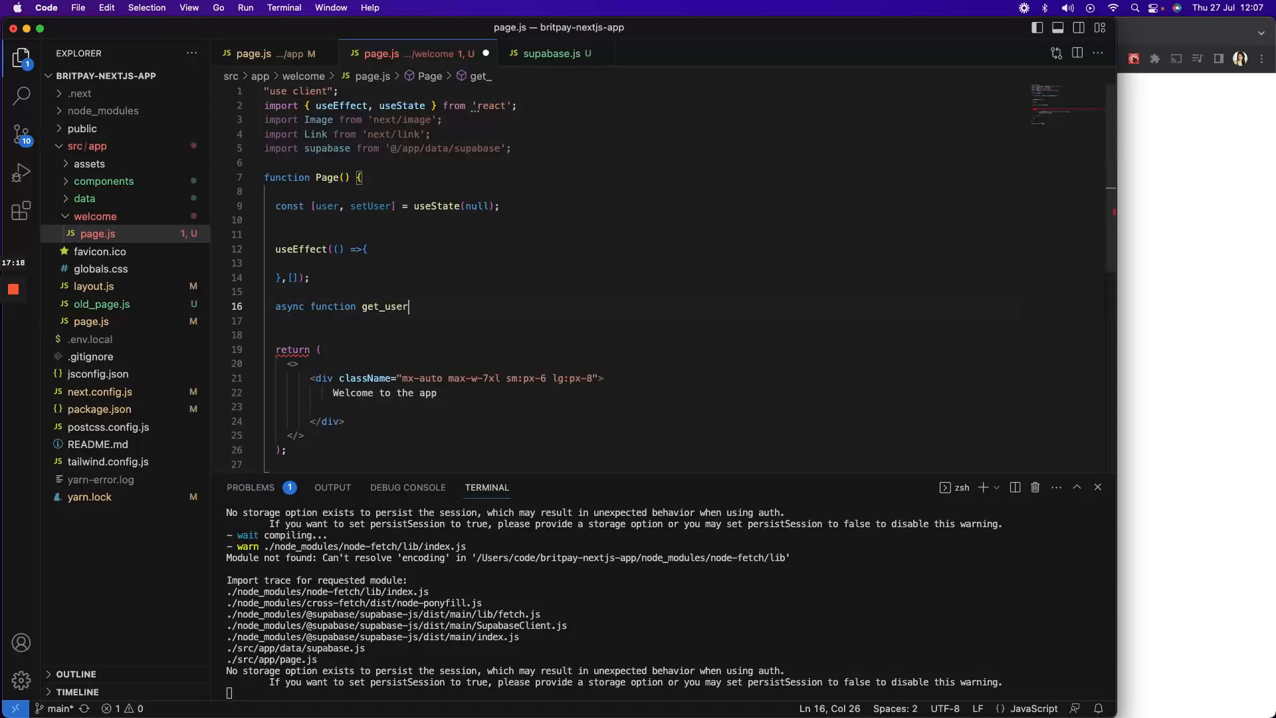
{"action": "type", "text": "_from_session(){"}
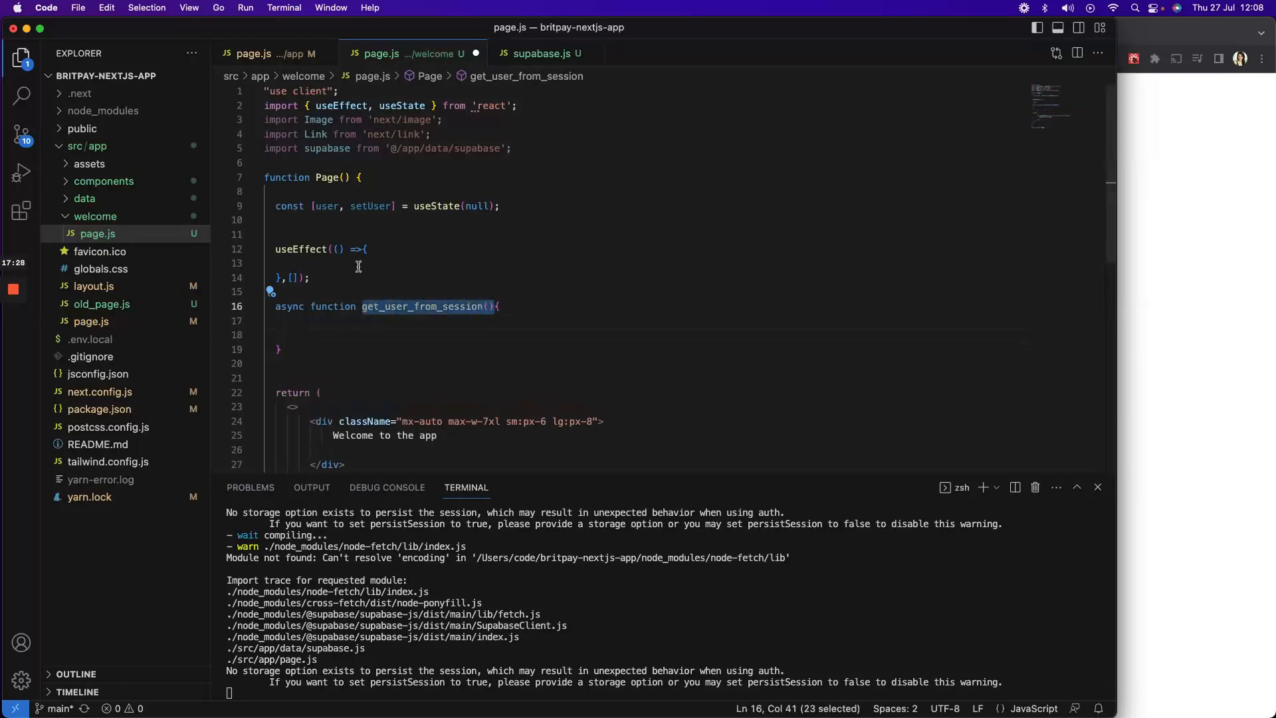
{"action": "type", "text": "get_user_from_session();"}
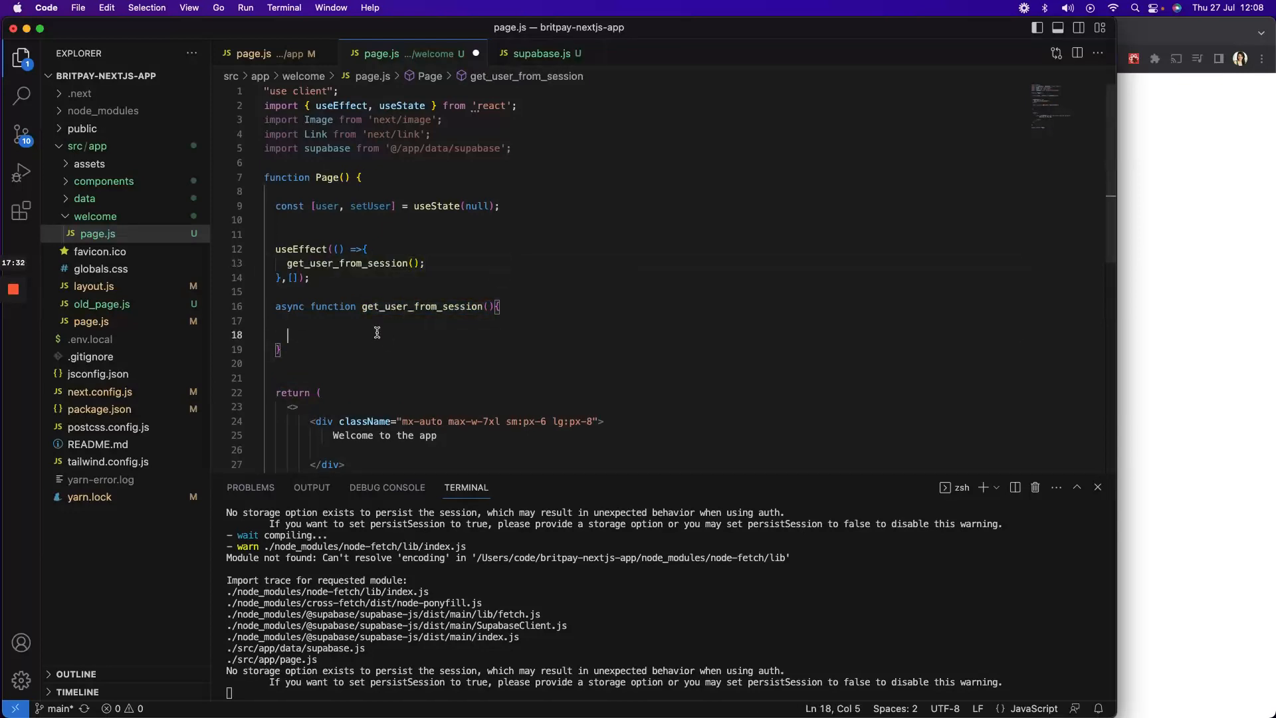
{"action": "scroll", "scroll_direction": "down", "scroll_amount": 3}
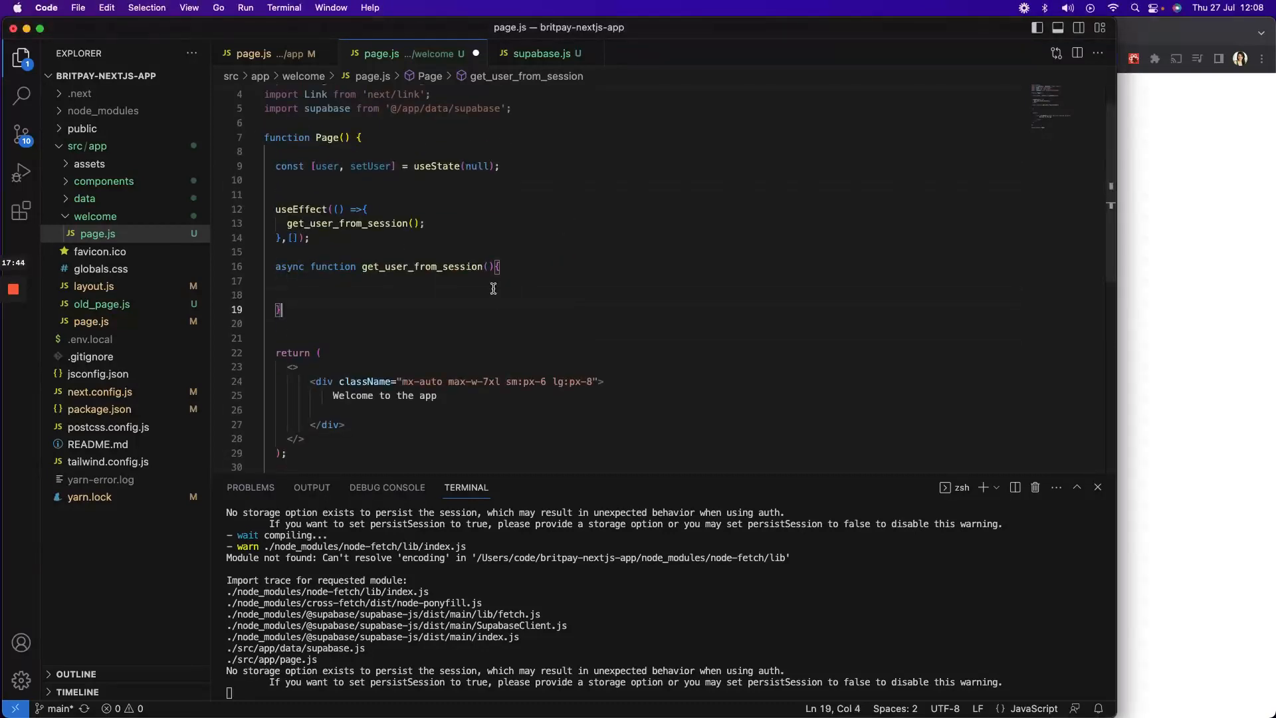
- Add const { data, error } = await supabase.auth.refreshSession() inside the function
{"action": "type", "text": "c"}
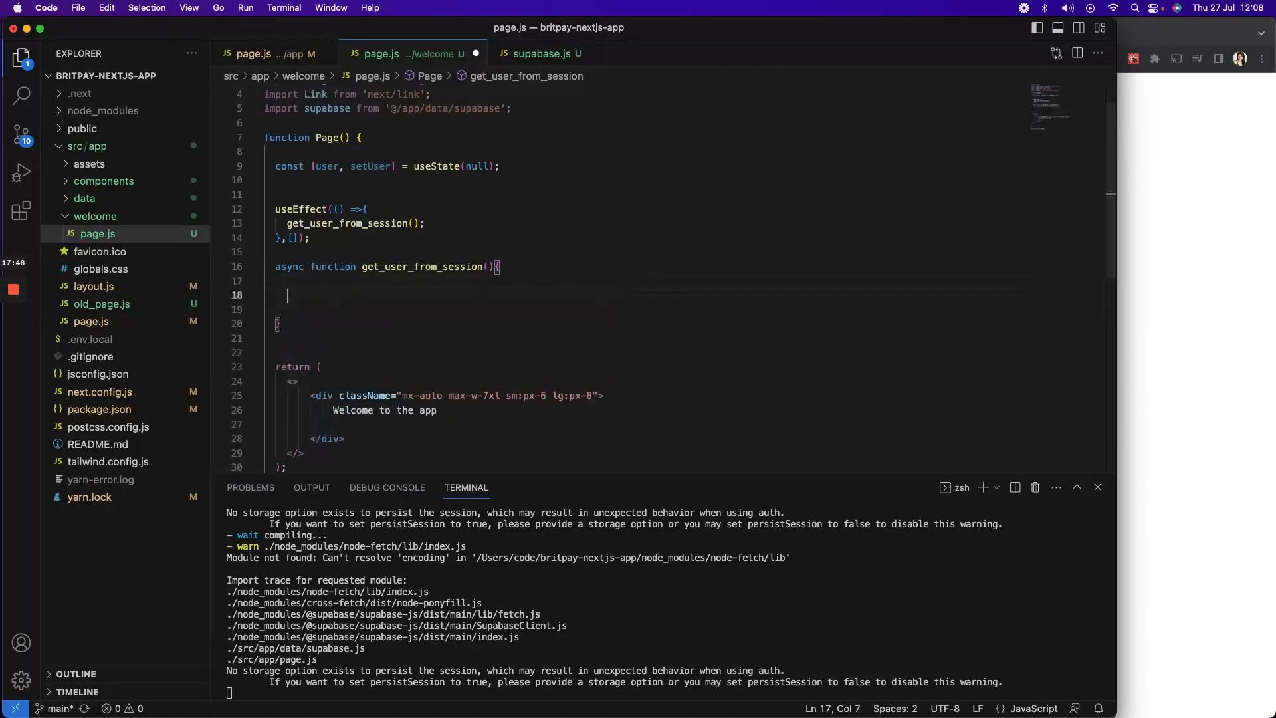
{"action": "type", "text": "const"}
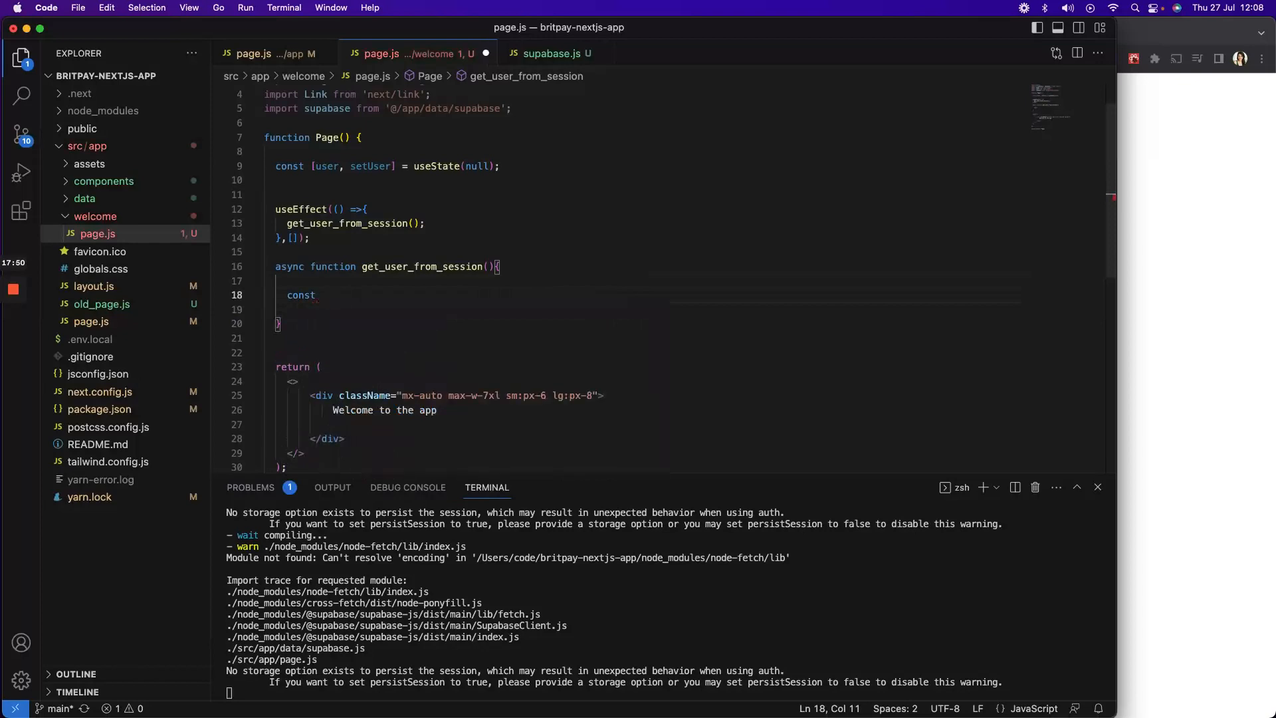
{"action": "type", "text": "{data }"}
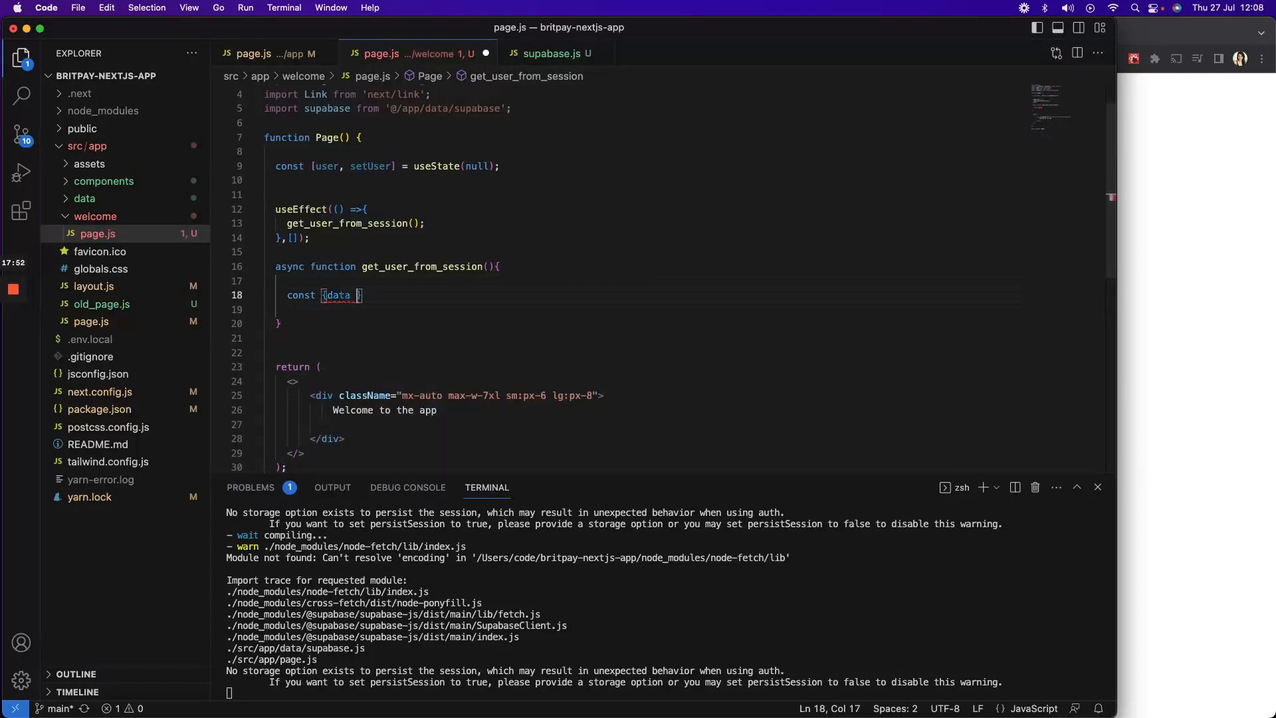
{"action": "type", "text": ", error"}
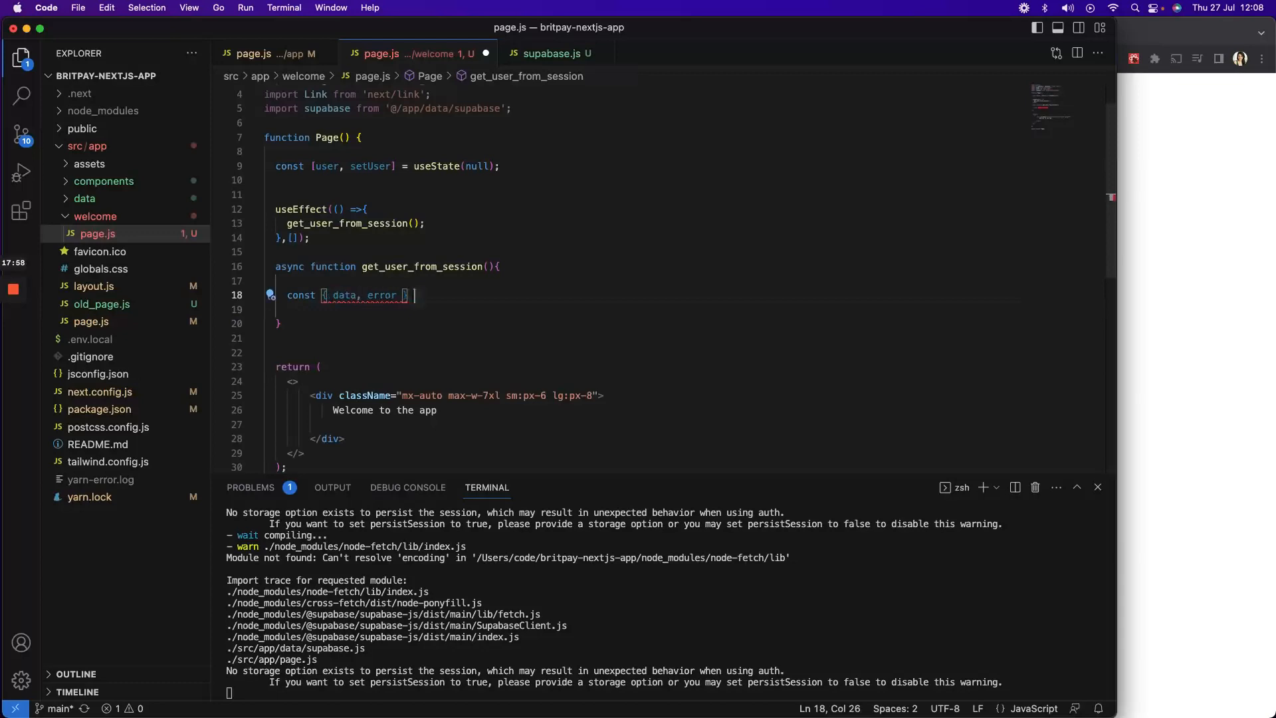
{"action": "type", "text": "= await supabase.au"}
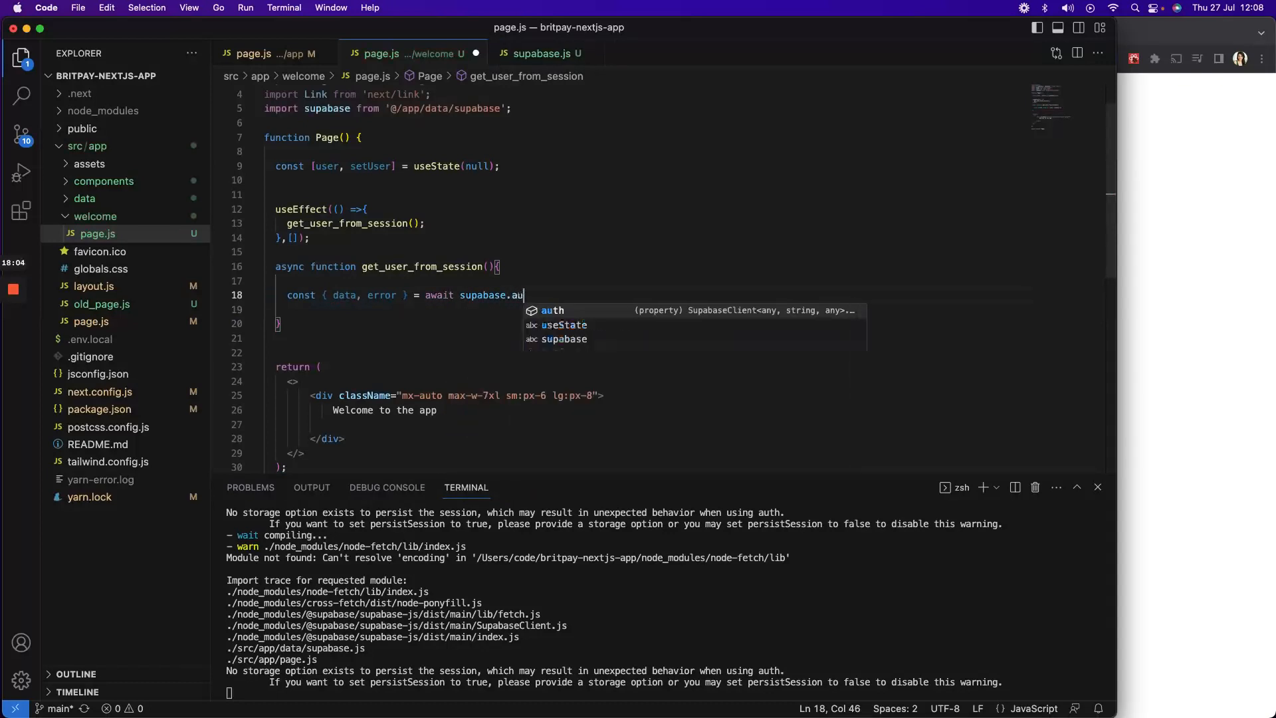
{"action": "type", "text": "th.re"}
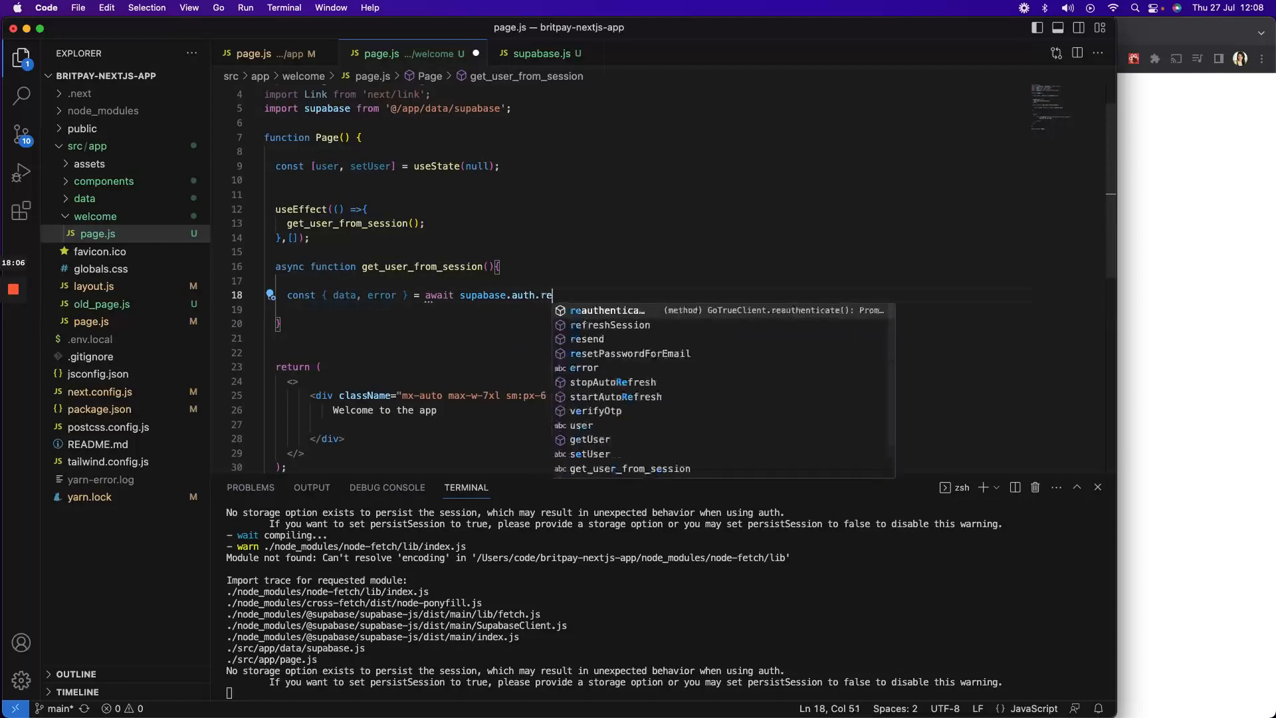
{"action": "type", "text": "fres"}
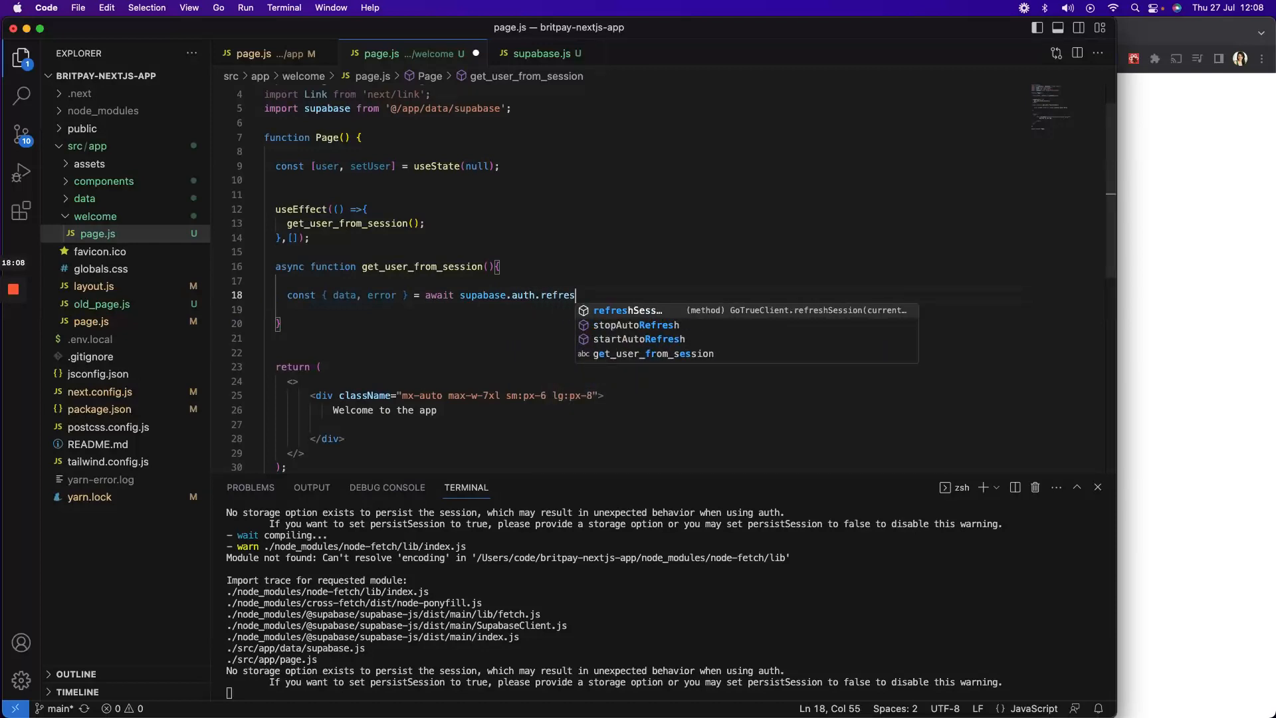
{"action": "key", "text": "Tab"}
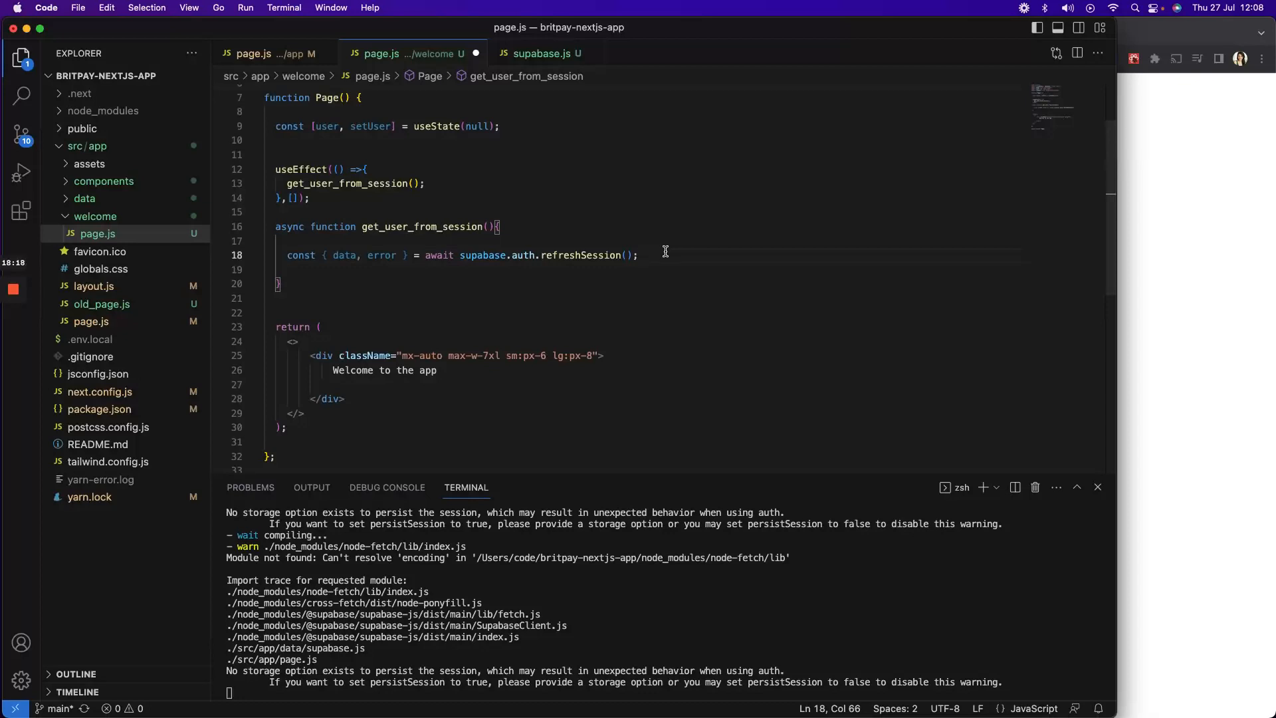
- Destructure session and user from data with const { session, user } = data
{"action": "type", "text": "const {"}
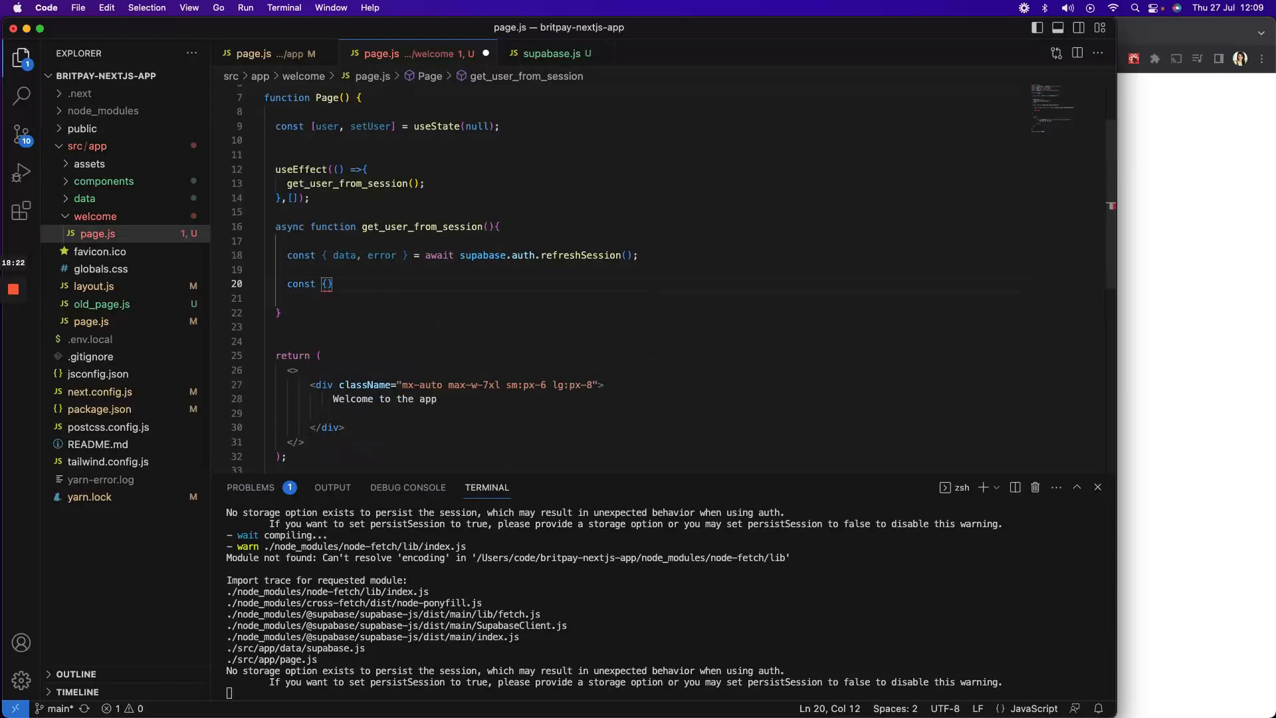
{"action": "type", "text": "session, data"}
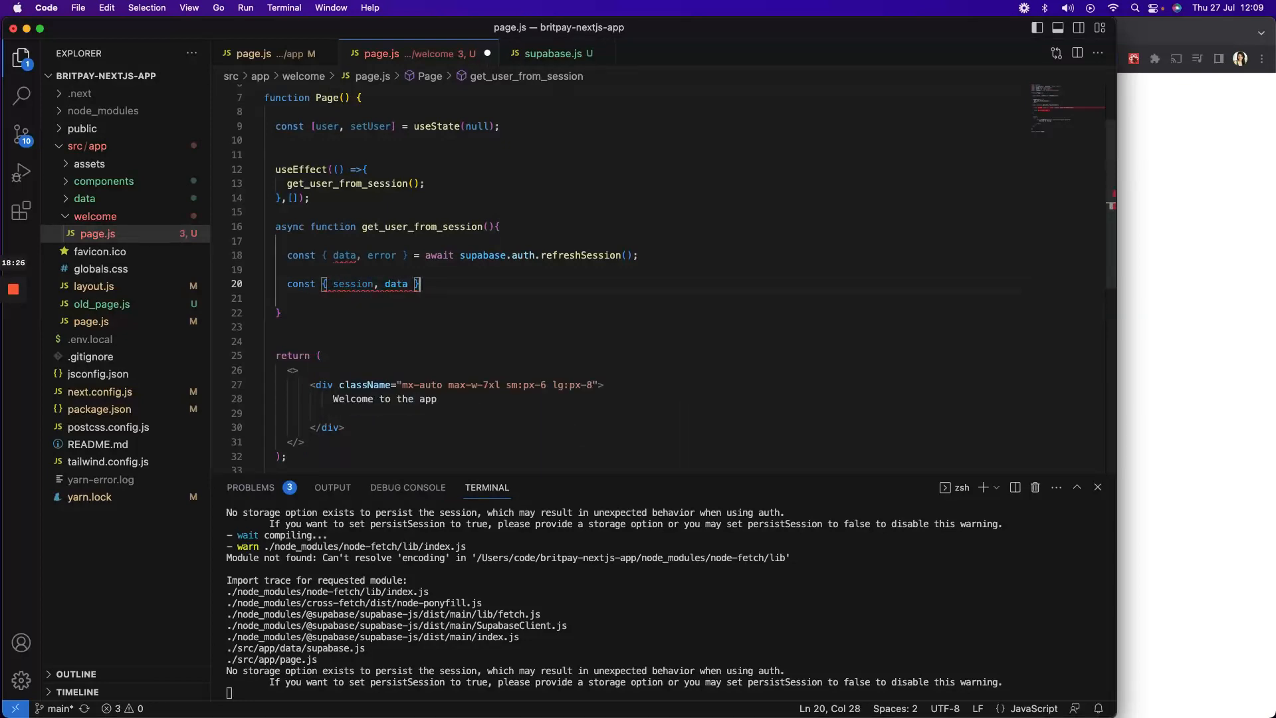
{"action": "type", "text": "="}
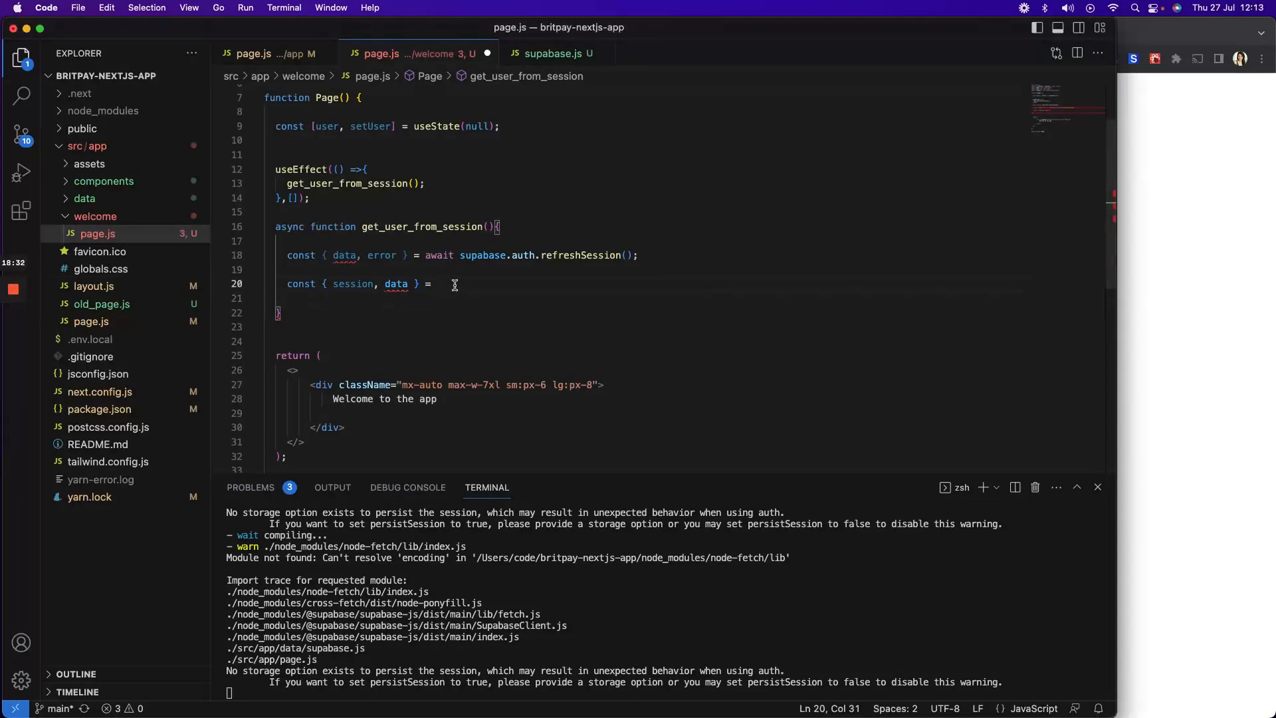
{"action": "mouse_move", "coordinate": [391, 284]}
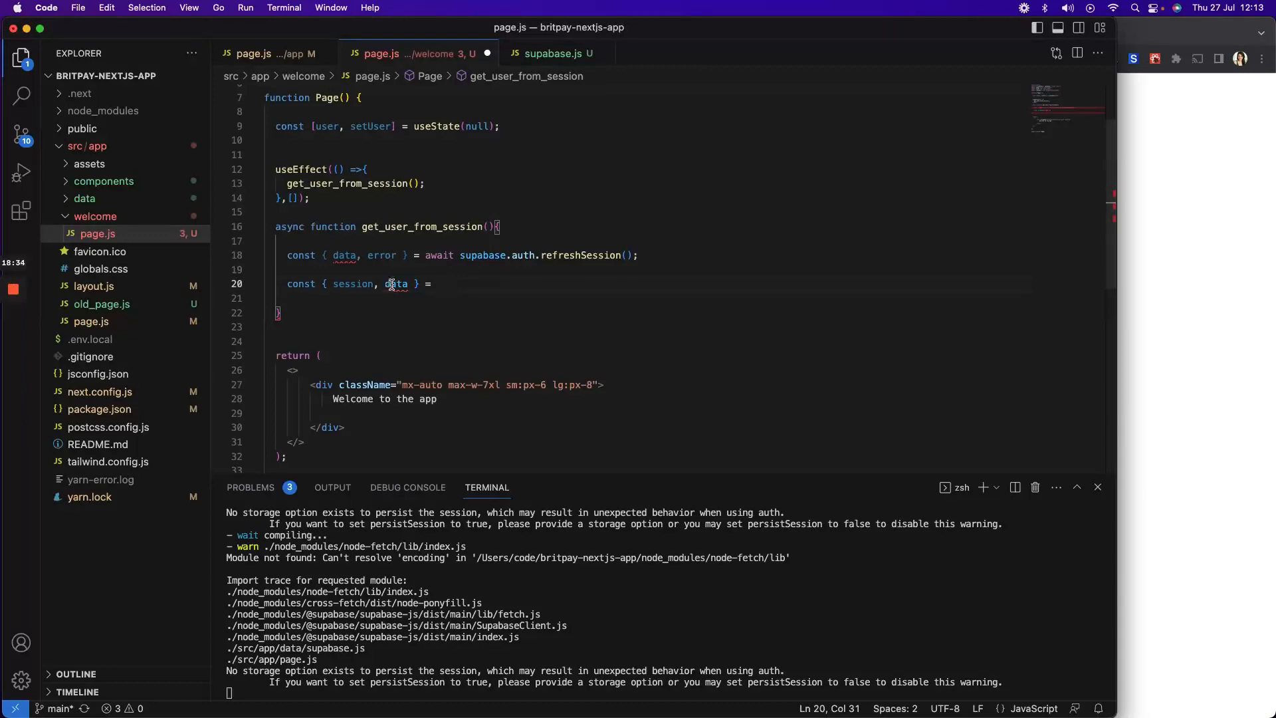
{"action": "type", "text": "user"}
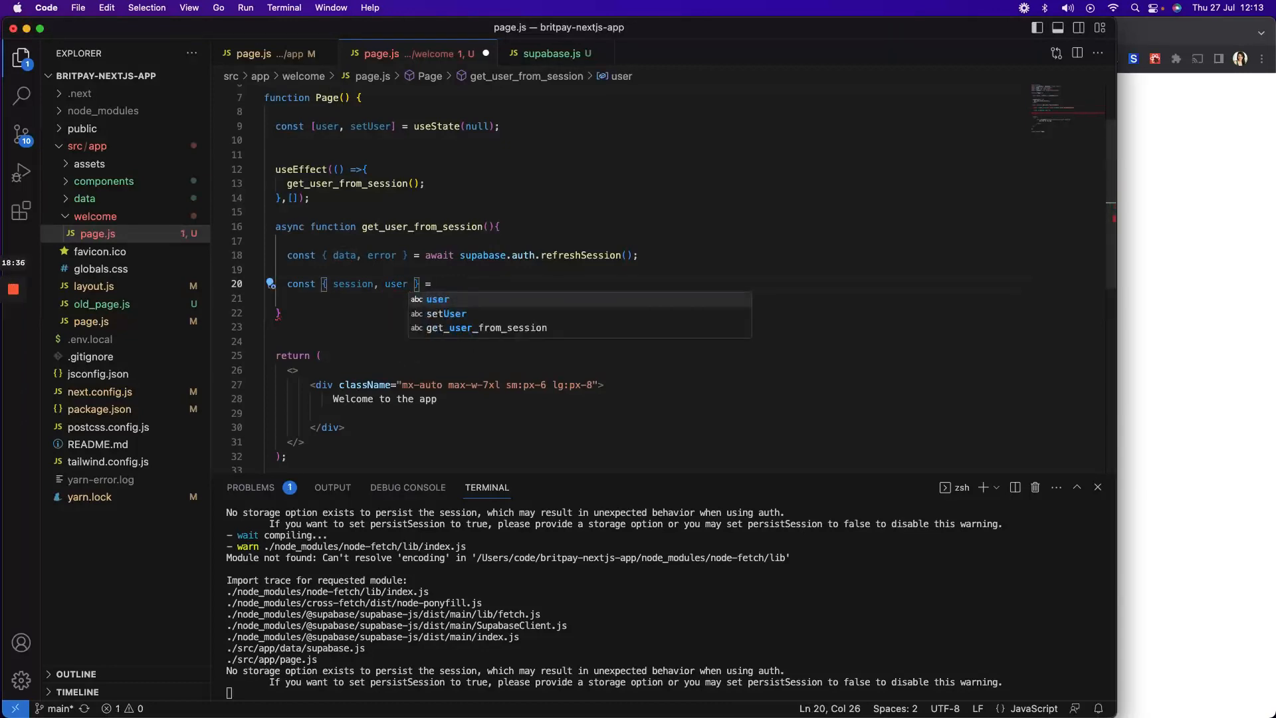
{"action": "type", "text": "data;"}
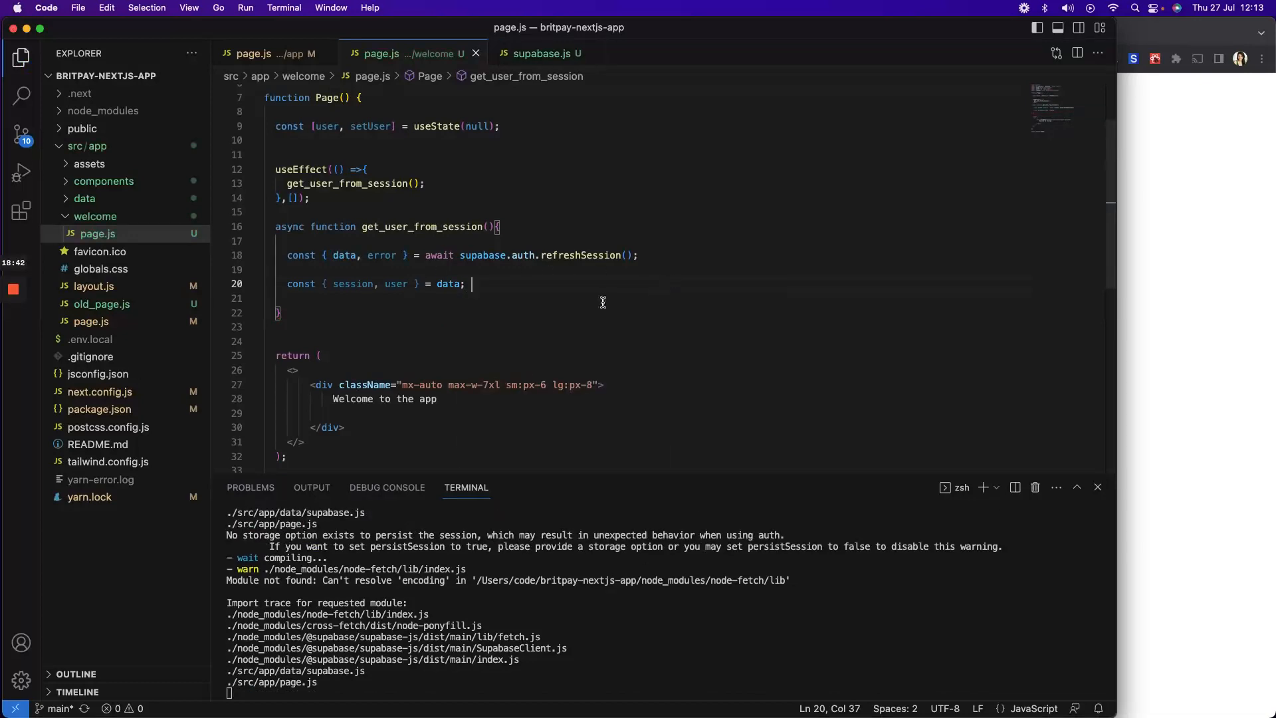
- Append { user?.email } after the 'Welcome to the app' text
{"action": "left_click", "coordinate": [446, 399]}
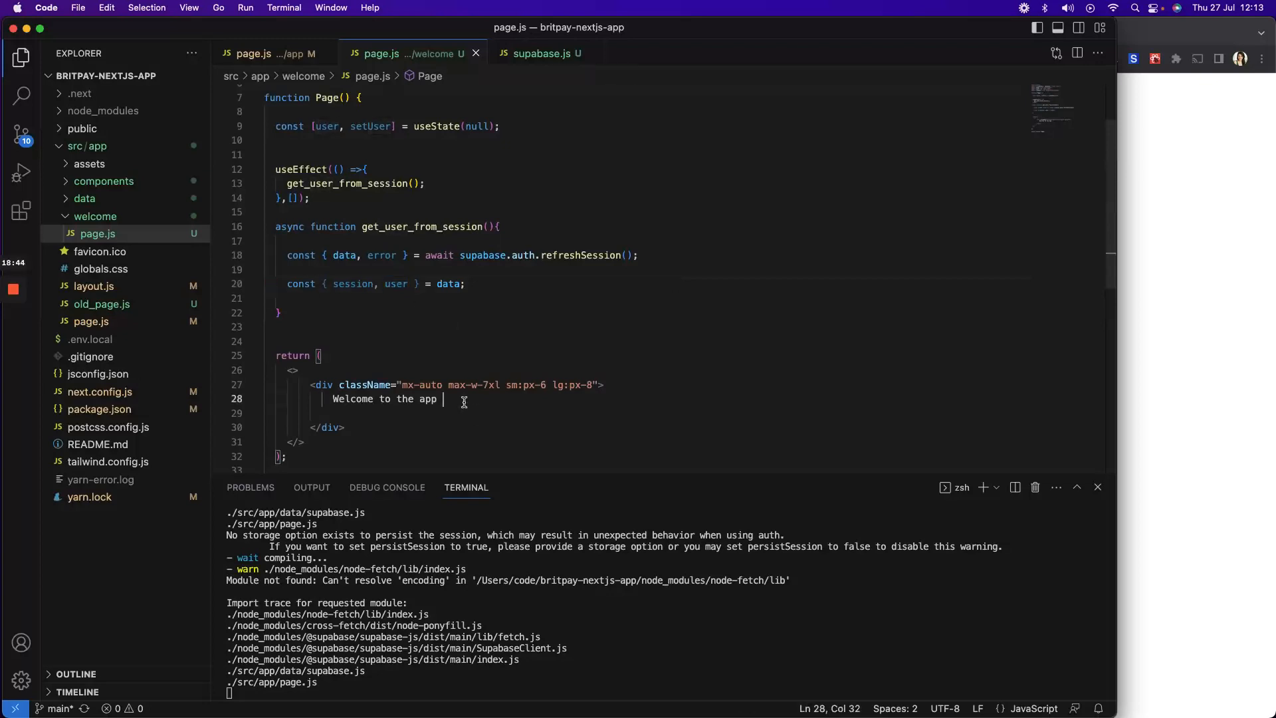
{"action": "type", "text": "{}"}
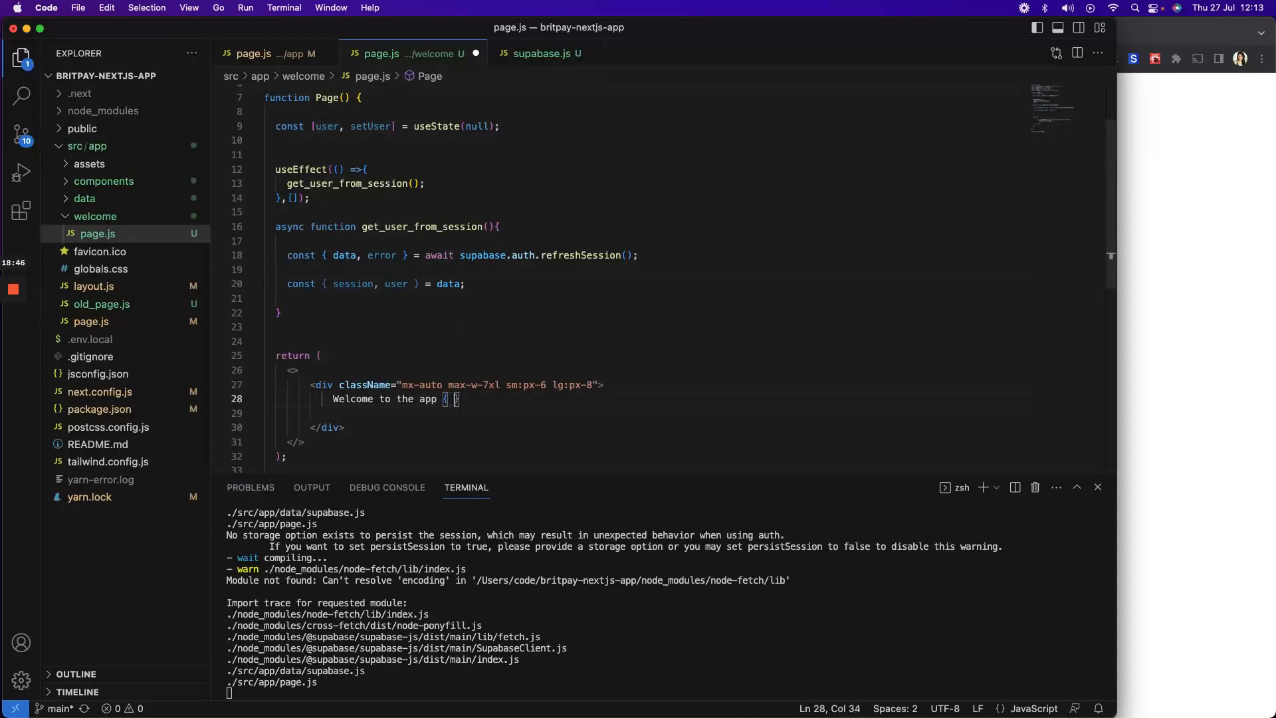
{"action": "type", "text": "user"}
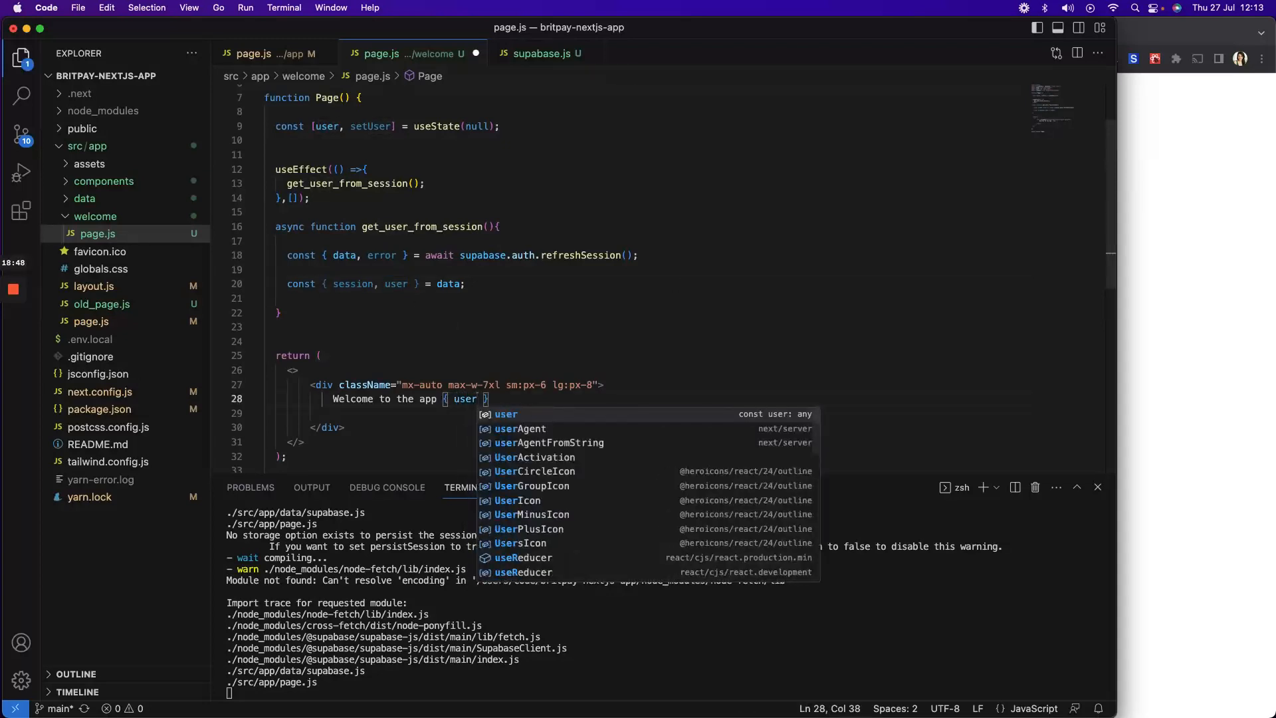
{"action": "type", "text": "?.email"}
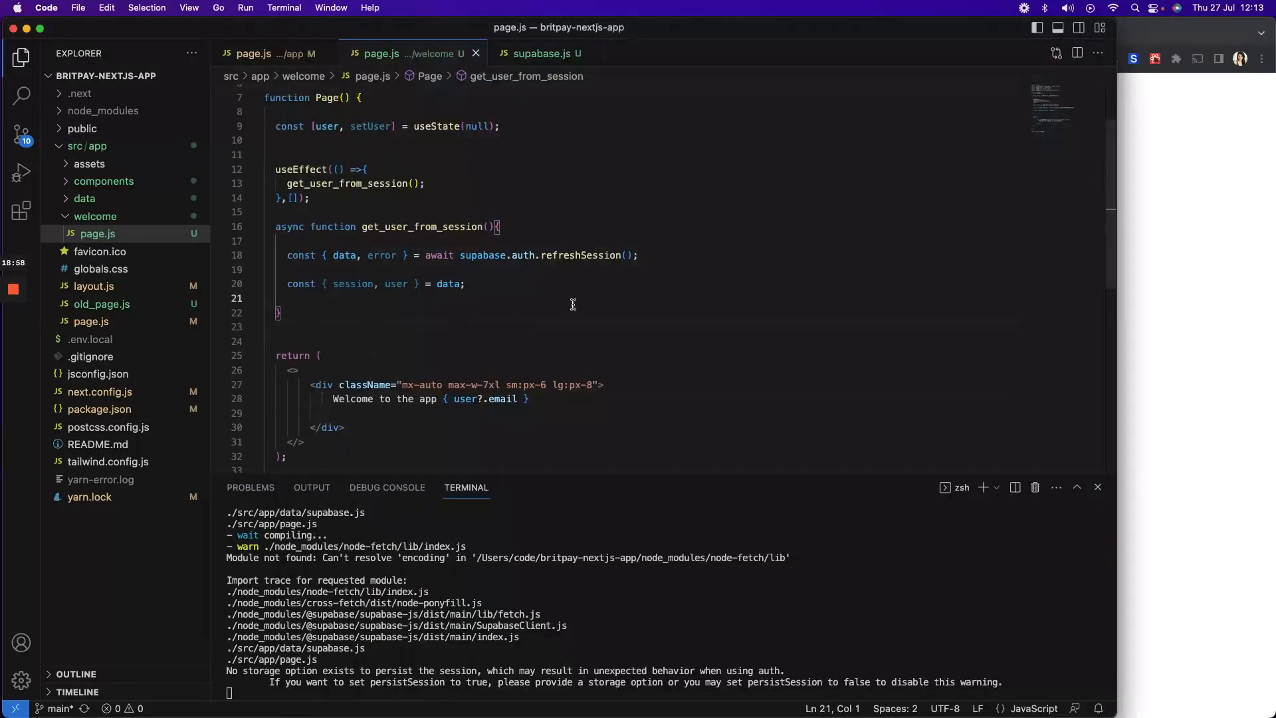
- Add setUser(user) below the session destructuring line
{"action": "double_click", "coordinate": [348, 184]}
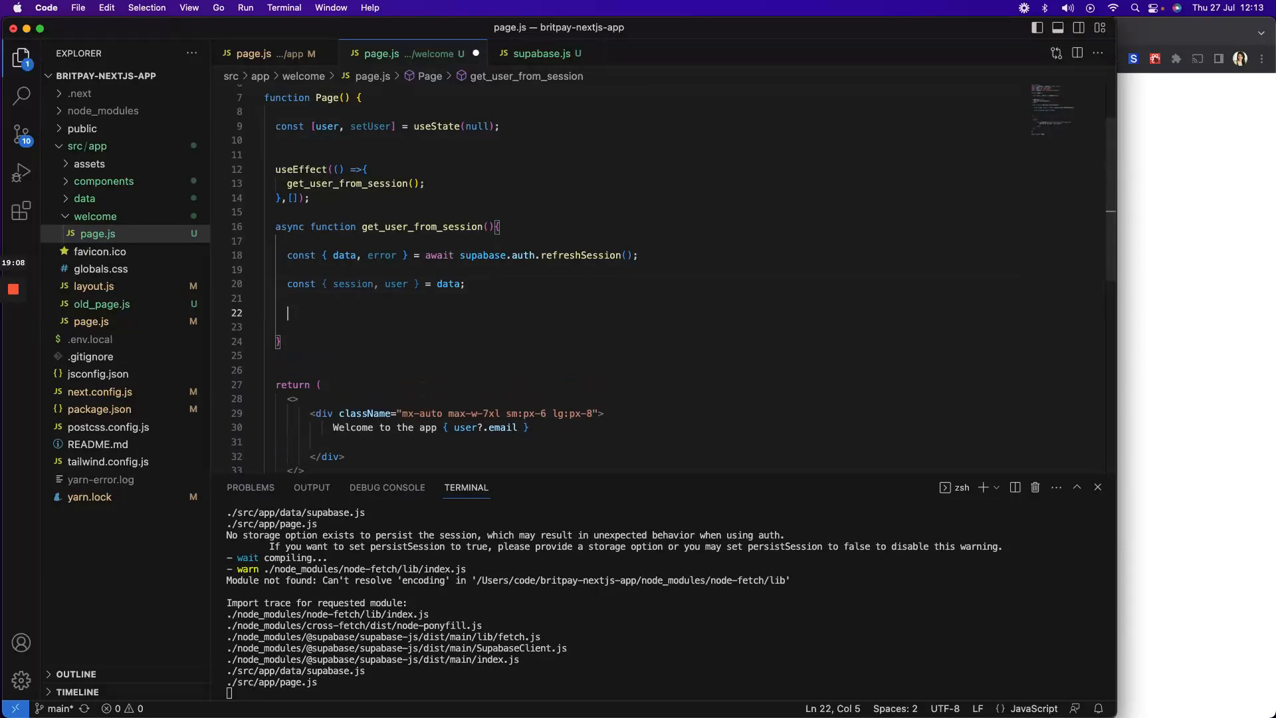
{"action": "double_click", "coordinate": [370, 127]}
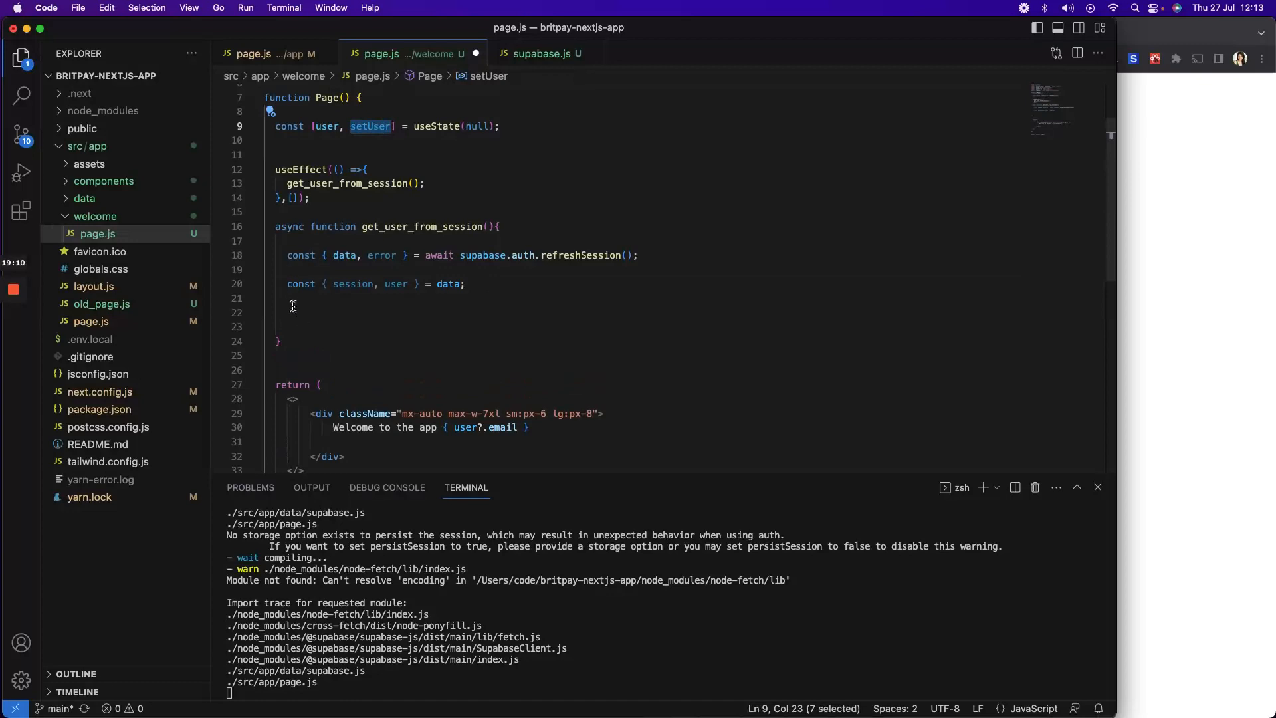
{"action": "type", "text": "setUser()"}
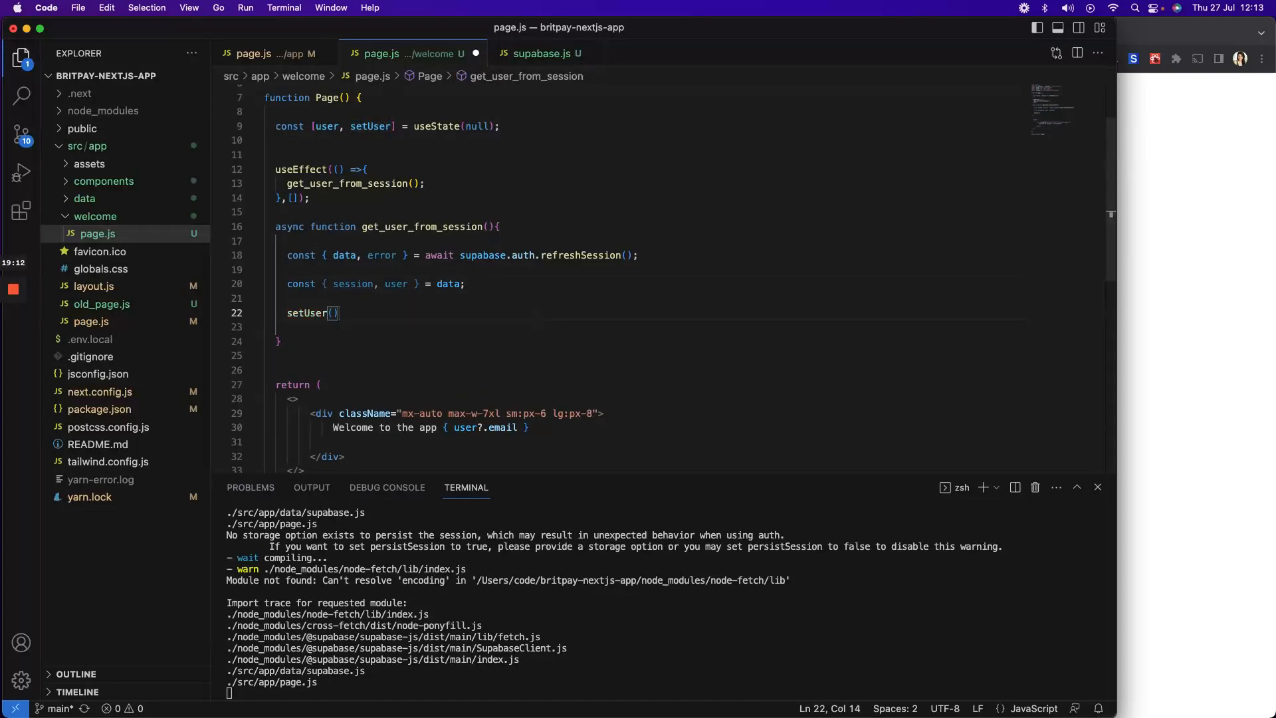
{"action": "double_click", "coordinate": [394, 283]}
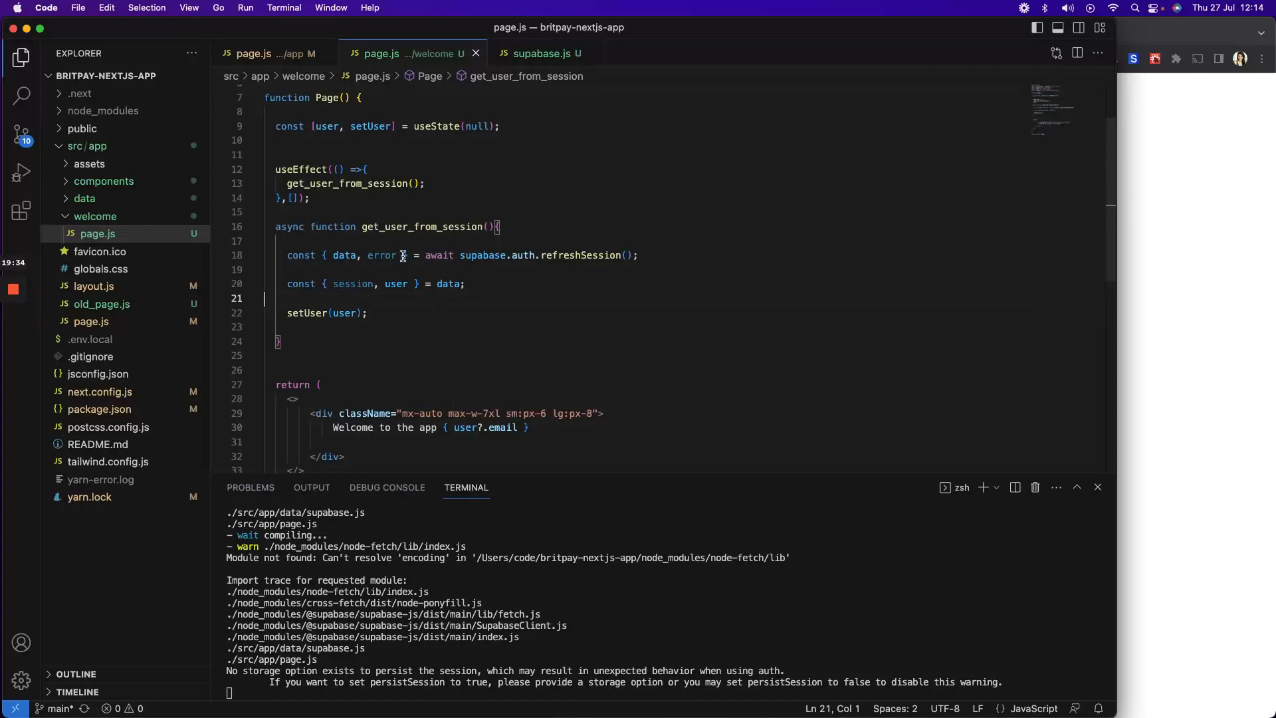
- Add console.log("user ", user) after the destructuring of session and user
{"action": "type", "text": "c"}
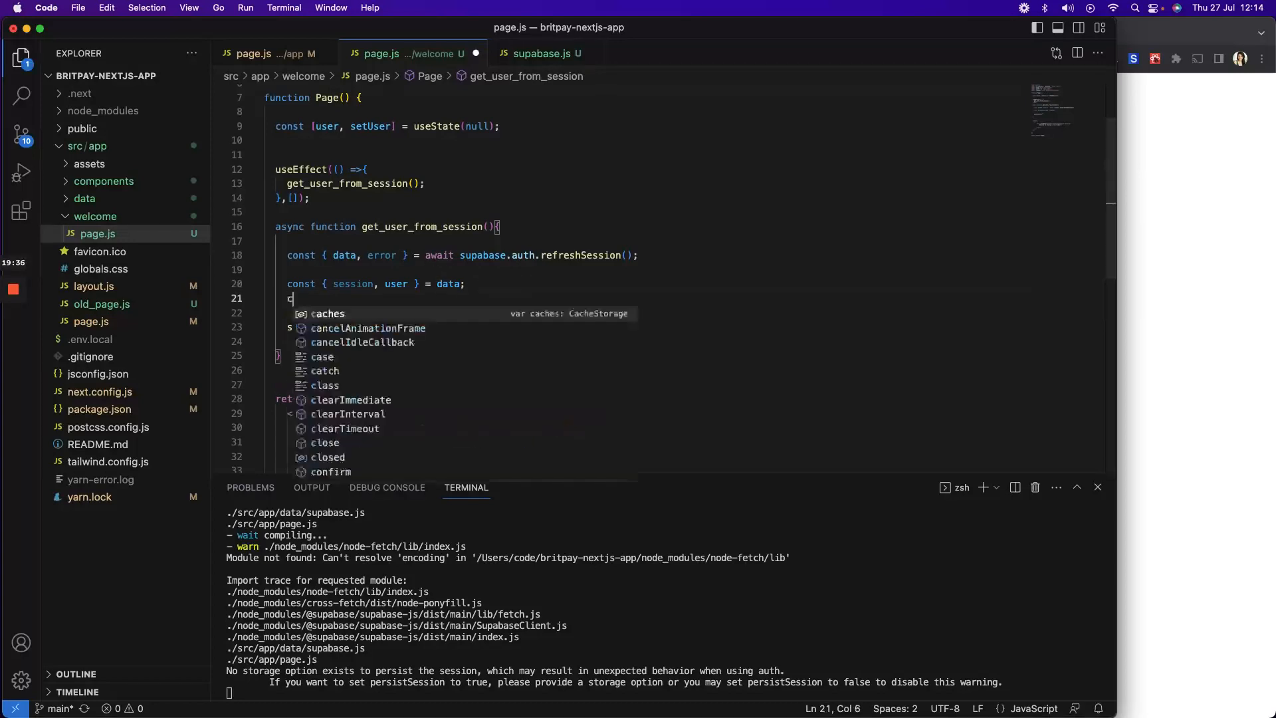
{"action": "type", "text": "onsole.log();"}
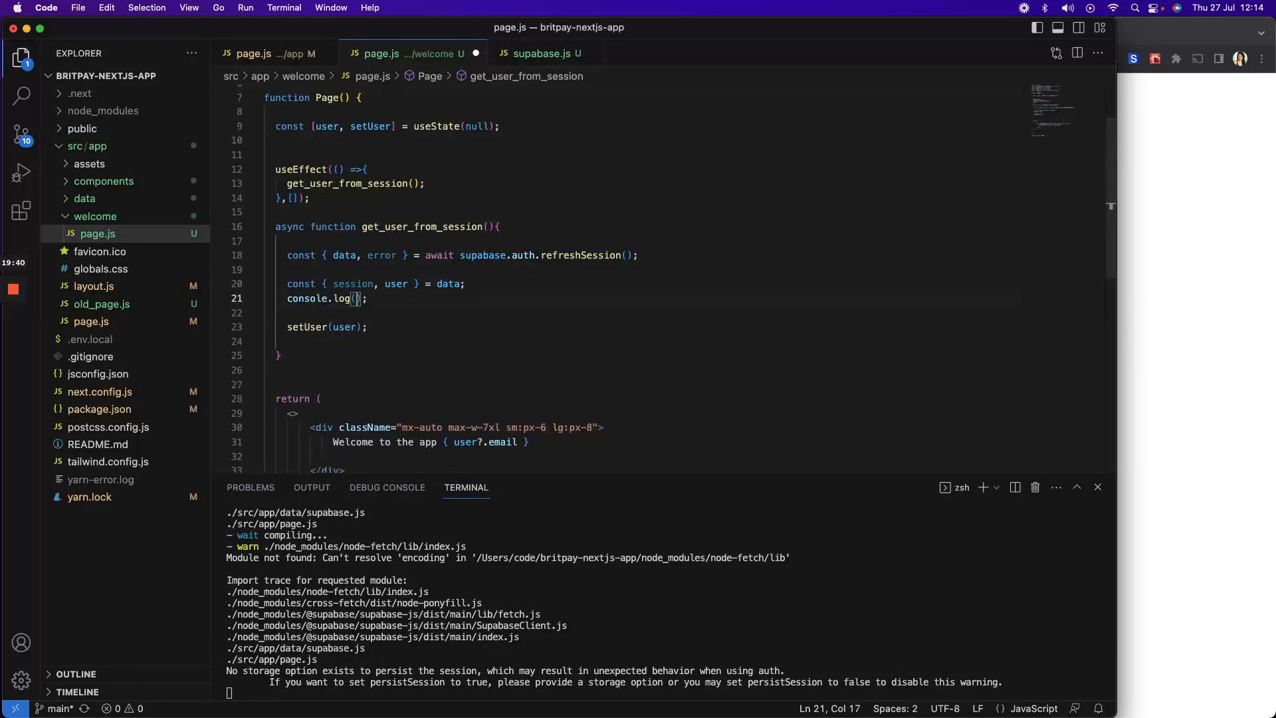
{"action": "type", "text": "\"\""}
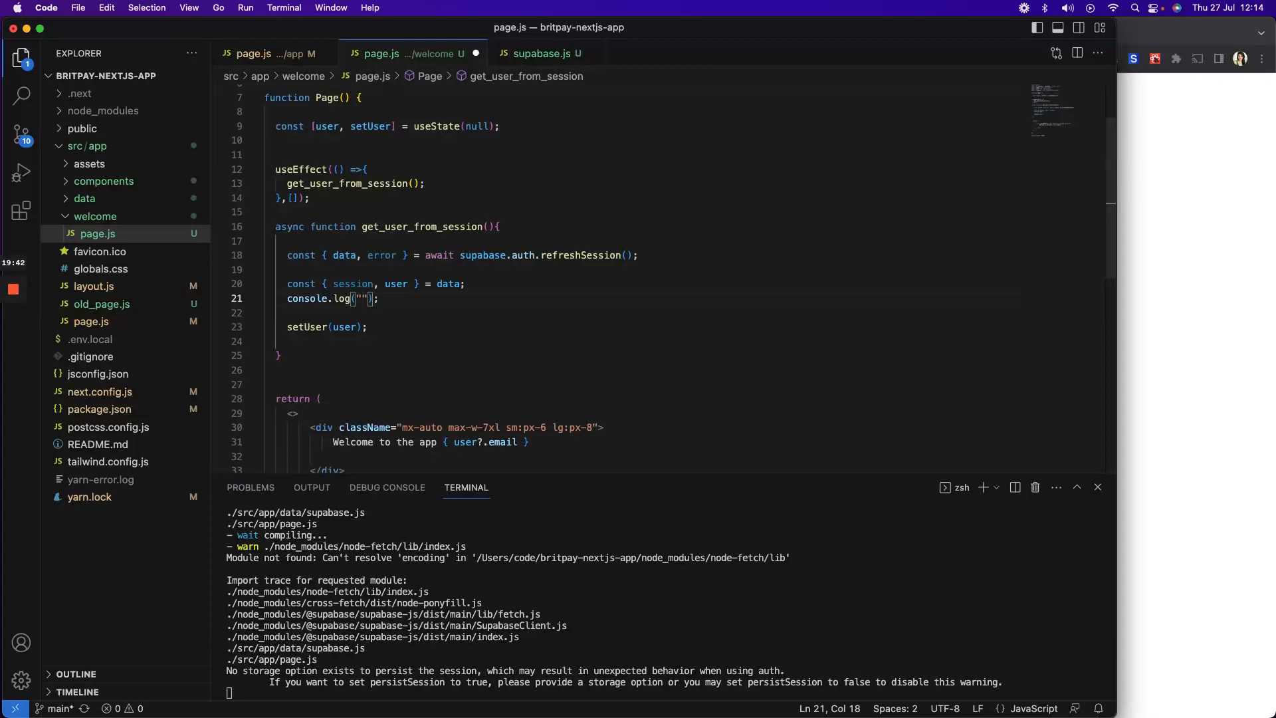
{"action": "type", "text": "user"}
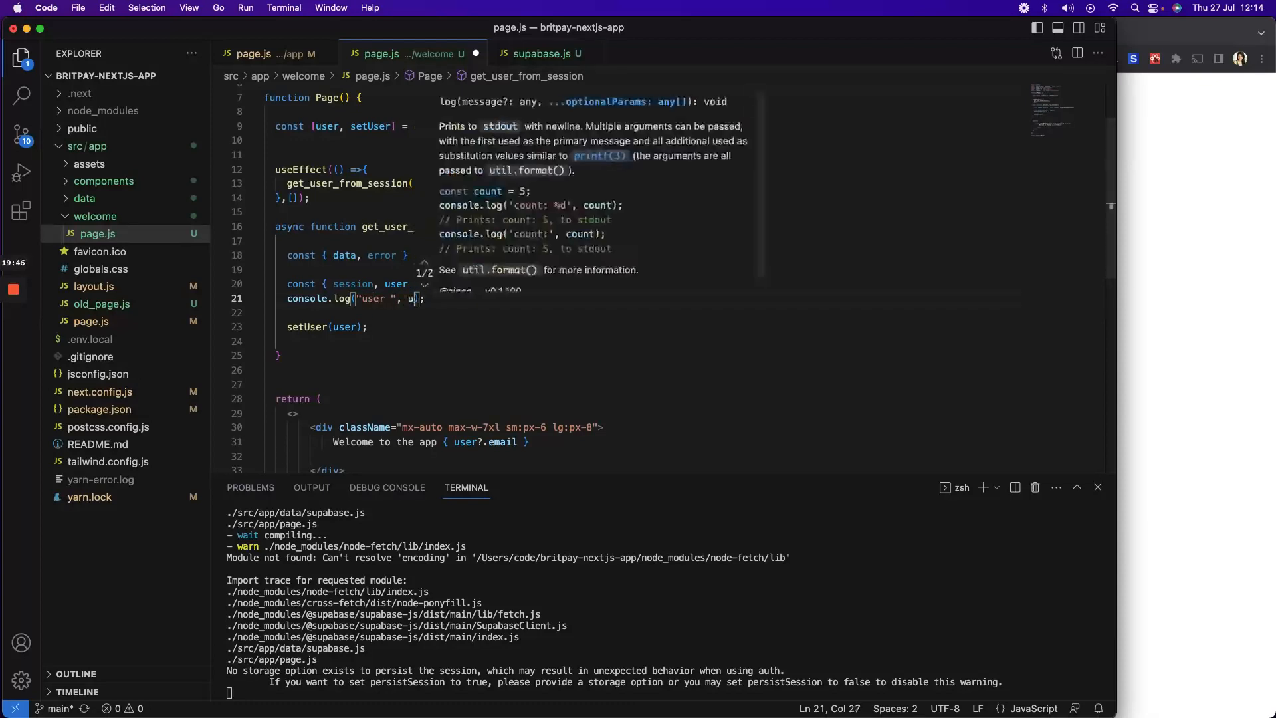
{"action": "type", "text": "ser"}
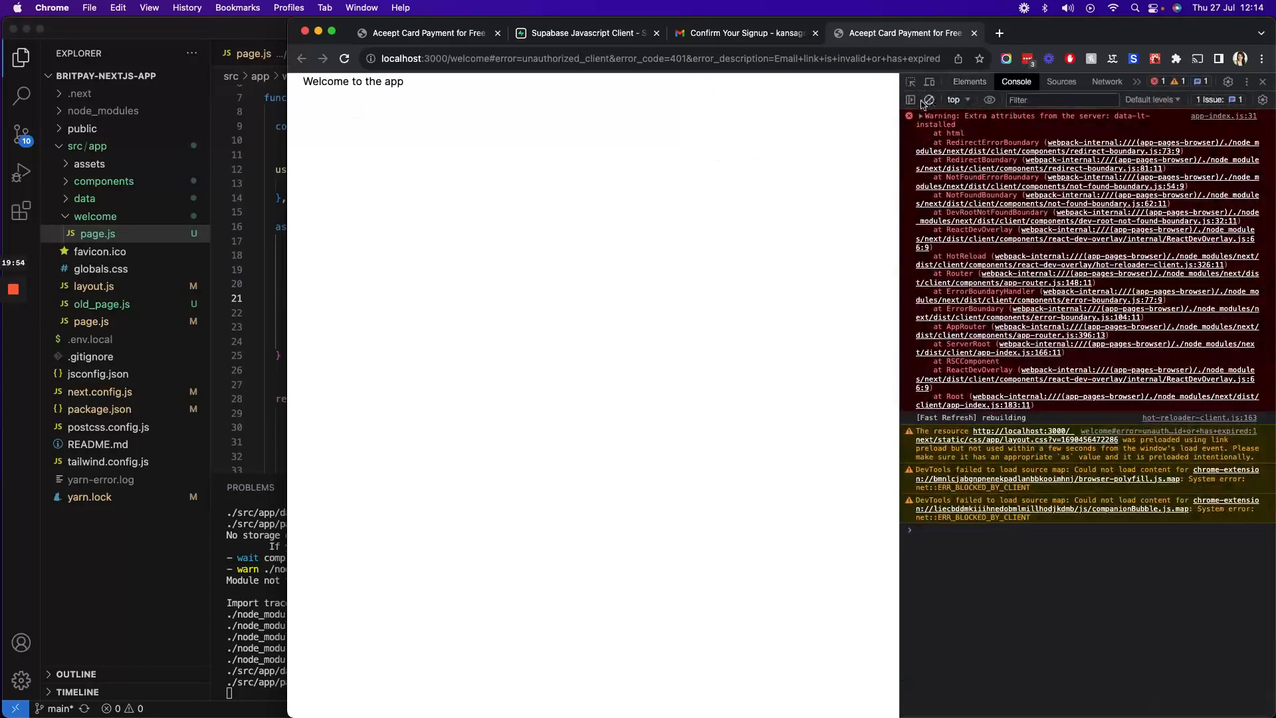
- Clear the DevTools console, submit the email on localhost:3000, and open the 'Your Magic Link' email
{"action": "left_click", "coordinate": [344, 59]}
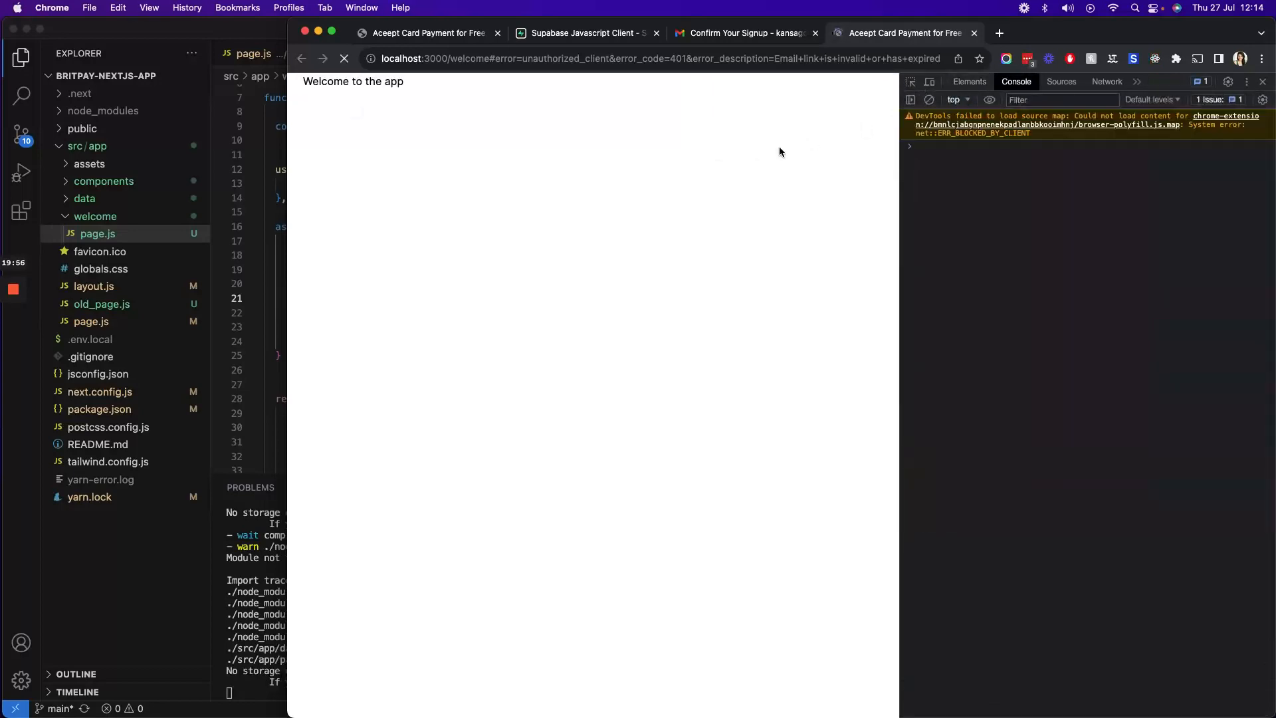
{"action": "left_click", "coordinate": [345, 58]}
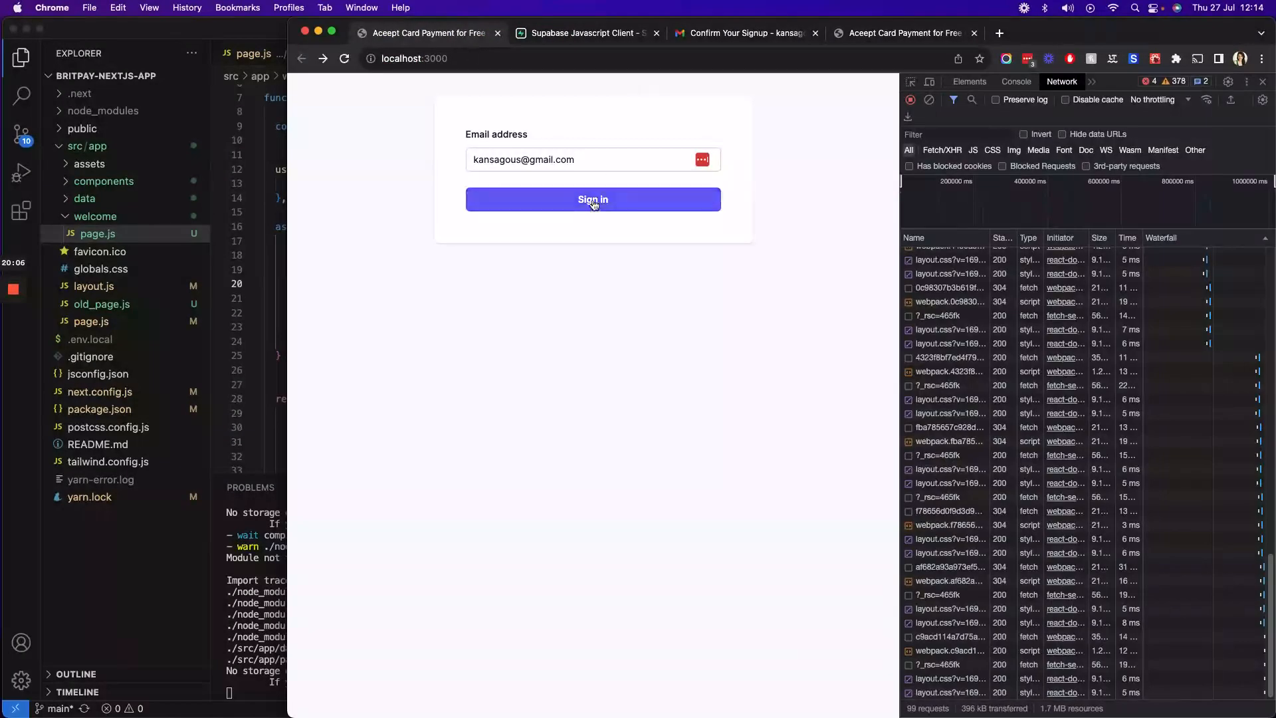
{"action": "left_click", "coordinate": [911, 99]}
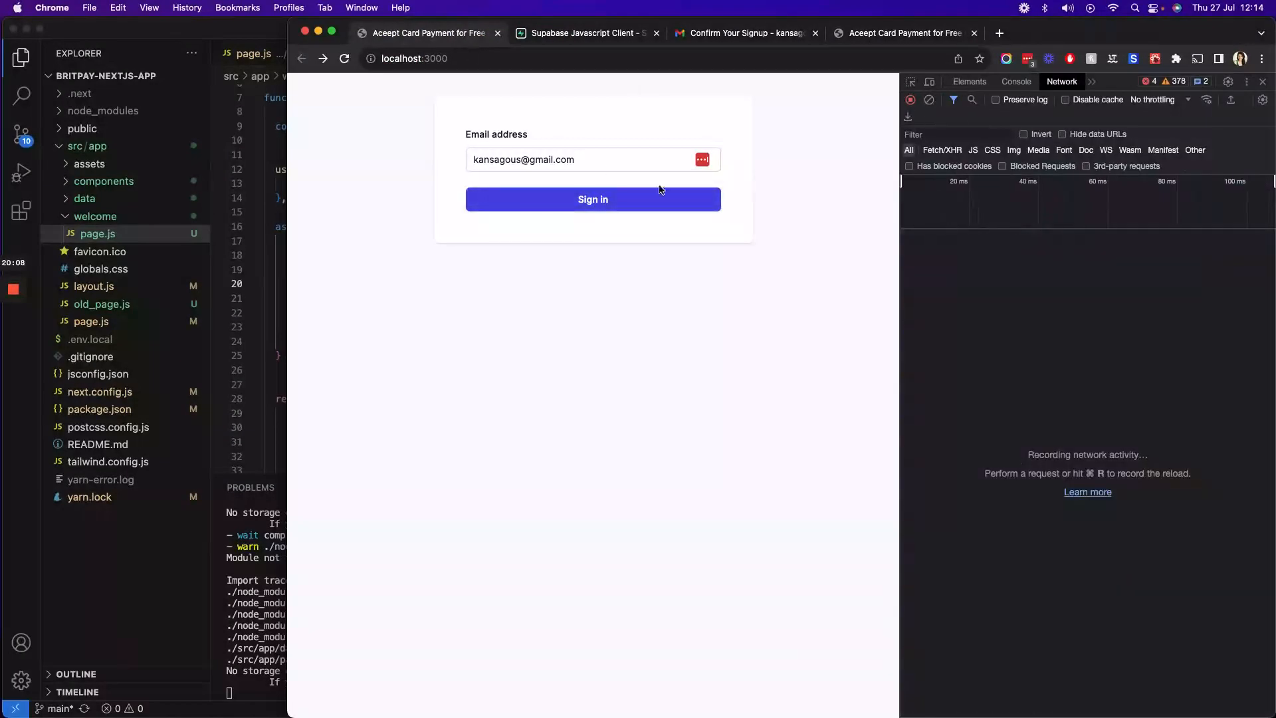
{"action": "left_click", "coordinate": [592, 199]}
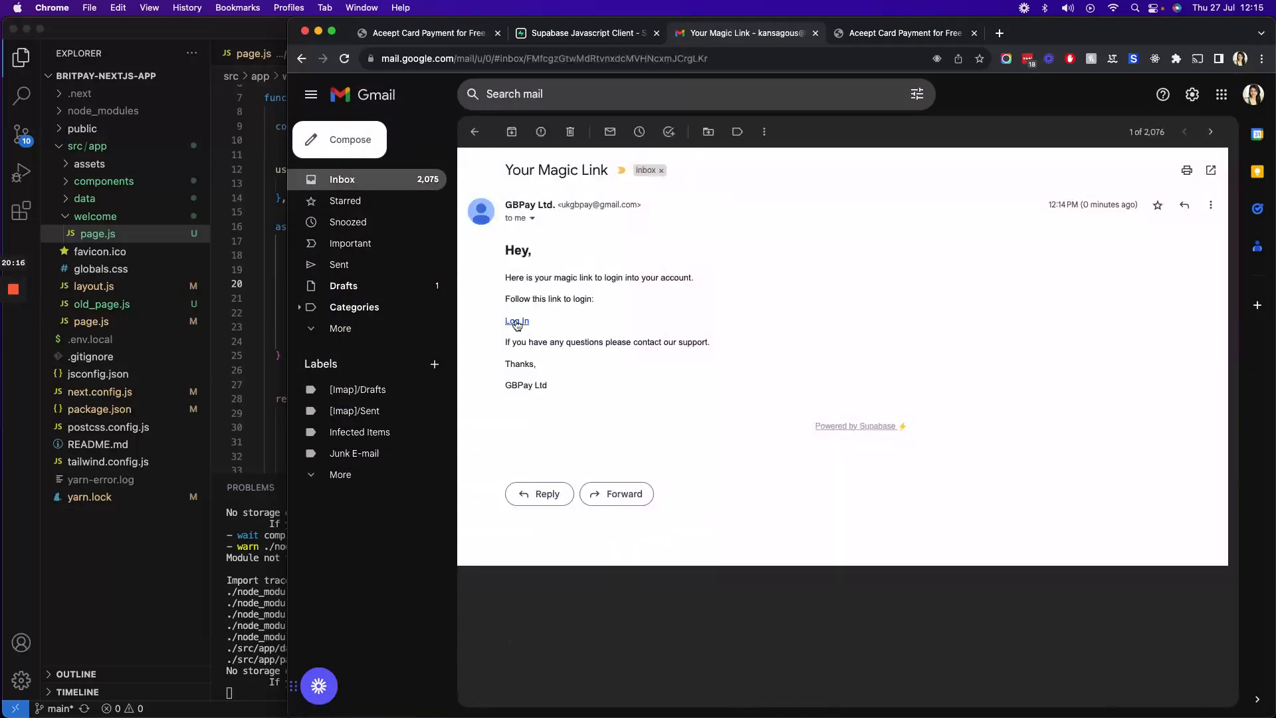
- Log in via the magic link, close the duplicate tab, and check the Elements and Console tabs
{"action": "left_click", "coordinate": [518, 320]}
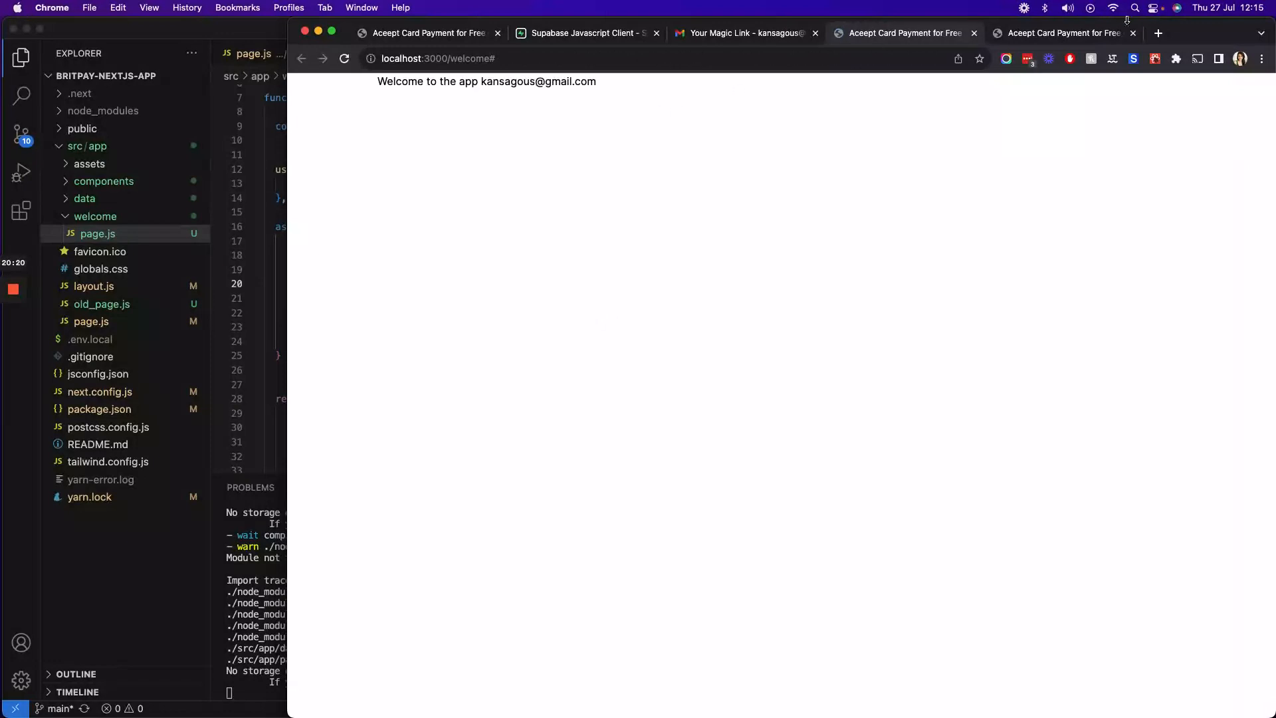
{"action": "left_click", "coordinate": [1132, 32]}
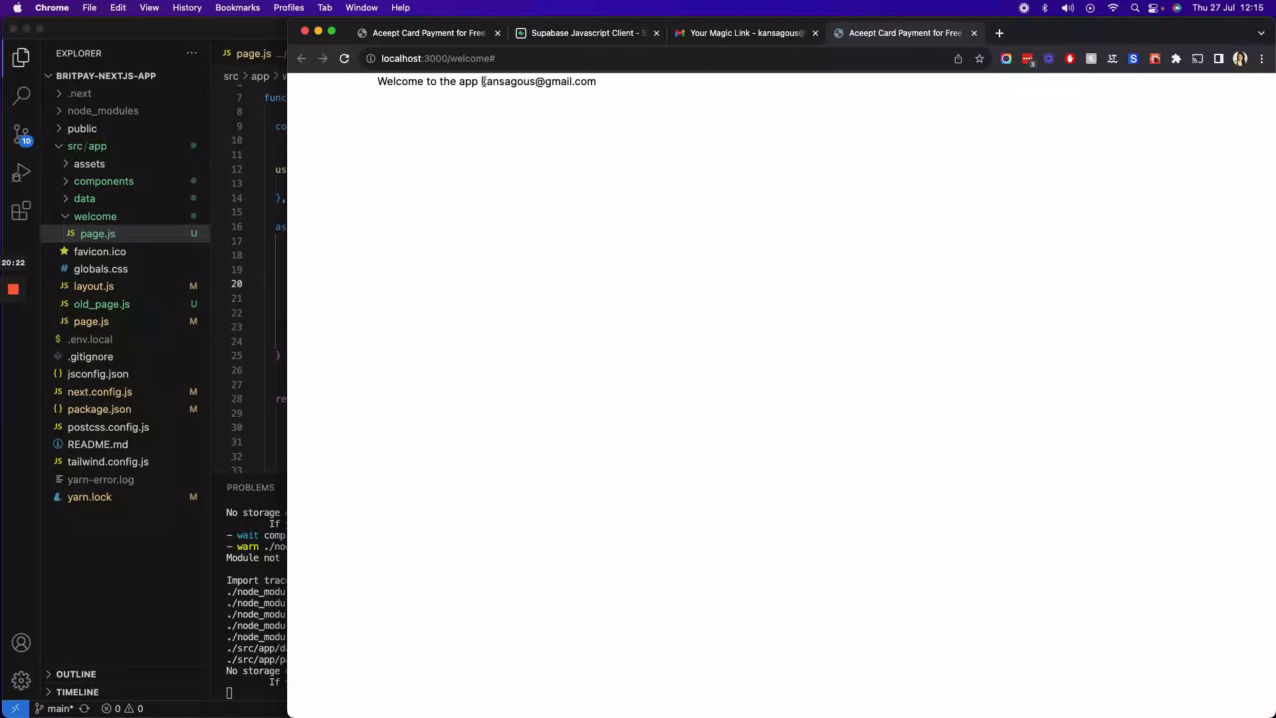
{"action": "mouse_move", "coordinate": [598, 153]}
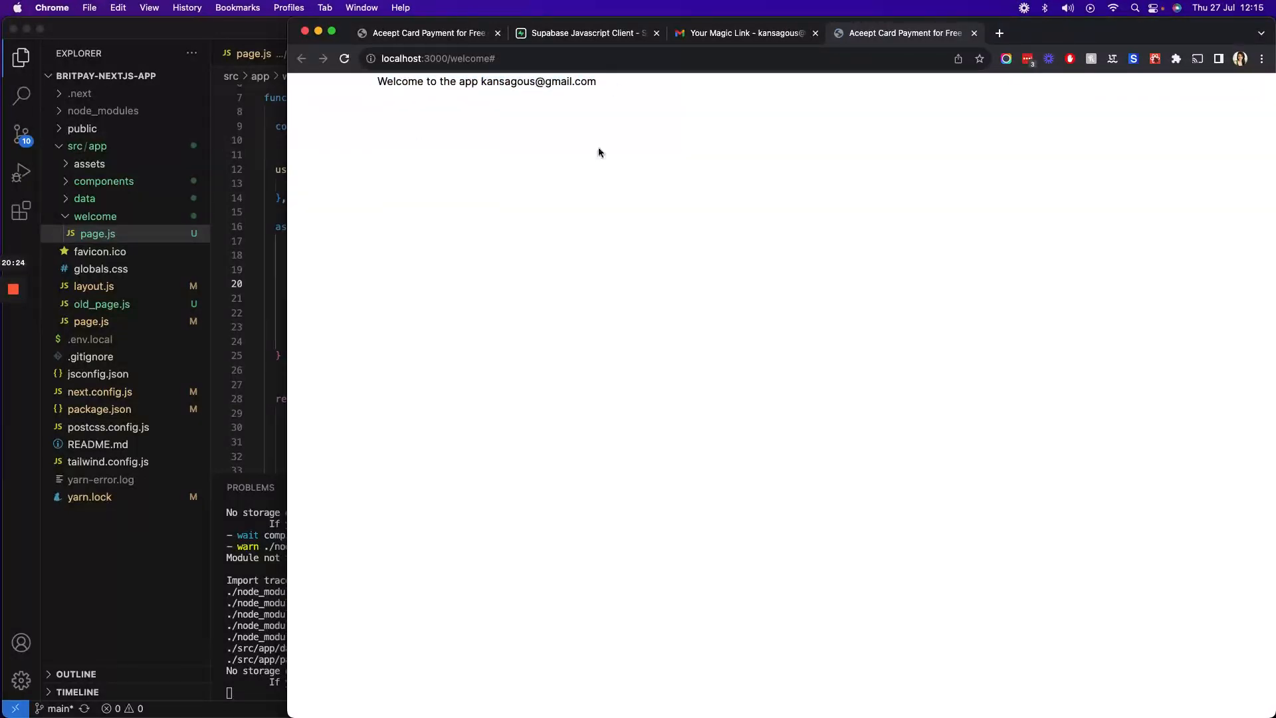
{"action": "mouse_move", "coordinate": [859, 332]}
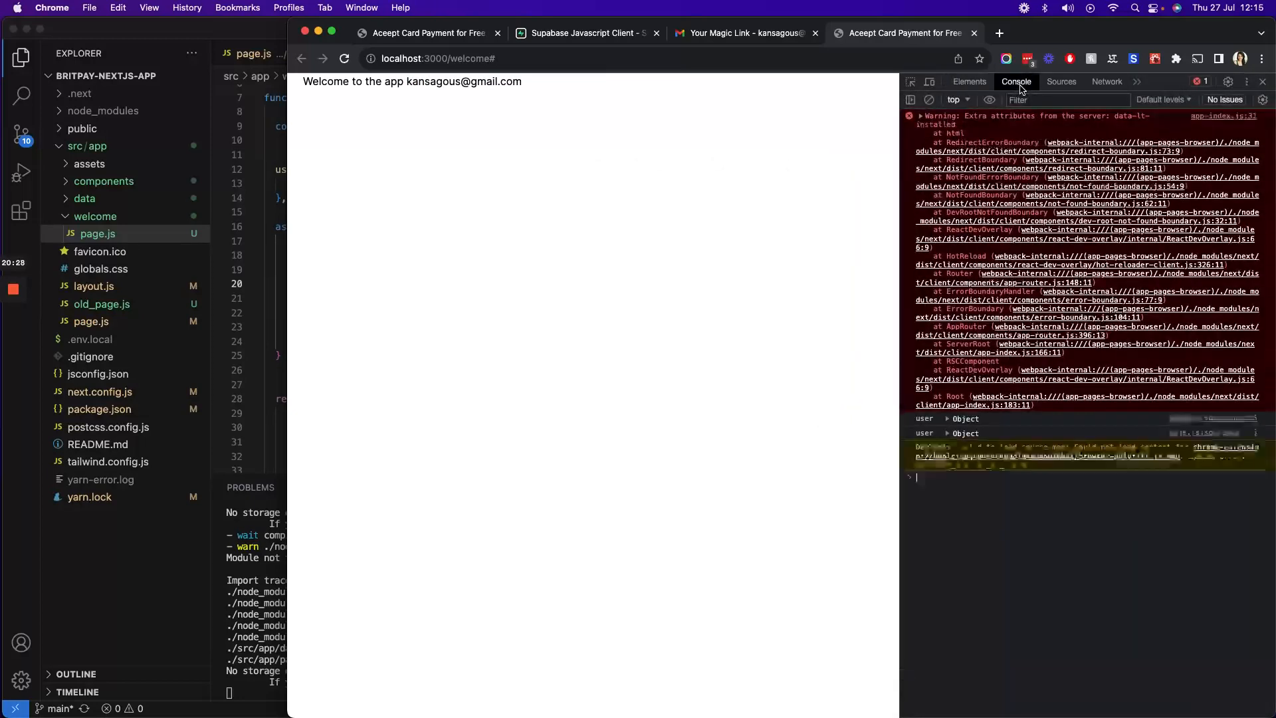
{"action": "left_click", "coordinate": [968, 81]}
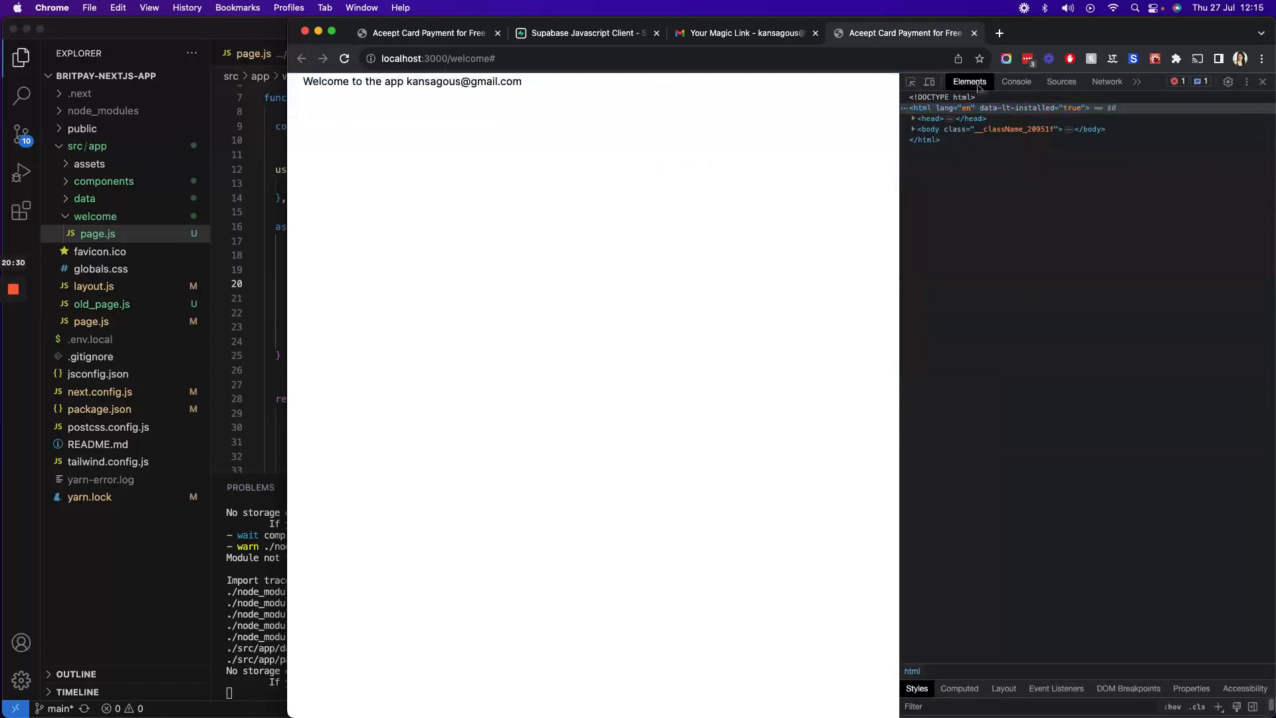
{"action": "left_click", "coordinate": [1016, 81]}
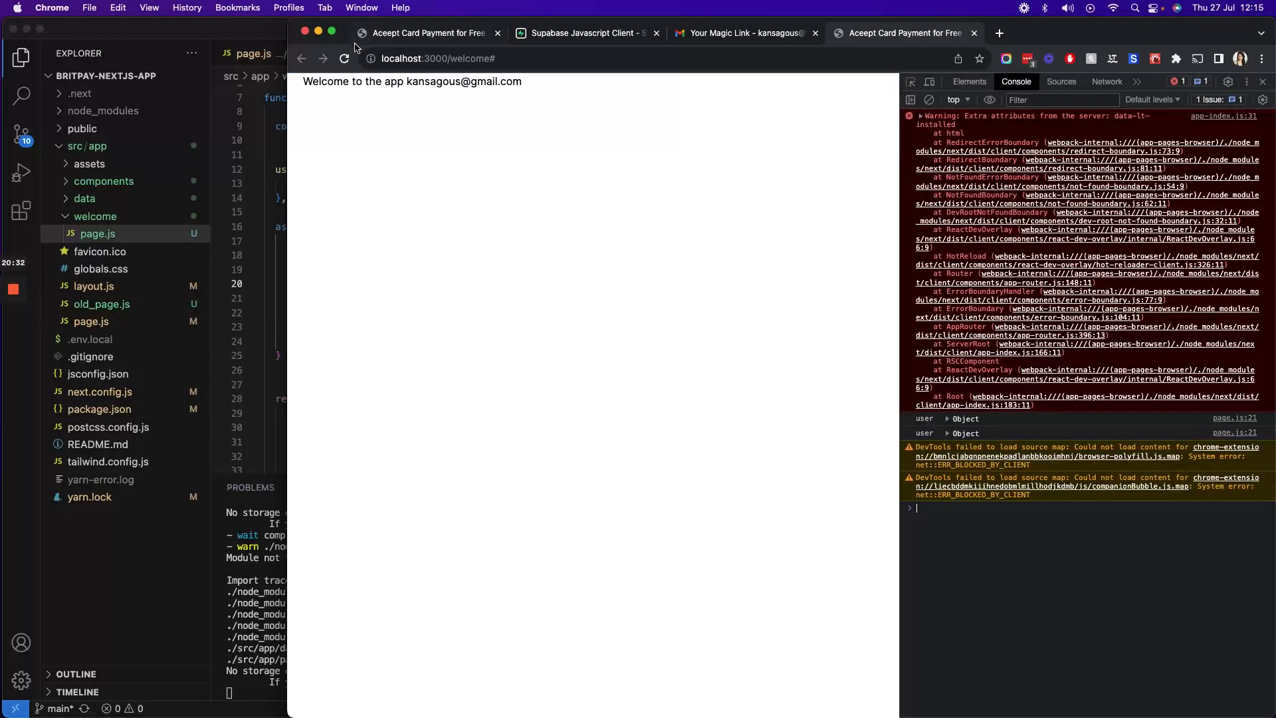
{"action": "left_click", "coordinate": [343, 58]}
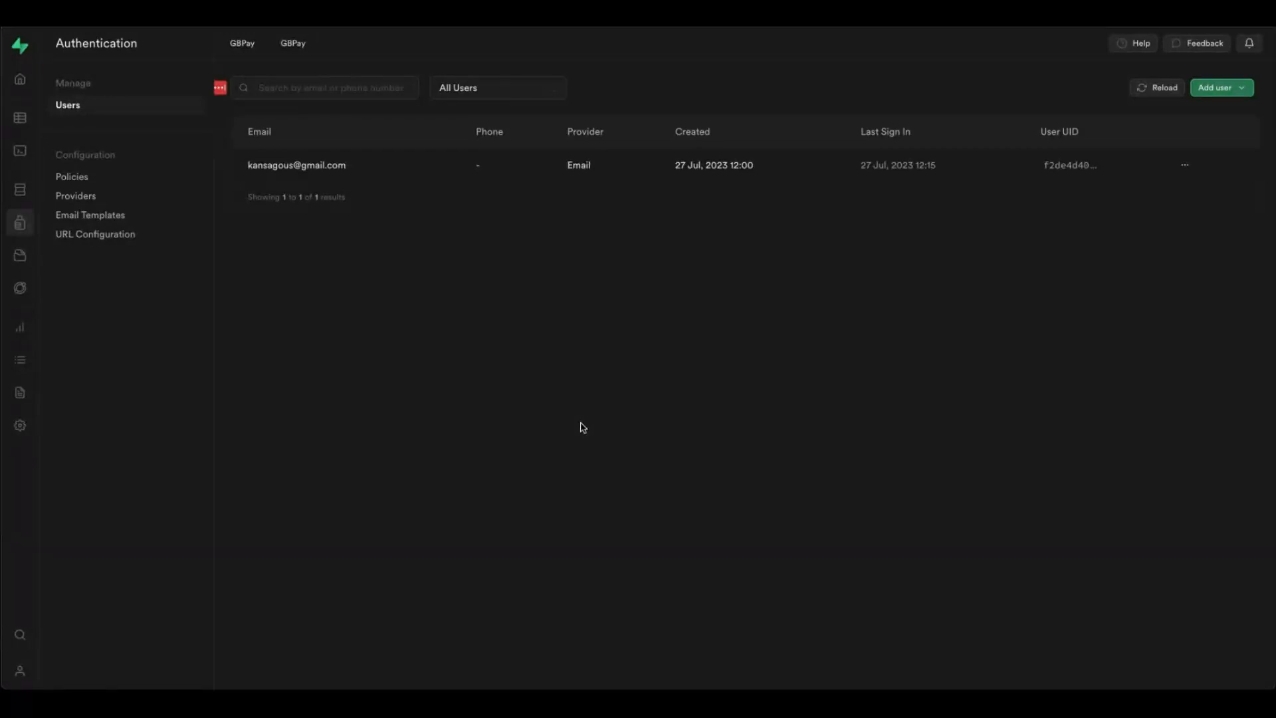
{"action": "mouse_move", "coordinate": [137, 176]}
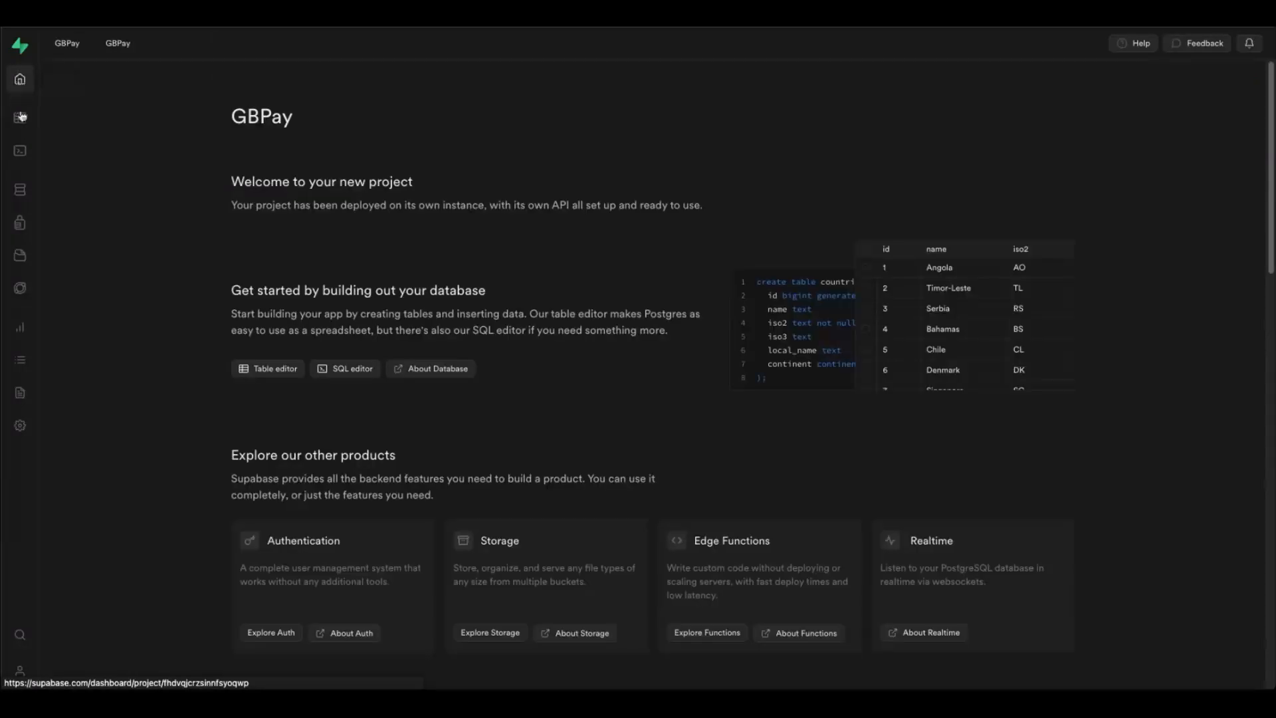
- Return to the GBPay project overview via the sidebar Home icon
{"action": "left_click", "coordinate": [20, 222]}
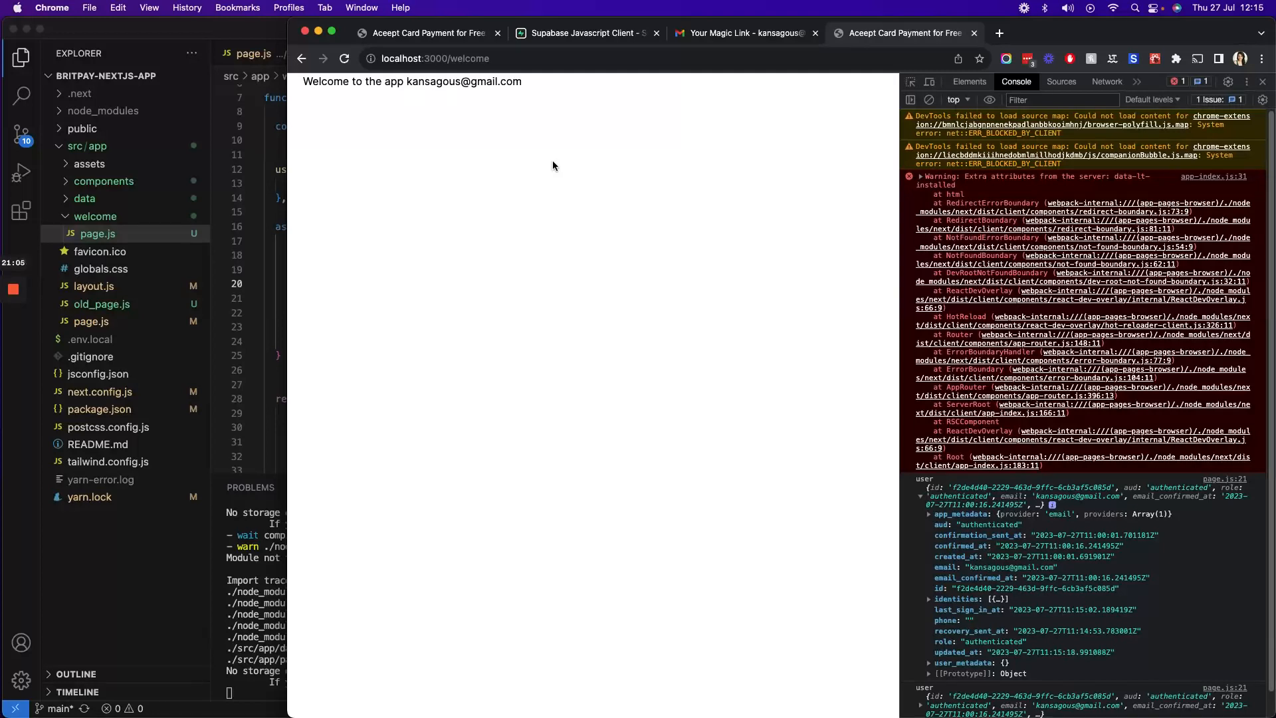
{"action": "mouse_move", "coordinate": [26, 290]}
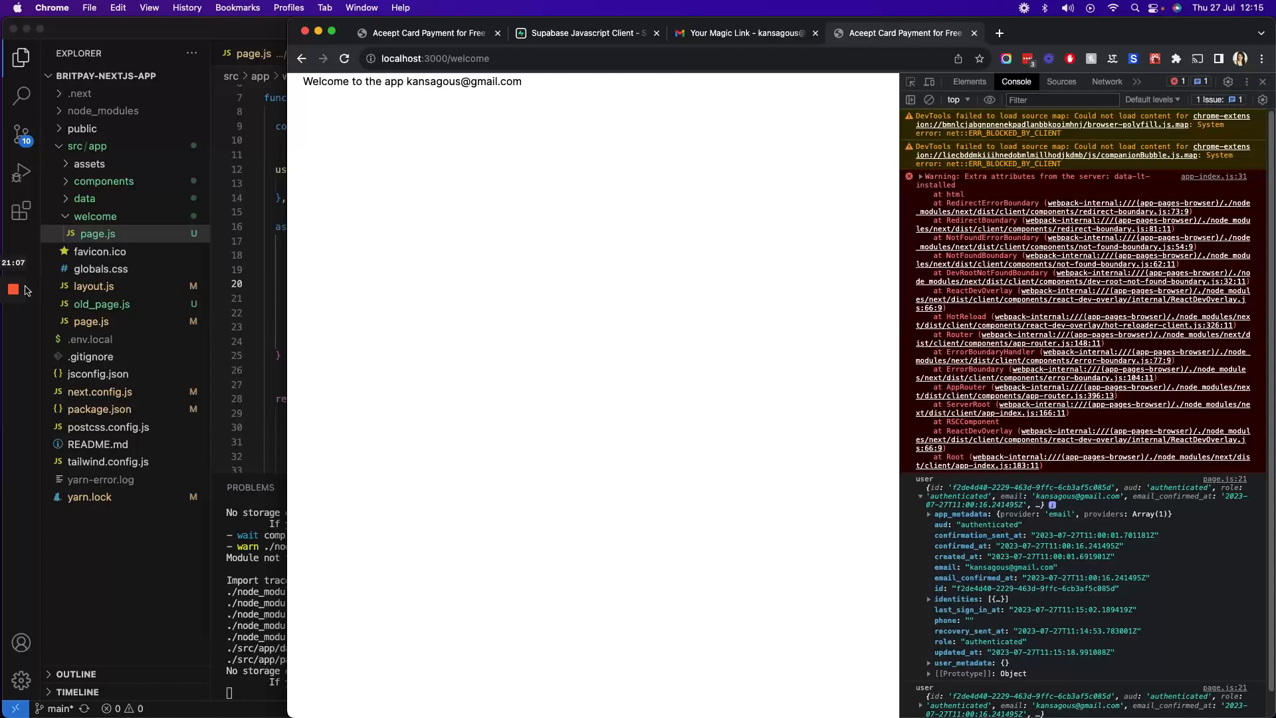